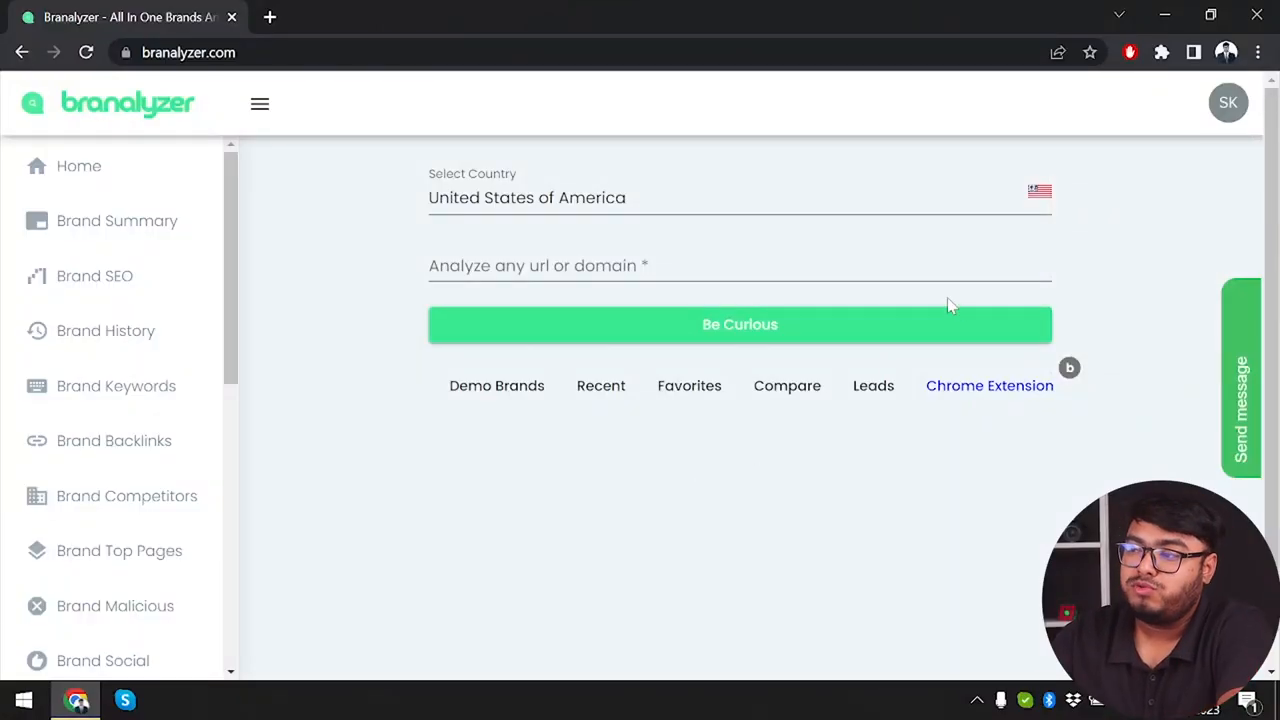
Step: Sign out via the SK avatar menu, then run a guest brand analysis for instagram.com
left_click(1228, 102)
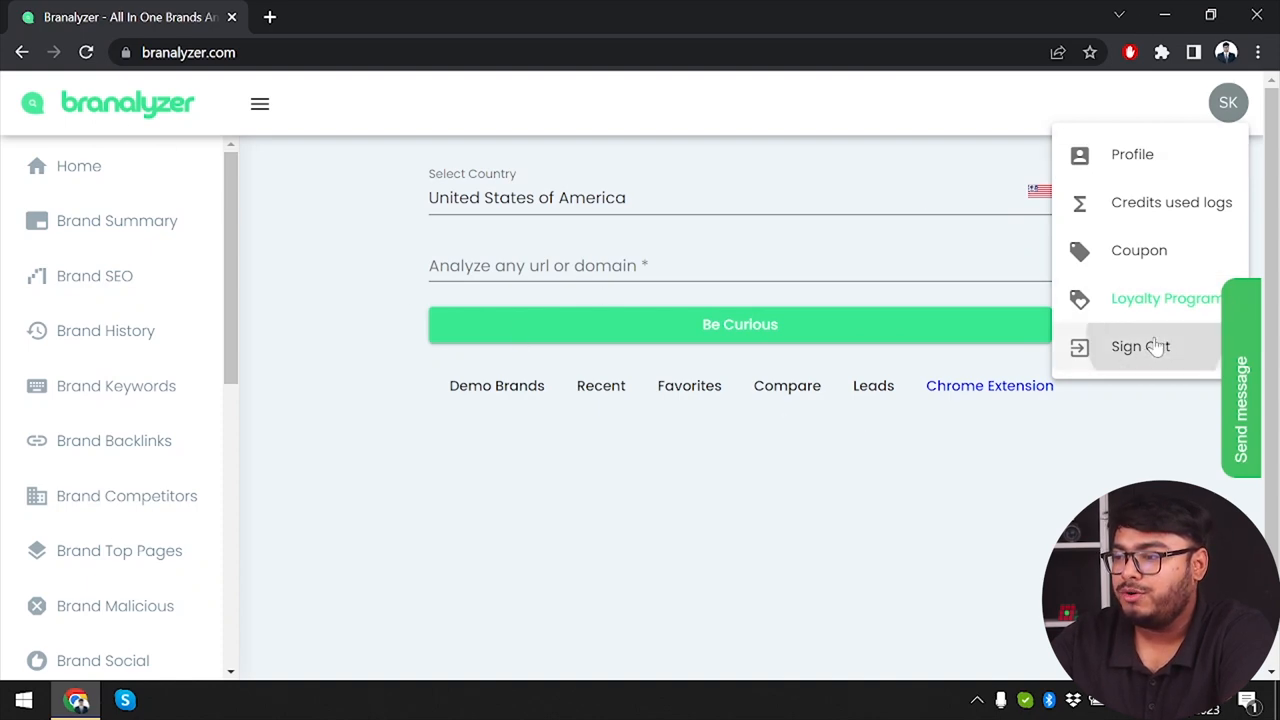
left_click(1140, 346)
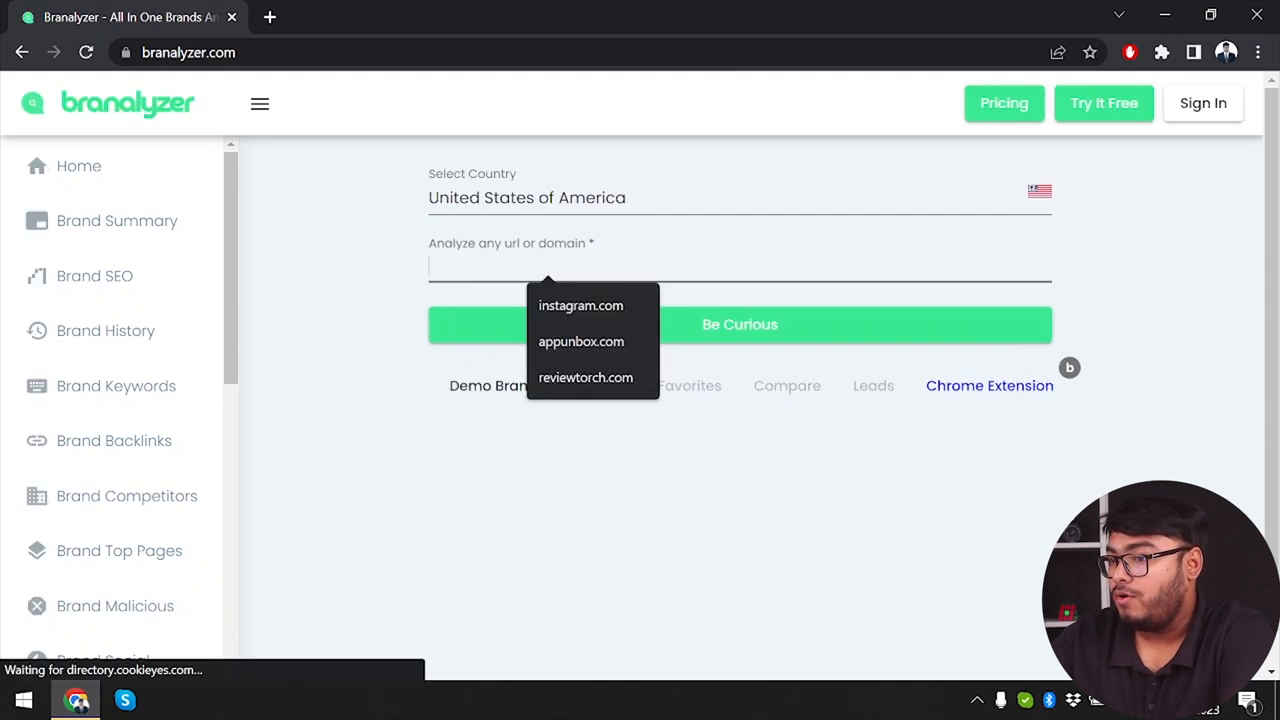
left_click(580, 304)
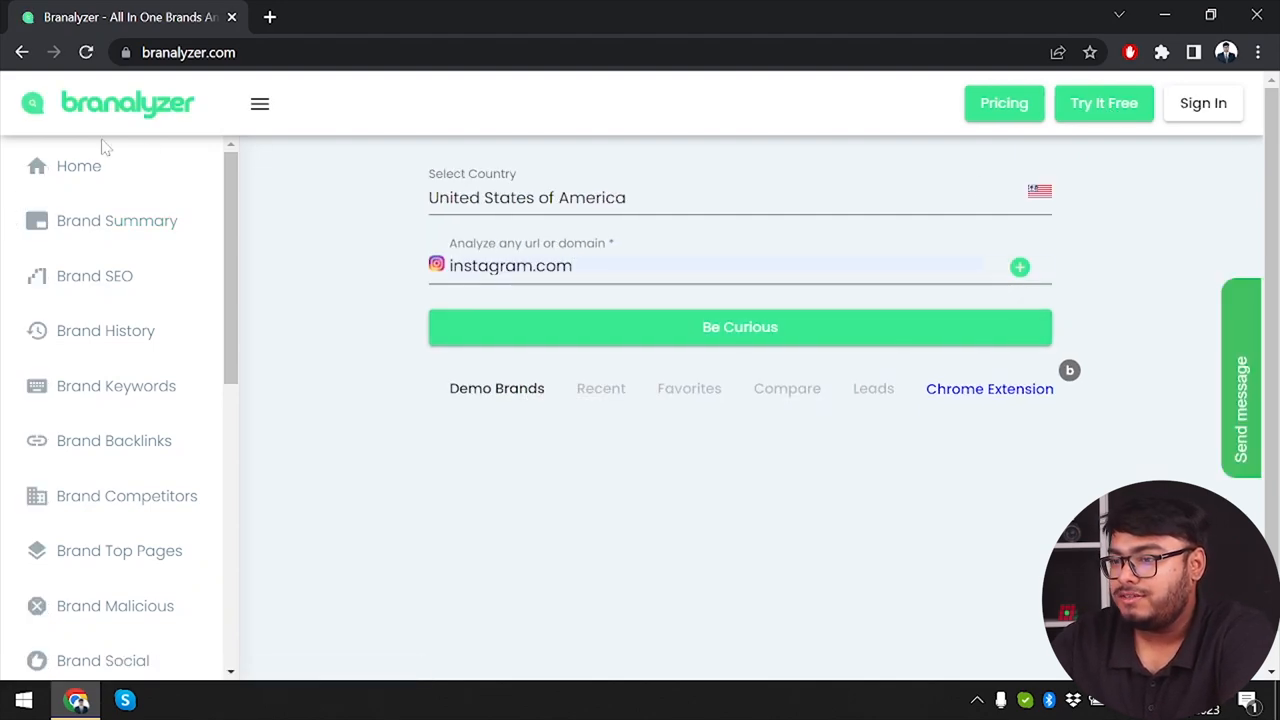
left_click(740, 328)
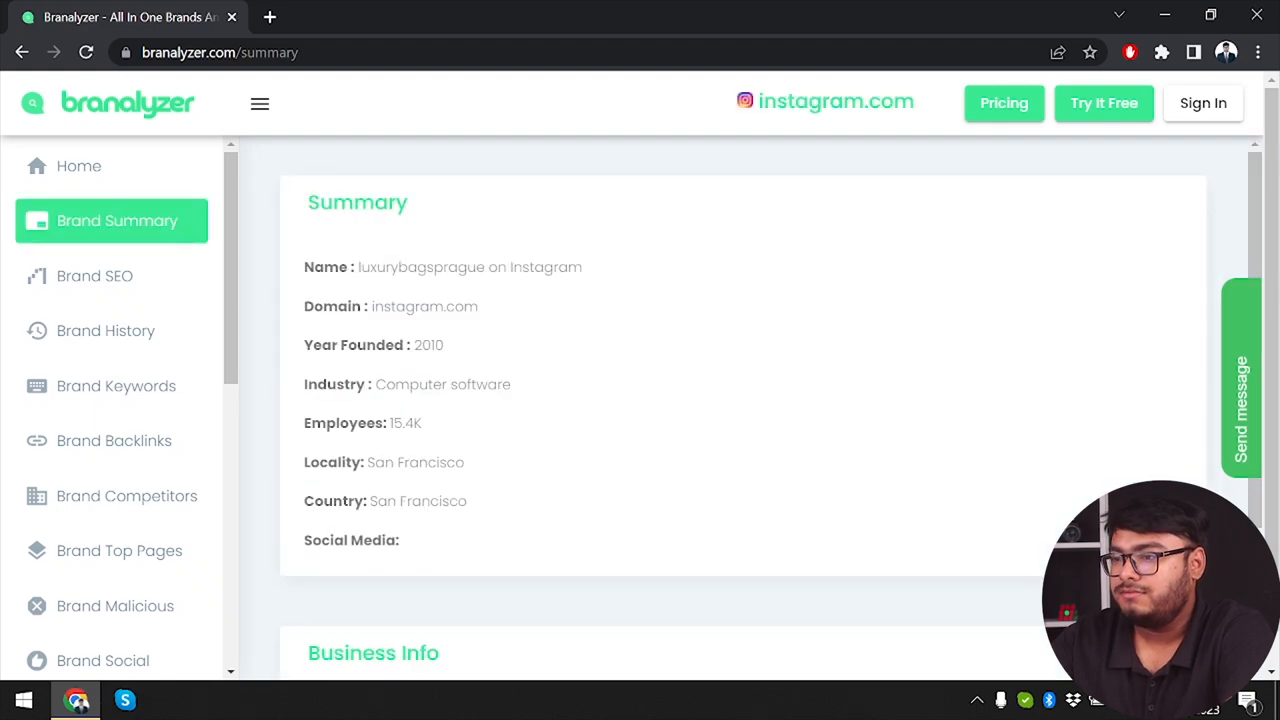
scroll("down", 3)
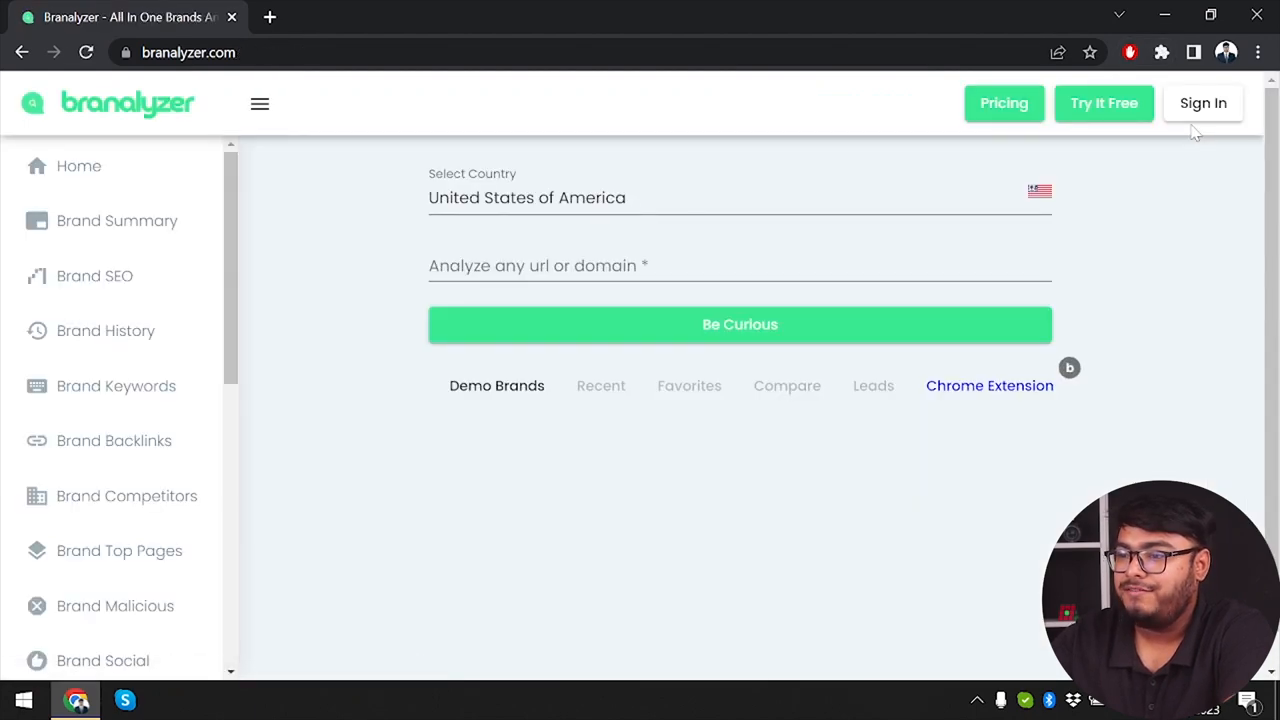
mouse_move(1064, 112)
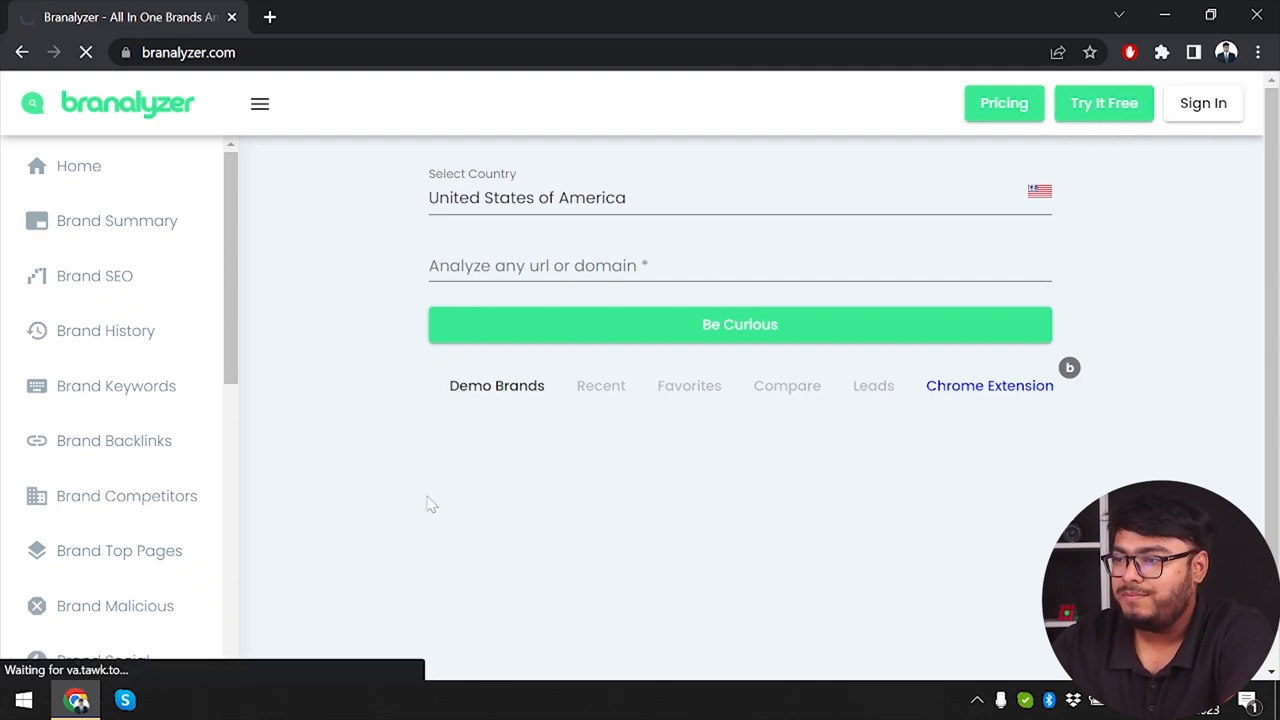
Step: Sign back in through the login page and submit the credentials with Continue
left_click(1204, 102)
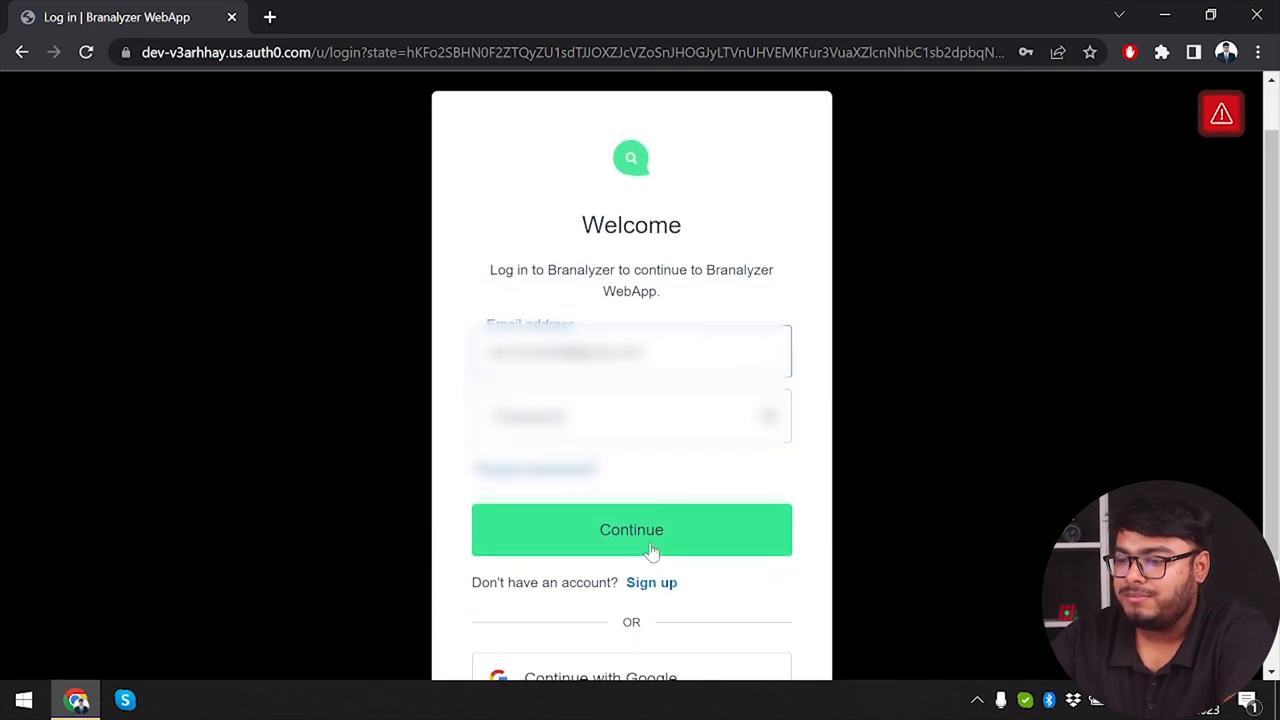
scroll("down", 3)
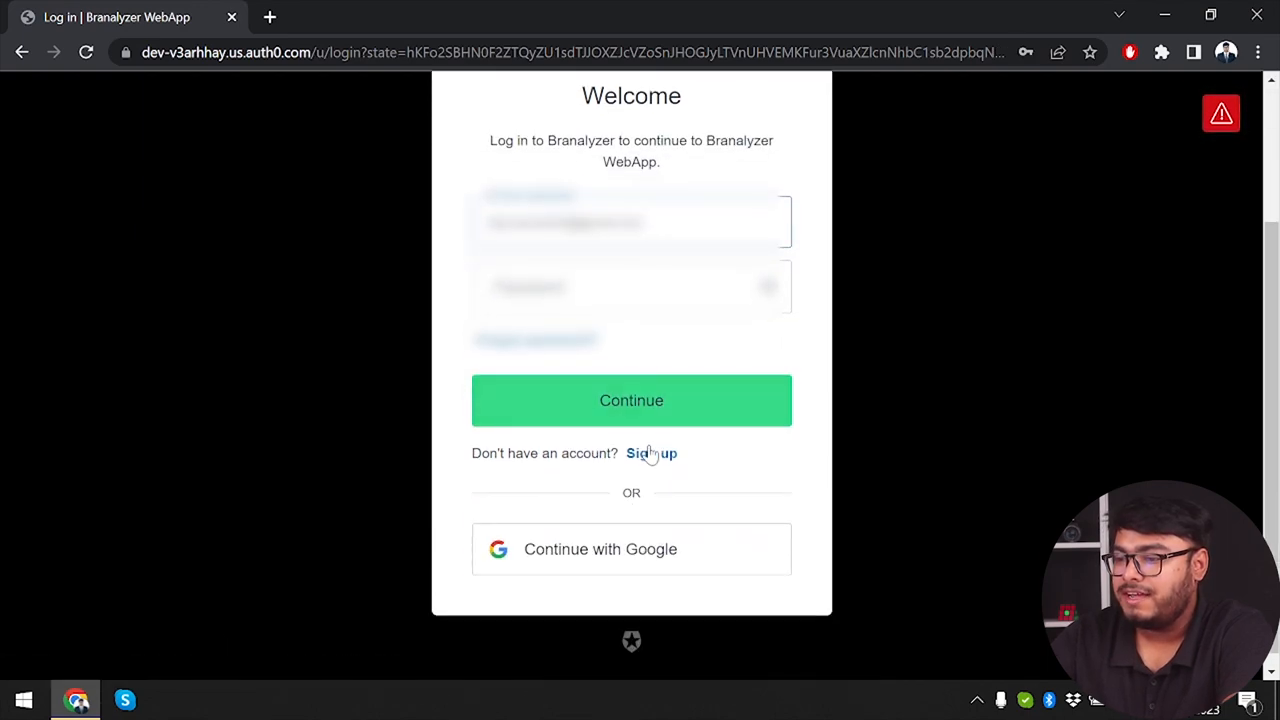
mouse_move(688, 412)
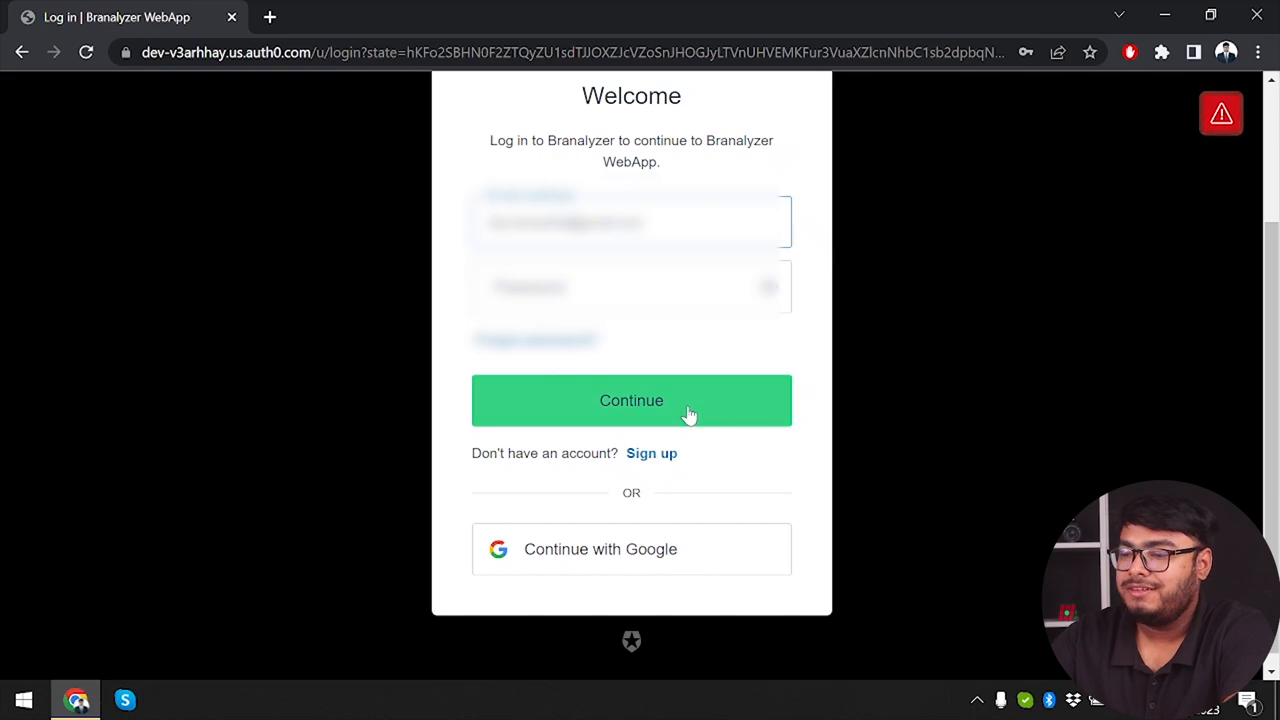
left_click(632, 400)
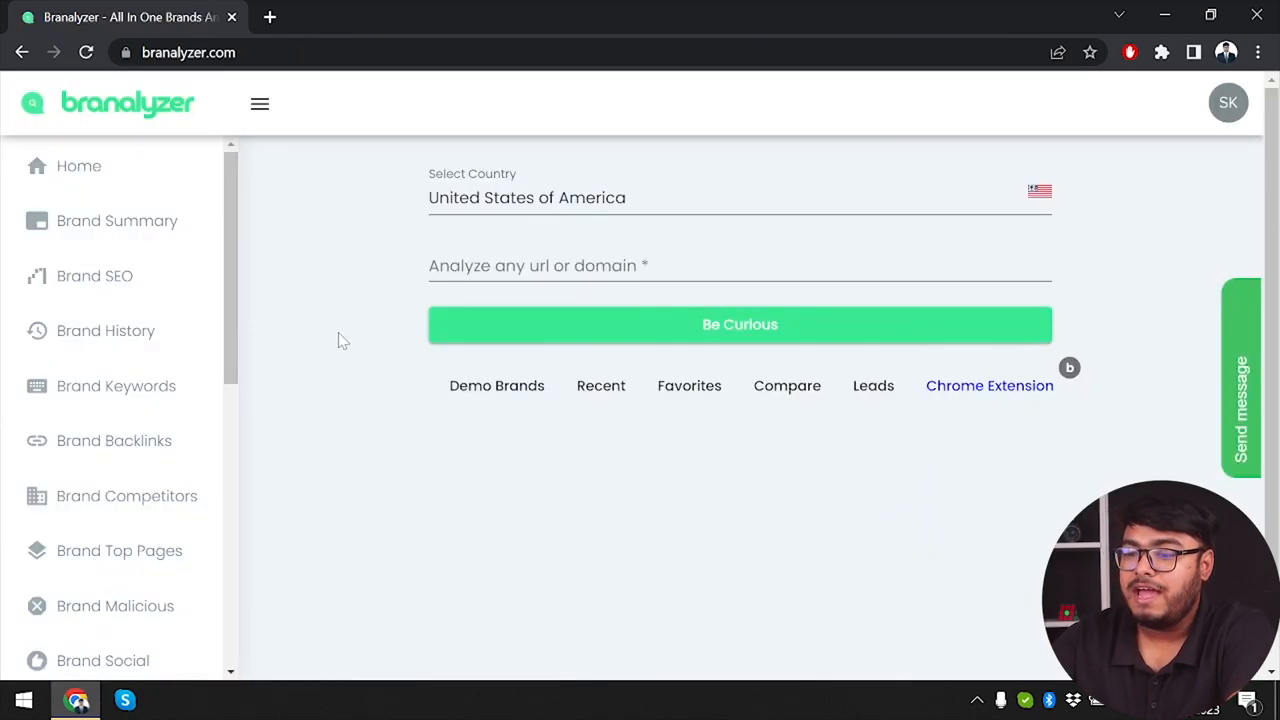
Step: Open the Pricing page from the footer and review the Free and $19 Individual plan lists
scroll("down", 3)
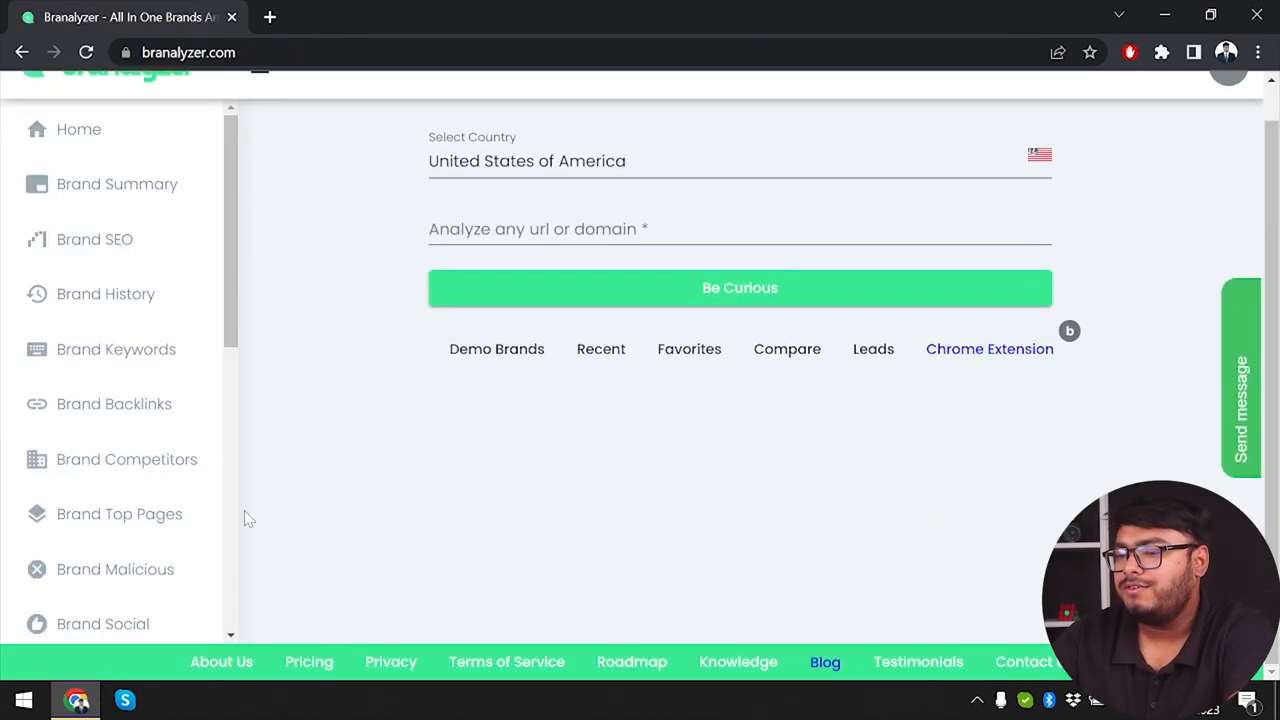
scroll("down", 3)
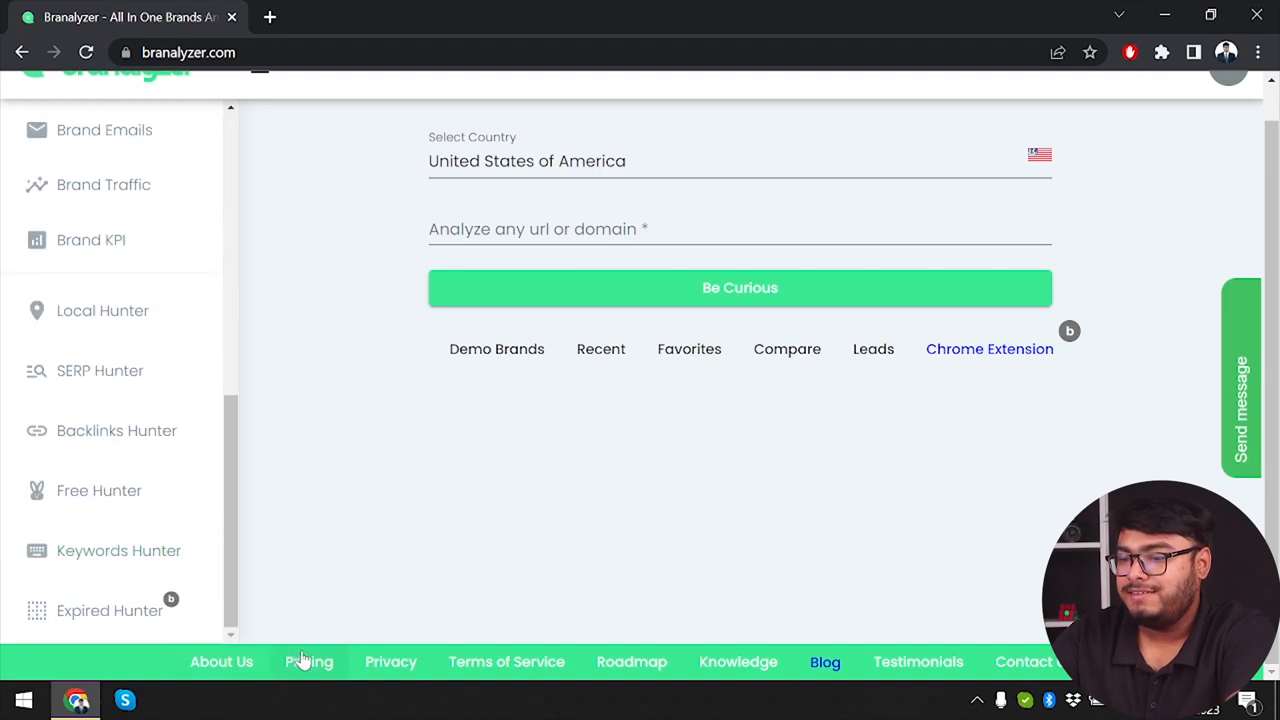
left_click(308, 660)
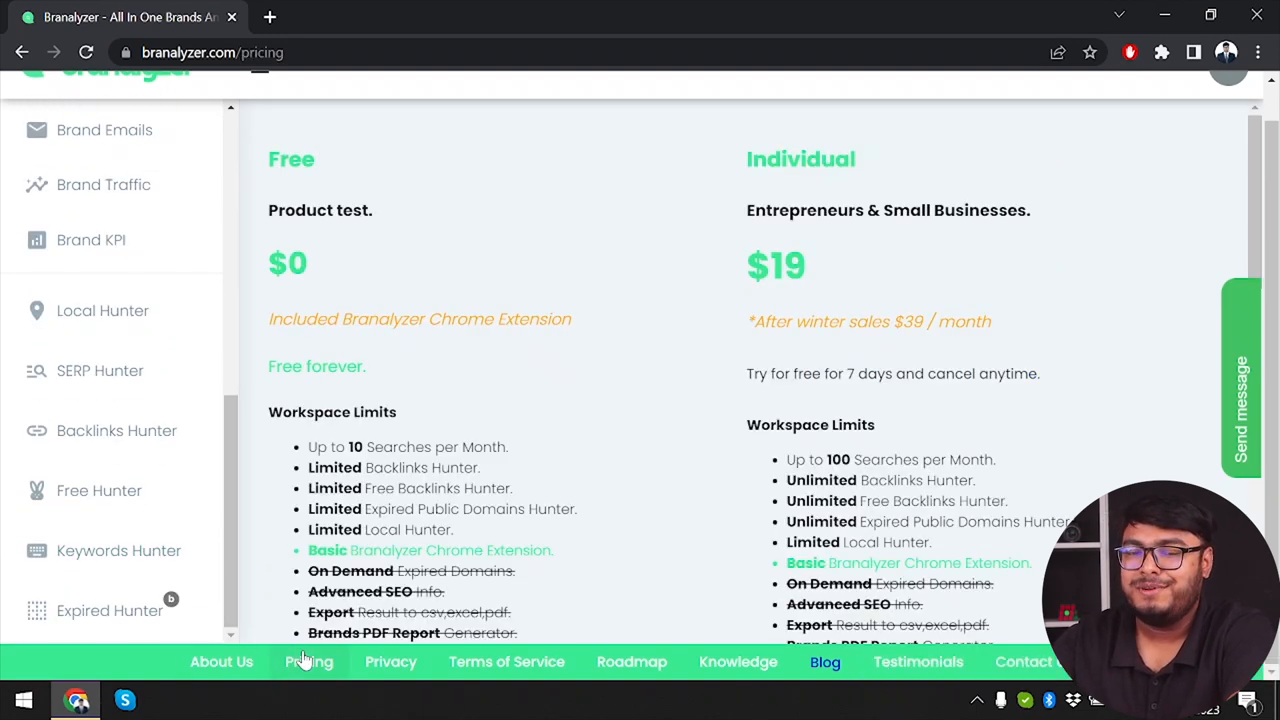
mouse_move(480, 244)
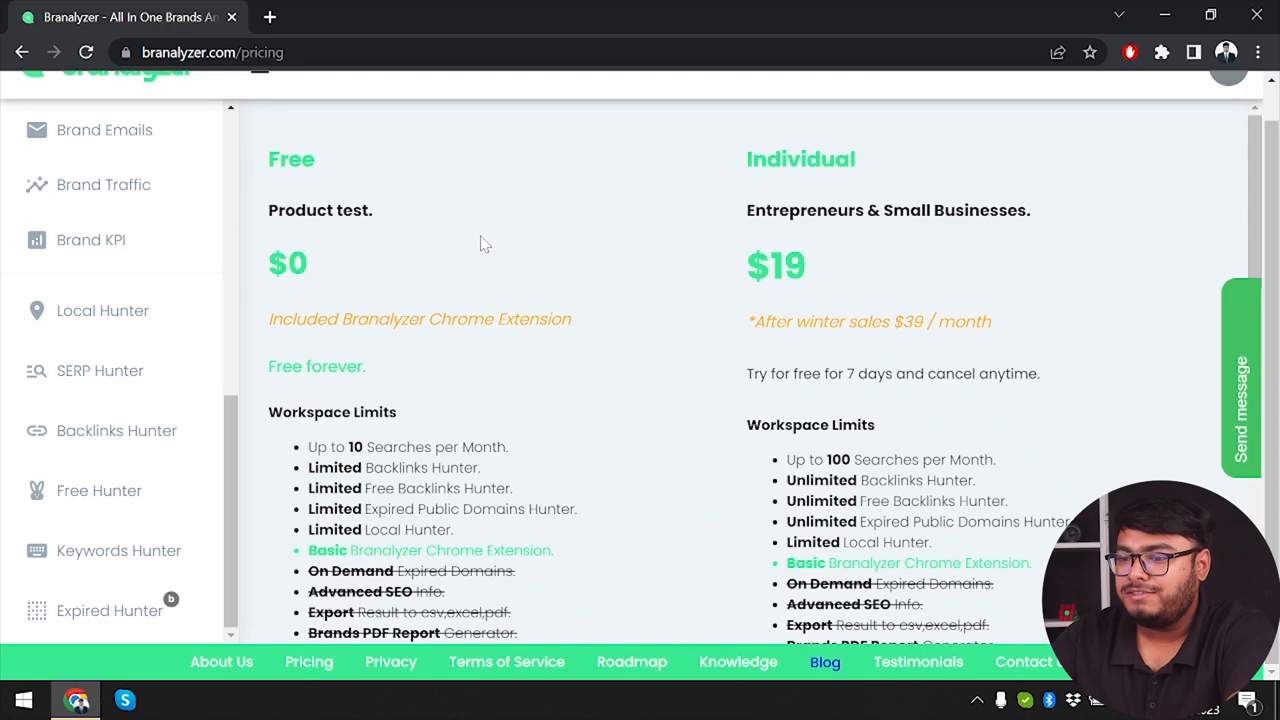
scroll("down", 3)
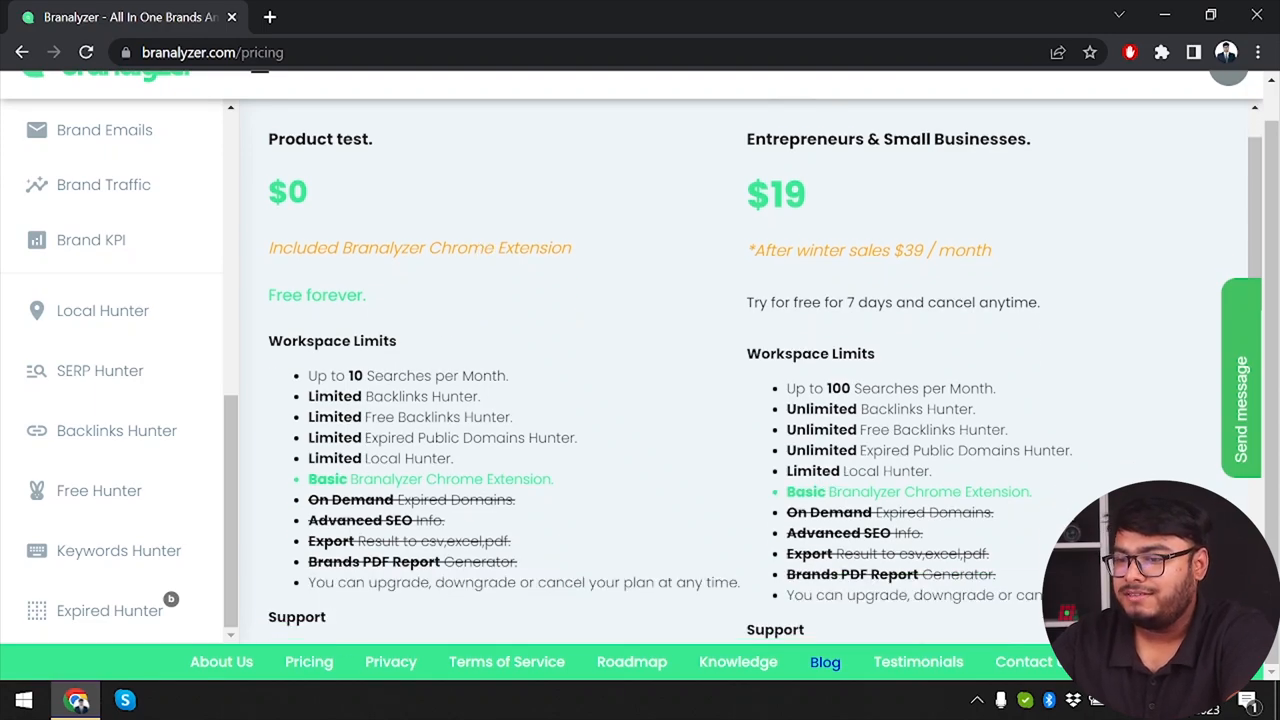
mouse_move(386, 296)
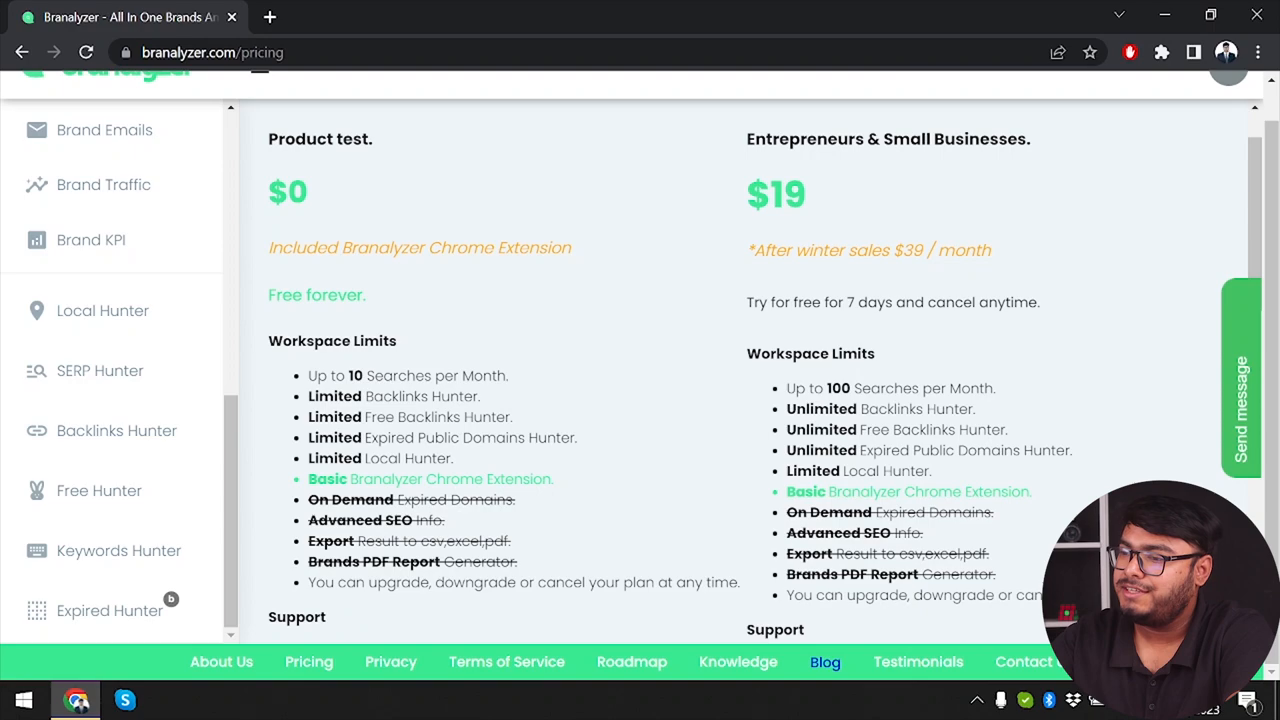
scroll("down", 3)
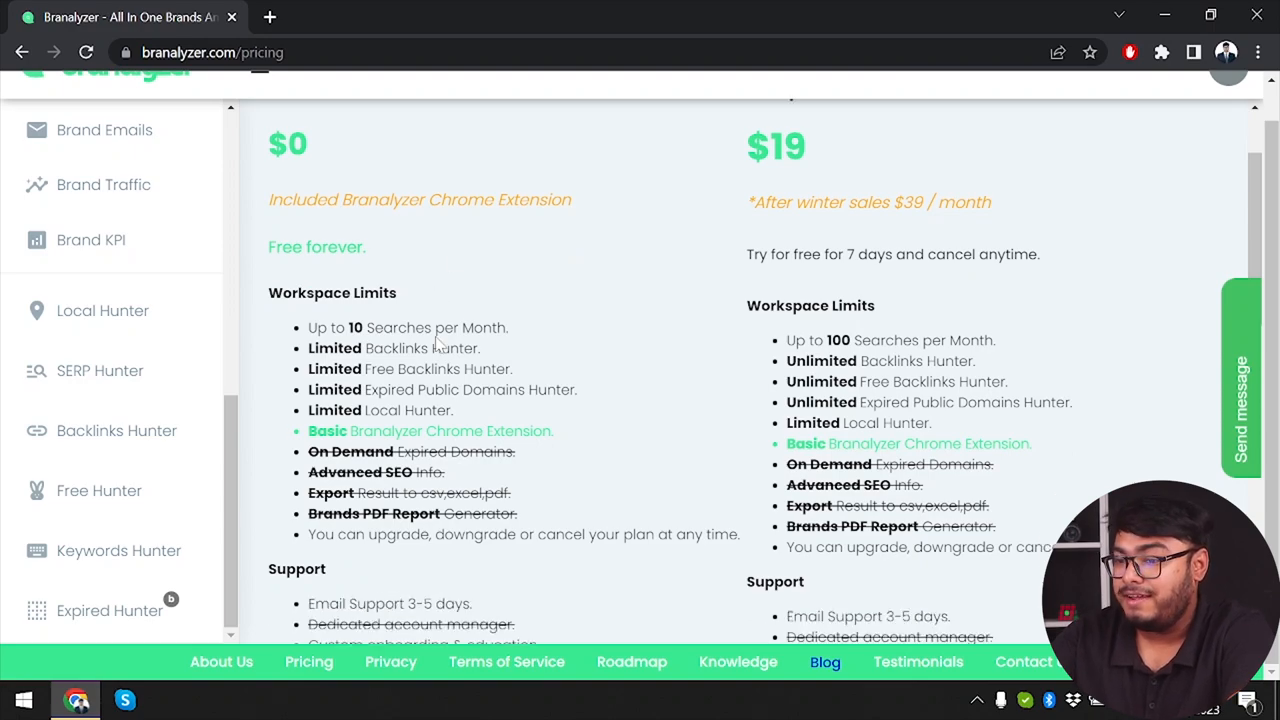
scroll("down", 3)
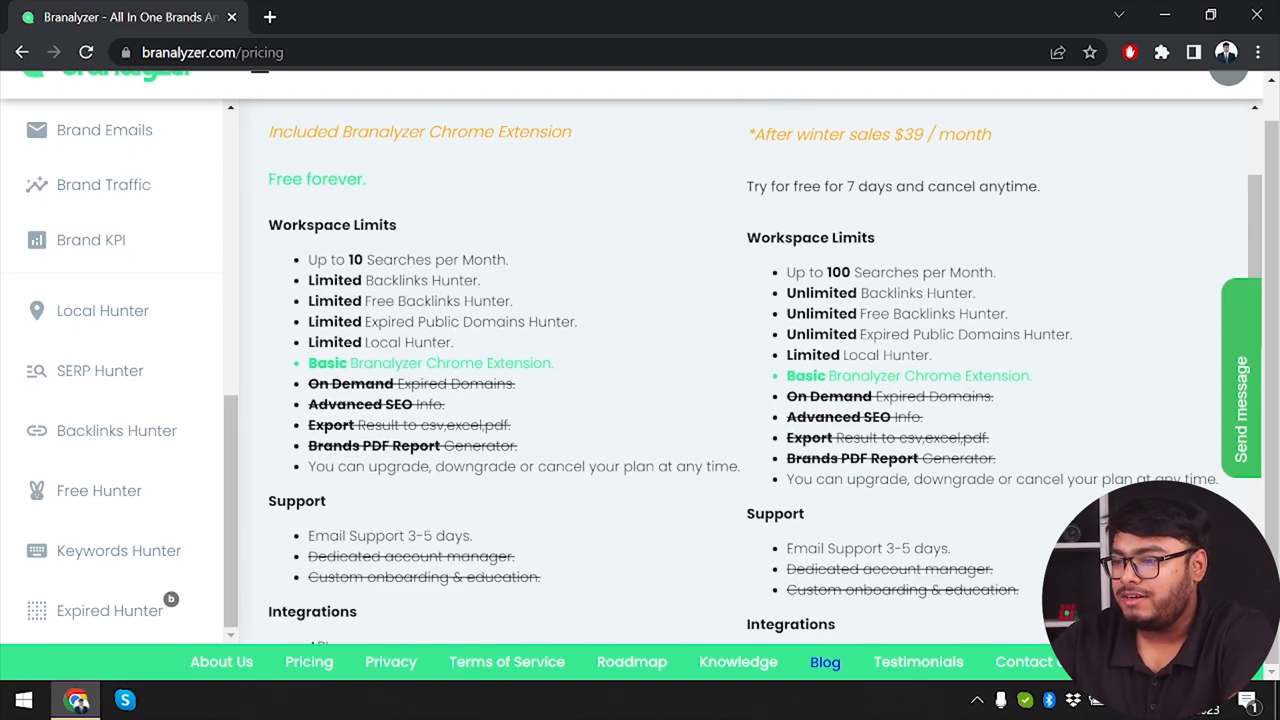
mouse_move(116, 430)
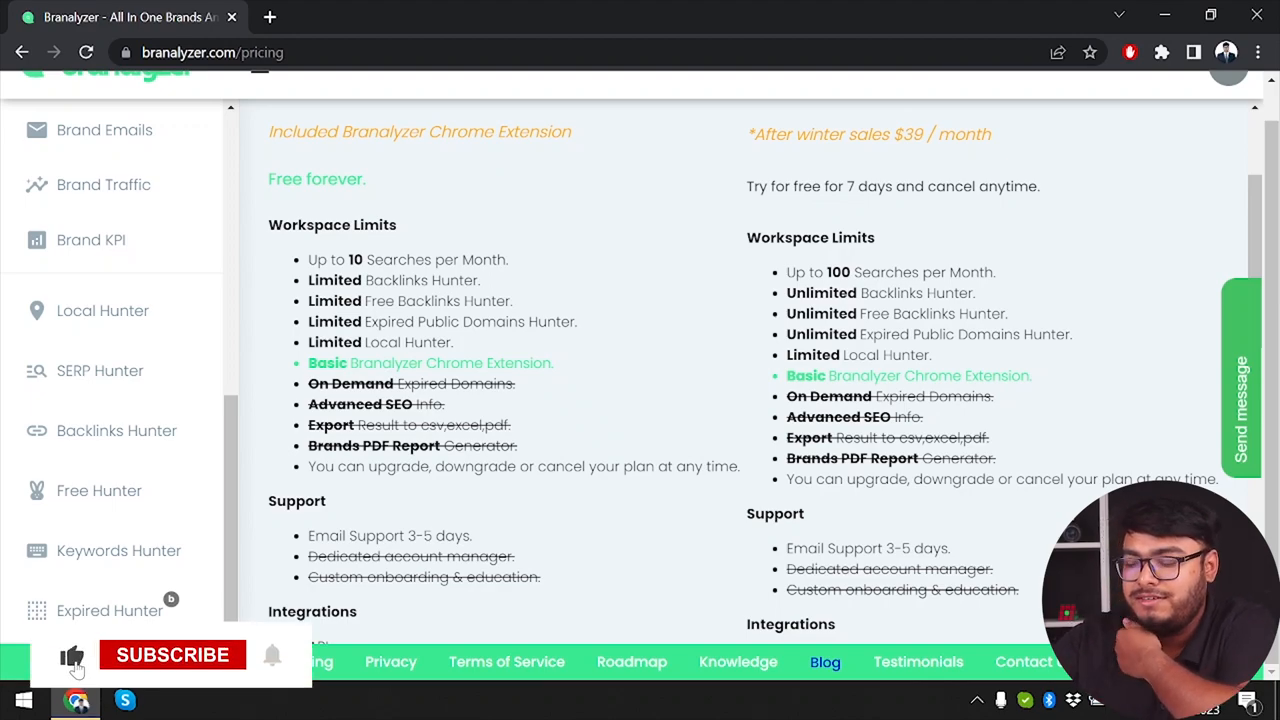
left_click(172, 656)
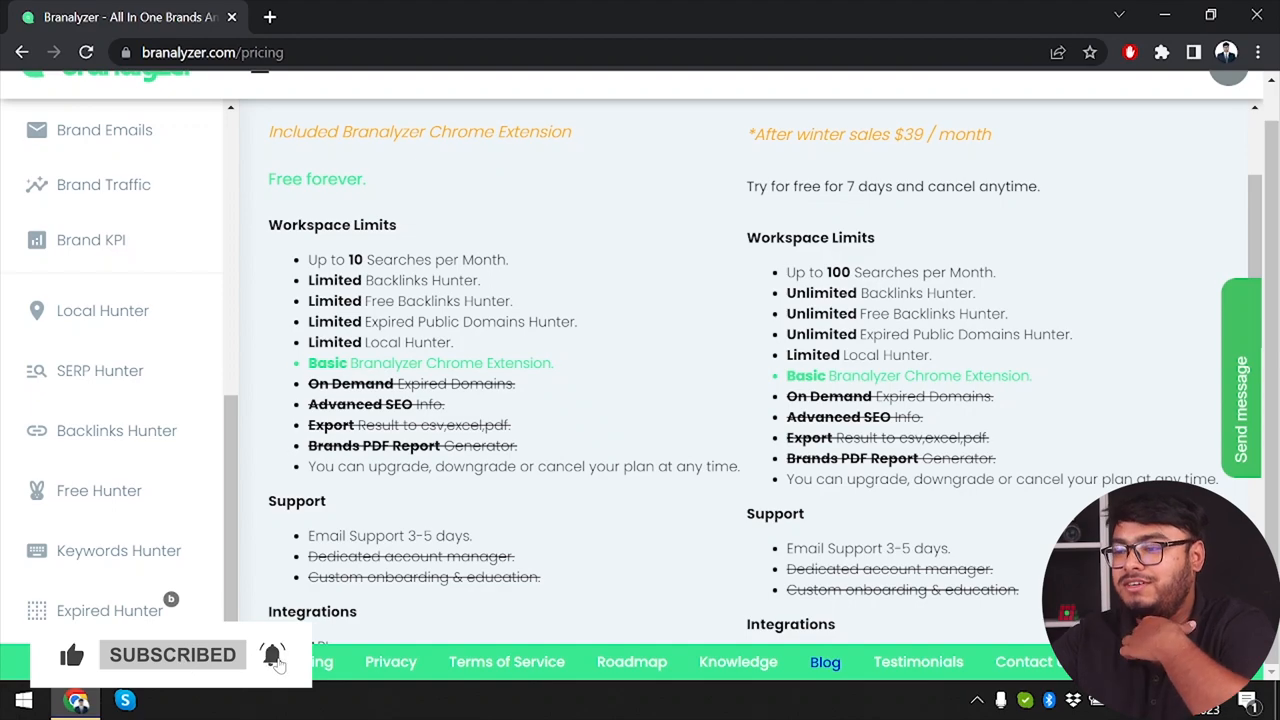
scroll("up", 3)
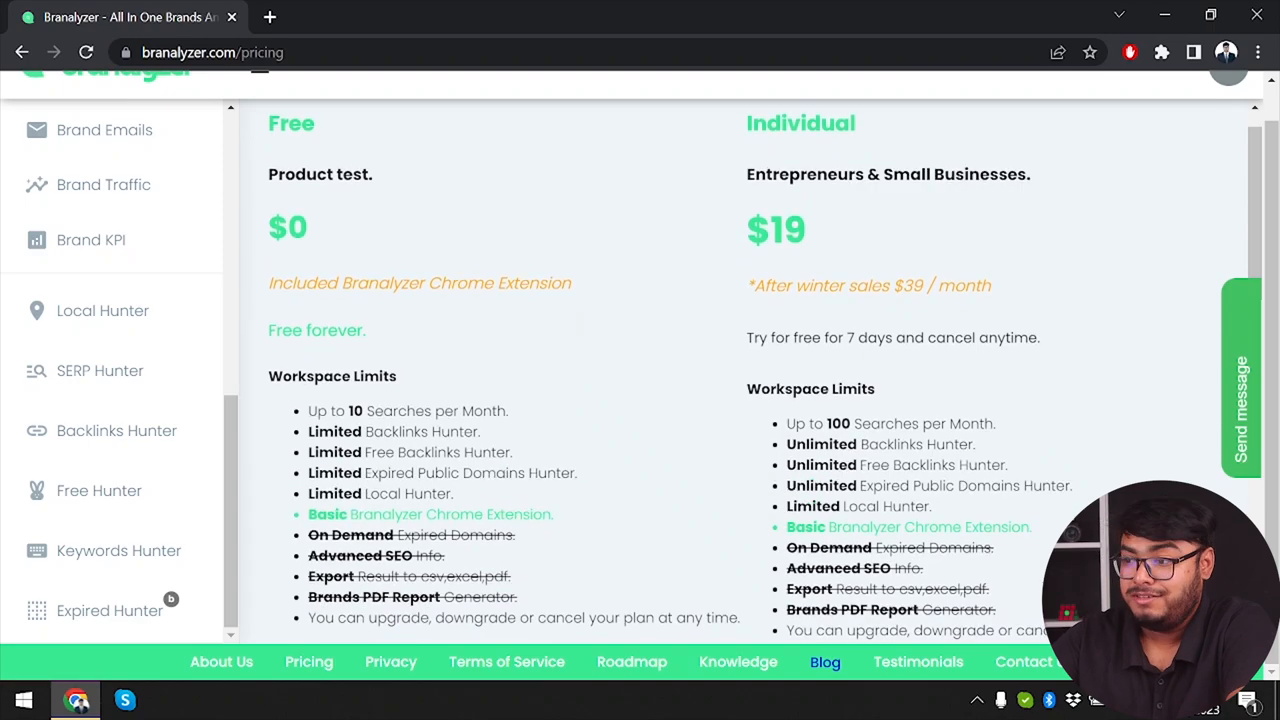
Step: Scroll through the $29 Business and $49 Enterprise plan cards and their feature lists
scroll("down", 3)
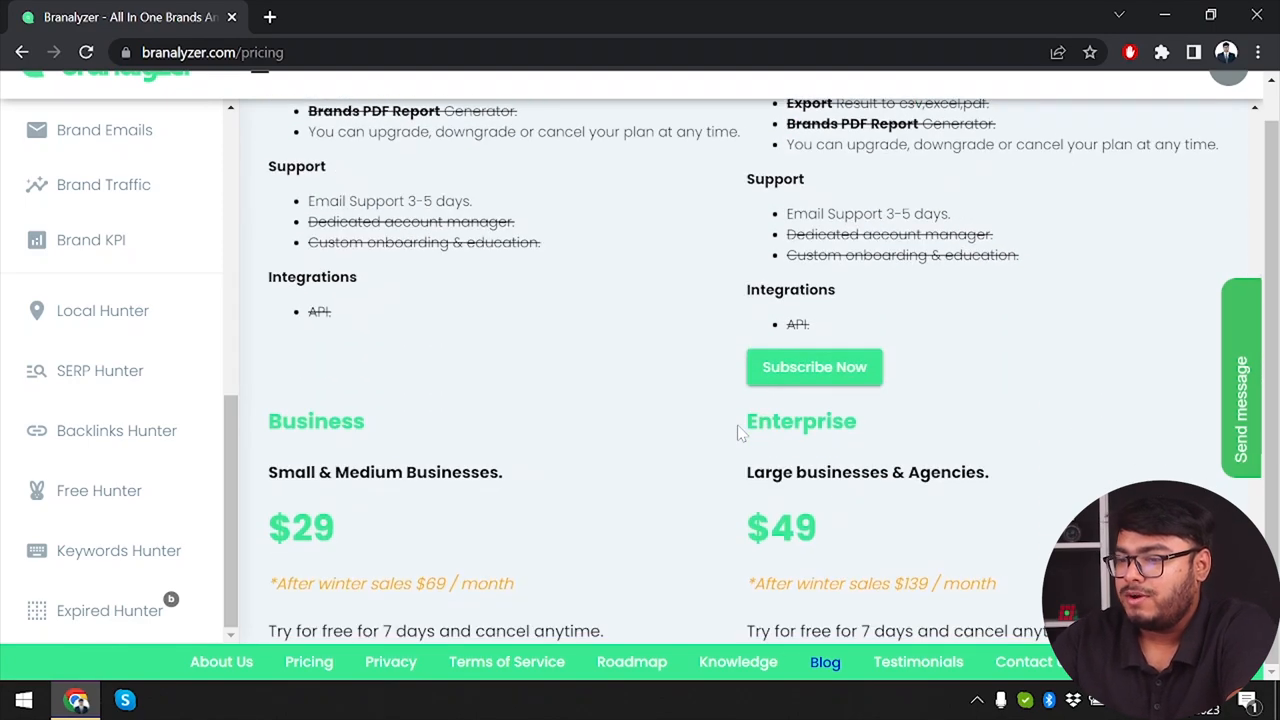
scroll("down", 3)
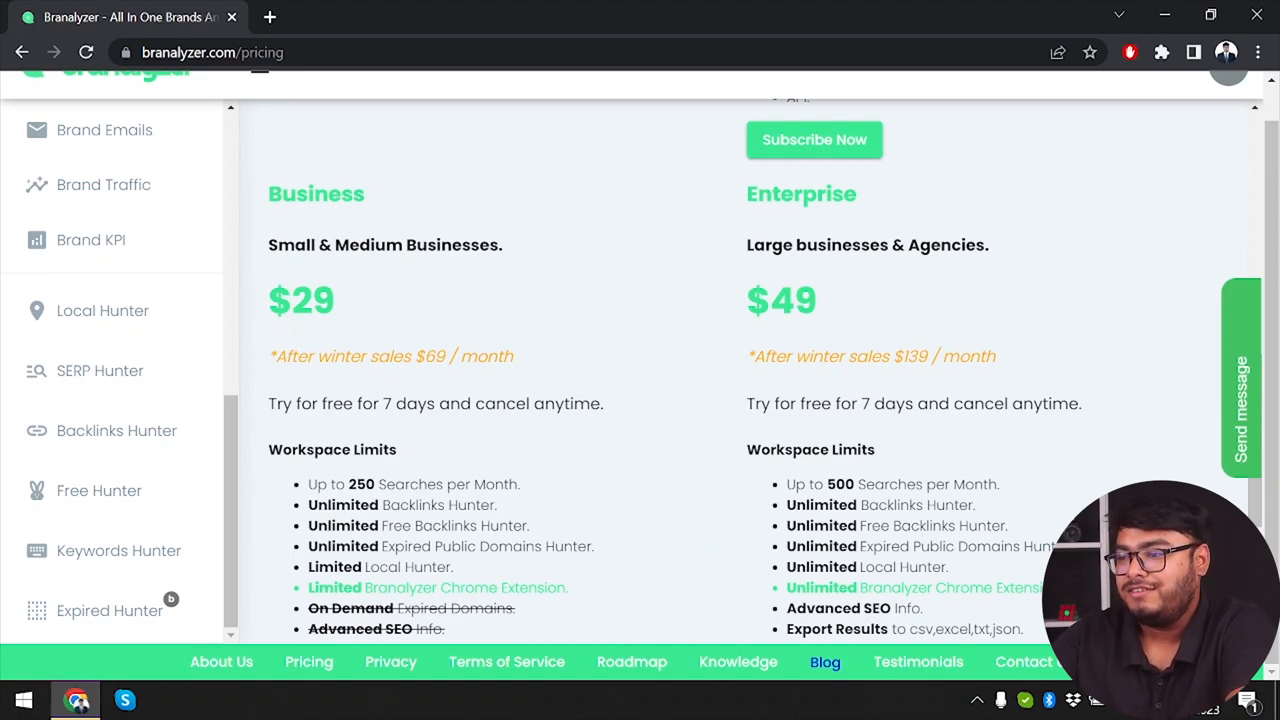
mouse_move(880, 310)
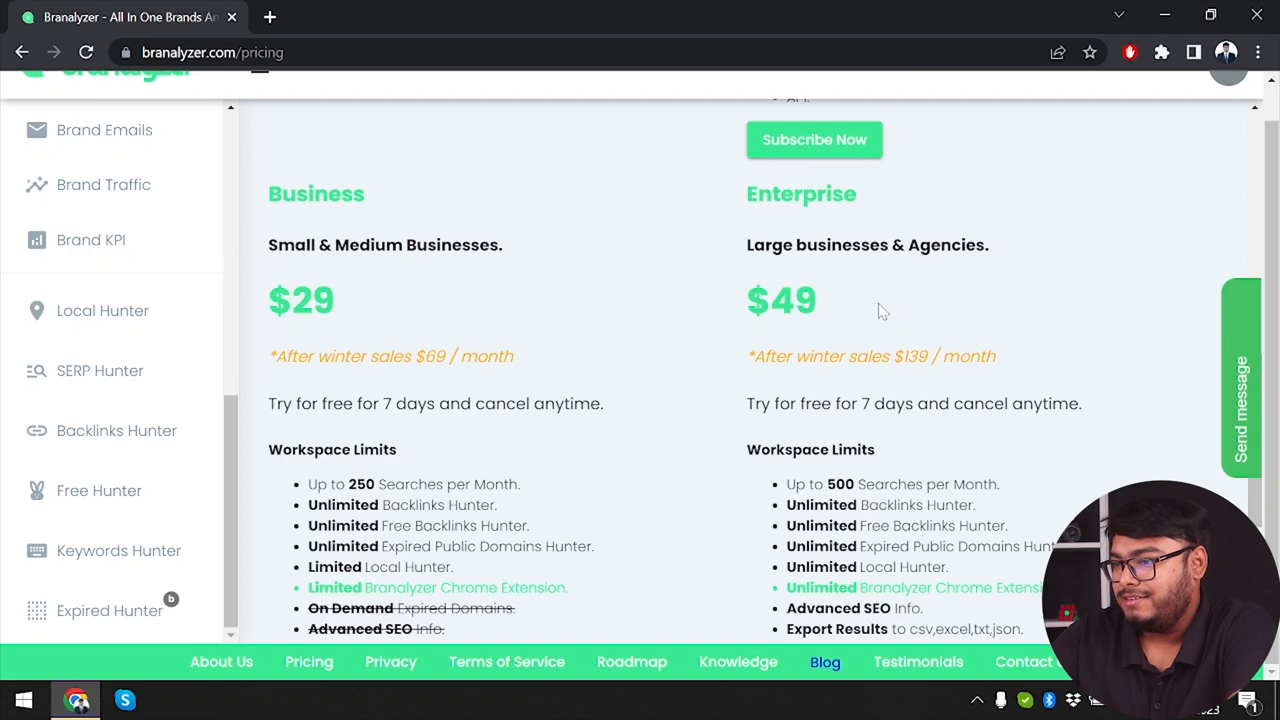
scroll("down", 3)
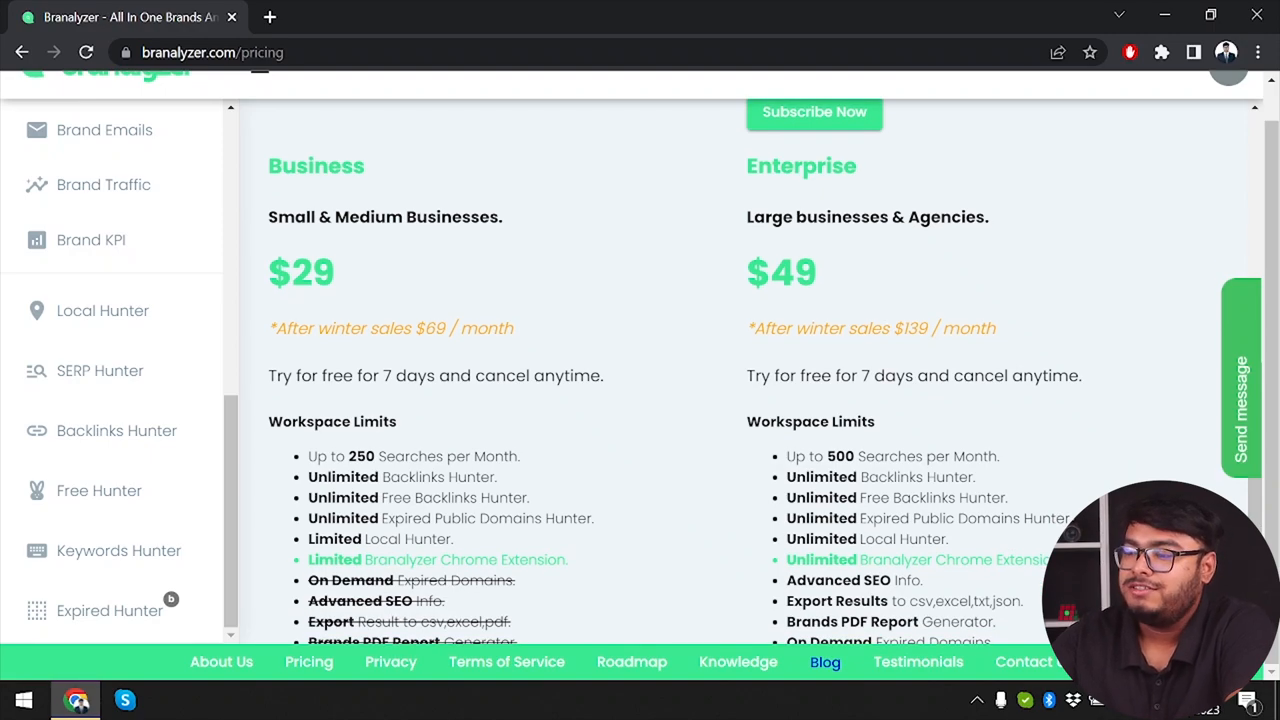
mouse_move(968, 368)
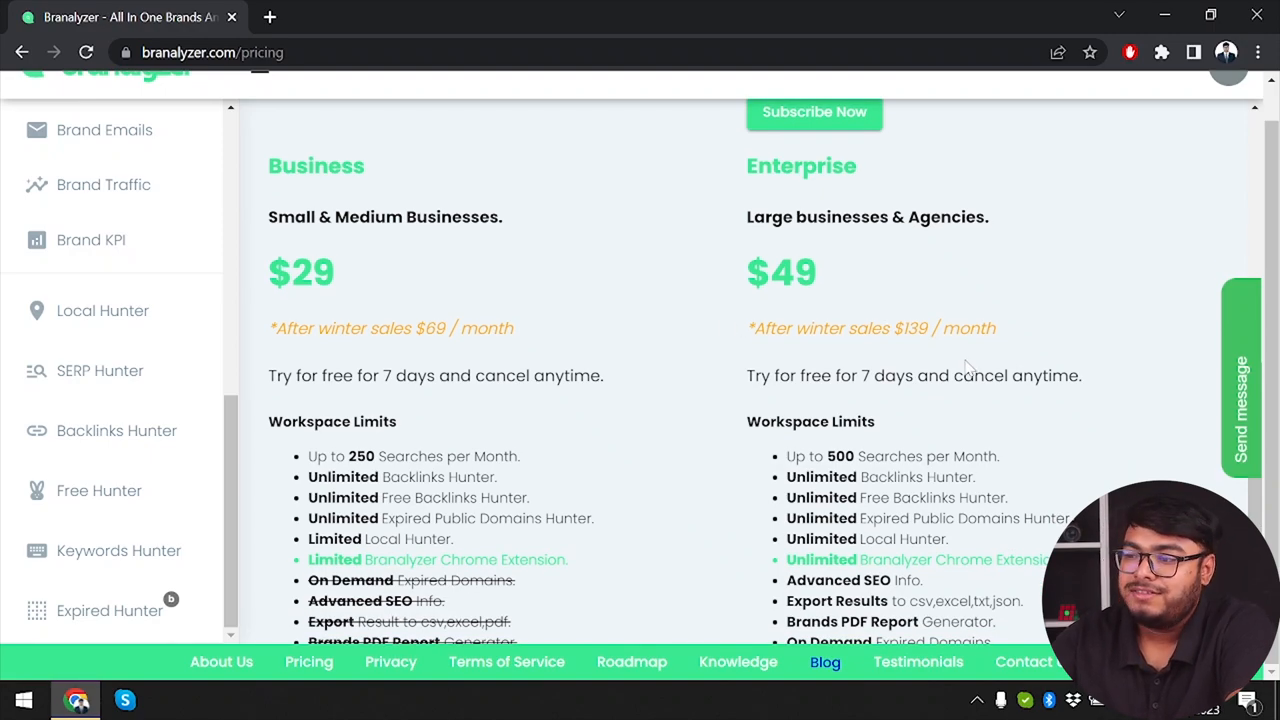
scroll("down", 3)
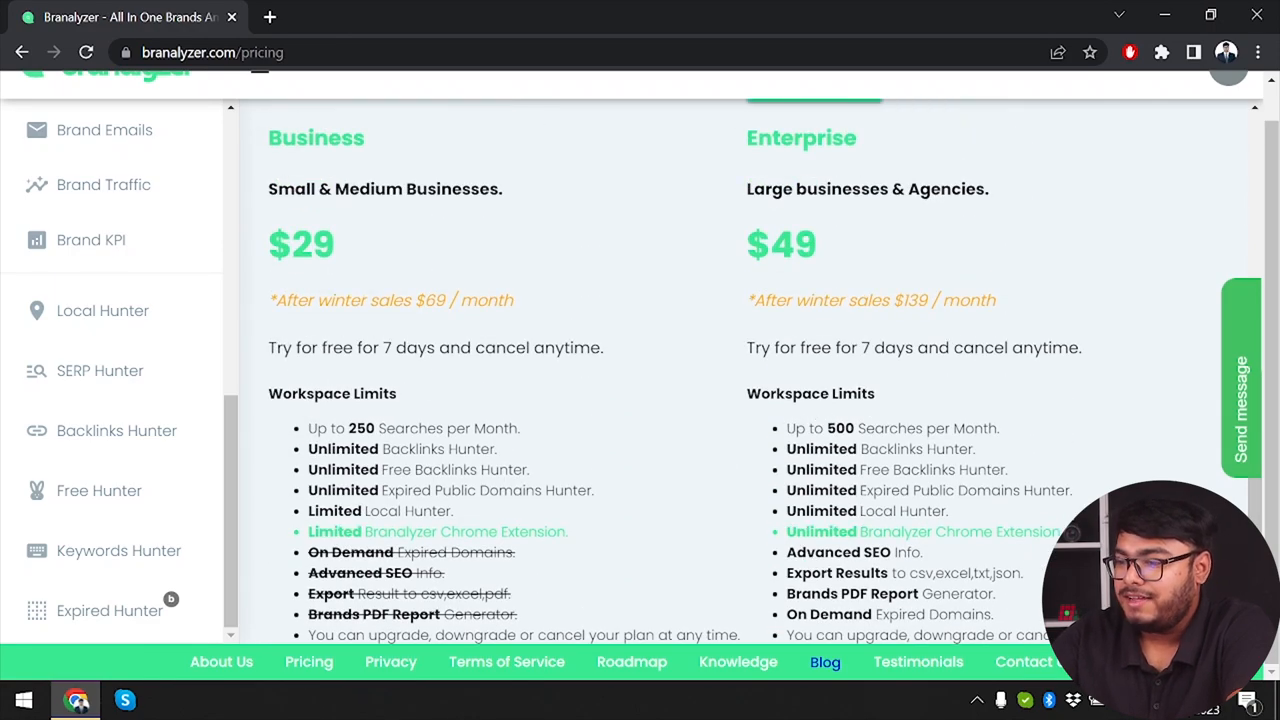
scroll("down", 3)
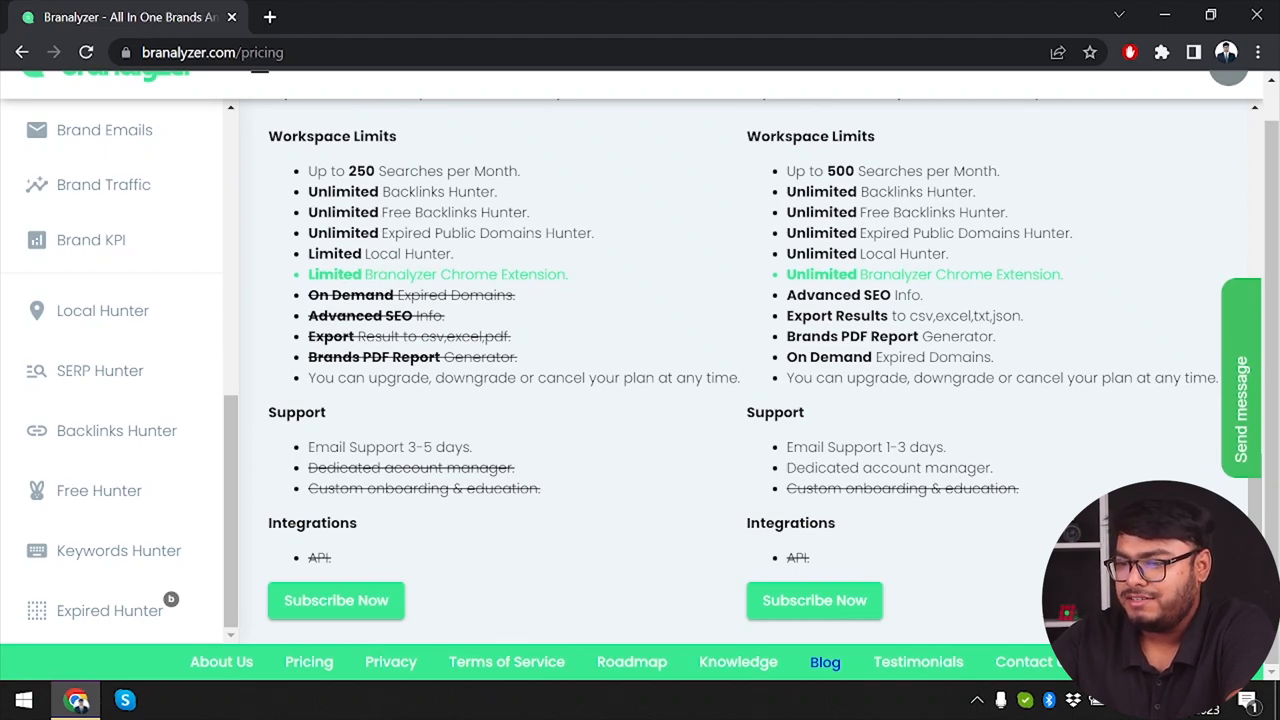
scroll("up", 3)
type("bra")
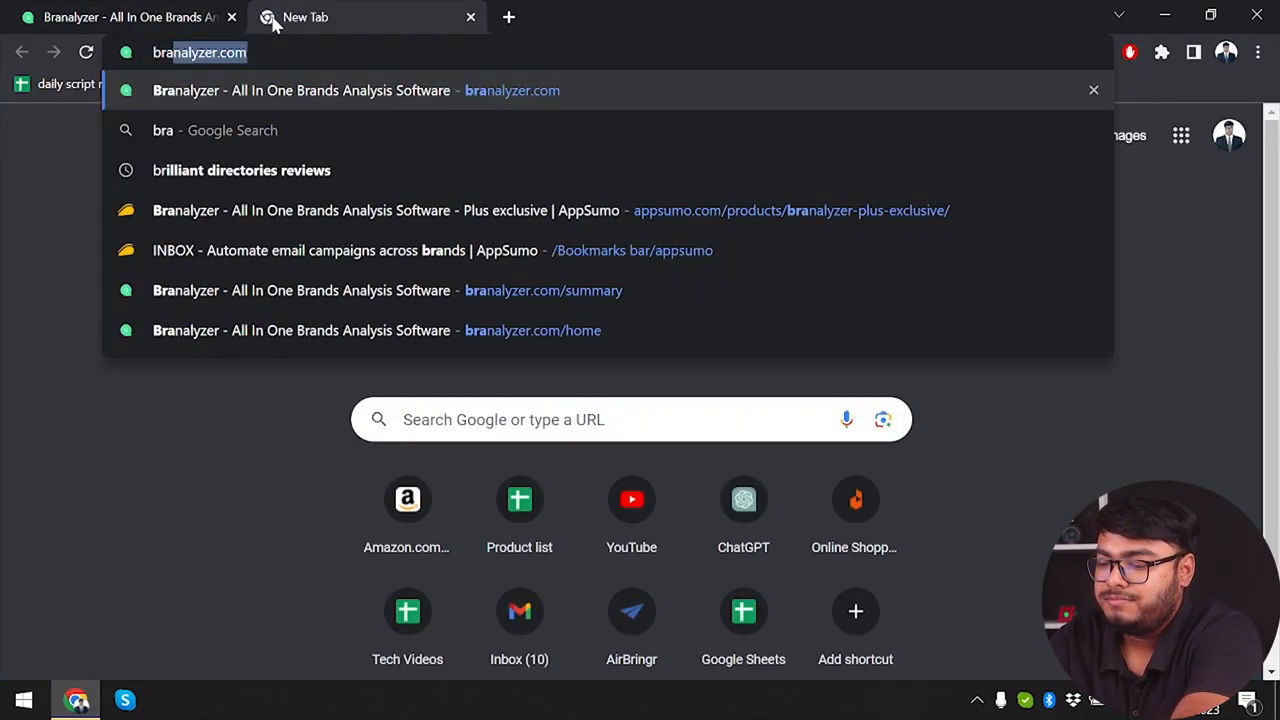
Step: Search Google for "branalyzer lifetime deal" and open the sponsored AppSumo result
key("Return")
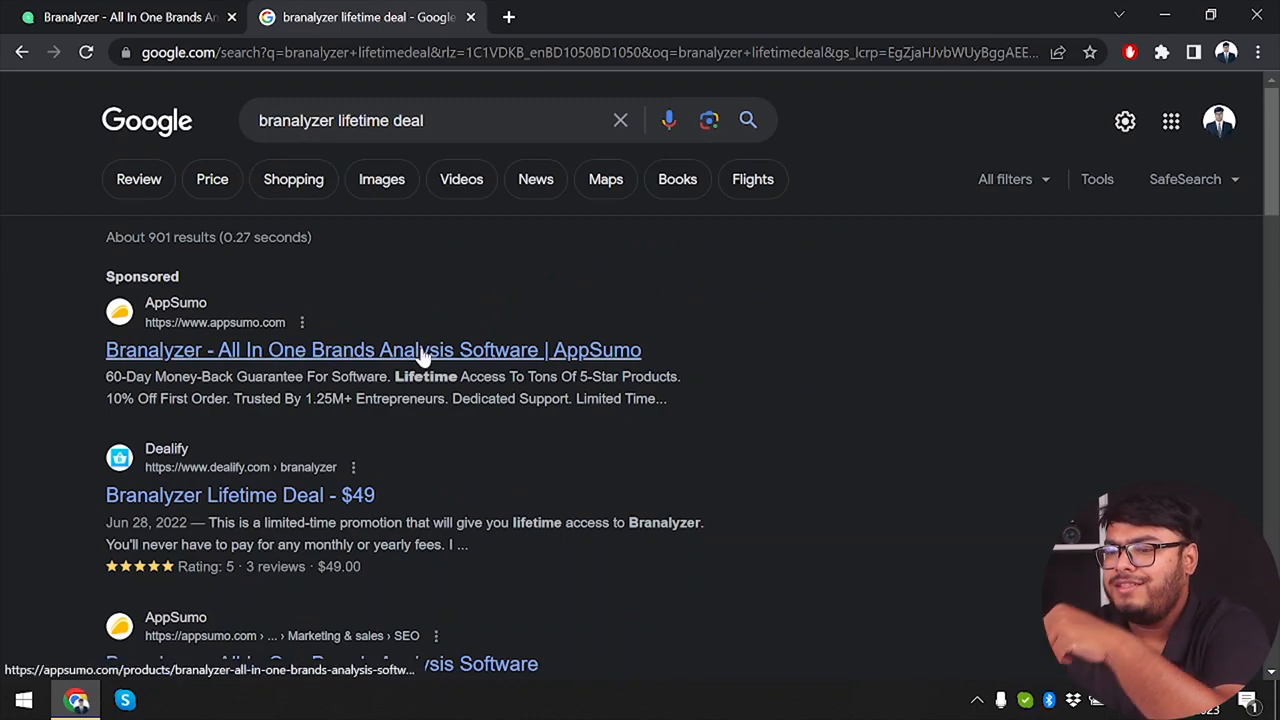
left_click(372, 350)
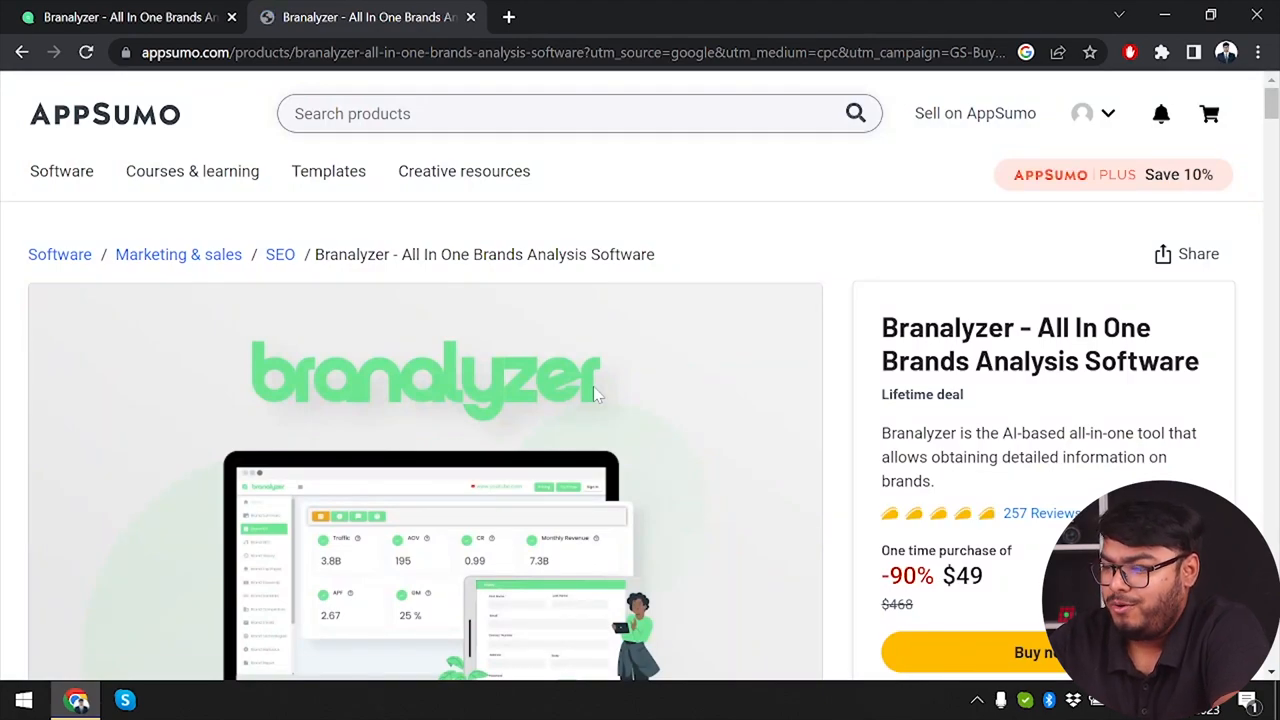
Step: Review AppSumo's $49 lifetime deal terms, Plans & features and stacked-code tiers
scroll("down", 3)
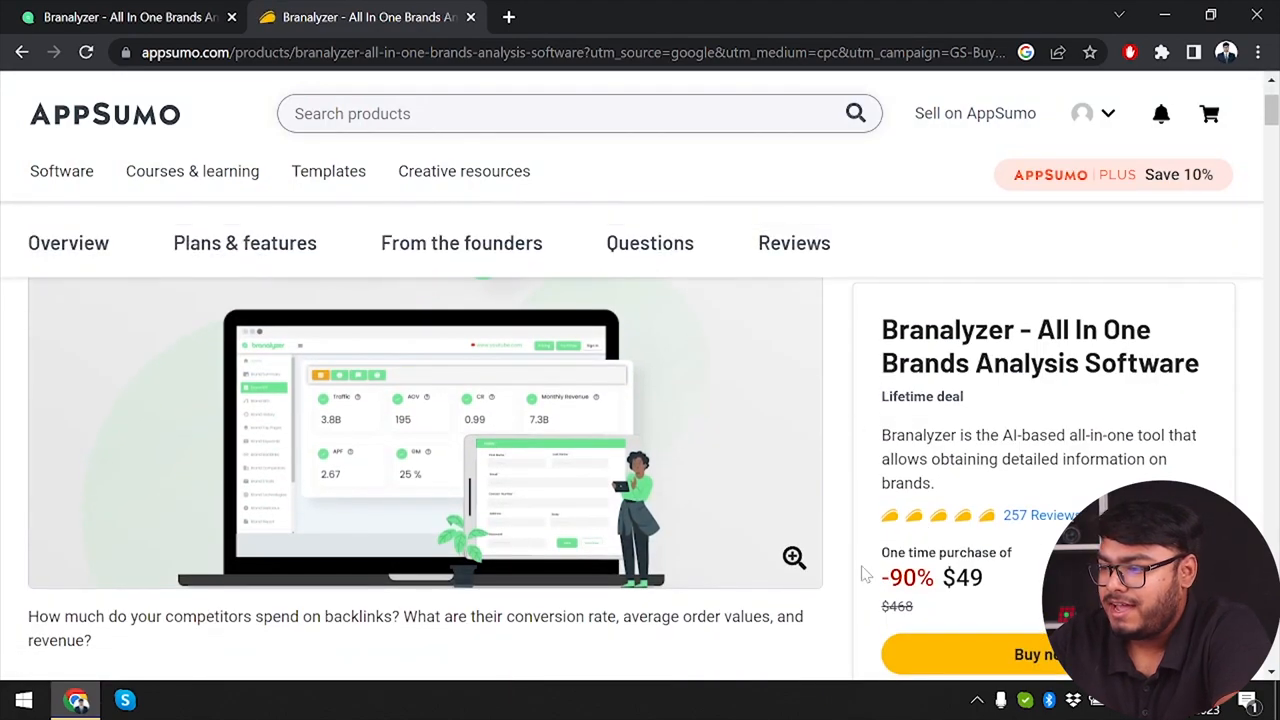
scroll("down", 3)
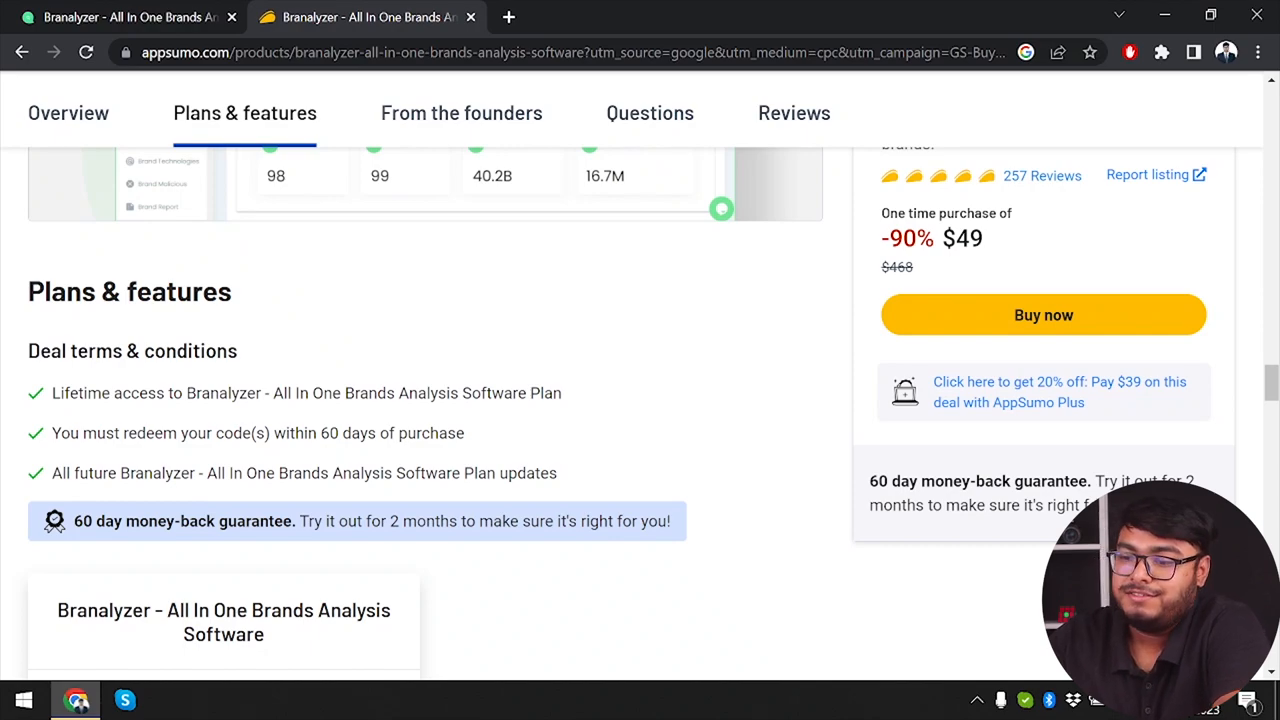
scroll("down", 3)
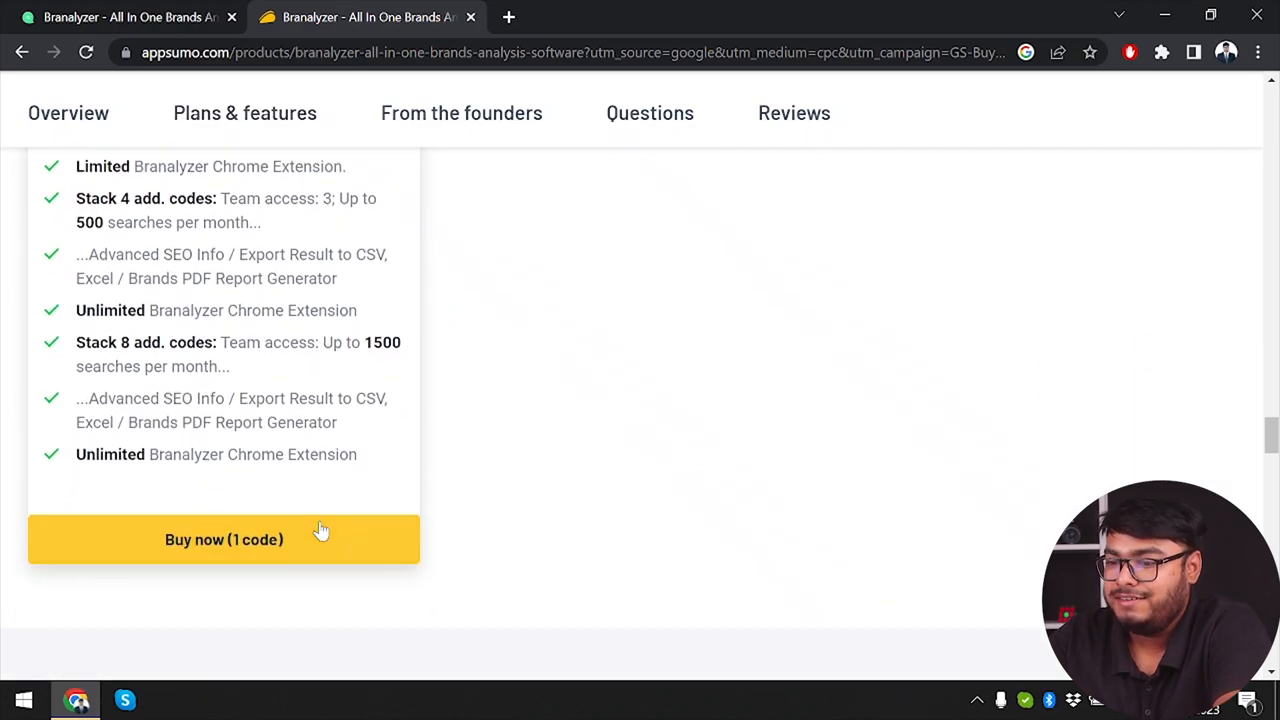
scroll("up", 3)
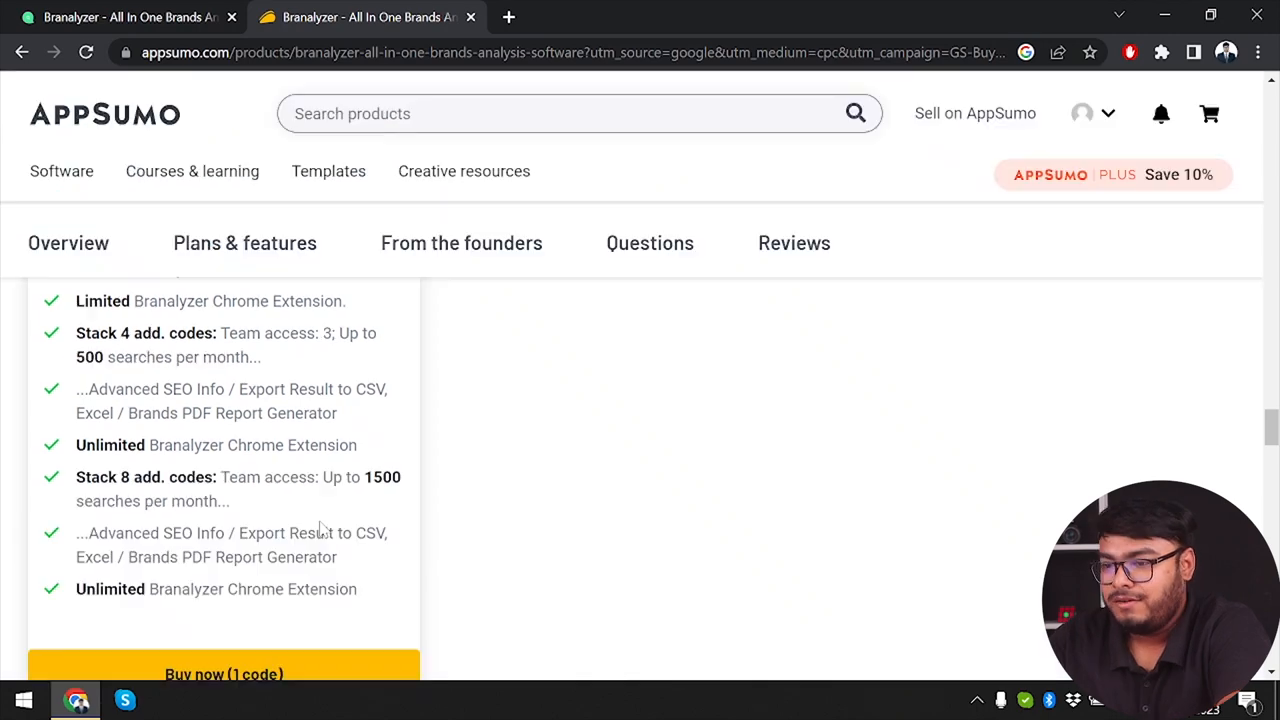
scroll("up", 3)
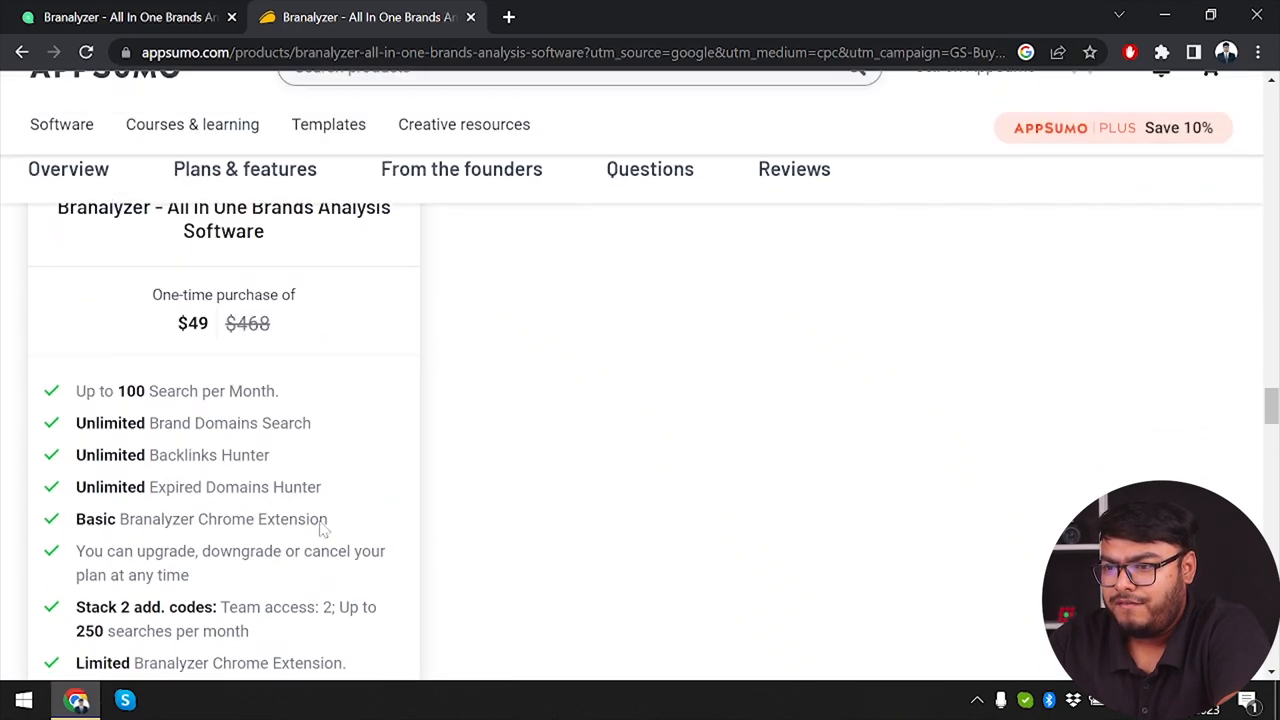
scroll("down", 3)
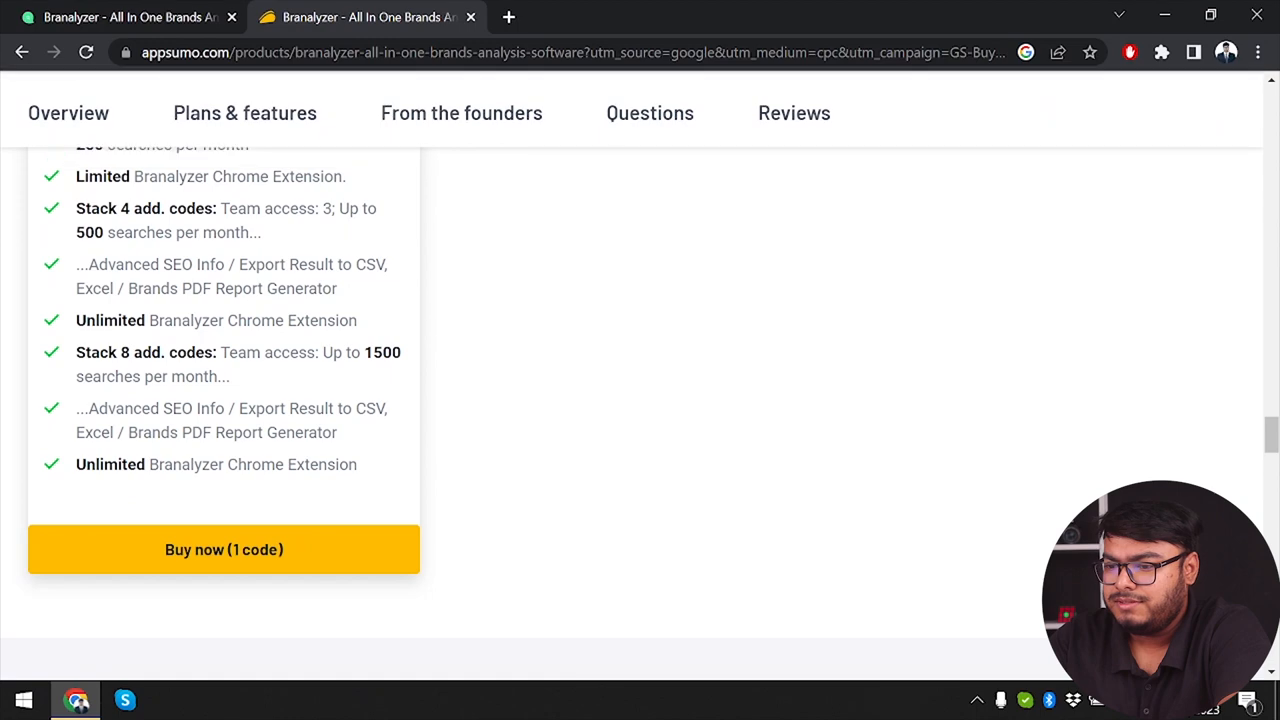
scroll("down", 3)
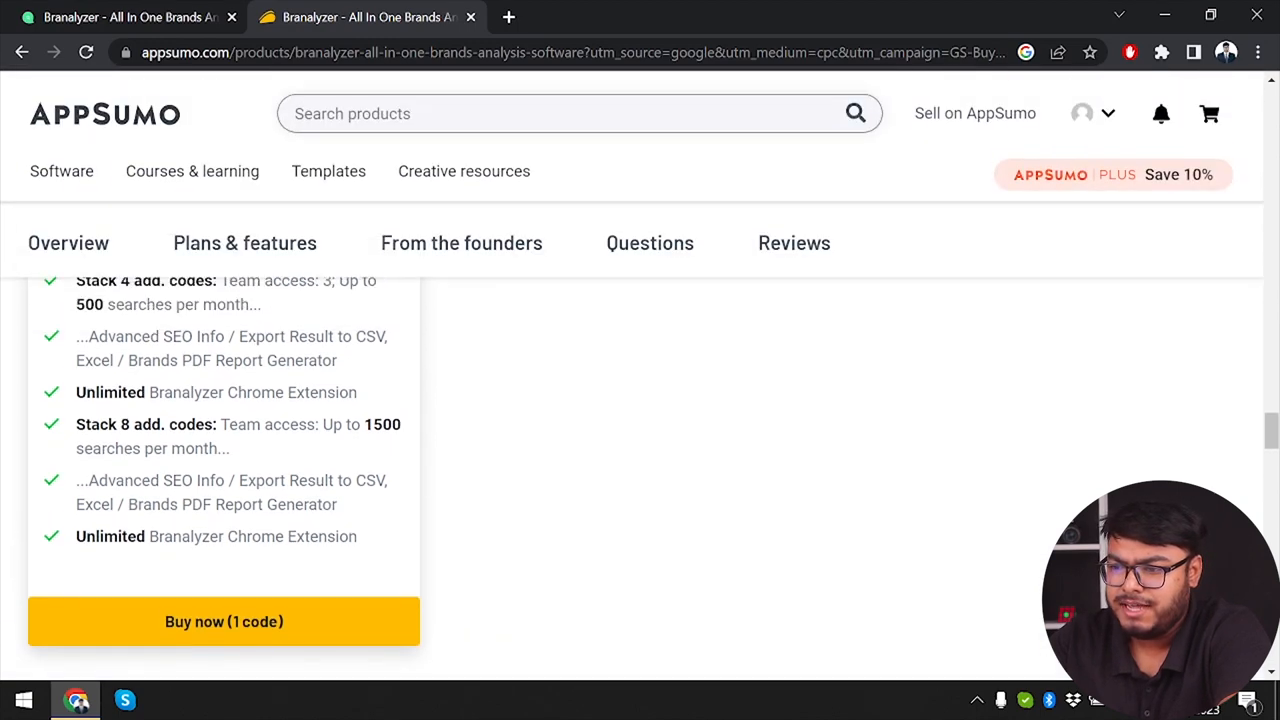
scroll("up", 3)
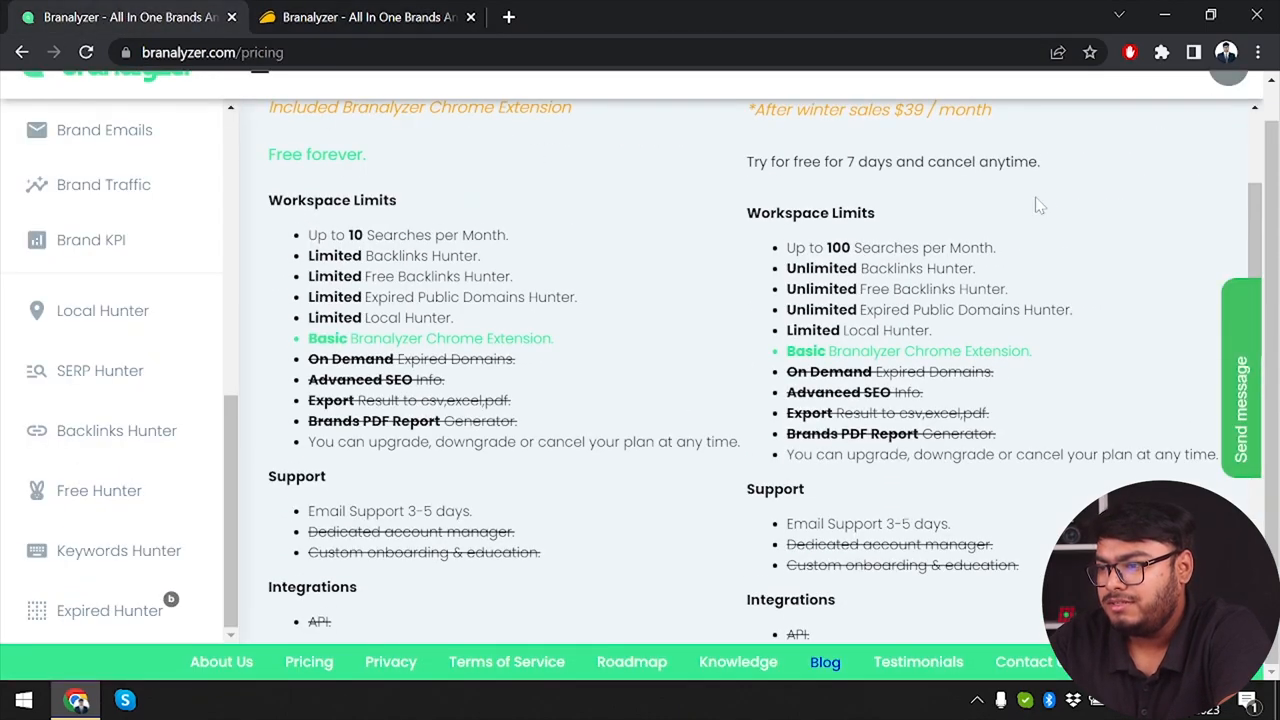
scroll("up", 3)
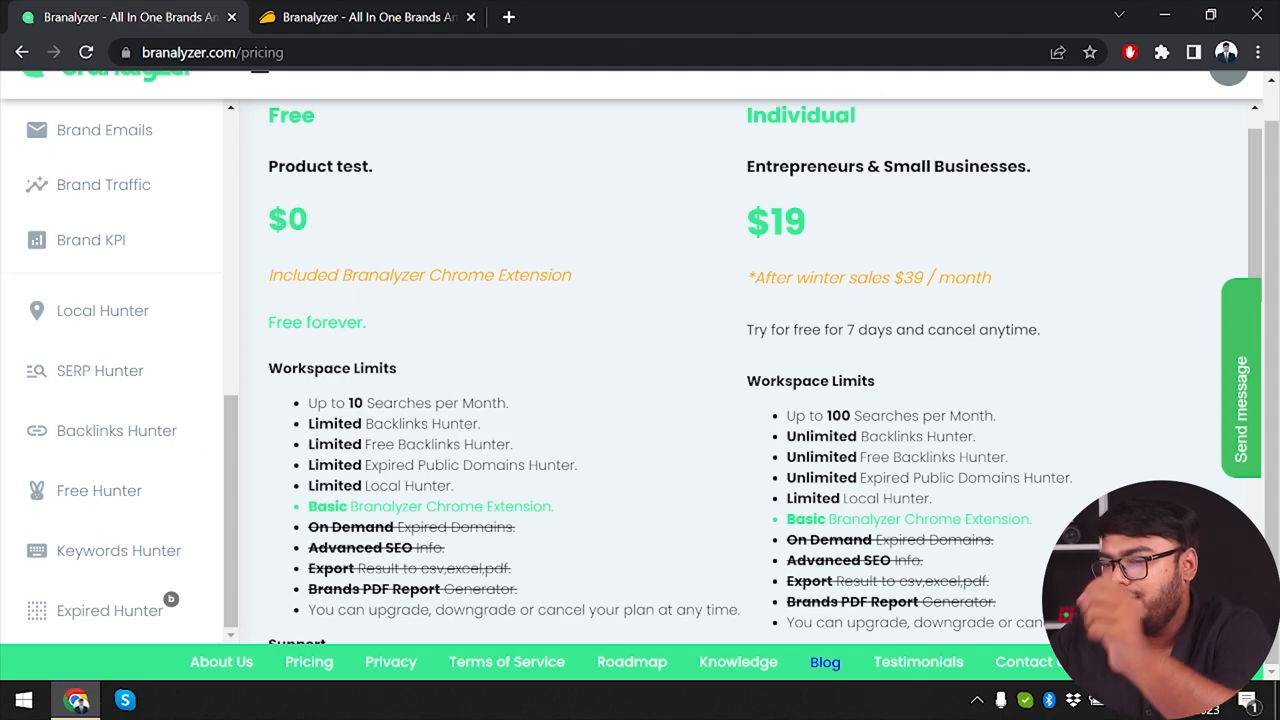
left_click(368, 16)
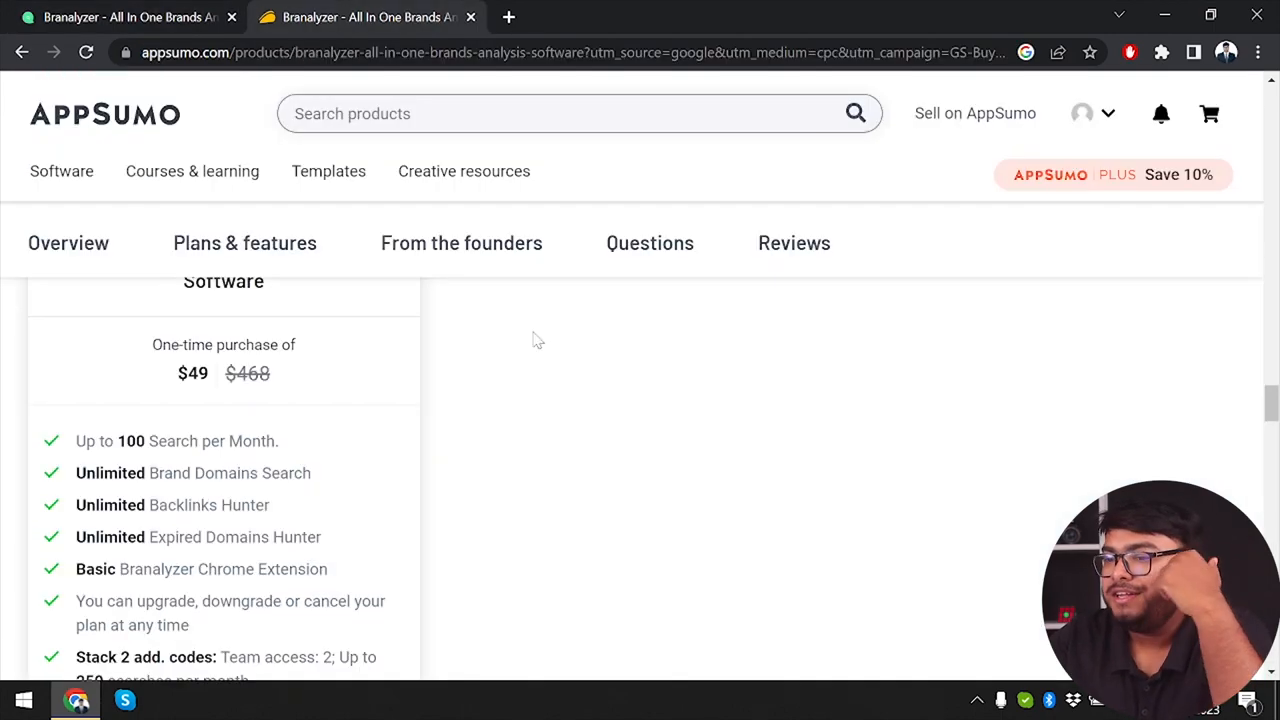
right_click(536, 340)
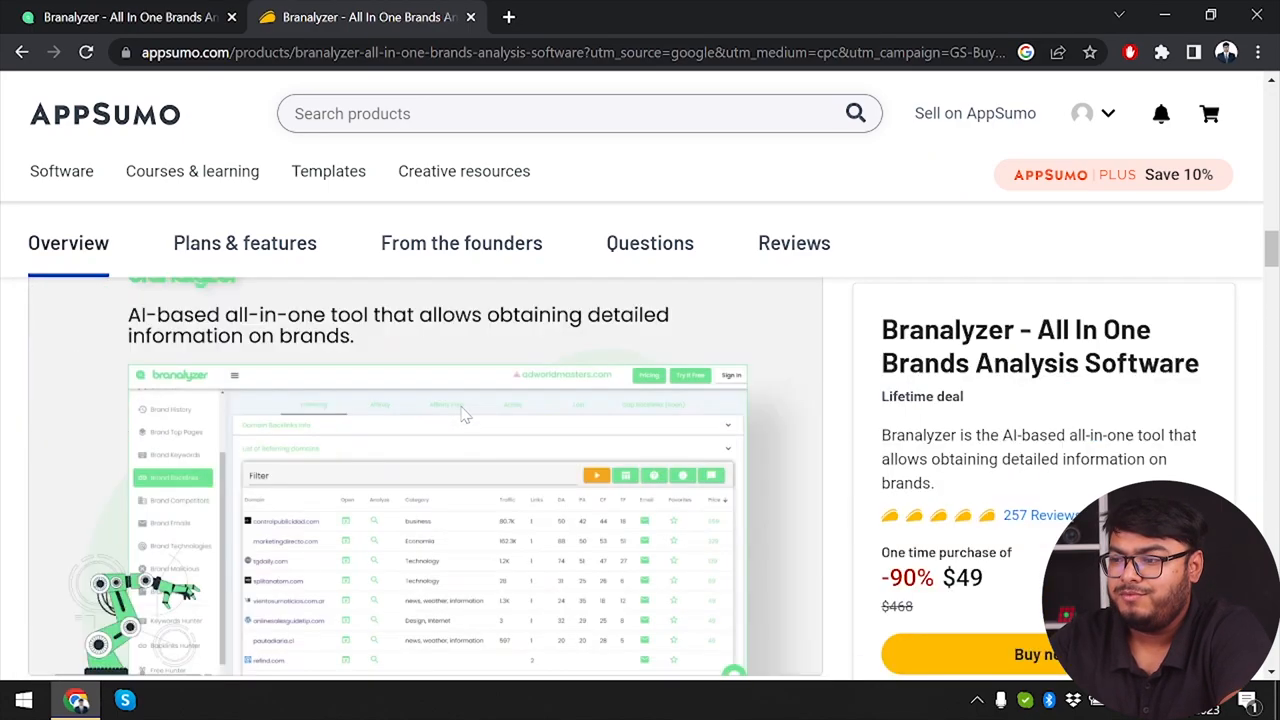
scroll("up", 3)
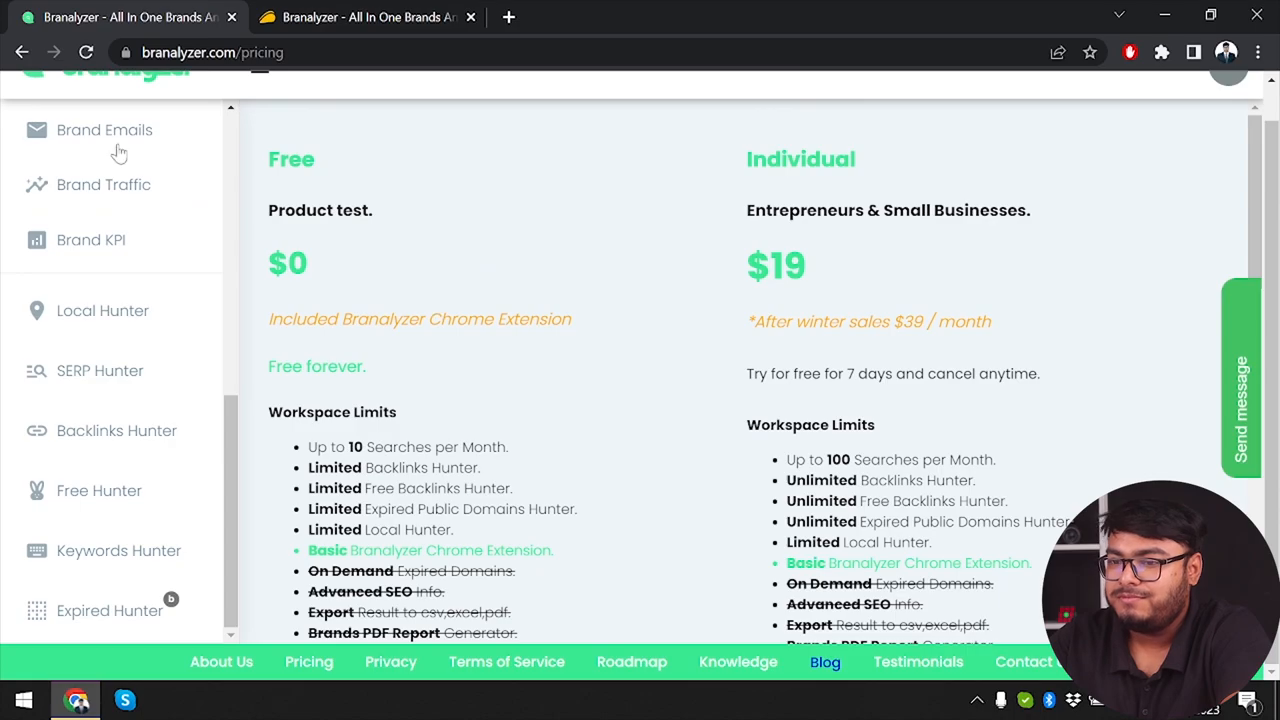
left_click(108, 104)
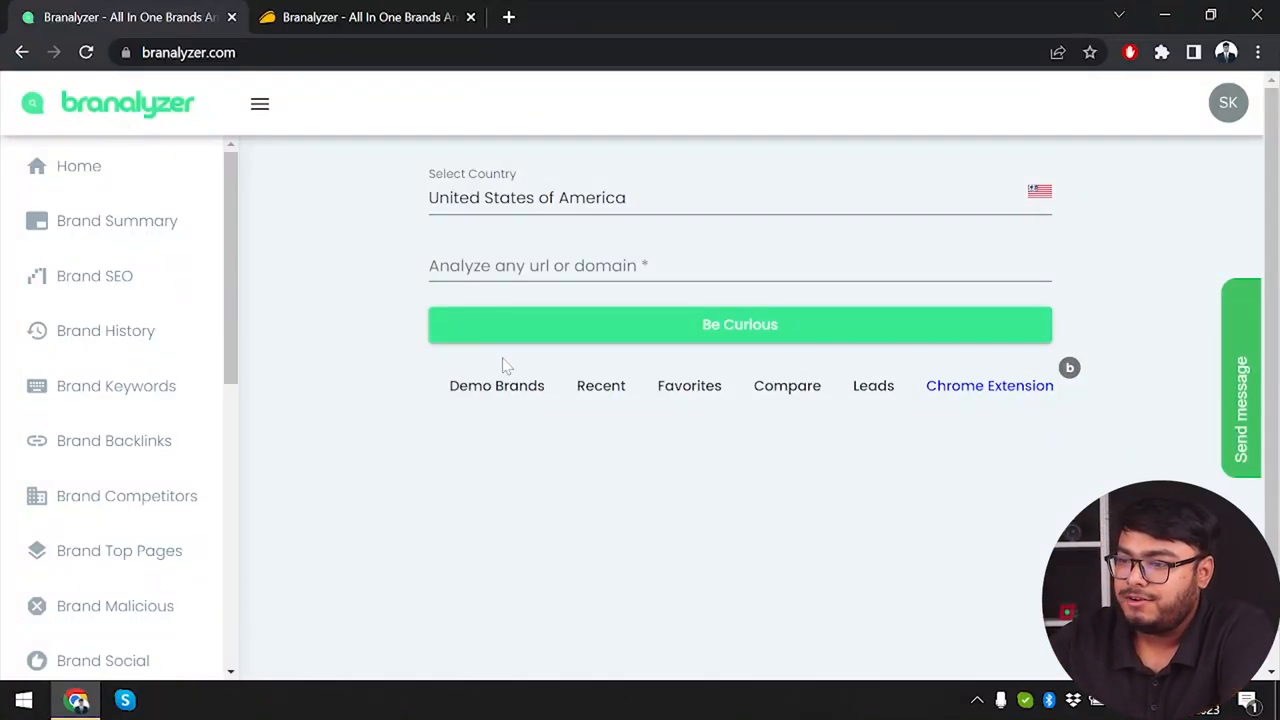
mouse_move(116, 220)
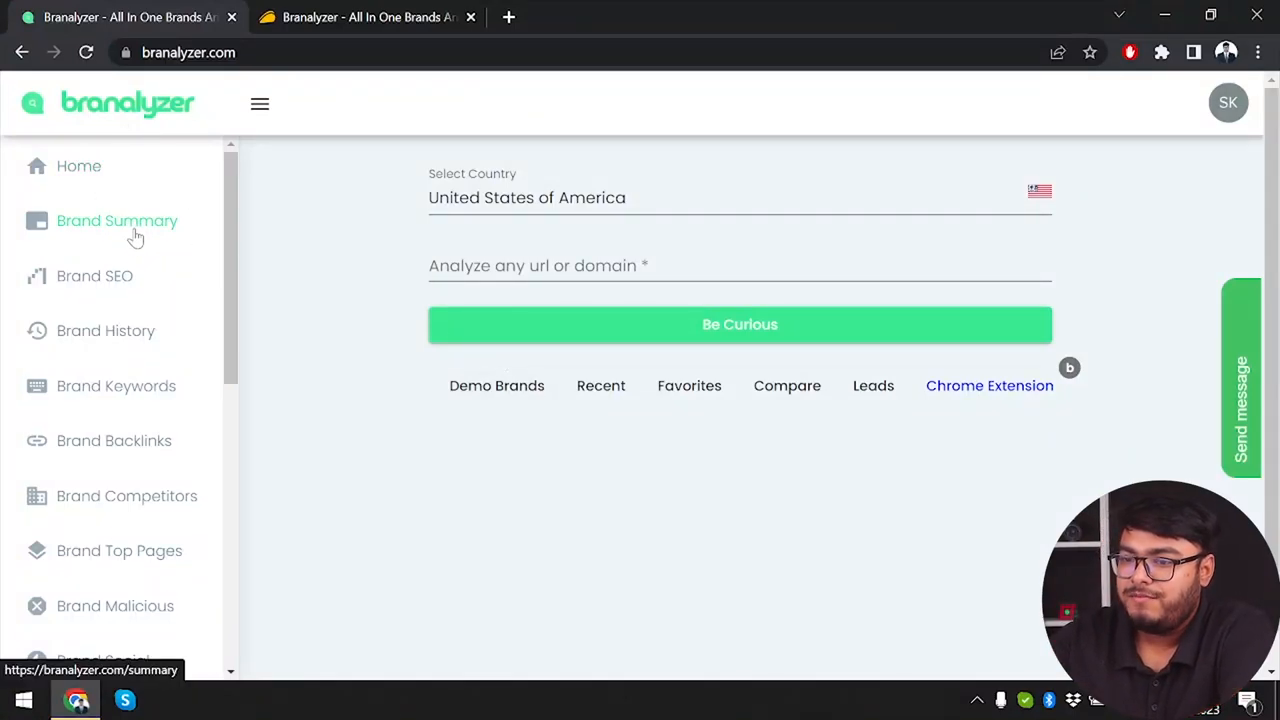
Step: Request a Brand Summary with an empty domain field, getting the valid-URL warning
left_click(740, 324)
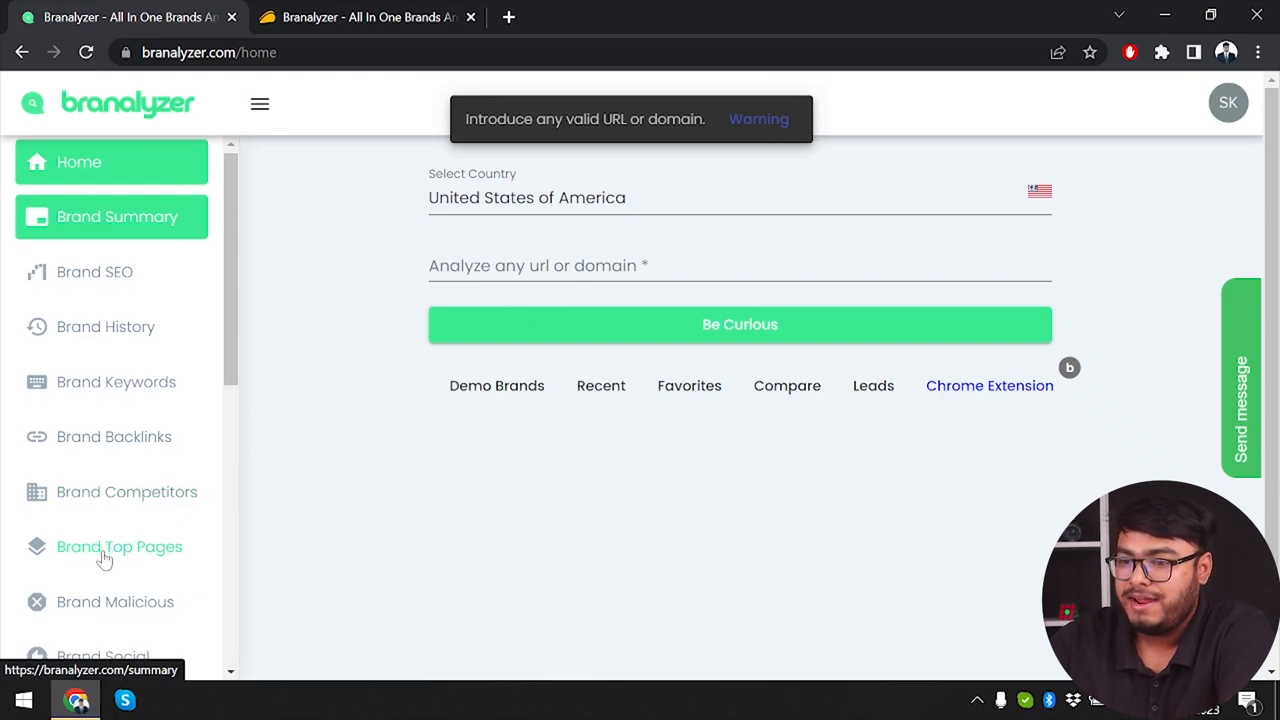
scroll("down", 3)
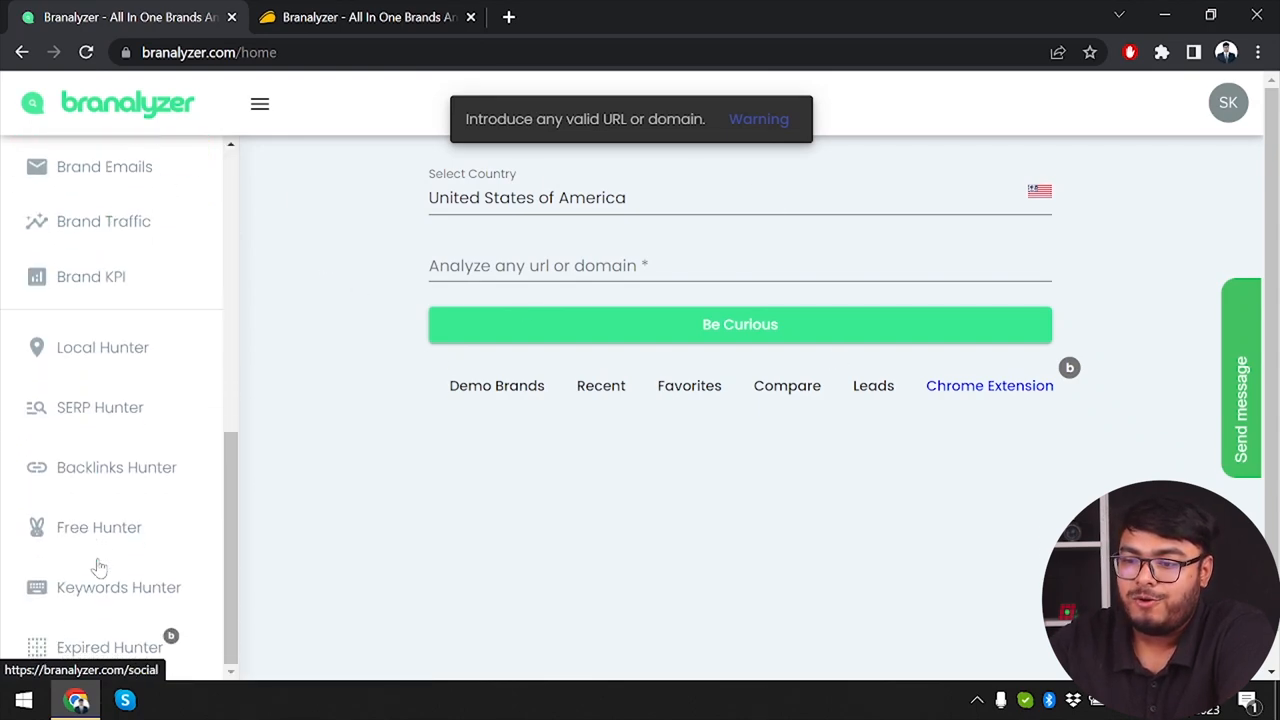
scroll("up", 3)
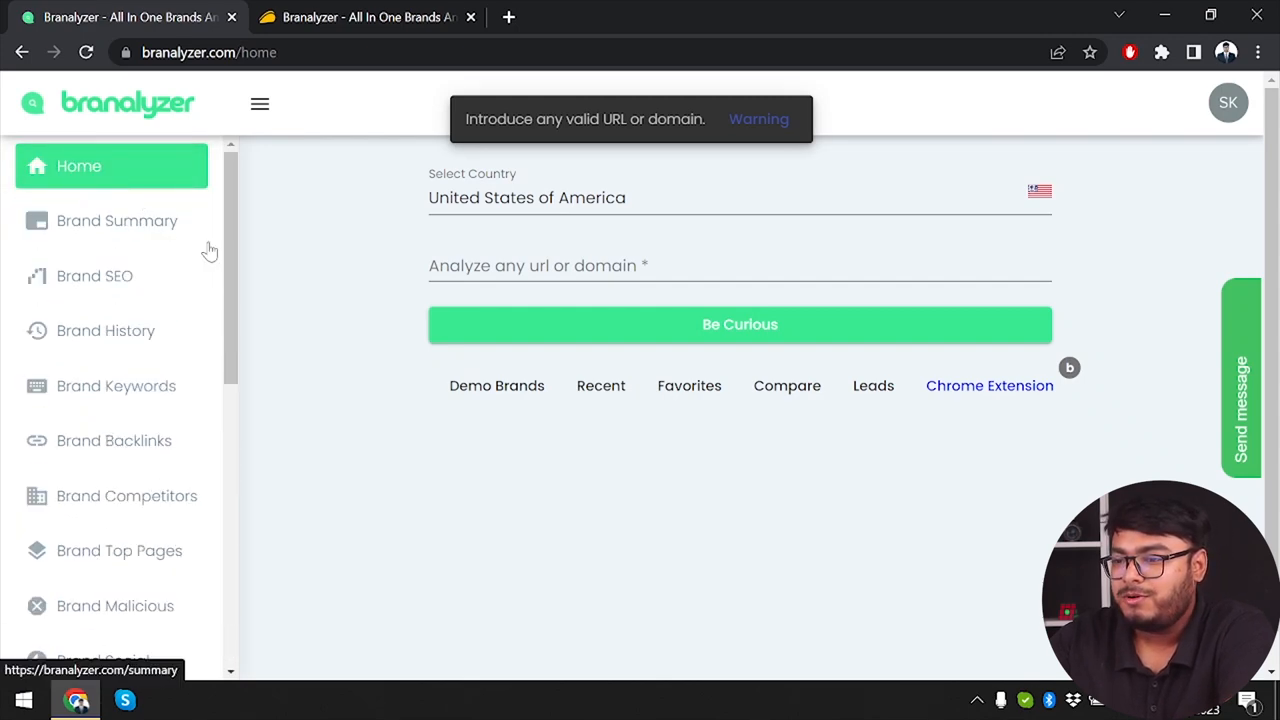
Step: Load target.com from Demo Brands, add it to favourites and open the Favorites list
left_click(496, 384)
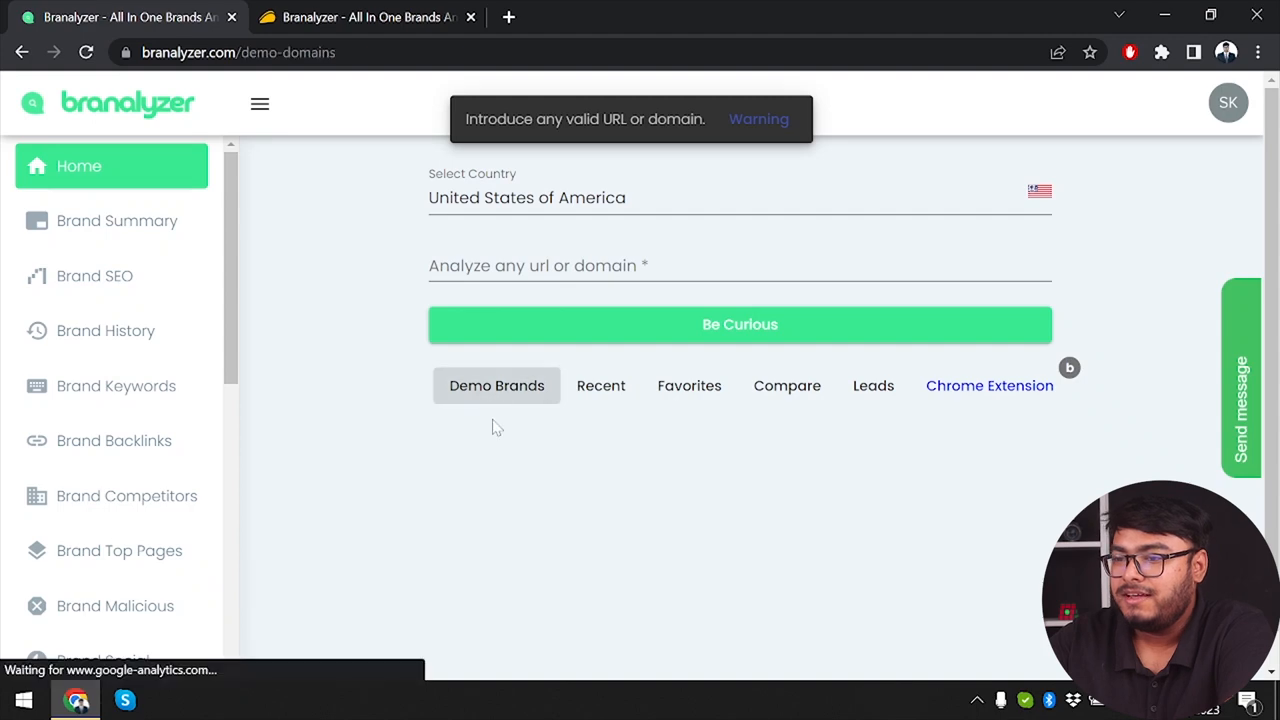
left_click(496, 384)
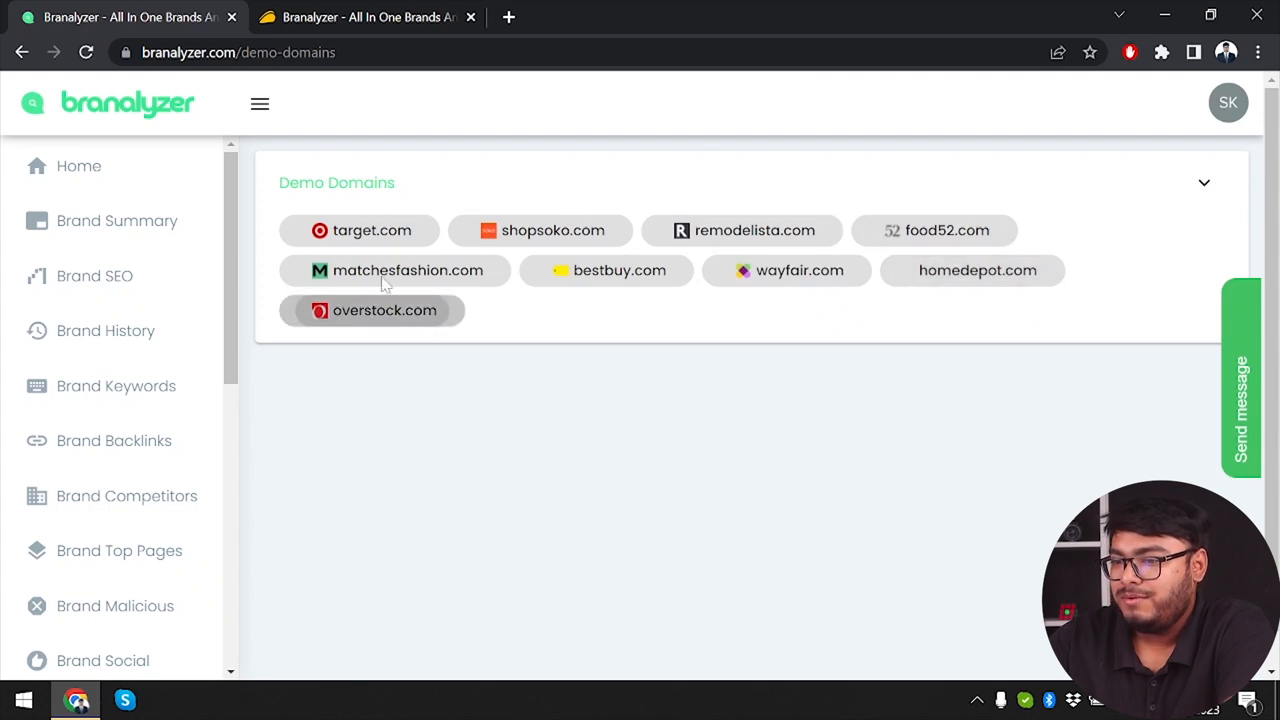
left_click(372, 230)
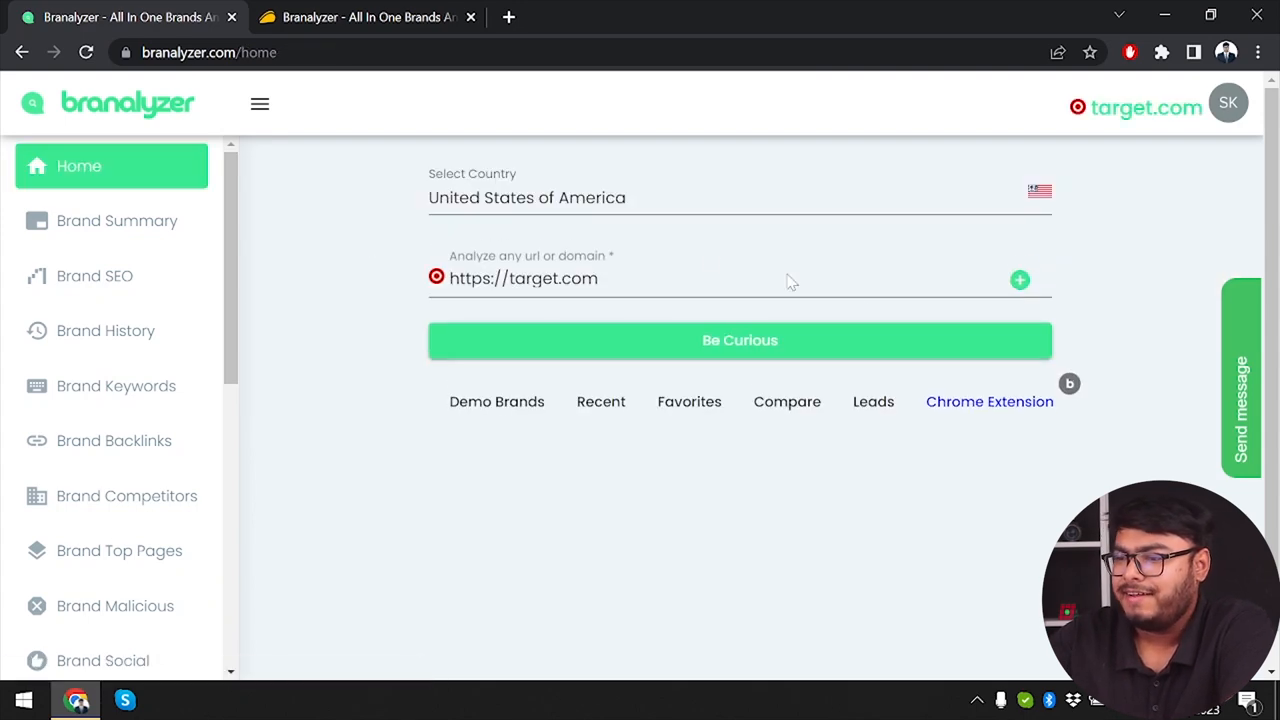
mouse_move(1020, 280)
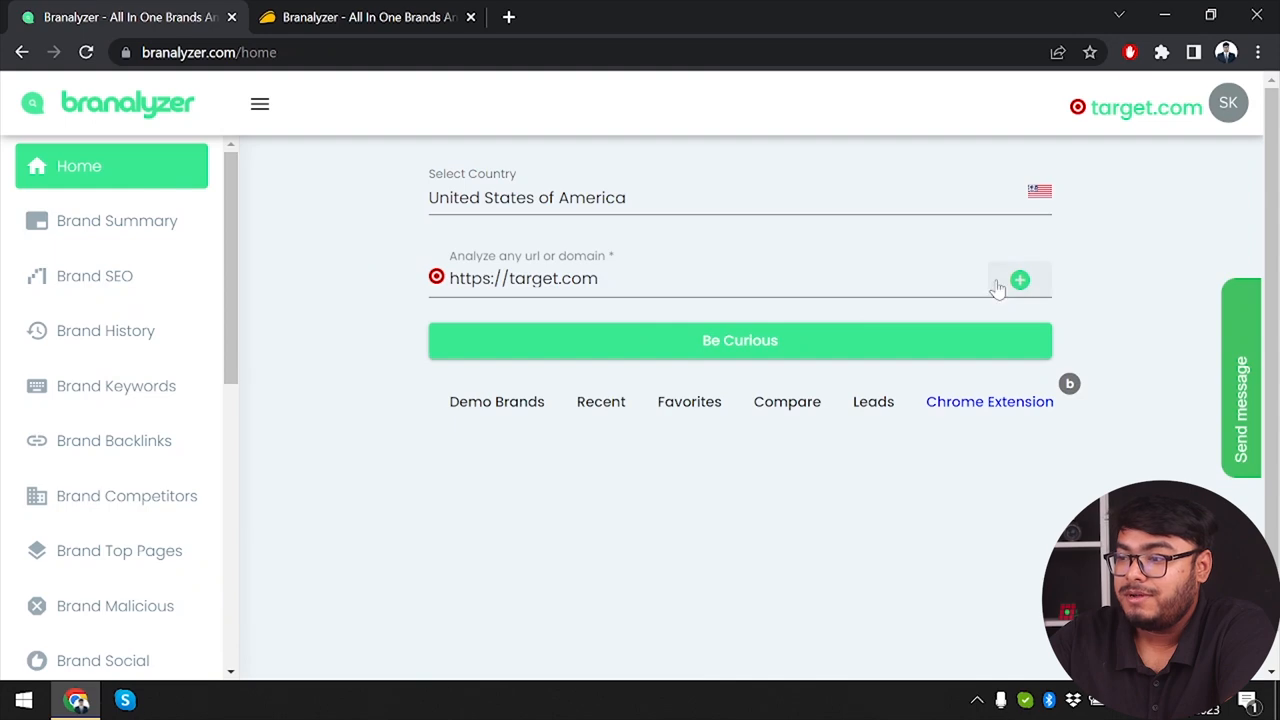
mouse_move(1032, 248)
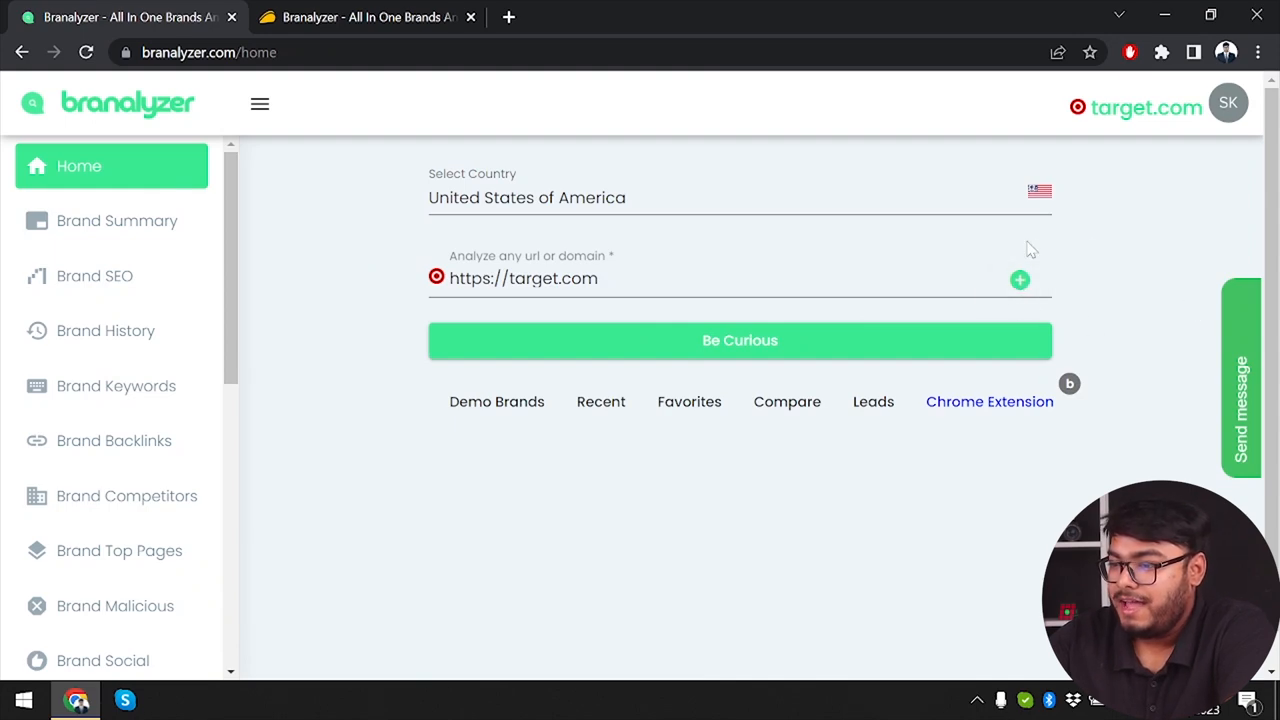
left_click(1020, 280)
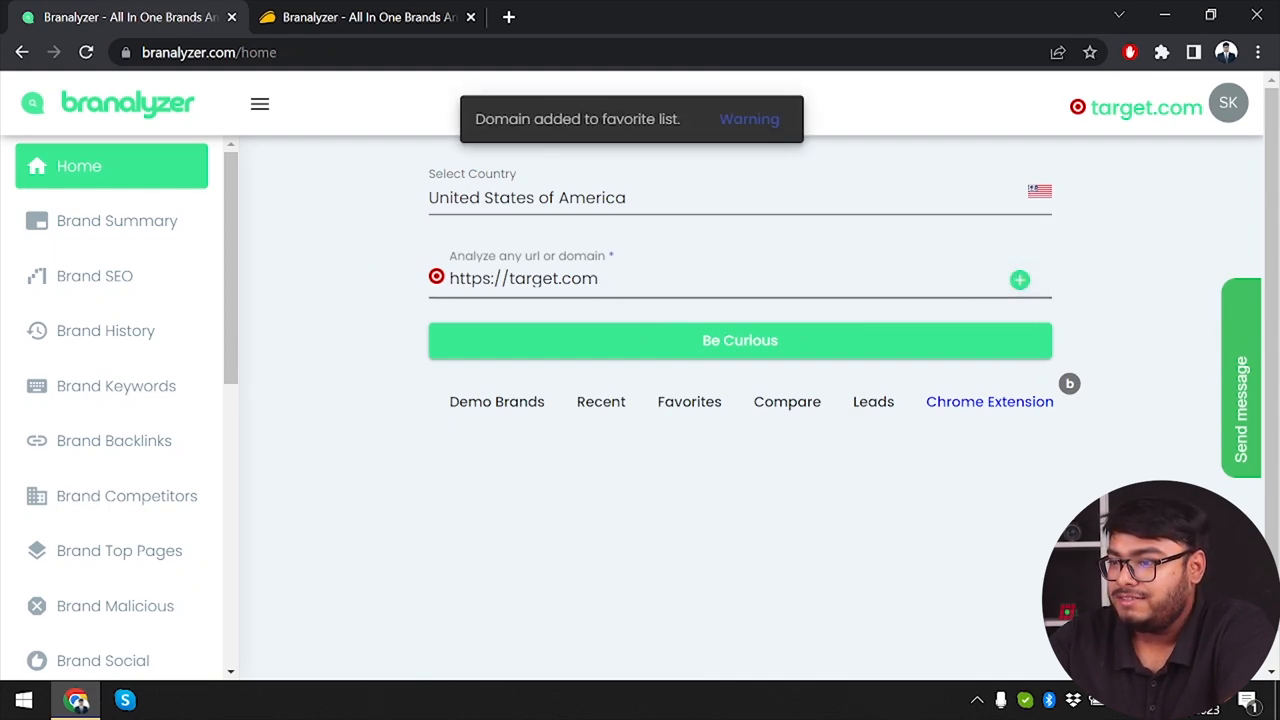
left_click(688, 400)
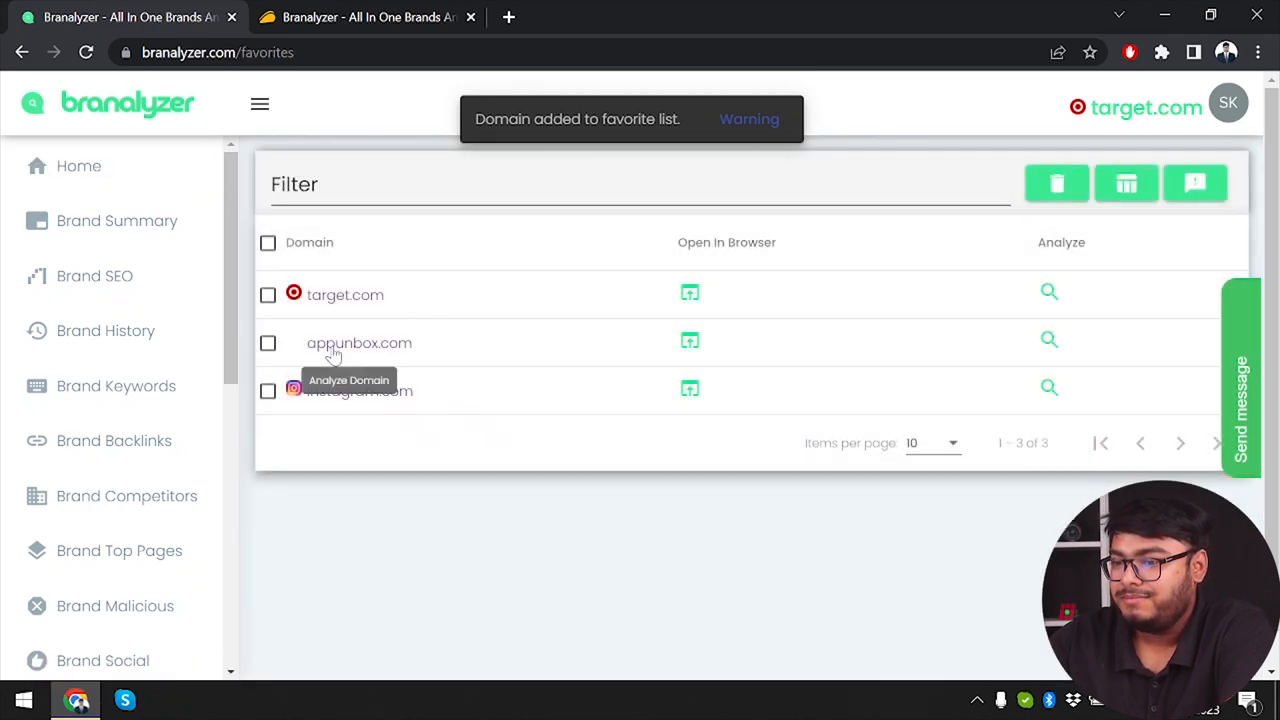
mouse_move(478, 444)
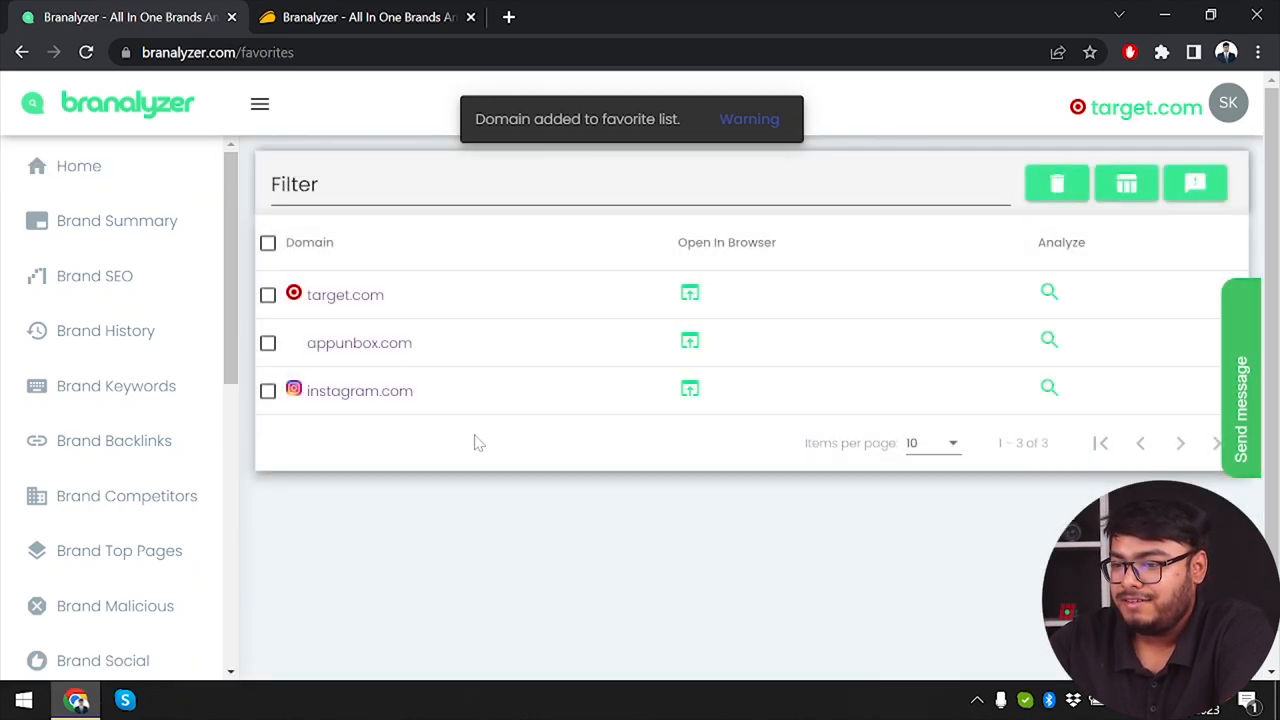
left_click(78, 166)
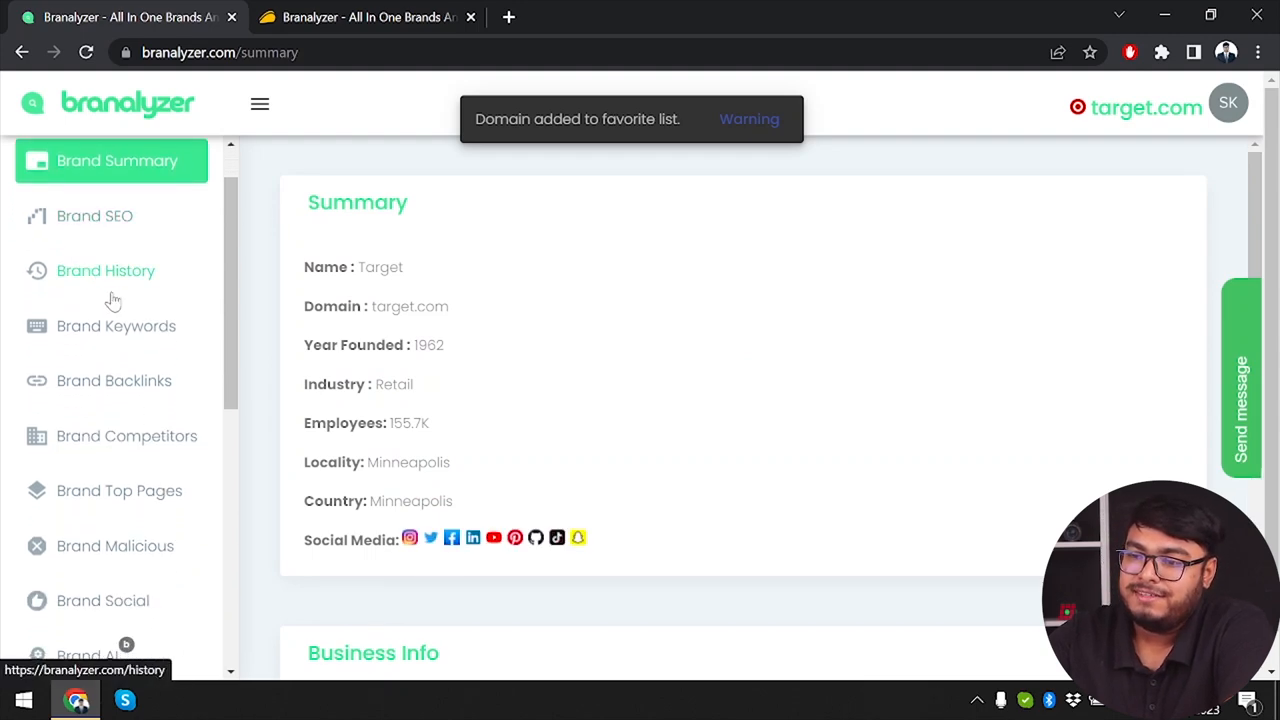
scroll("down", 3)
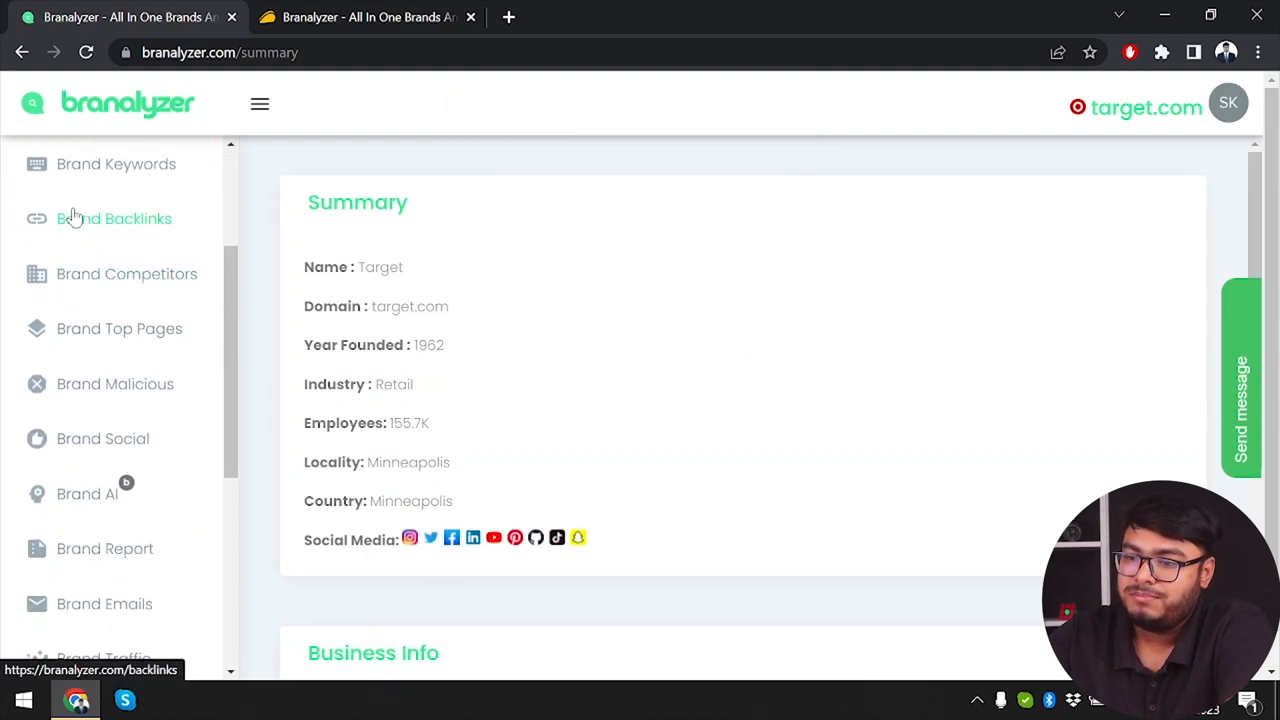
scroll("down", 3)
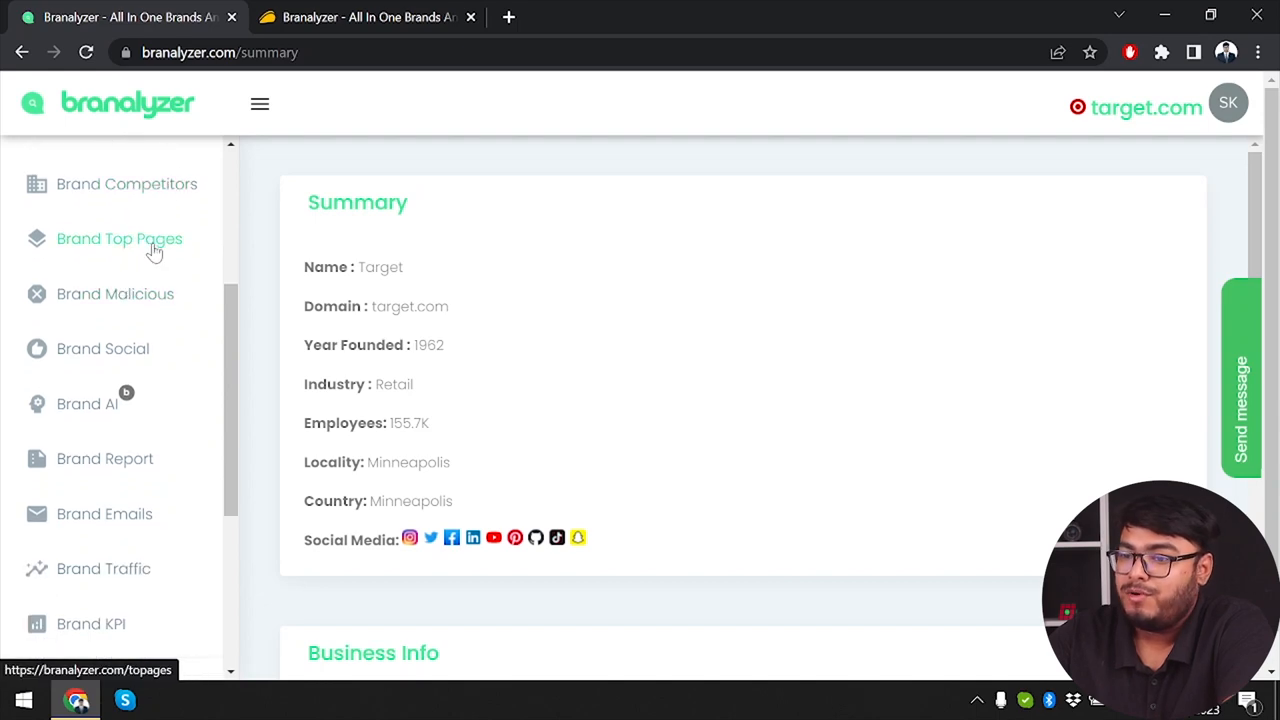
mouse_move(192, 348)
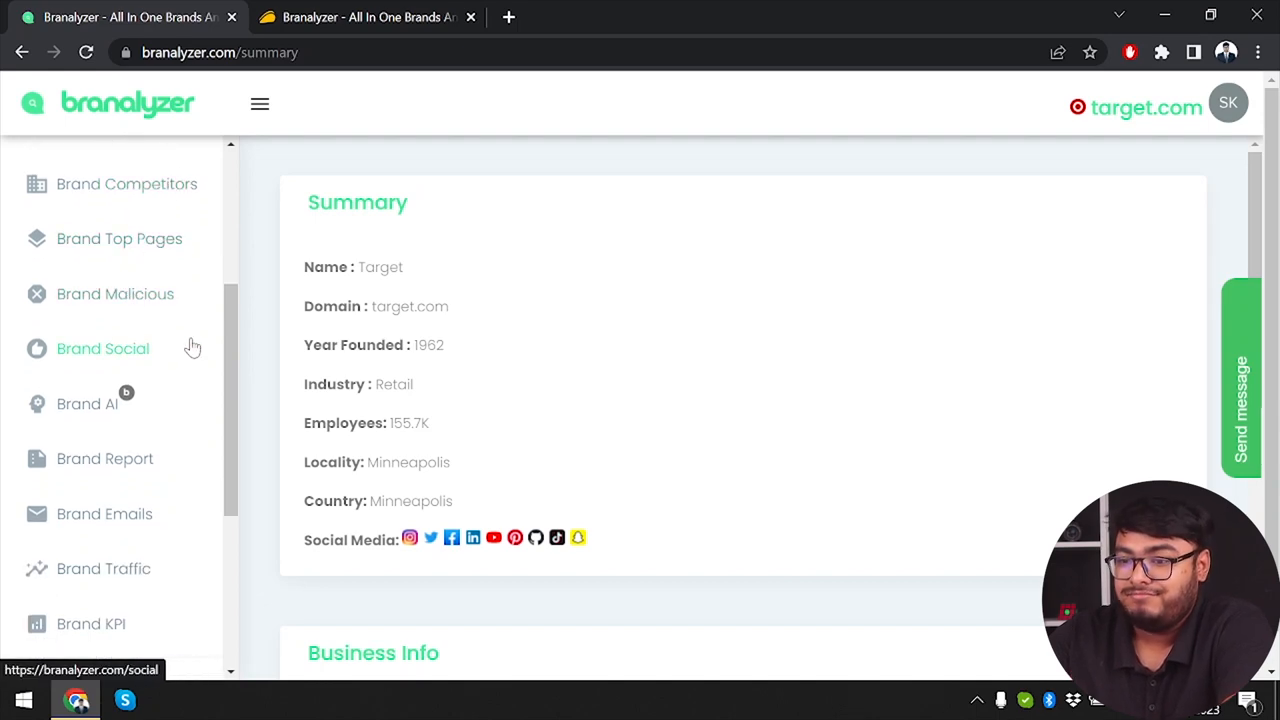
mouse_move(116, 294)
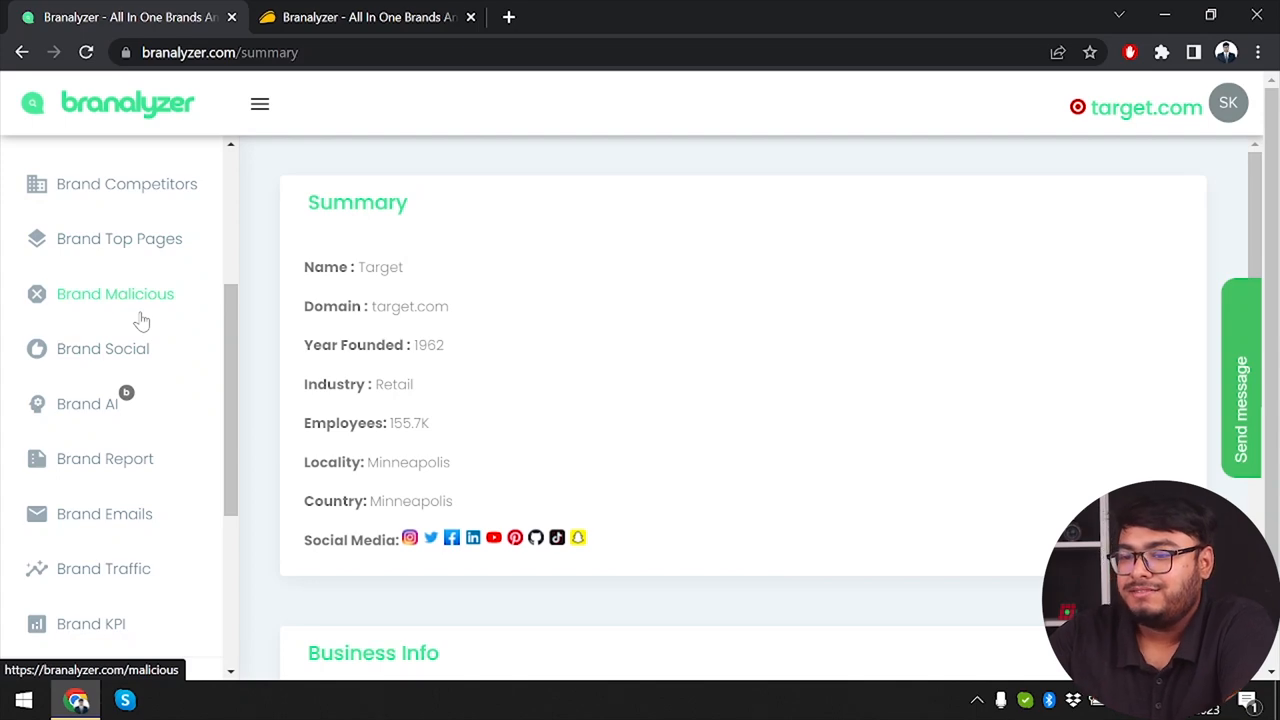
mouse_move(104, 458)
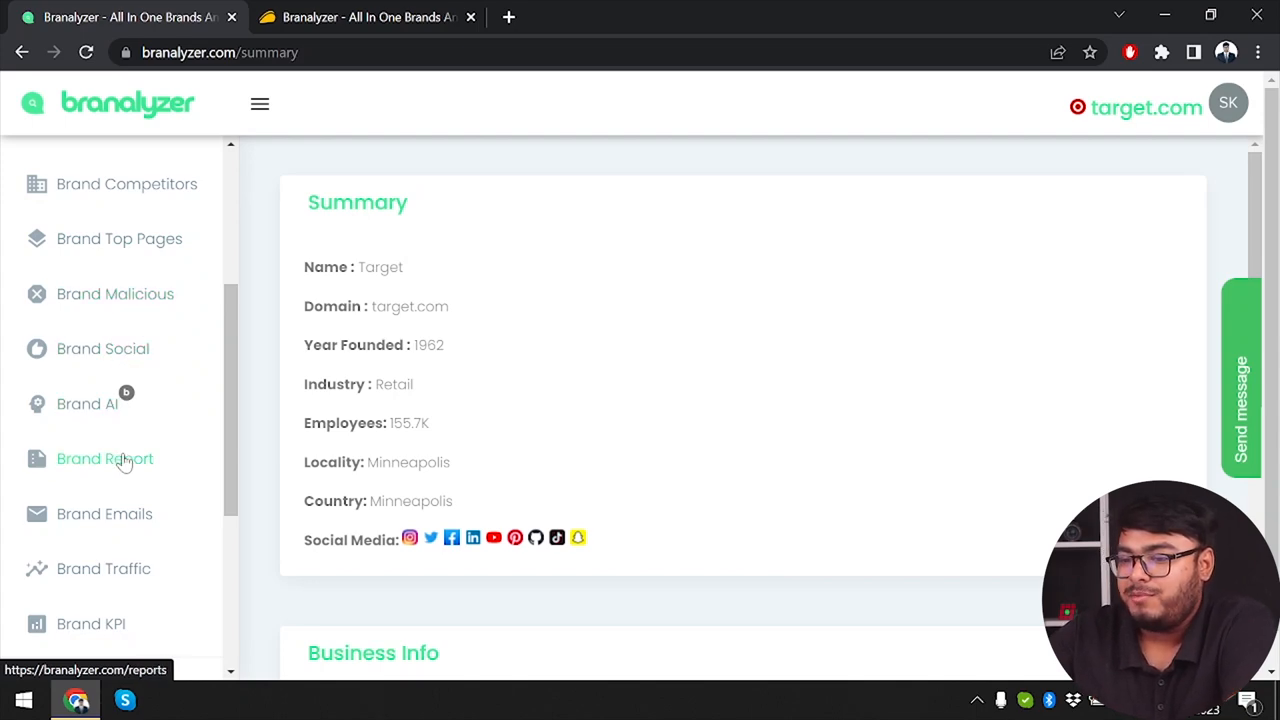
scroll("down", 3)
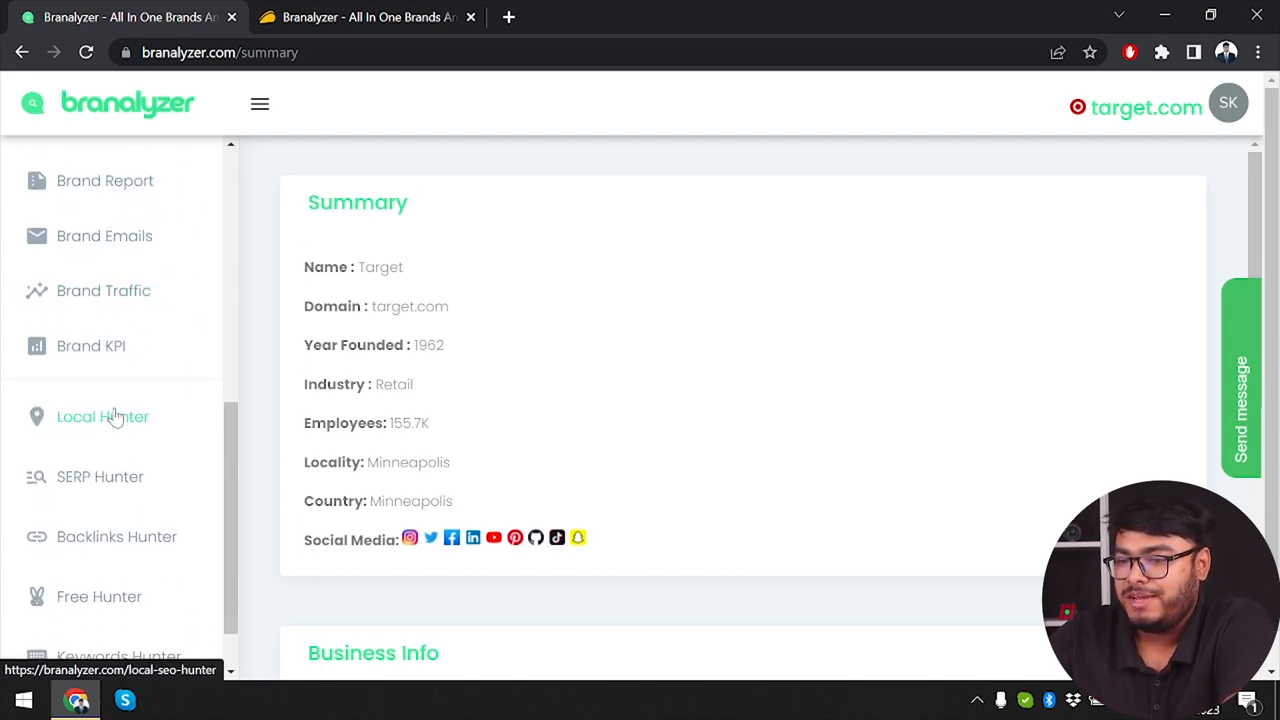
scroll("down", 3)
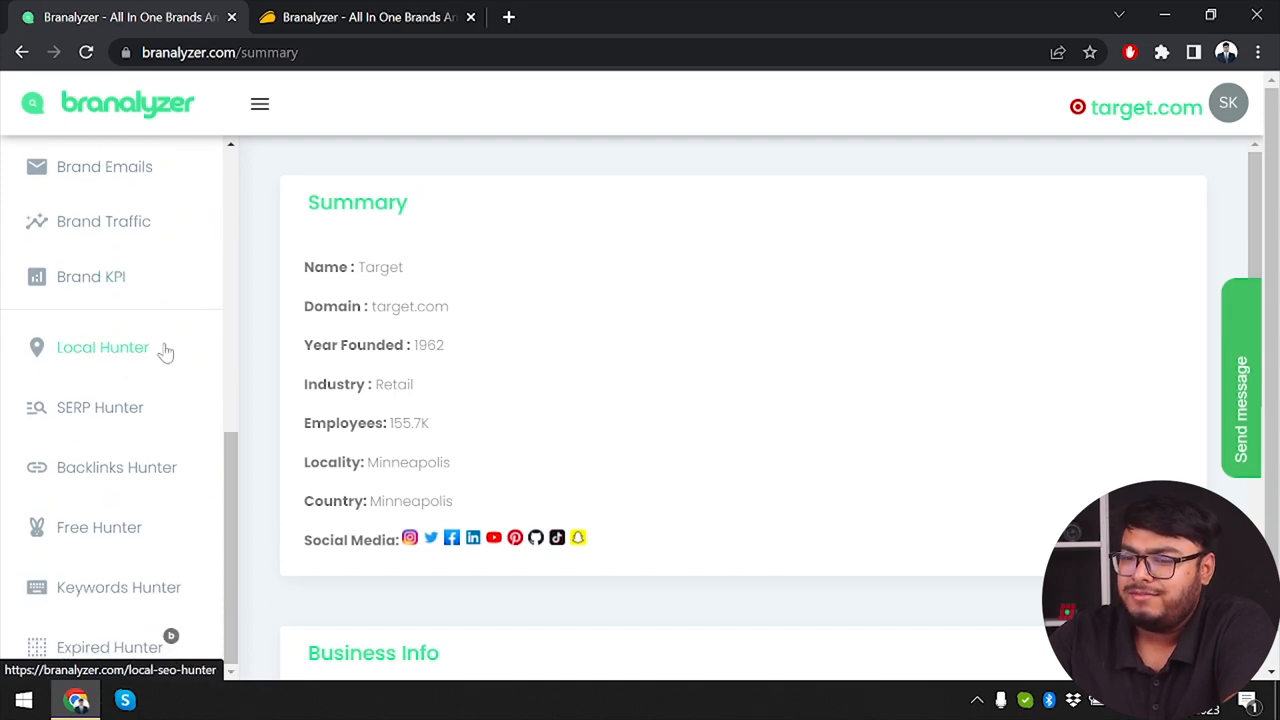
mouse_move(120, 408)
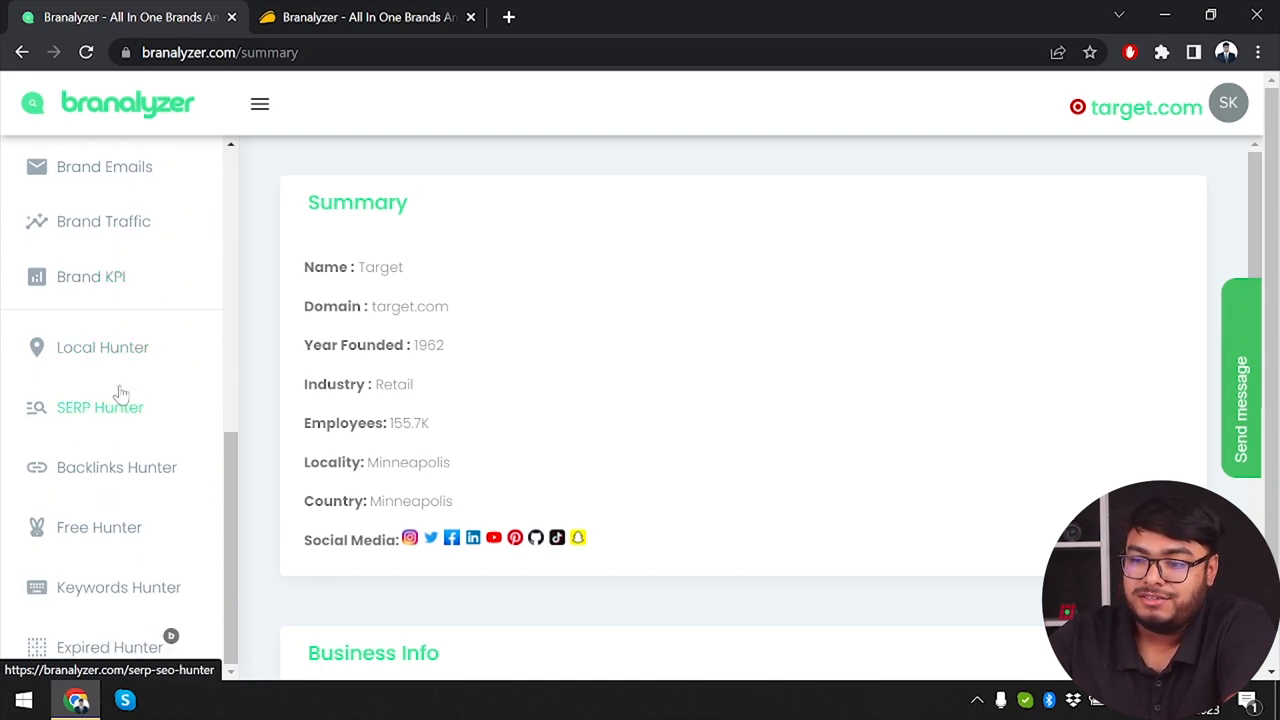
scroll("down", 3)
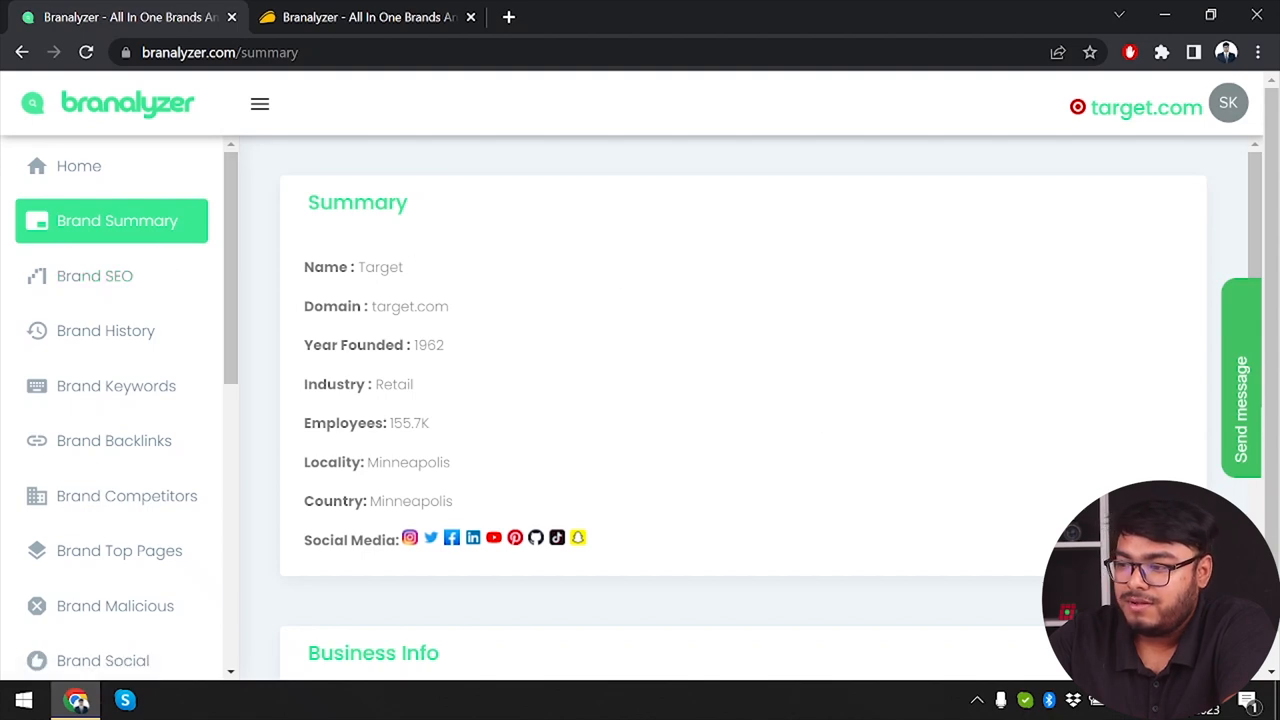
left_click(1240, 380)
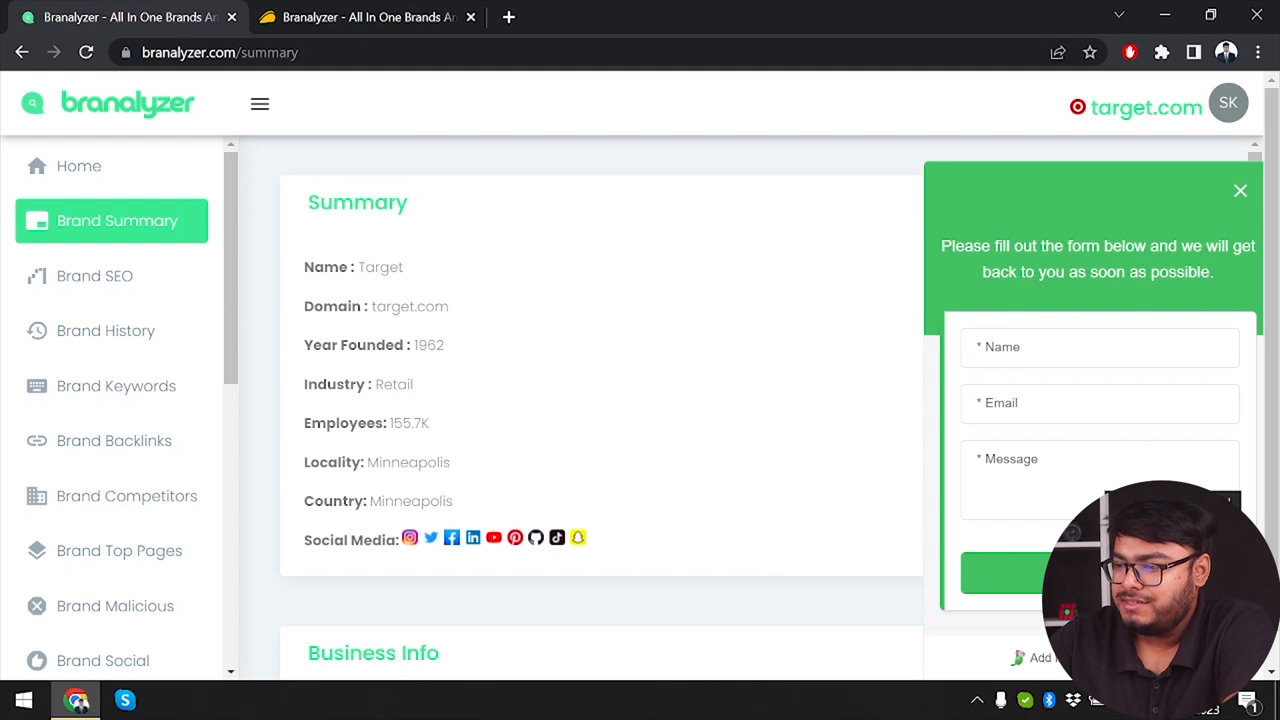
mouse_move(1190, 328)
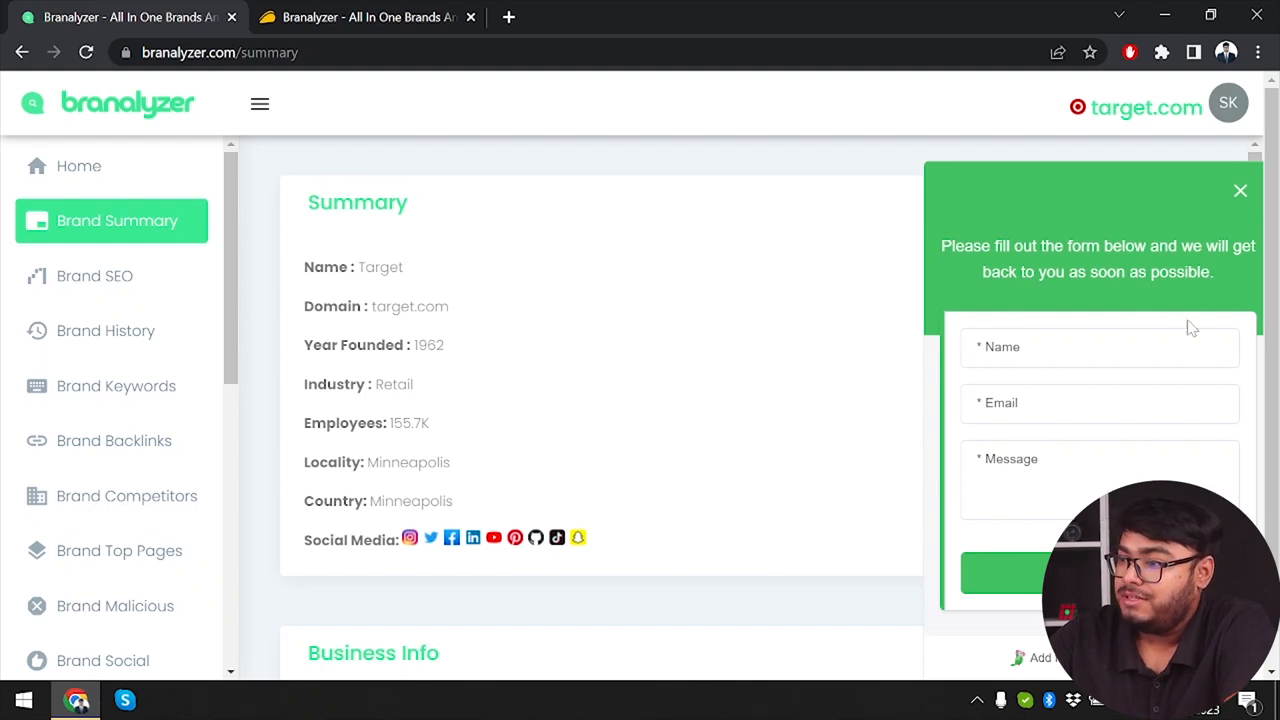
left_click(1240, 190)
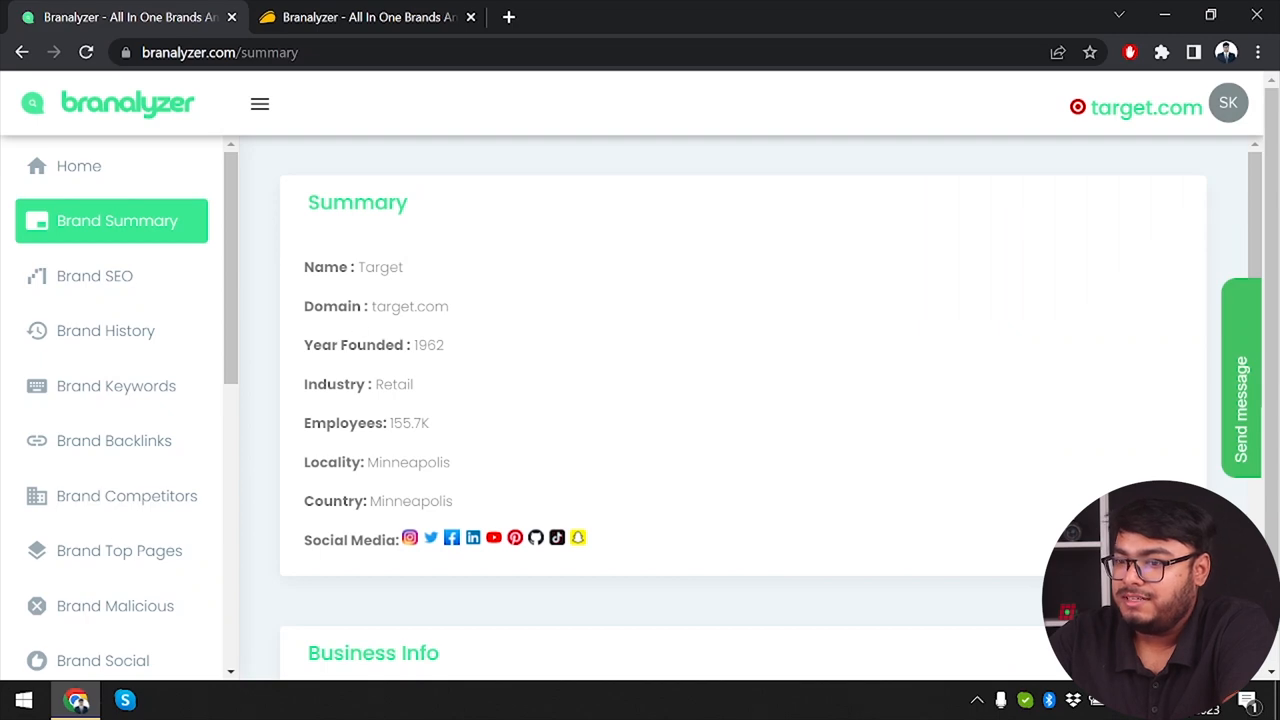
scroll("down", 3)
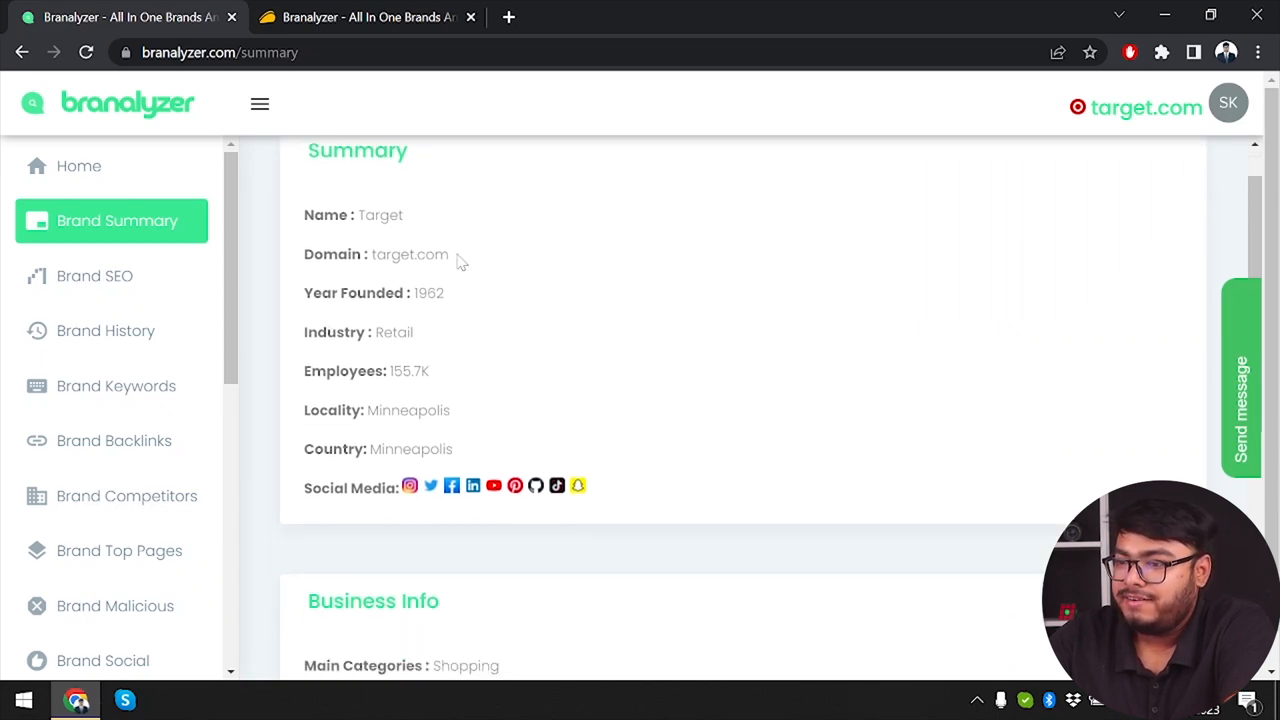
mouse_move(416, 352)
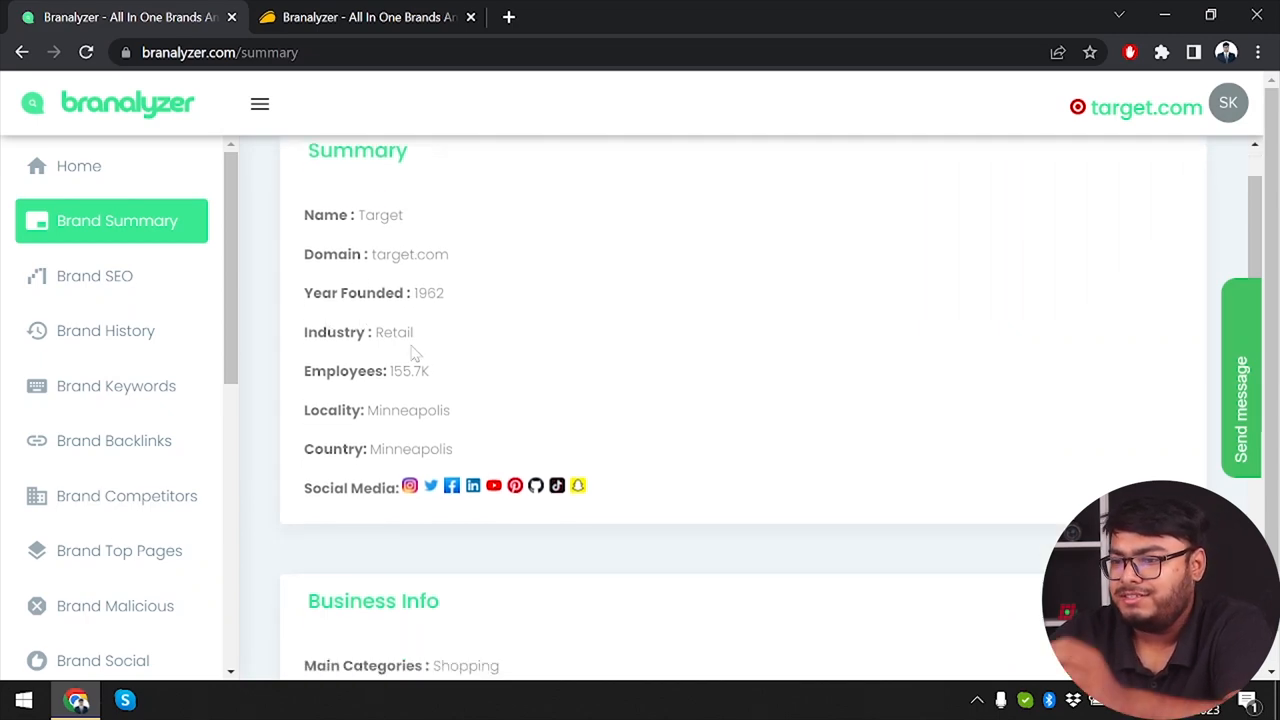
mouse_move(444, 364)
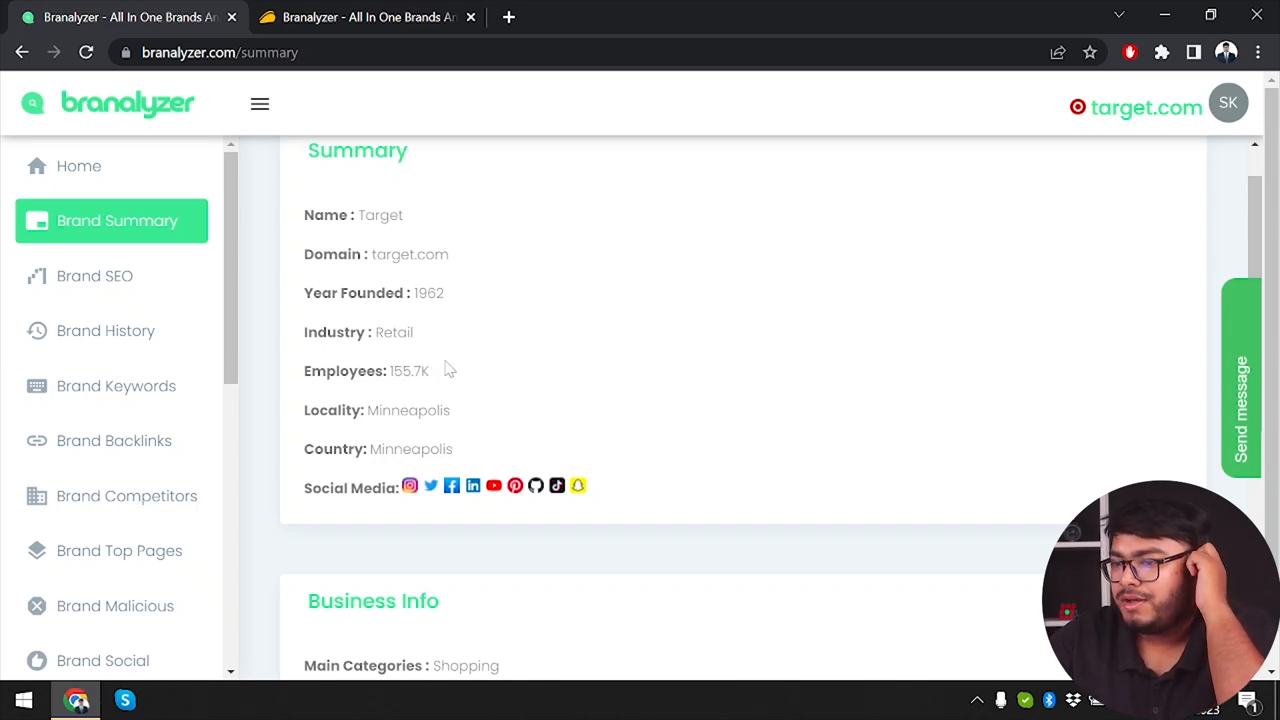
mouse_move(436, 380)
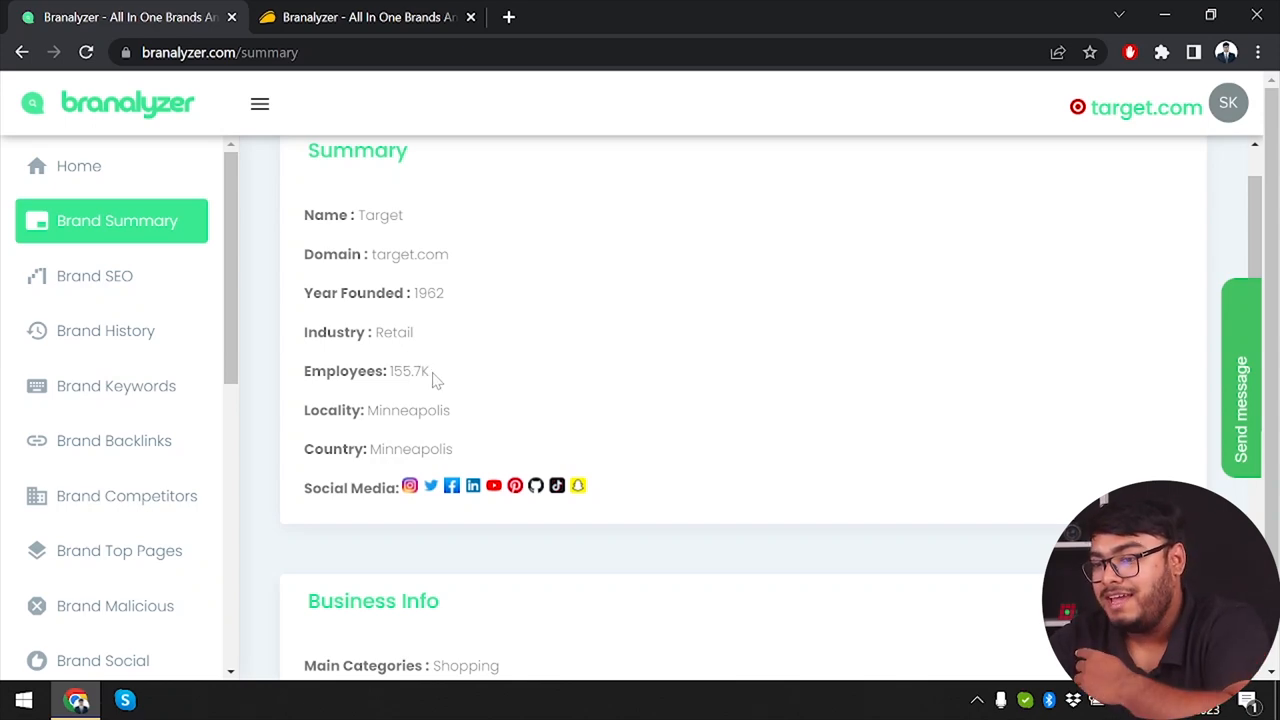
scroll("up", 3)
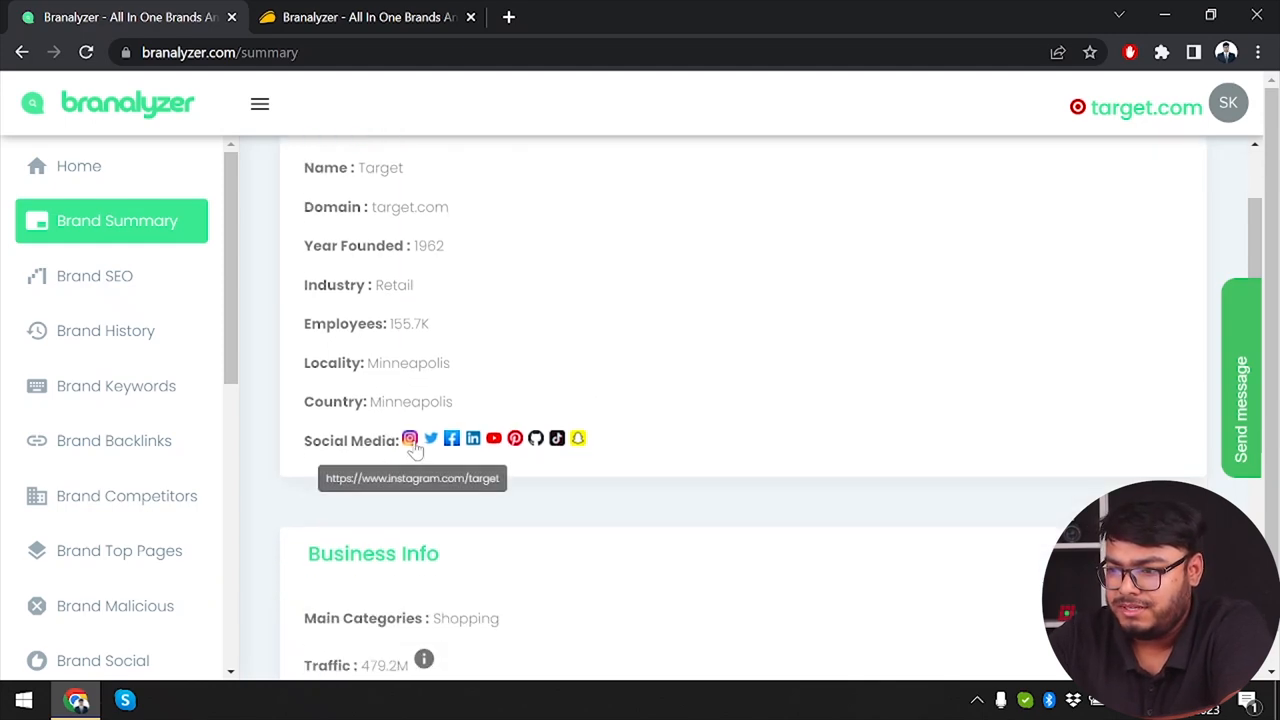
mouse_move(472, 440)
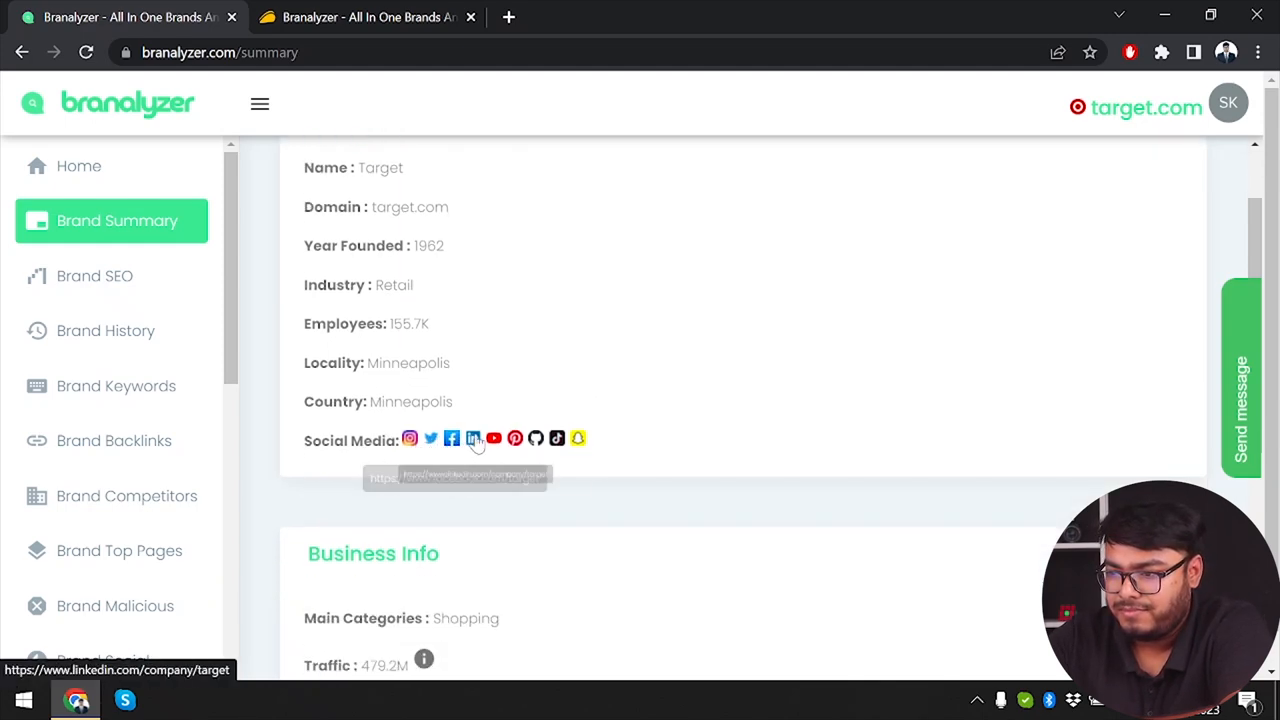
mouse_move(472, 438)
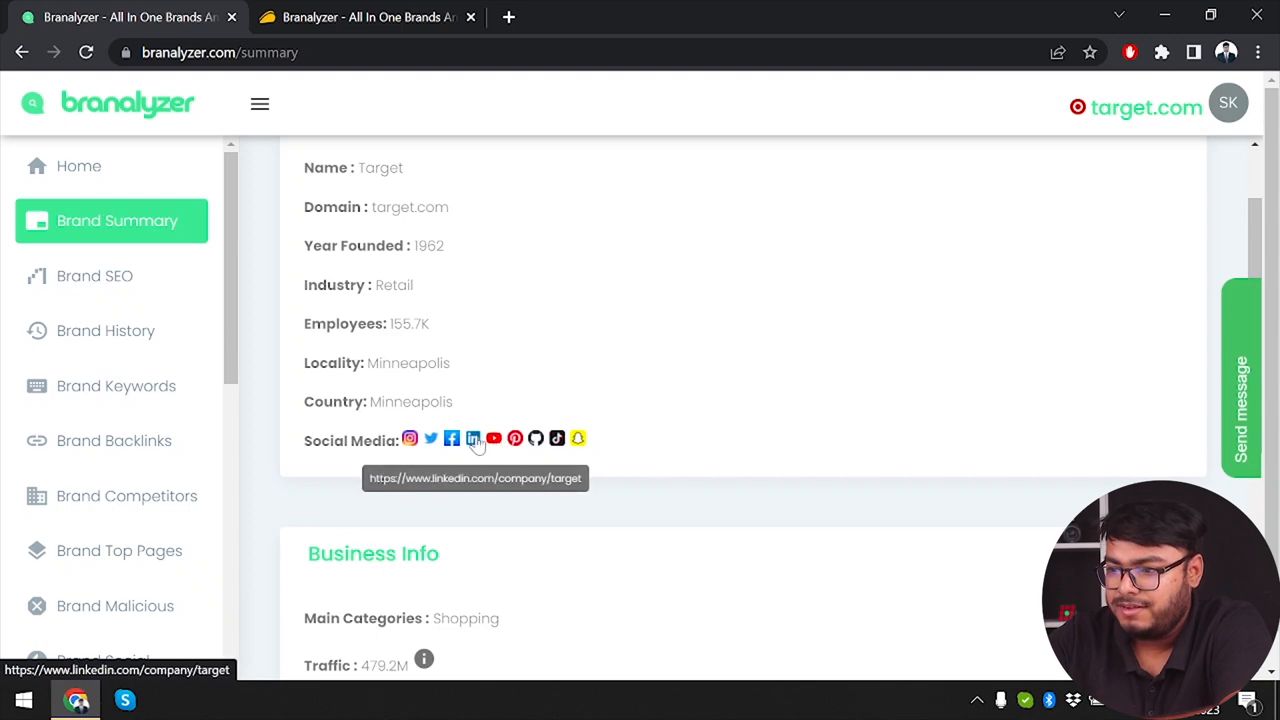
left_click(472, 438)
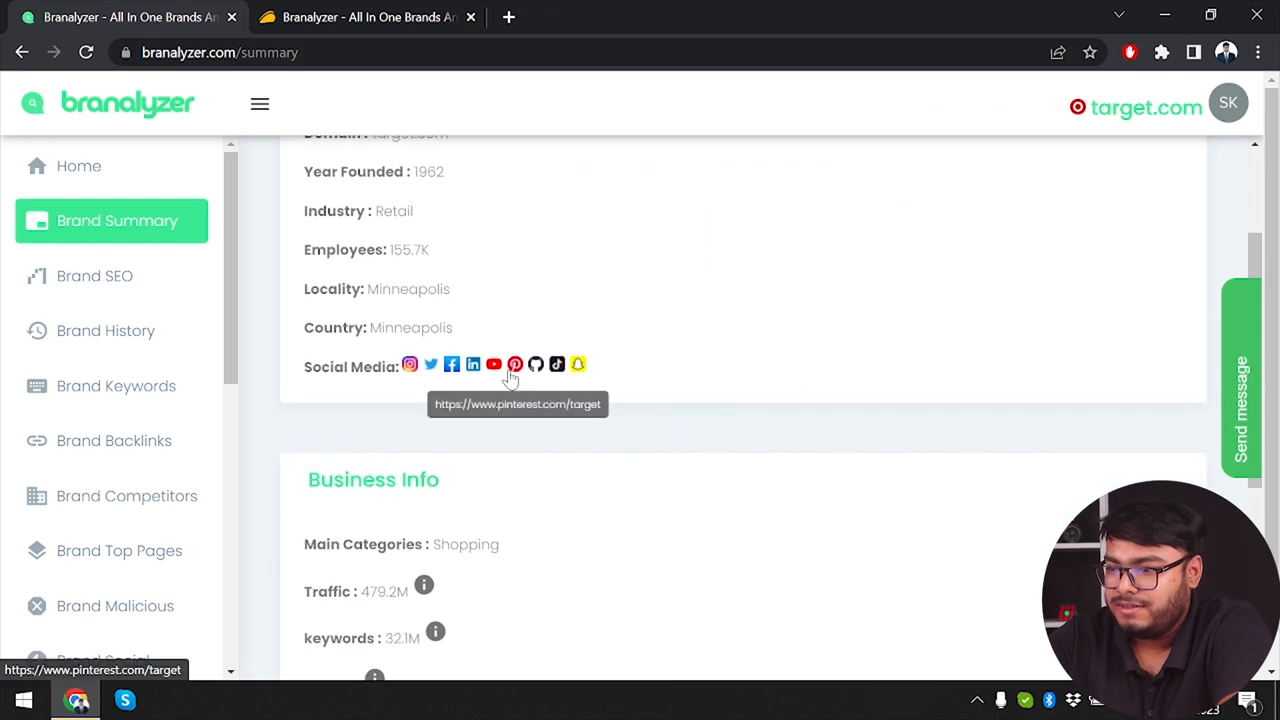
mouse_move(578, 364)
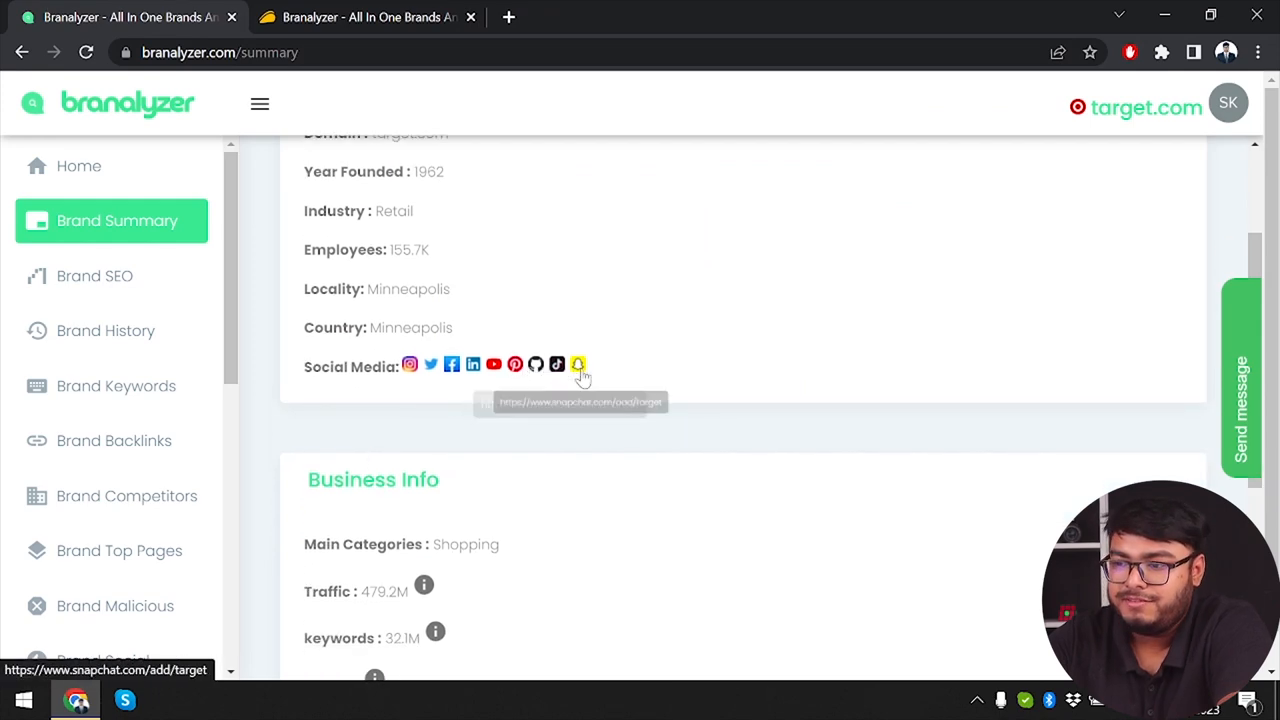
scroll("down", 3)
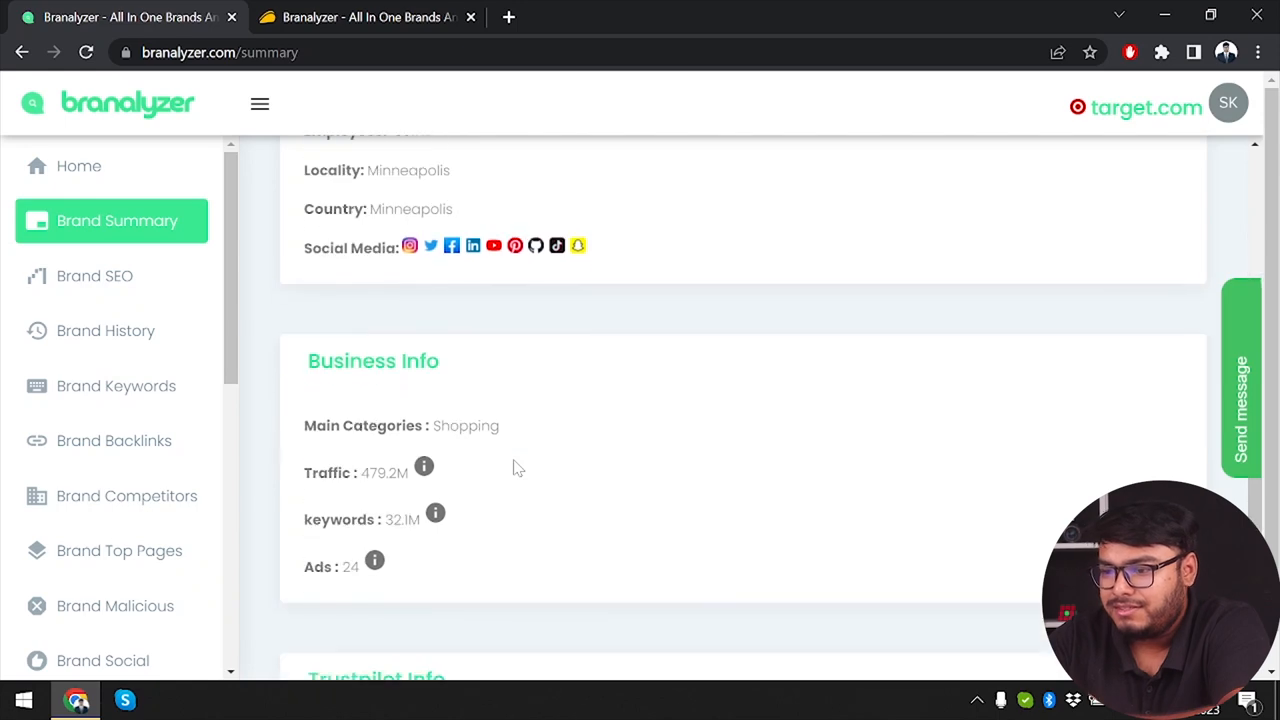
mouse_move(502, 280)
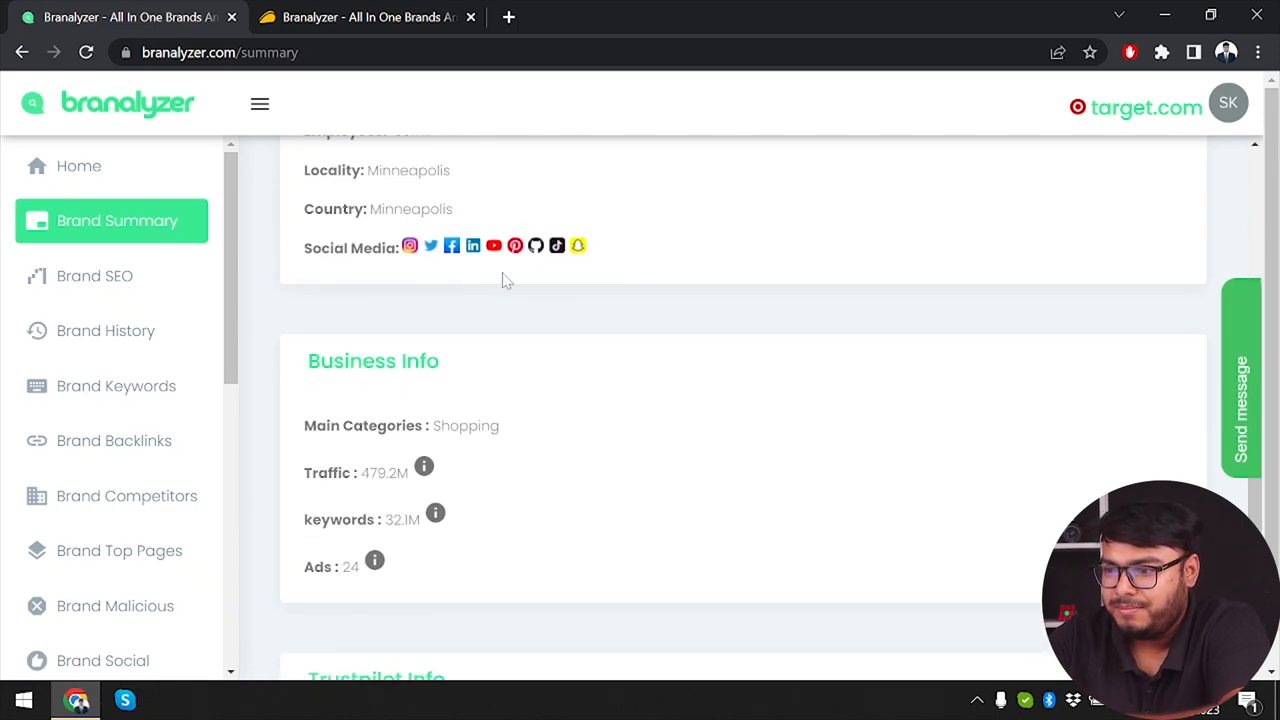
scroll("down", 3)
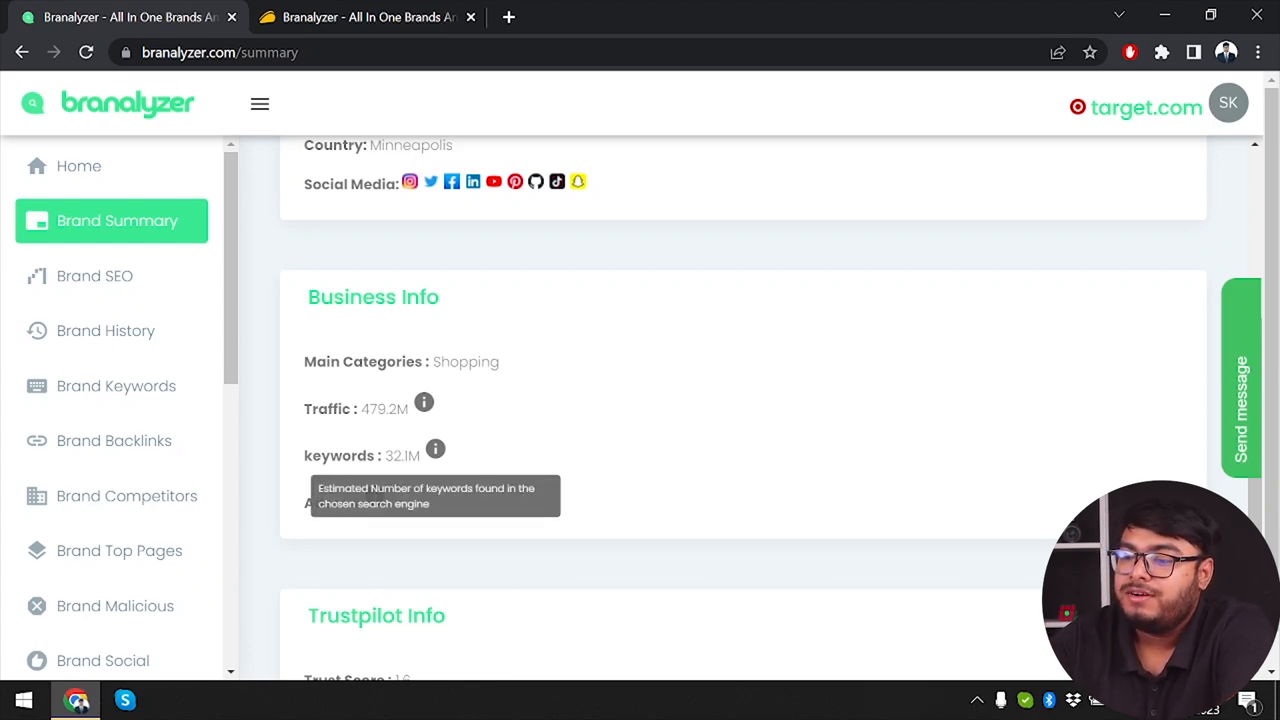
mouse_move(374, 496)
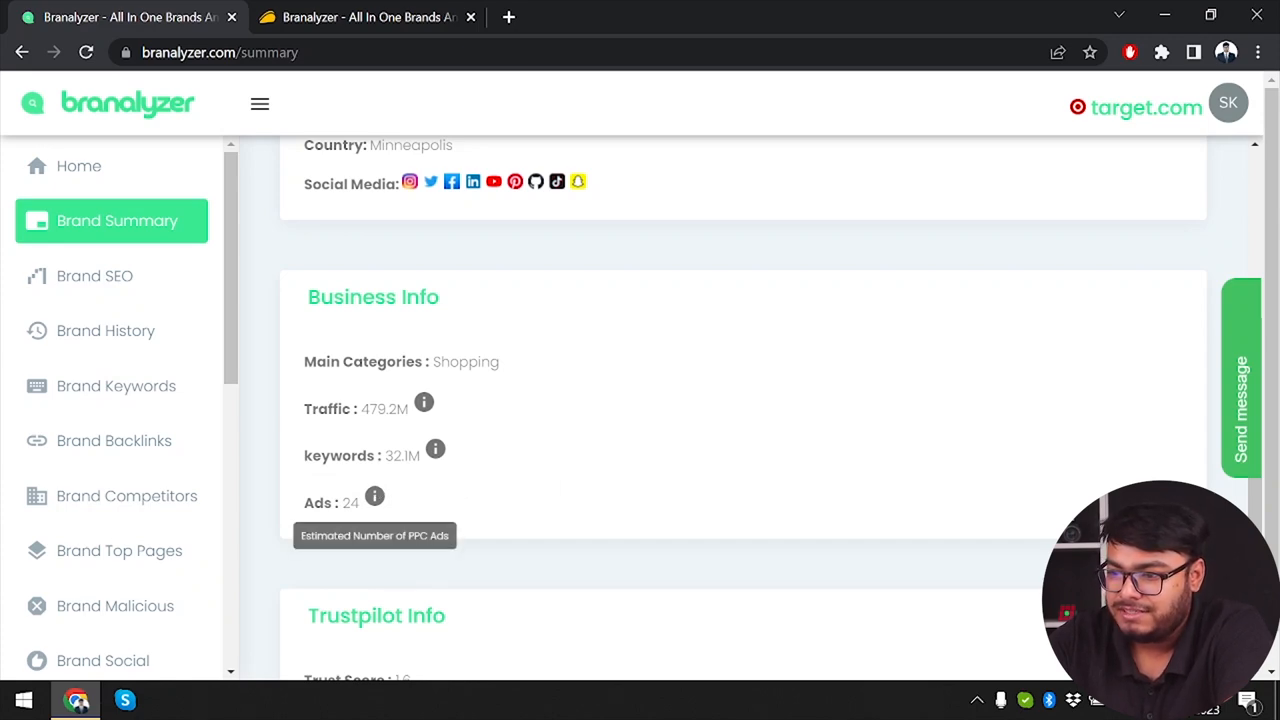
scroll("down", 3)
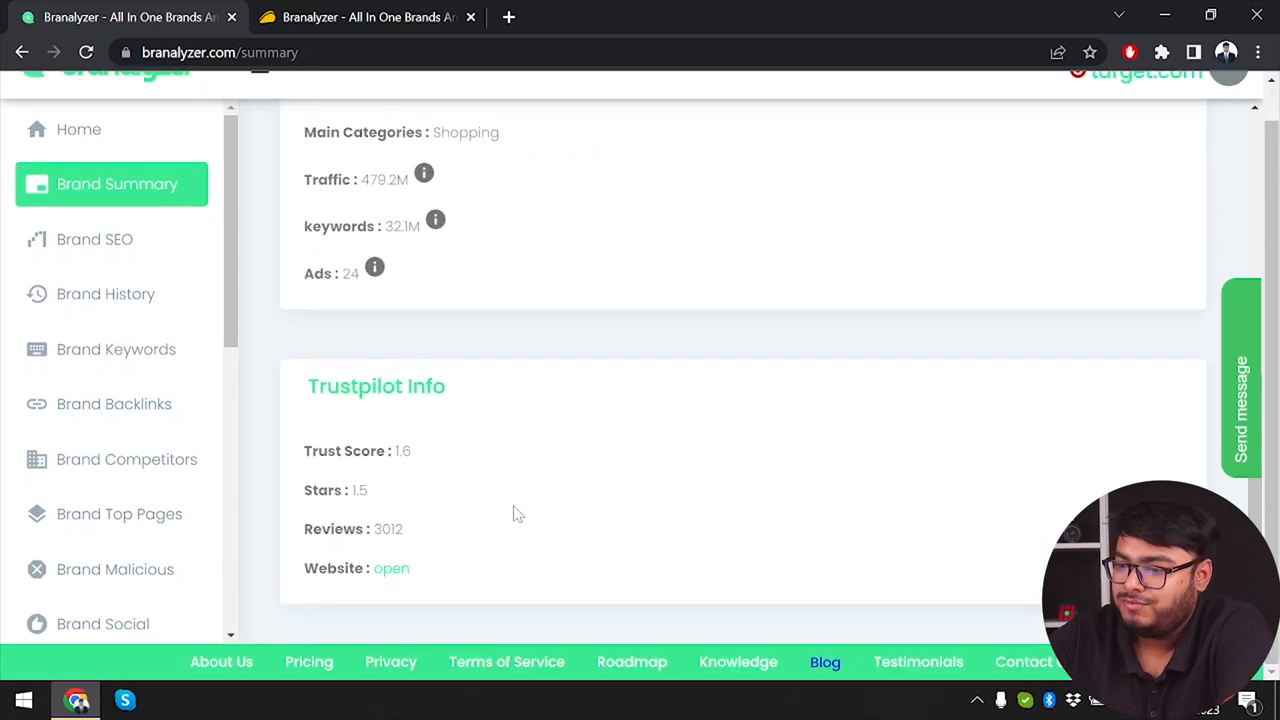
mouse_move(394, 450)
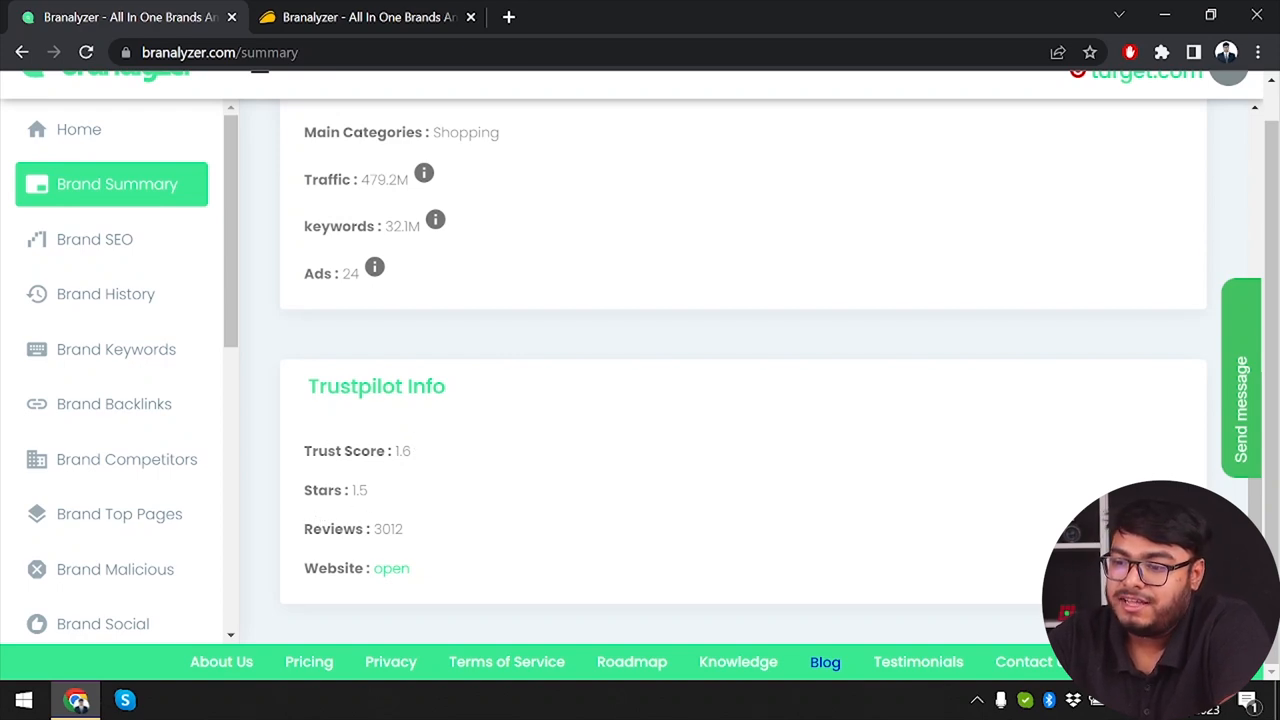
mouse_move(392, 568)
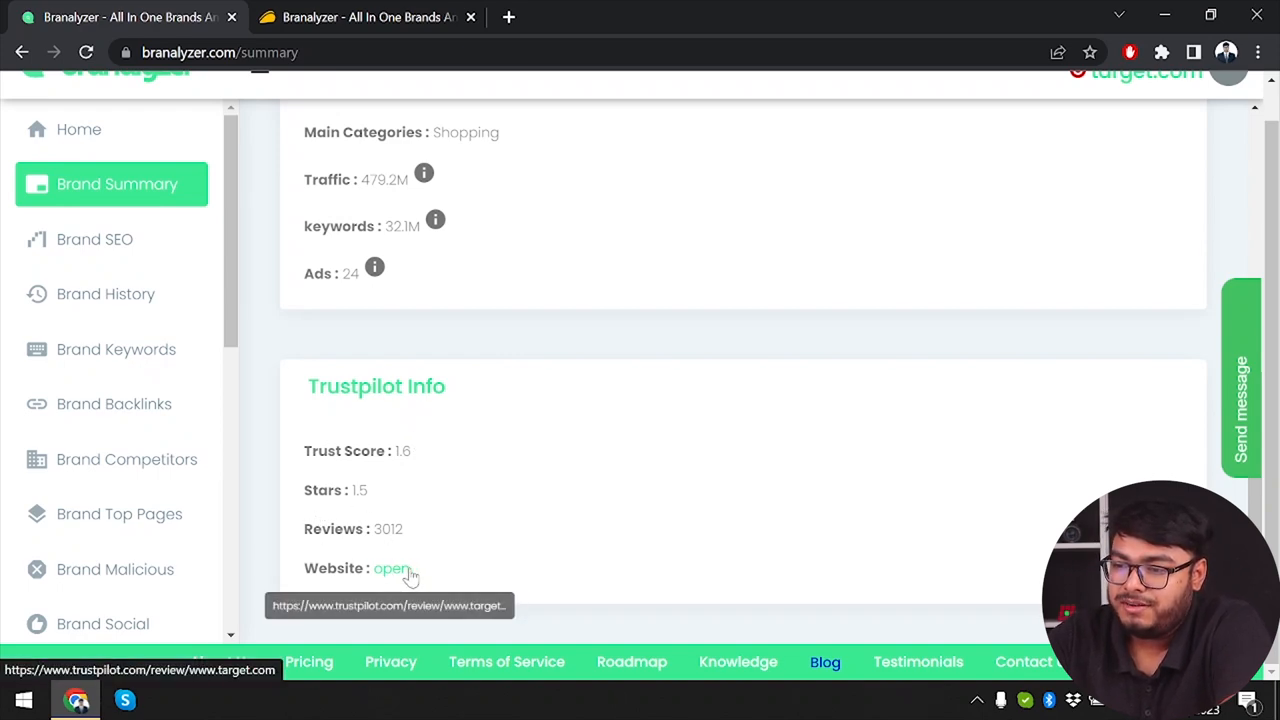
left_click(96, 240)
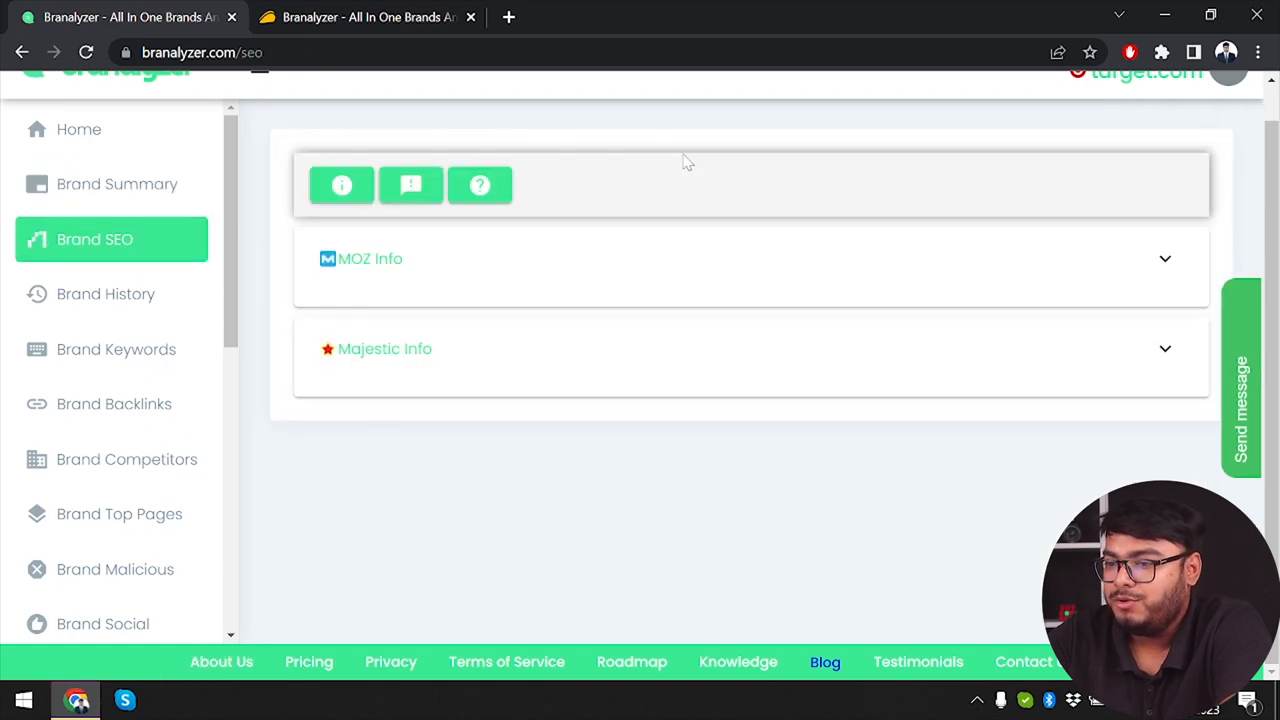
left_click(342, 184)
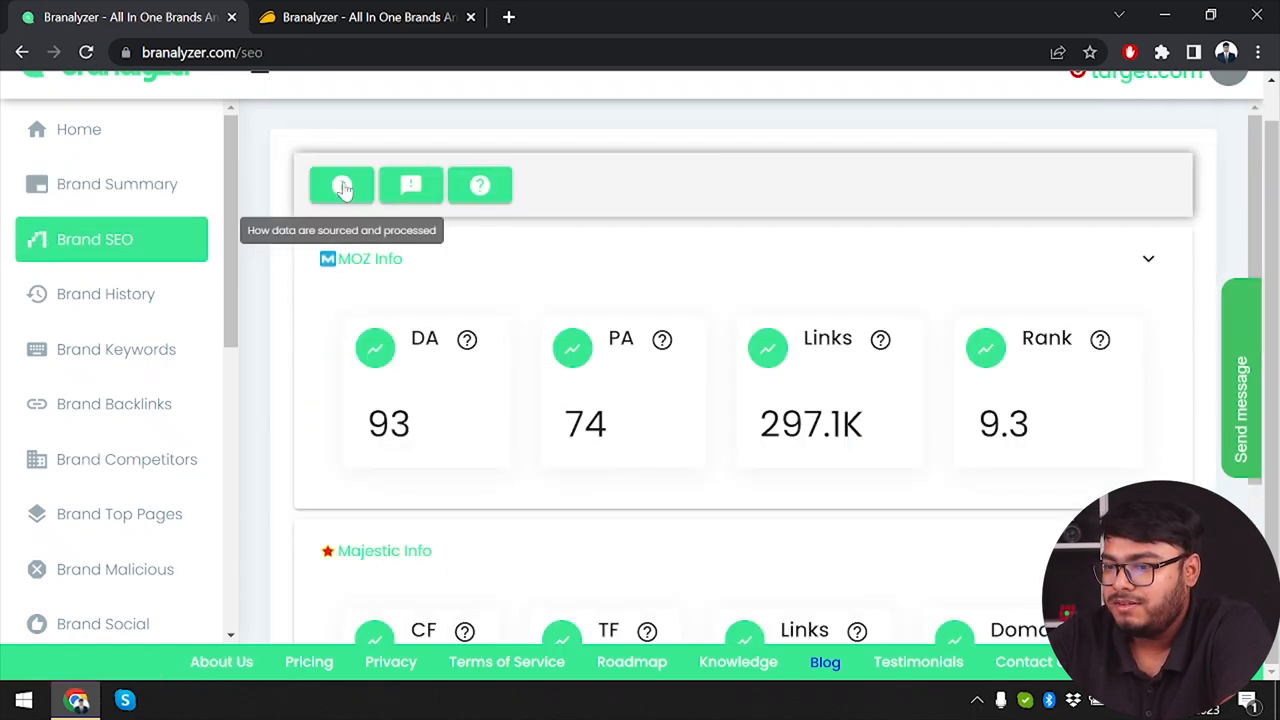
mouse_move(428, 282)
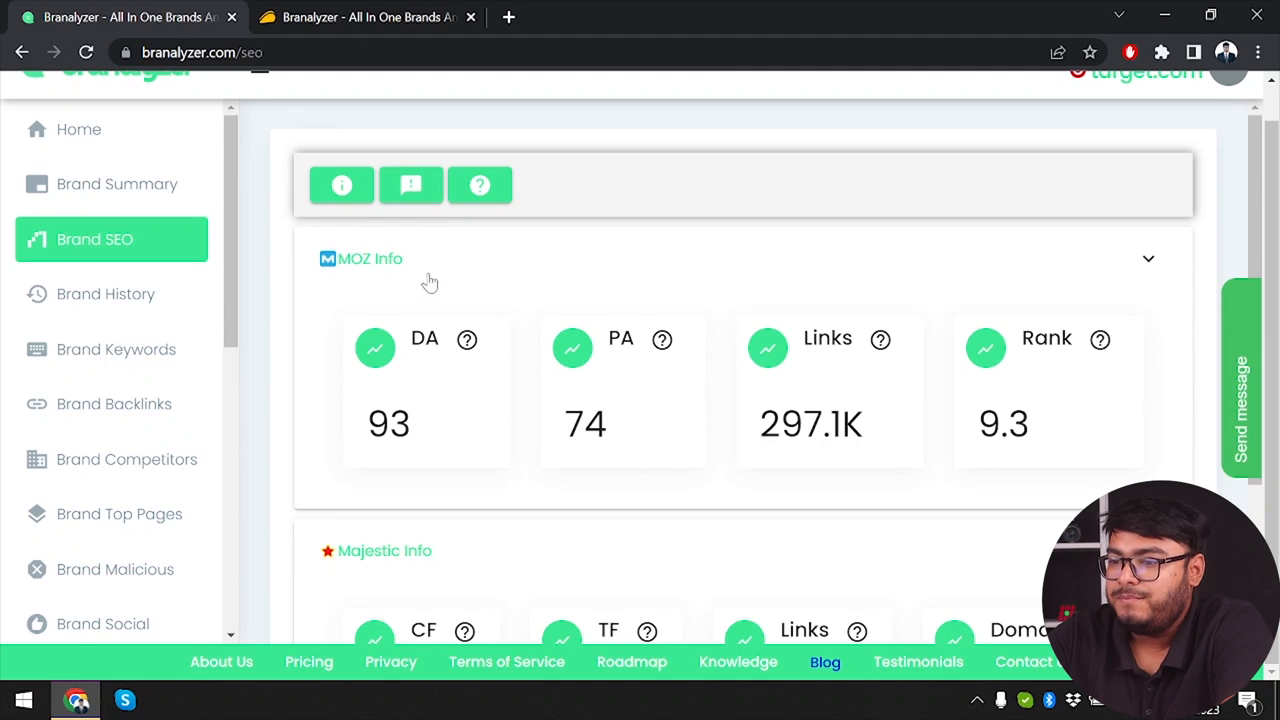
mouse_move(468, 340)
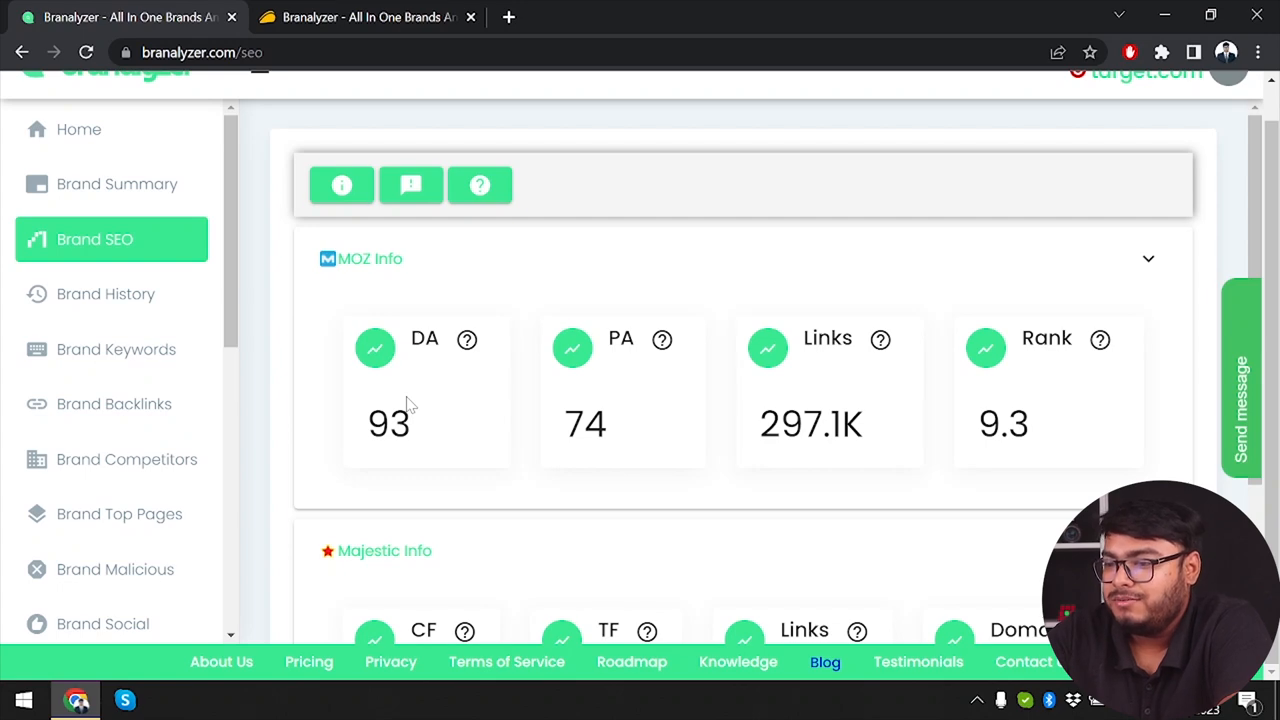
mouse_move(418, 408)
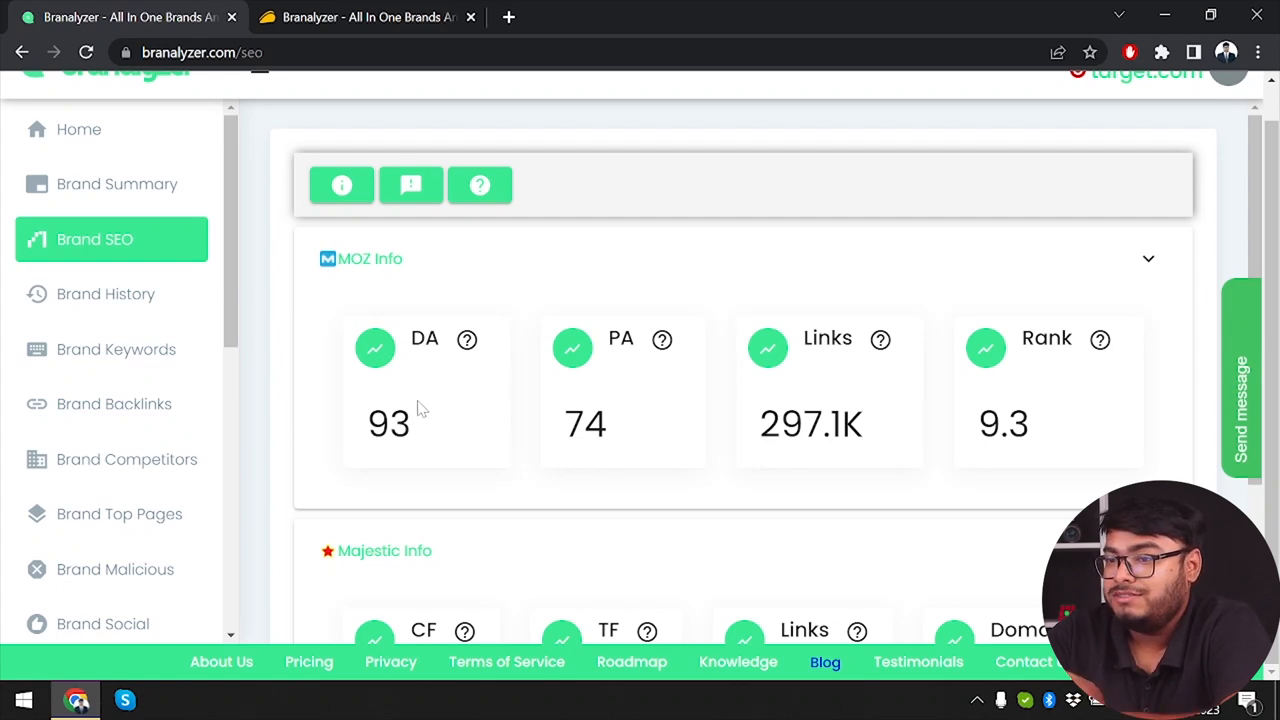
mouse_move(662, 340)
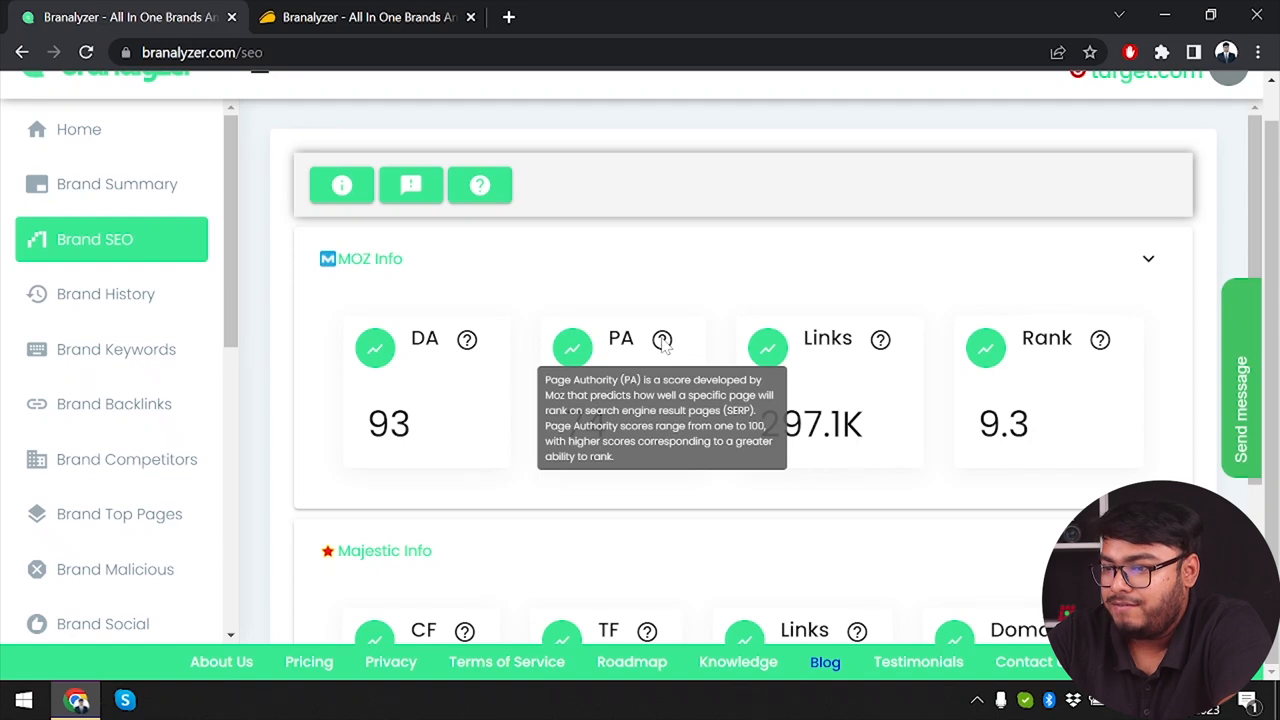
mouse_move(880, 340)
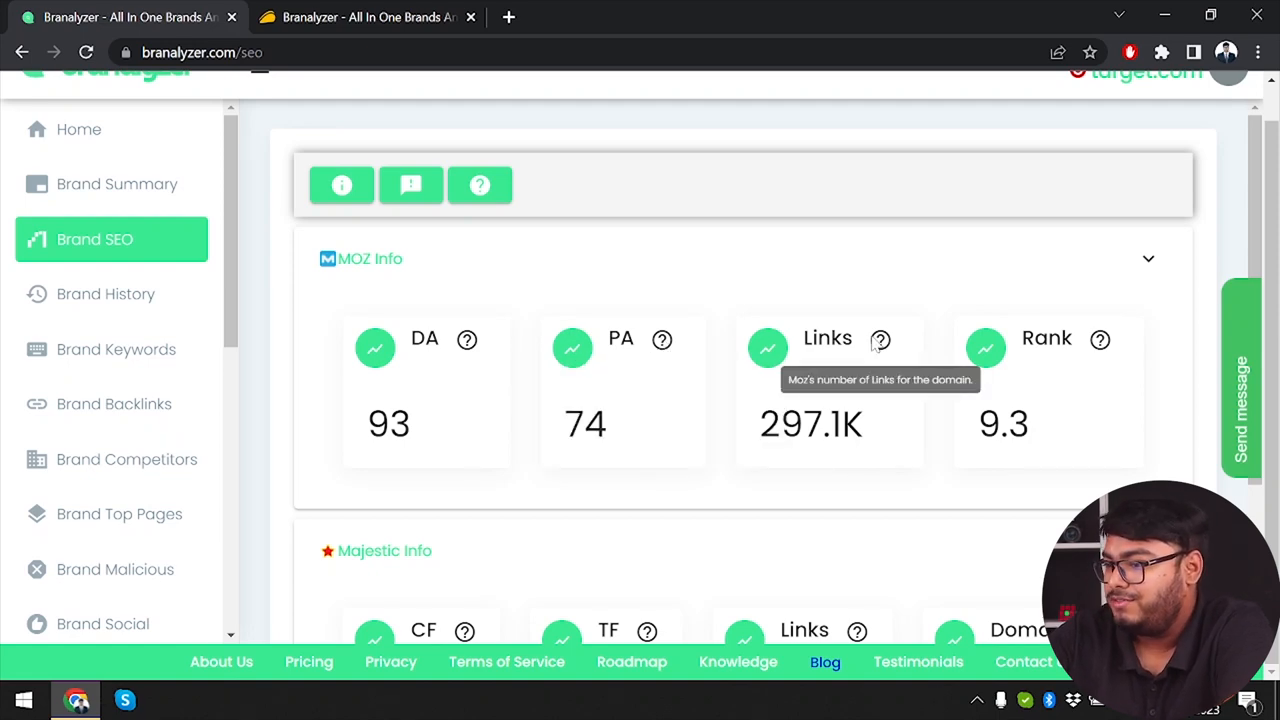
mouse_move(1100, 340)
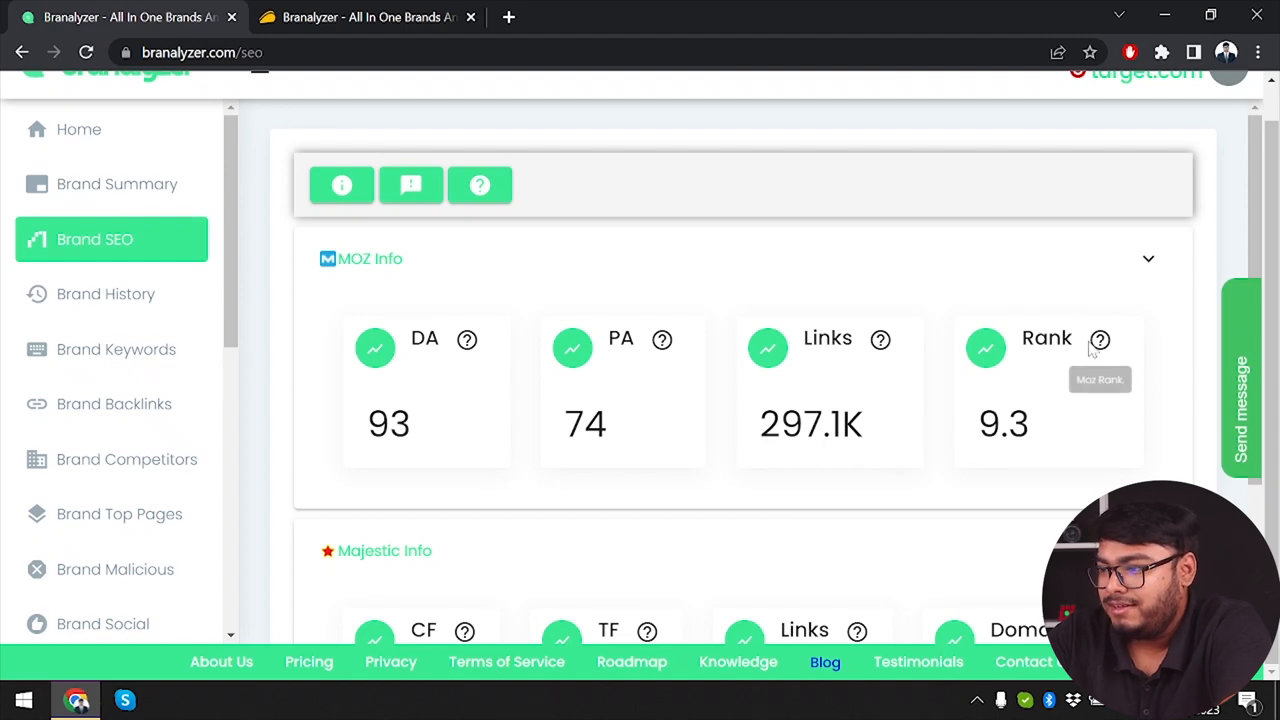
scroll("down", 3)
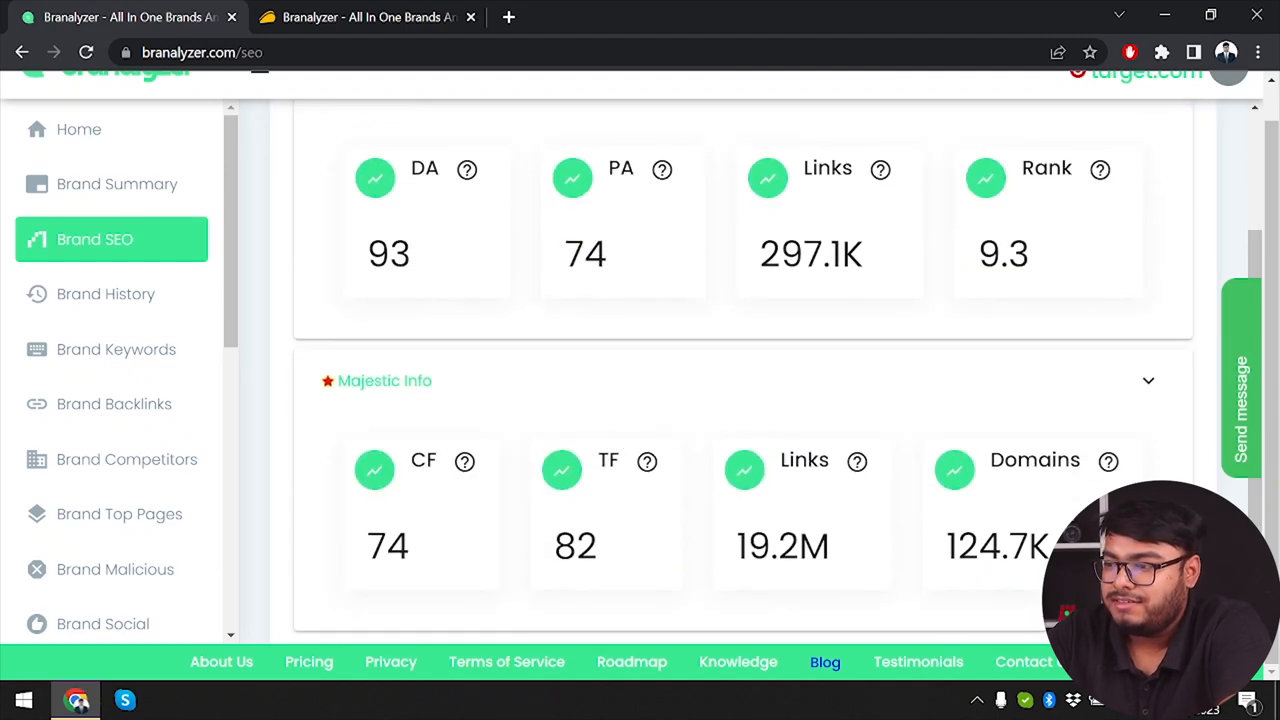
scroll("down", 3)
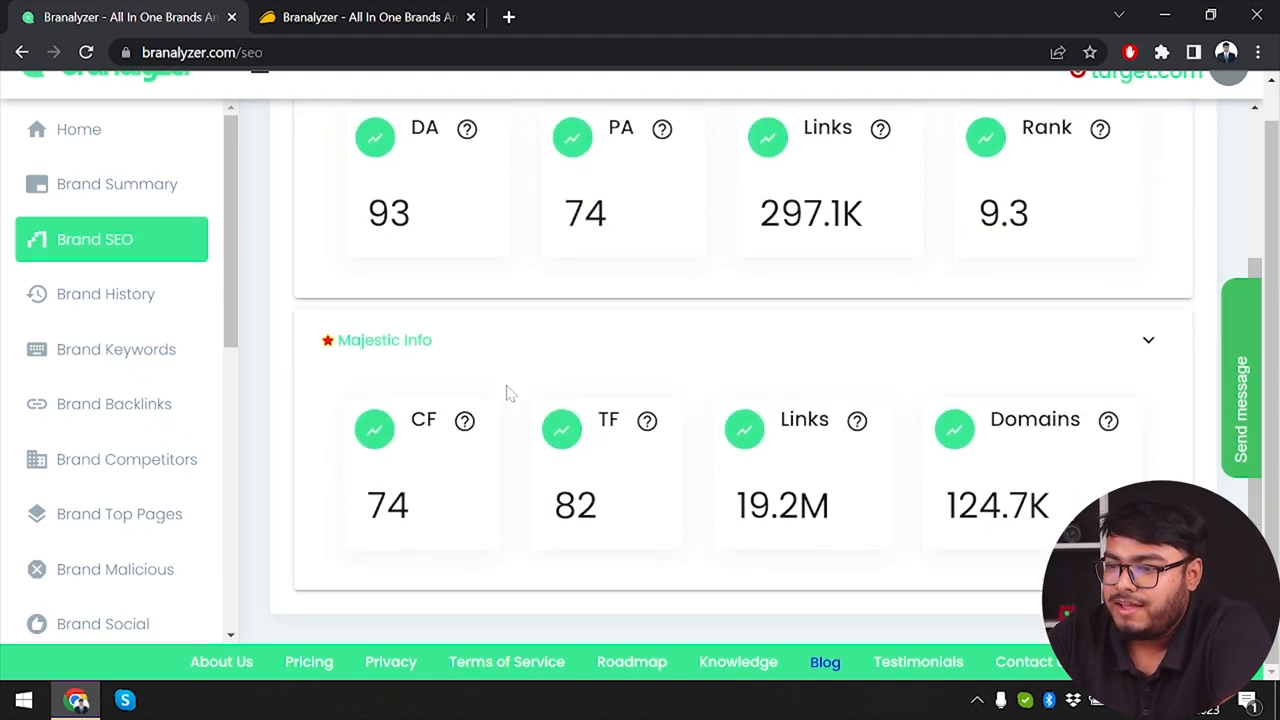
mouse_move(464, 420)
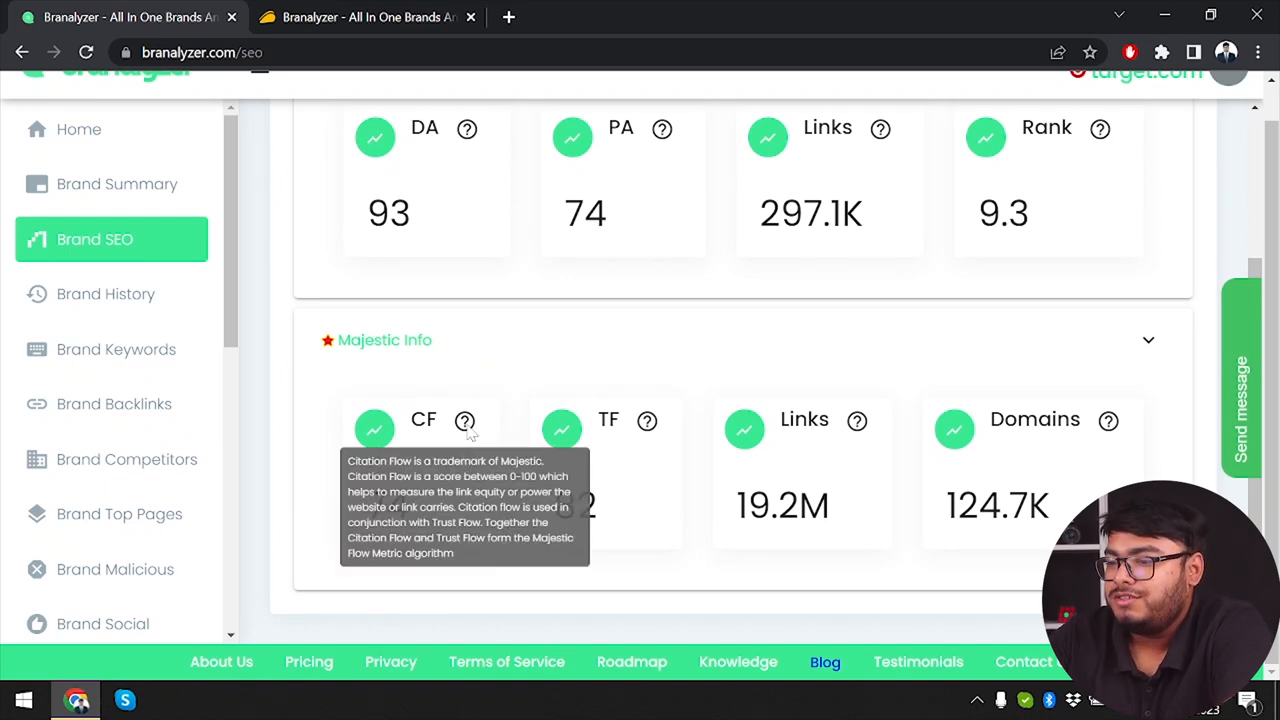
mouse_move(670, 390)
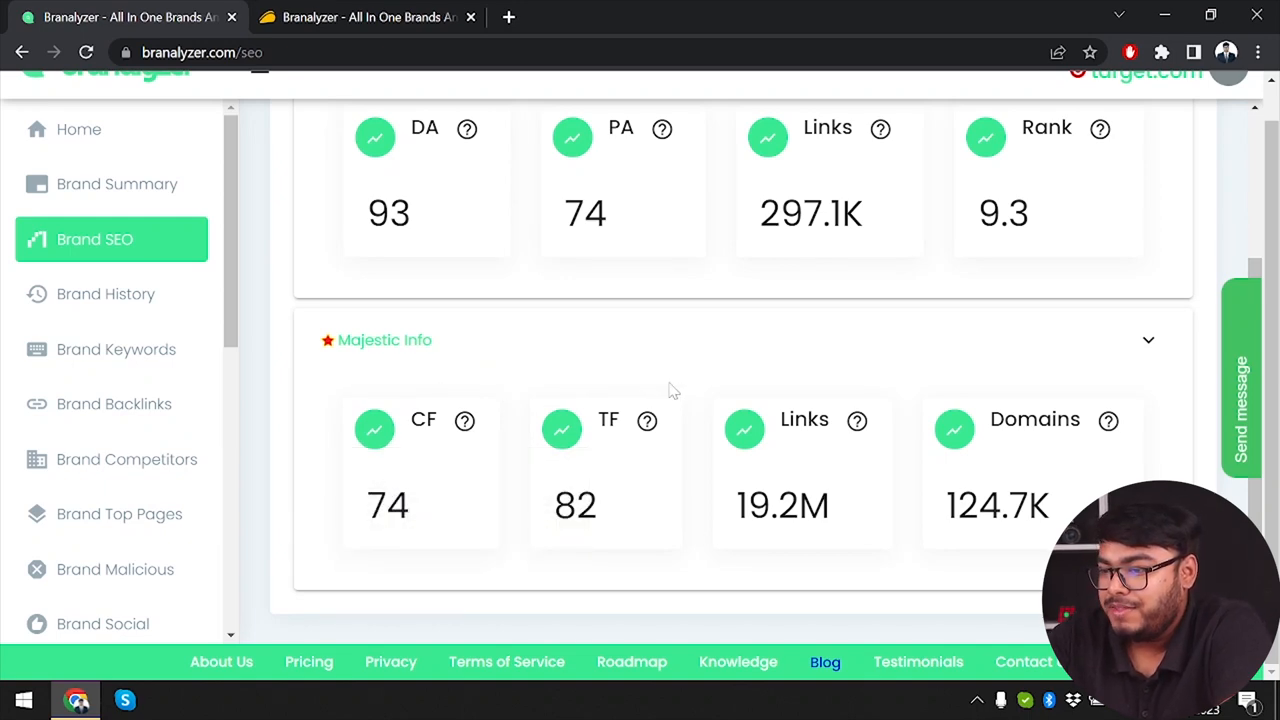
mouse_move(648, 420)
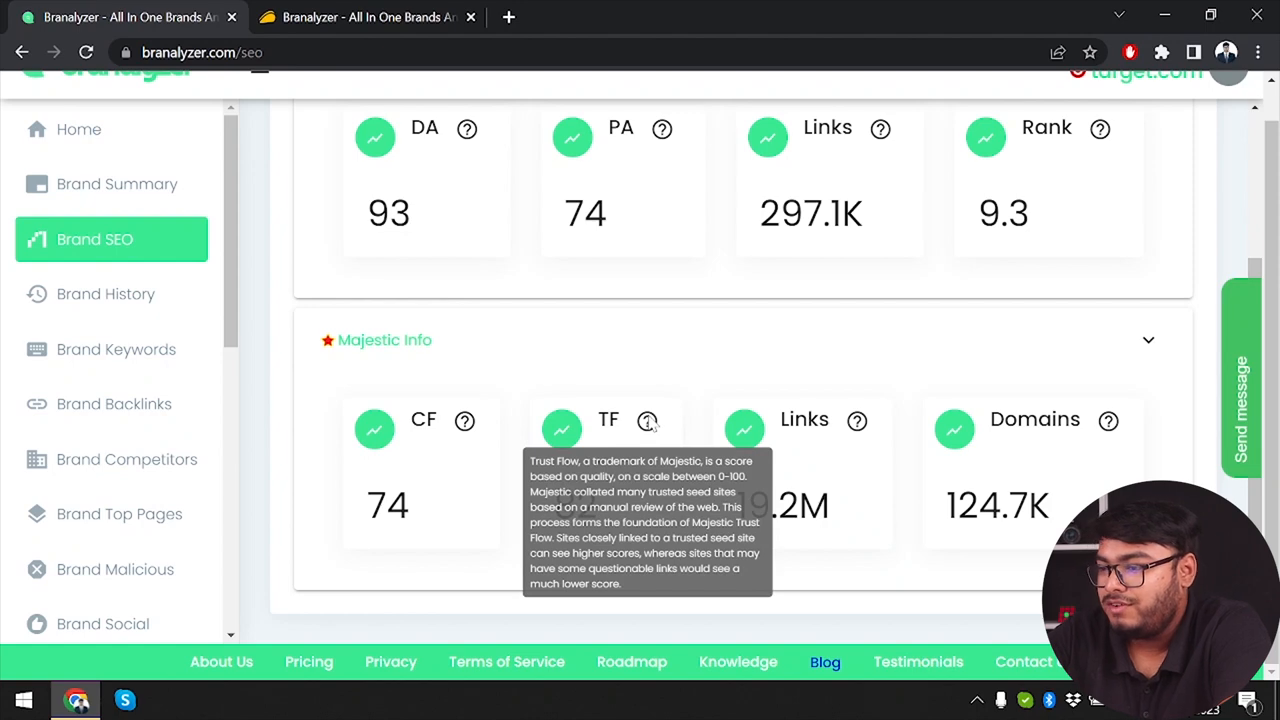
mouse_move(1116, 404)
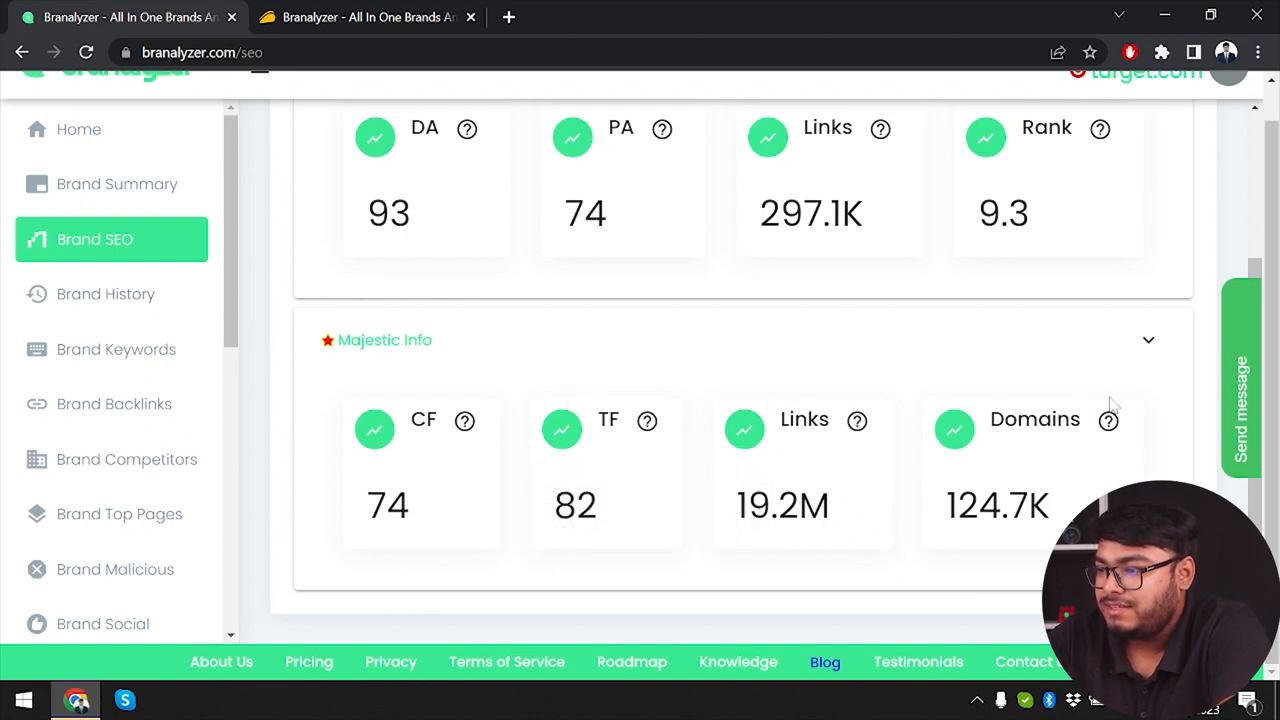
mouse_move(530, 486)
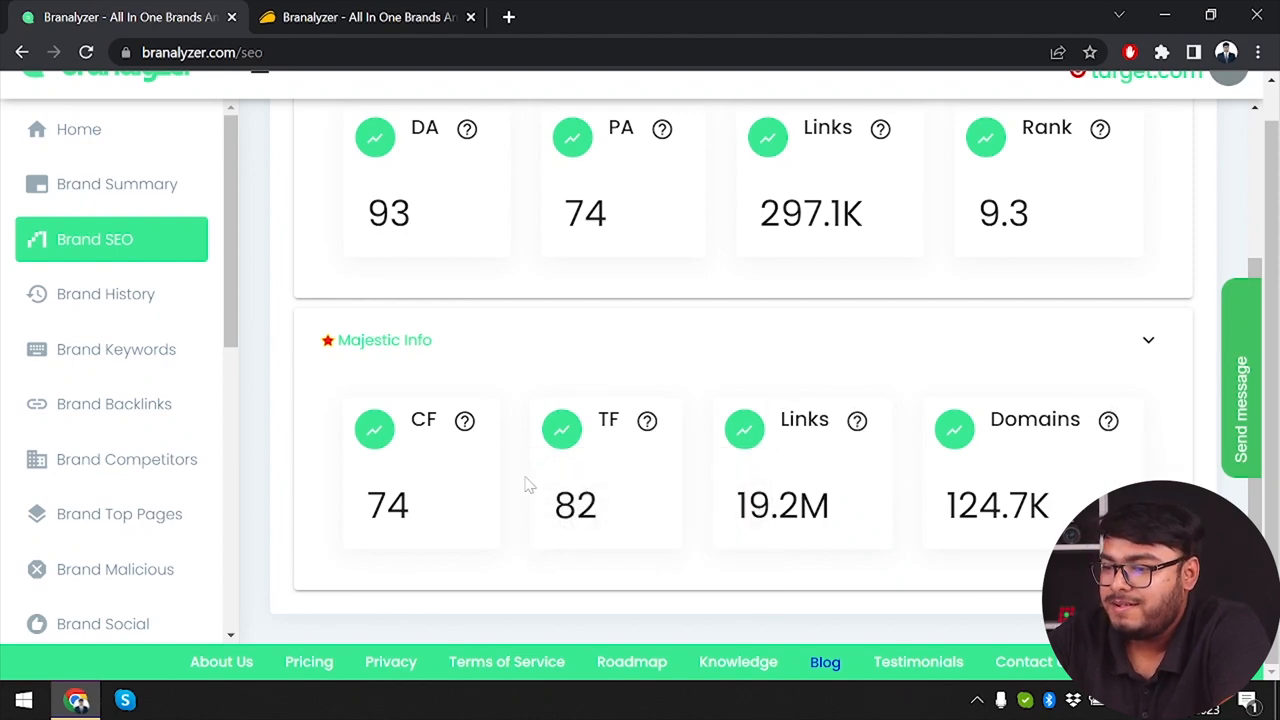
mouse_move(104, 292)
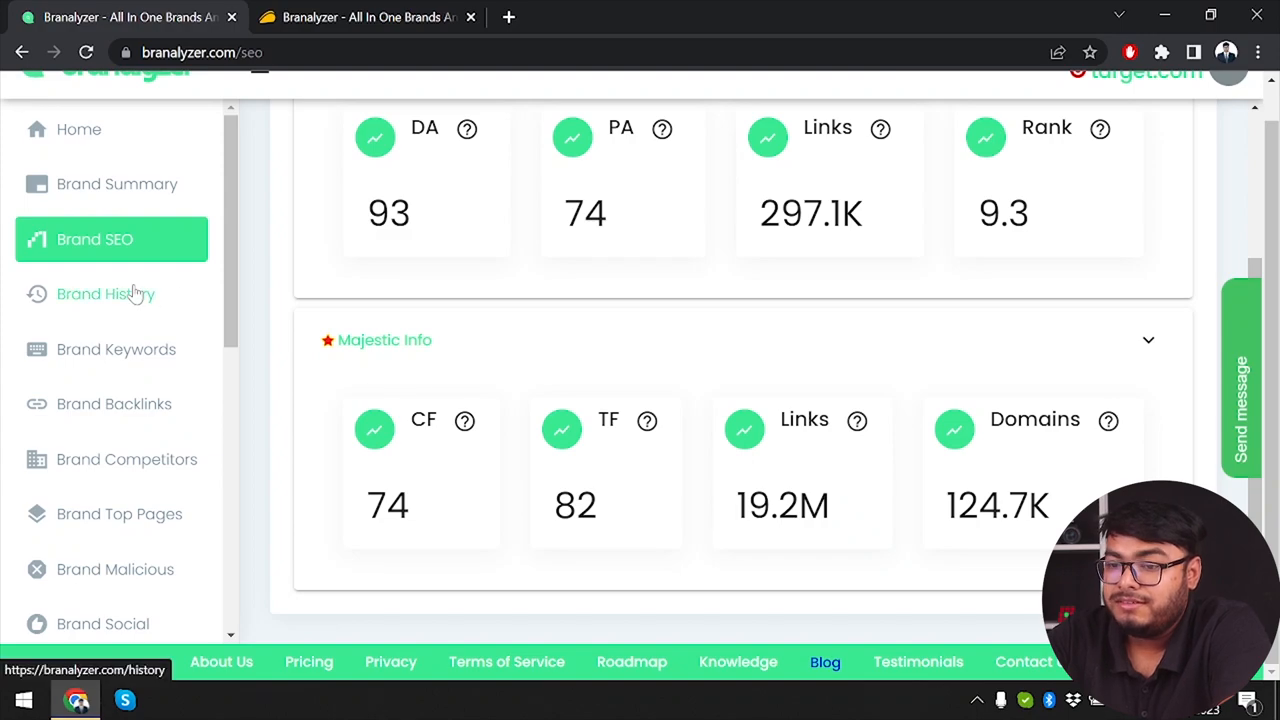
Step: Open target.com's Brand History chart and attempt Export Chart File, blocked by the plan
left_click(104, 292)
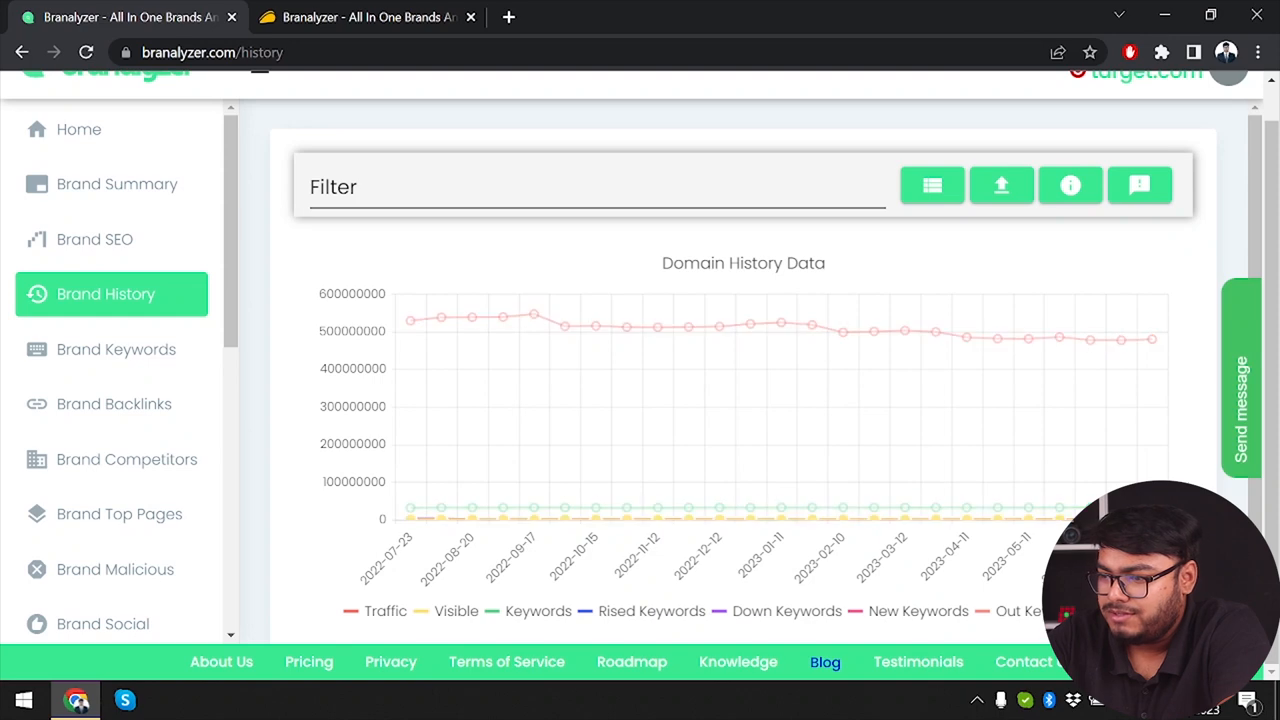
mouse_move(1000, 186)
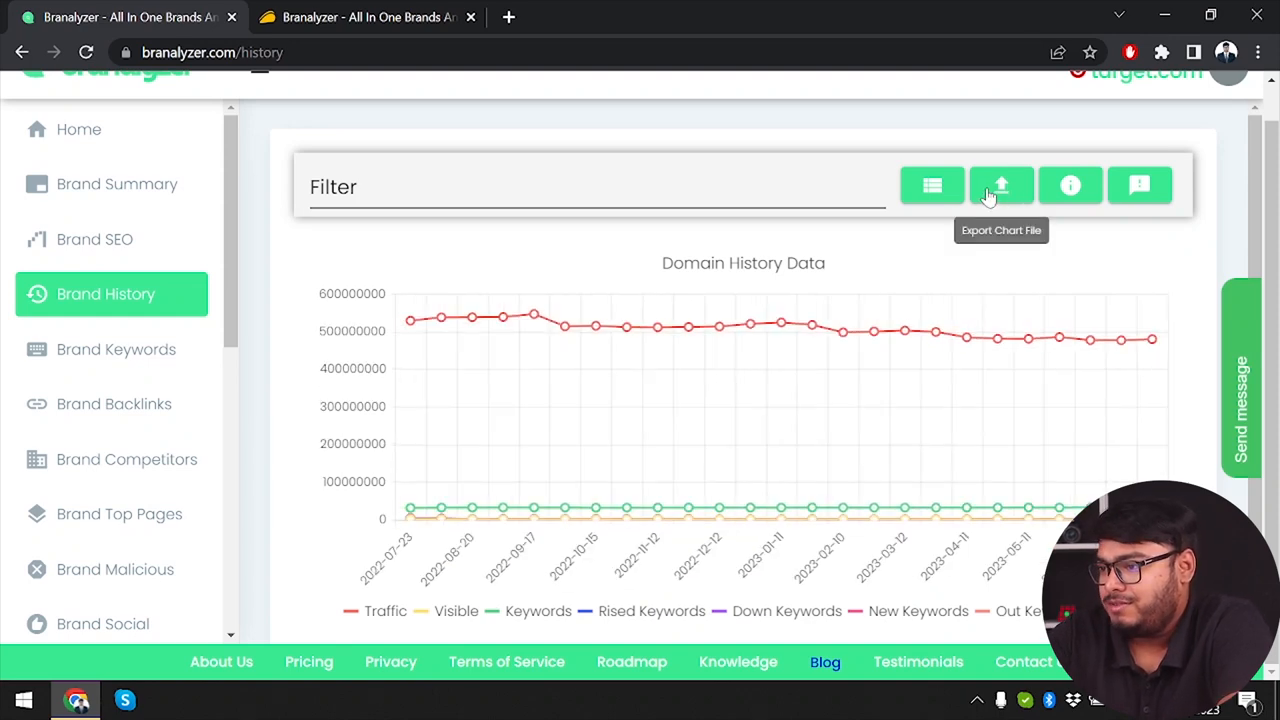
left_click(1000, 186)
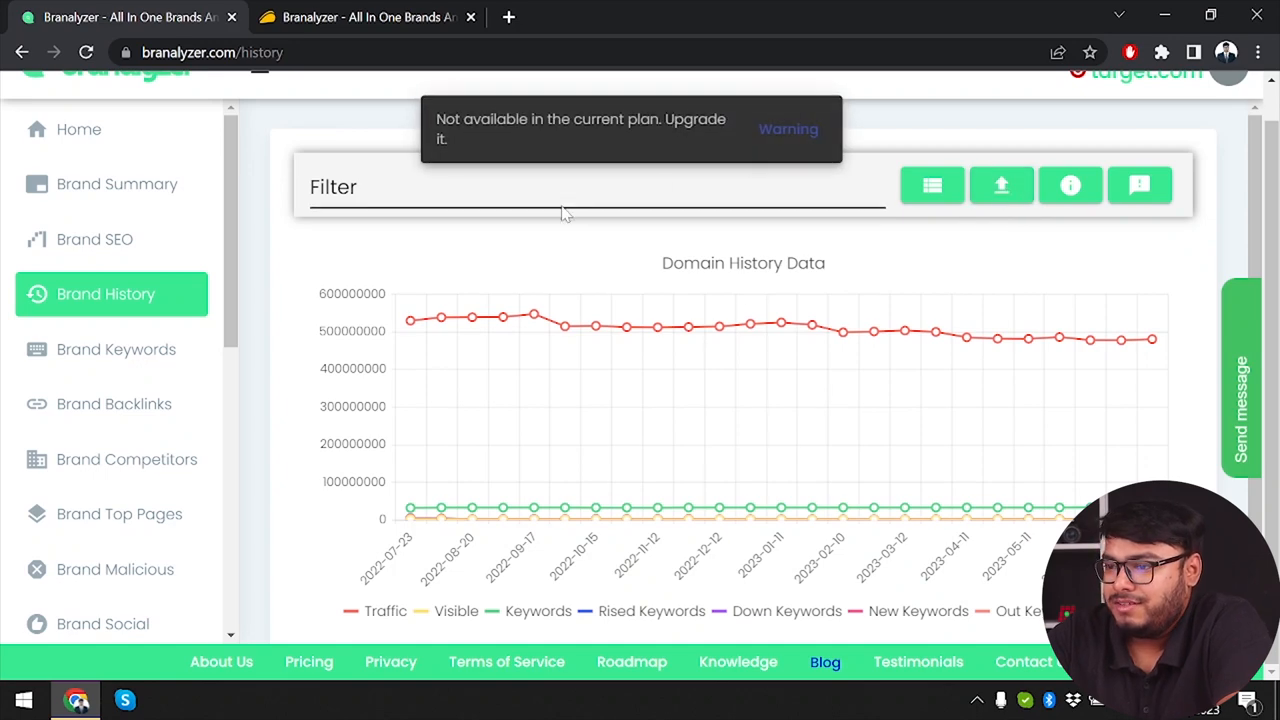
mouse_move(1004, 244)
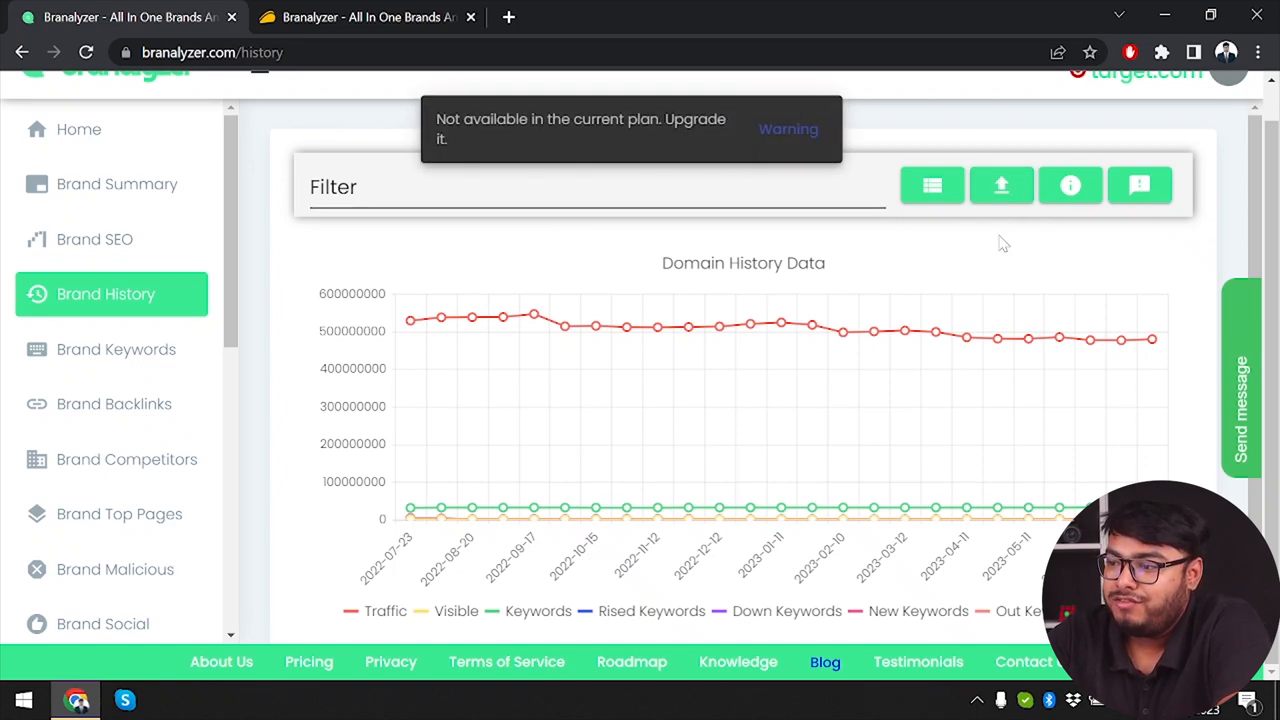
mouse_move(1000, 186)
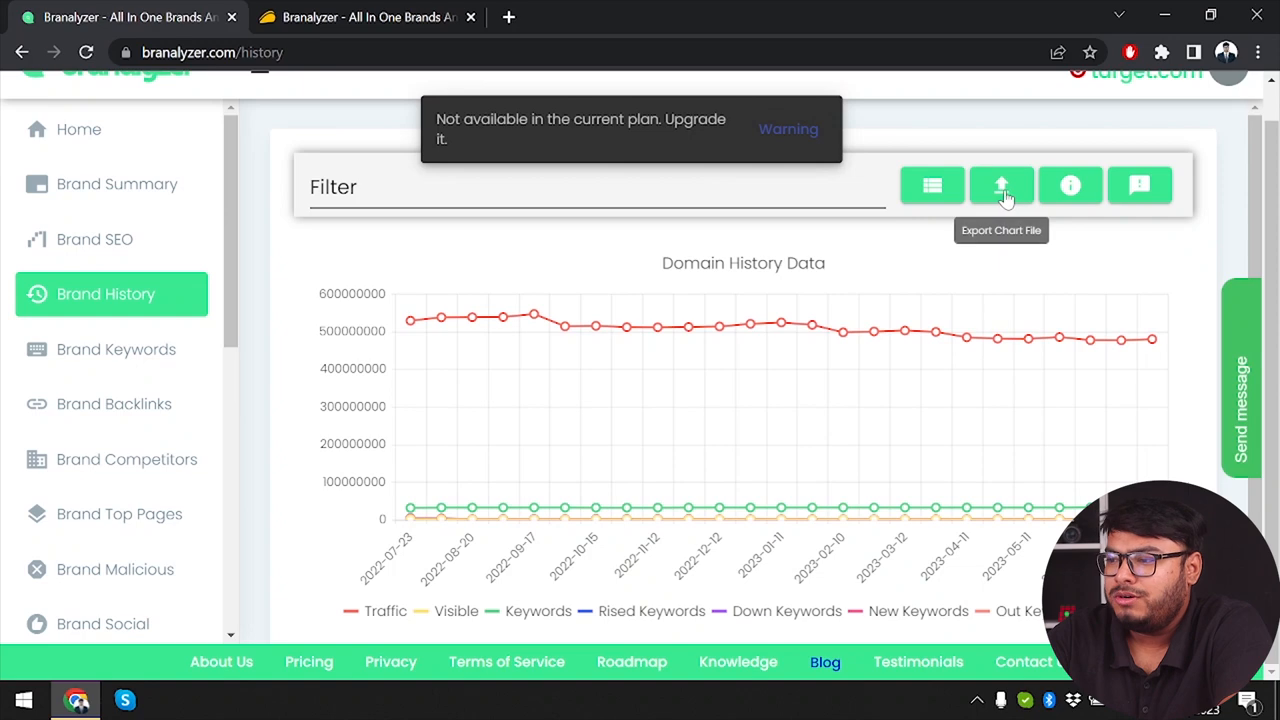
mouse_move(788, 368)
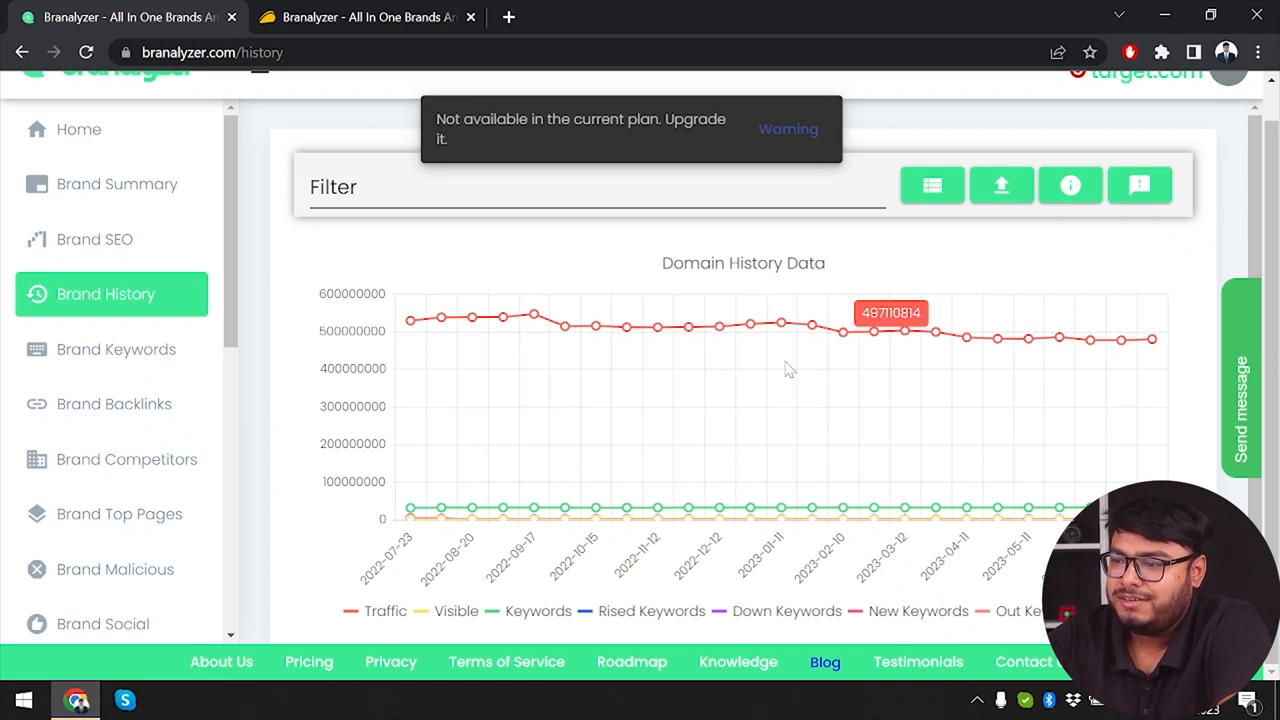
mouse_move(532, 310)
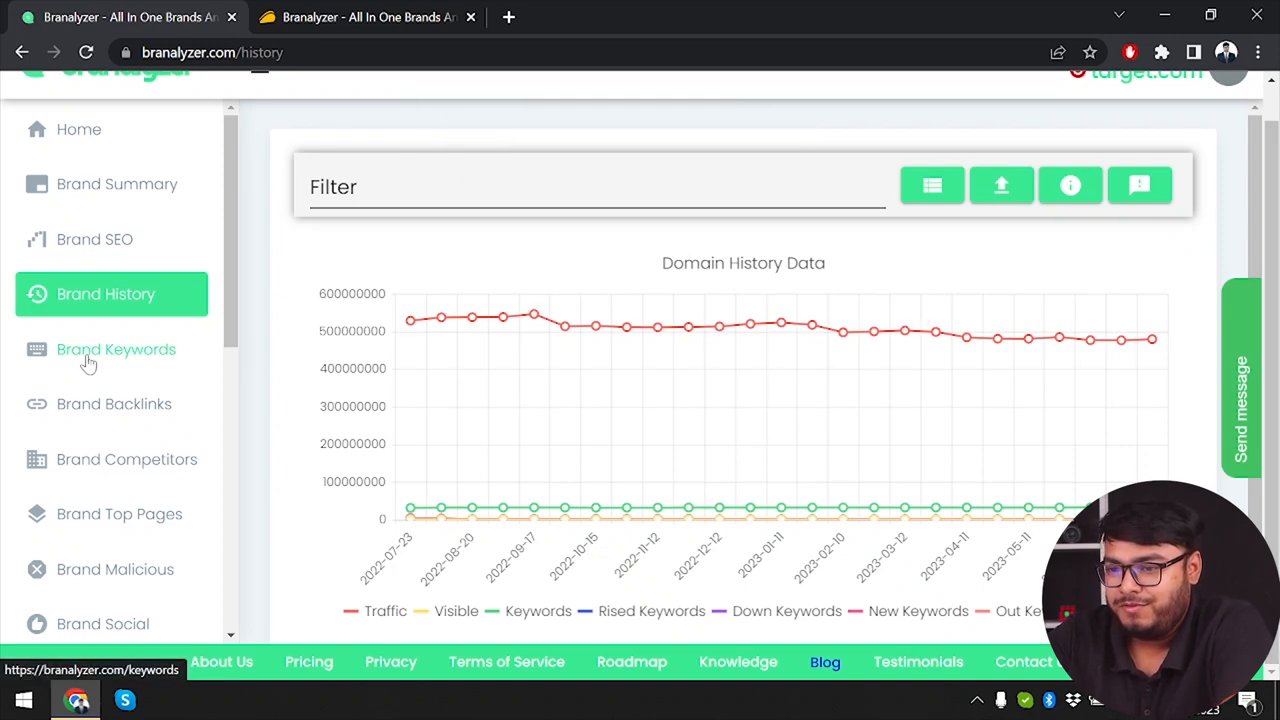
Step: Browse target.com's Organic Keywords table, the empty Ads Keywords and Keywords Hunter views, ending on Organic Keywords
left_click(116, 348)
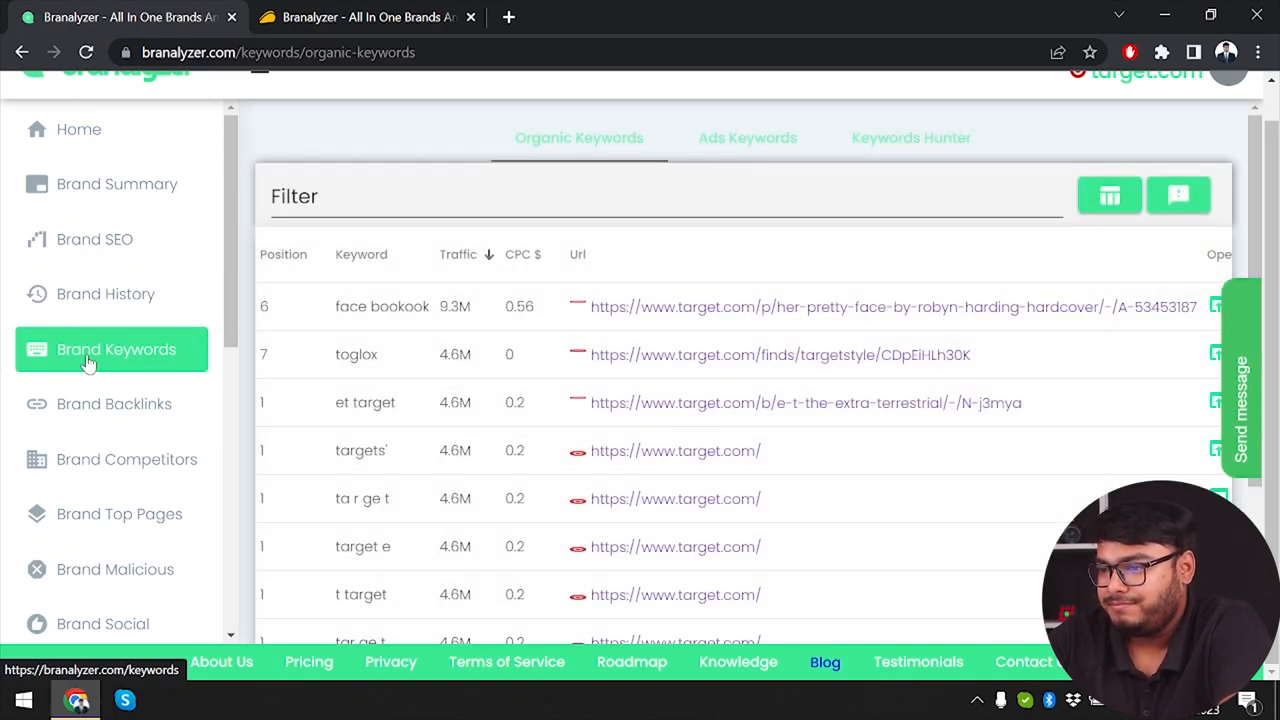
mouse_move(388, 332)
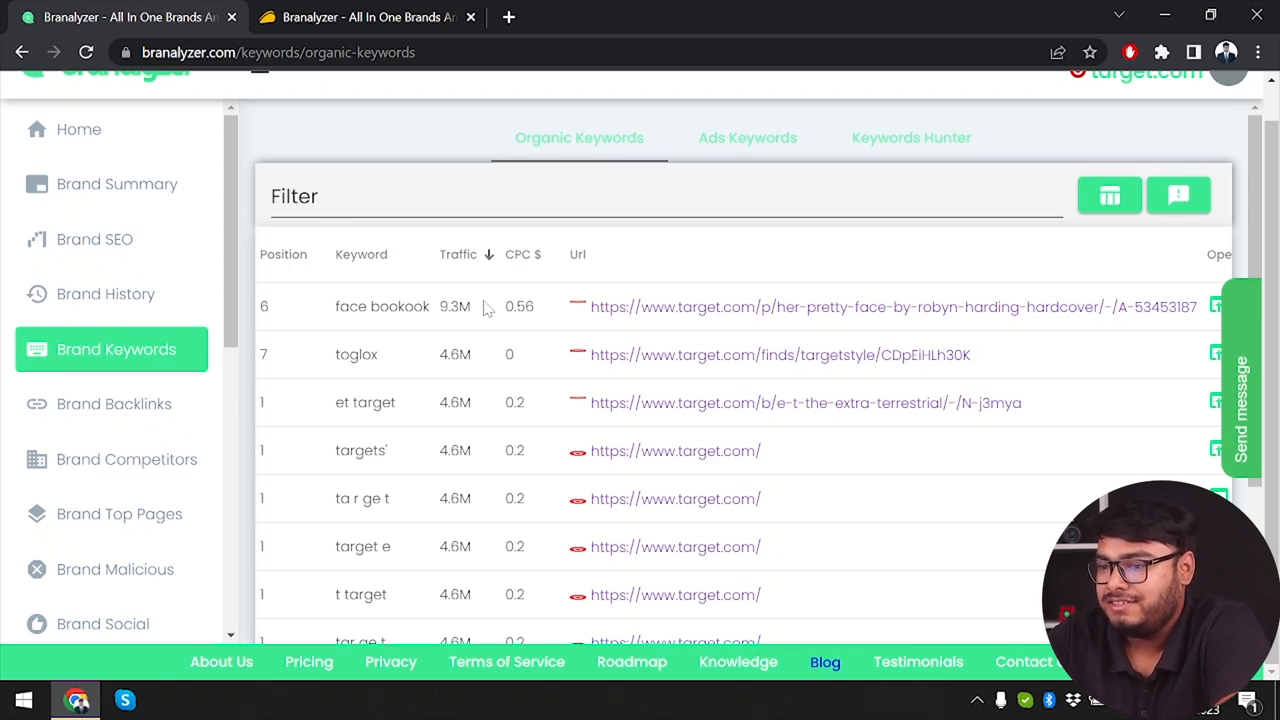
mouse_move(416, 324)
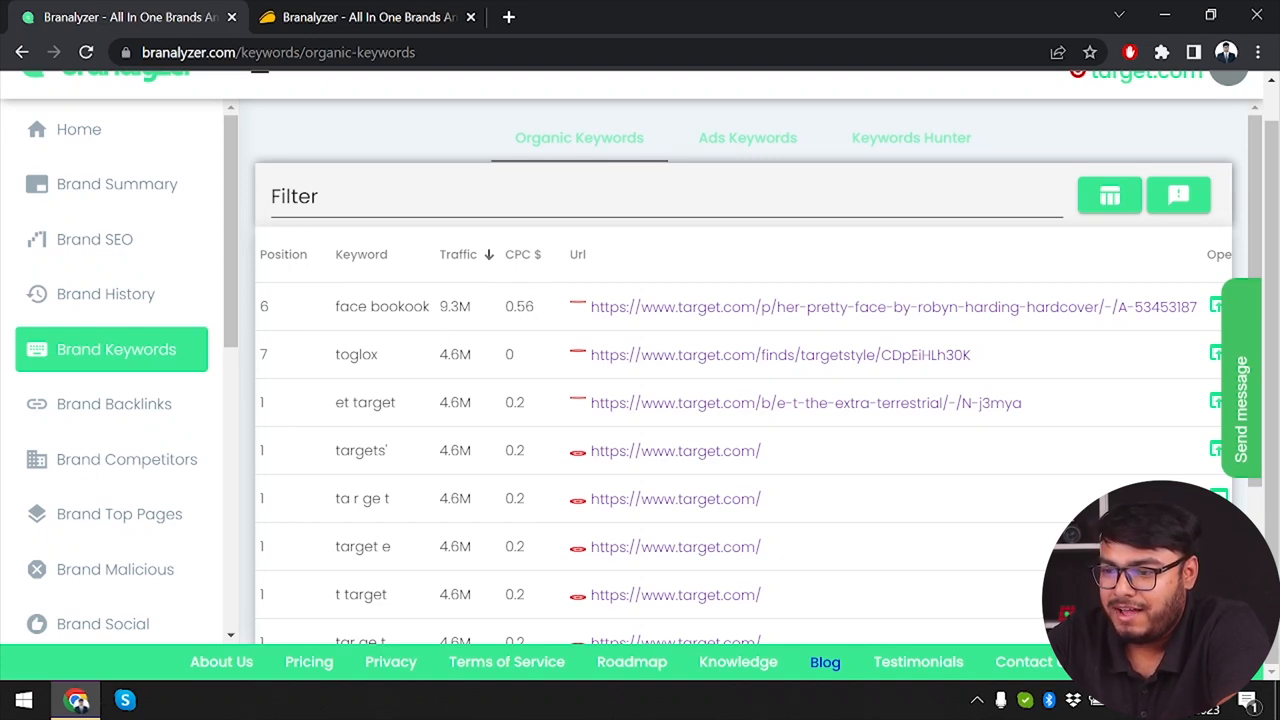
scroll("down", 3)
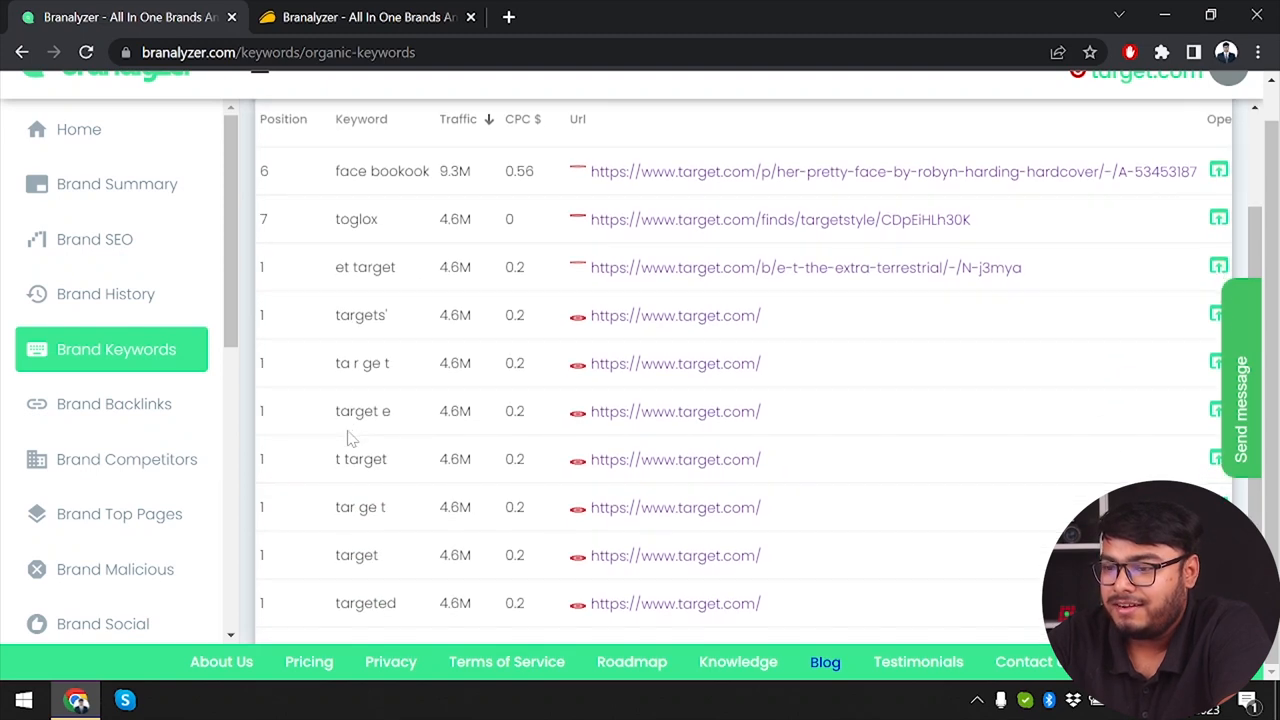
scroll("up", 3)
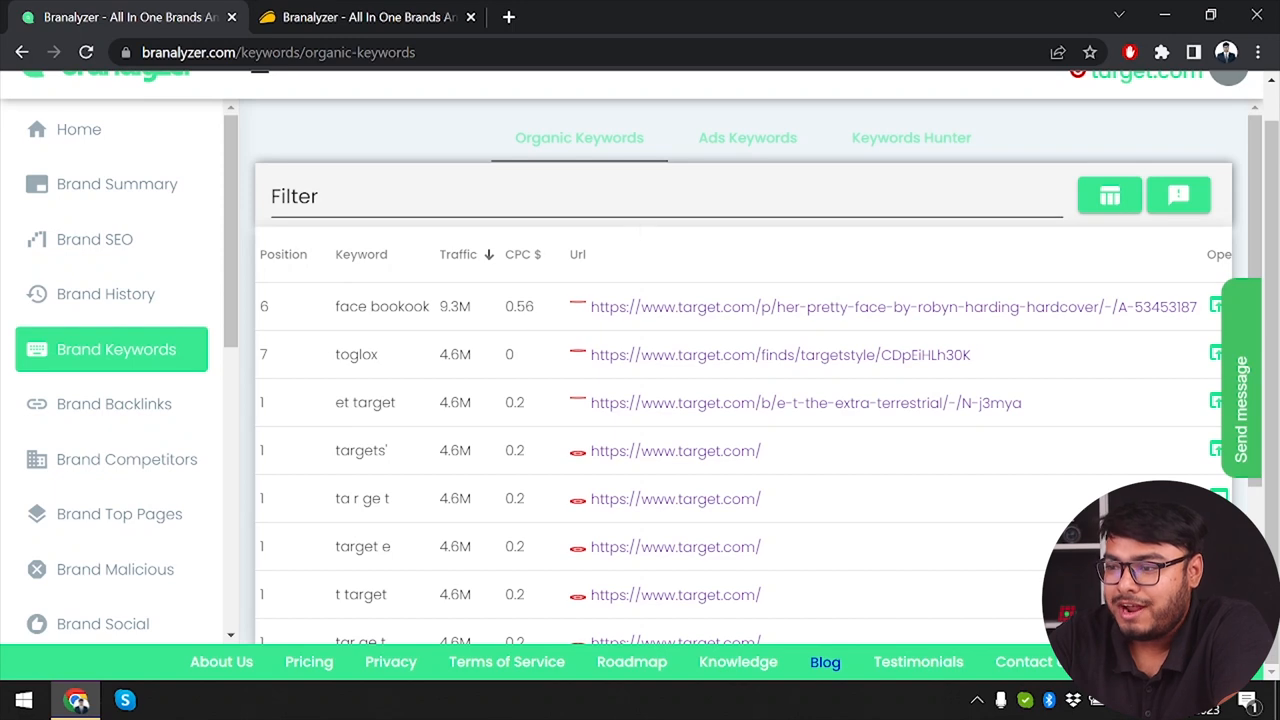
mouse_move(512, 352)
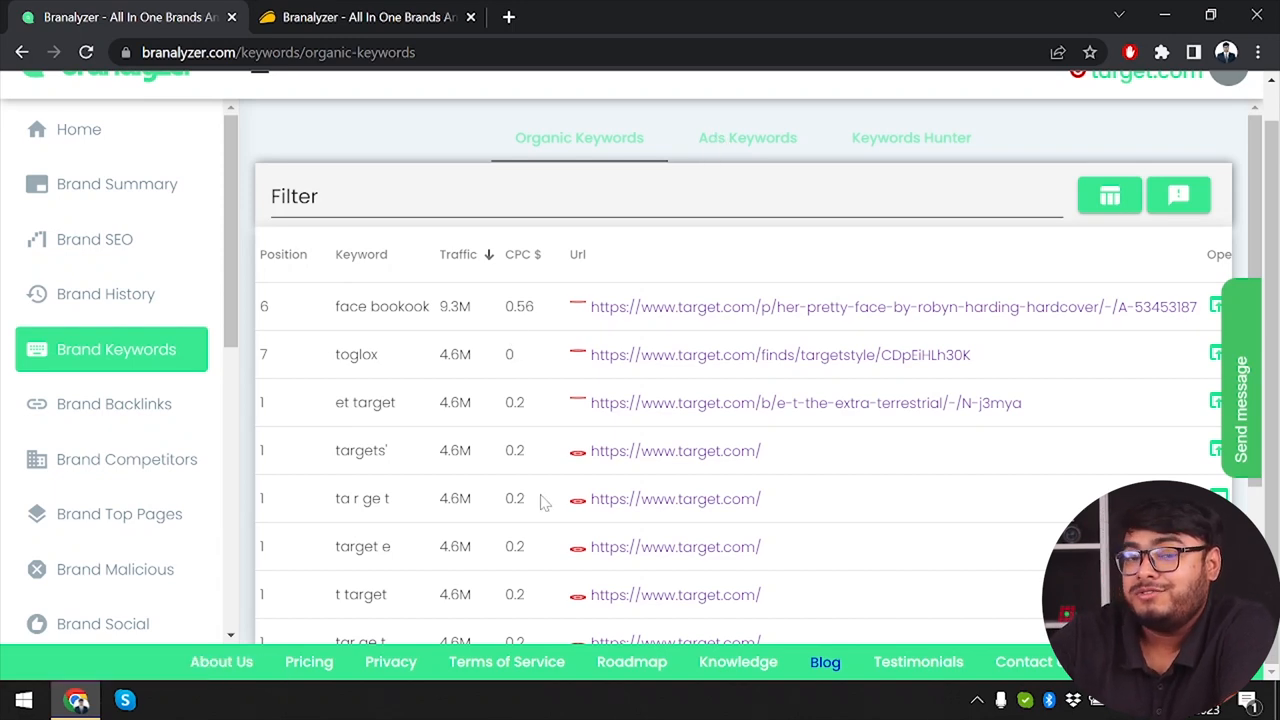
left_click(748, 138)
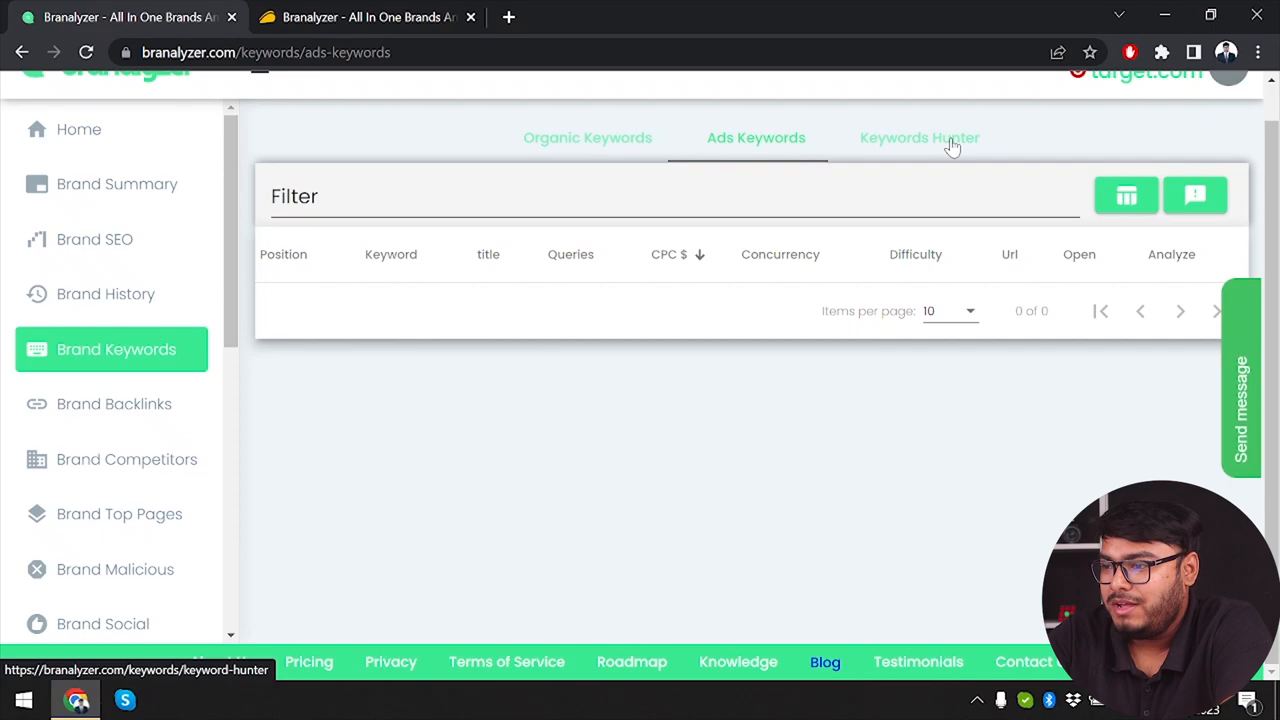
left_click(920, 136)
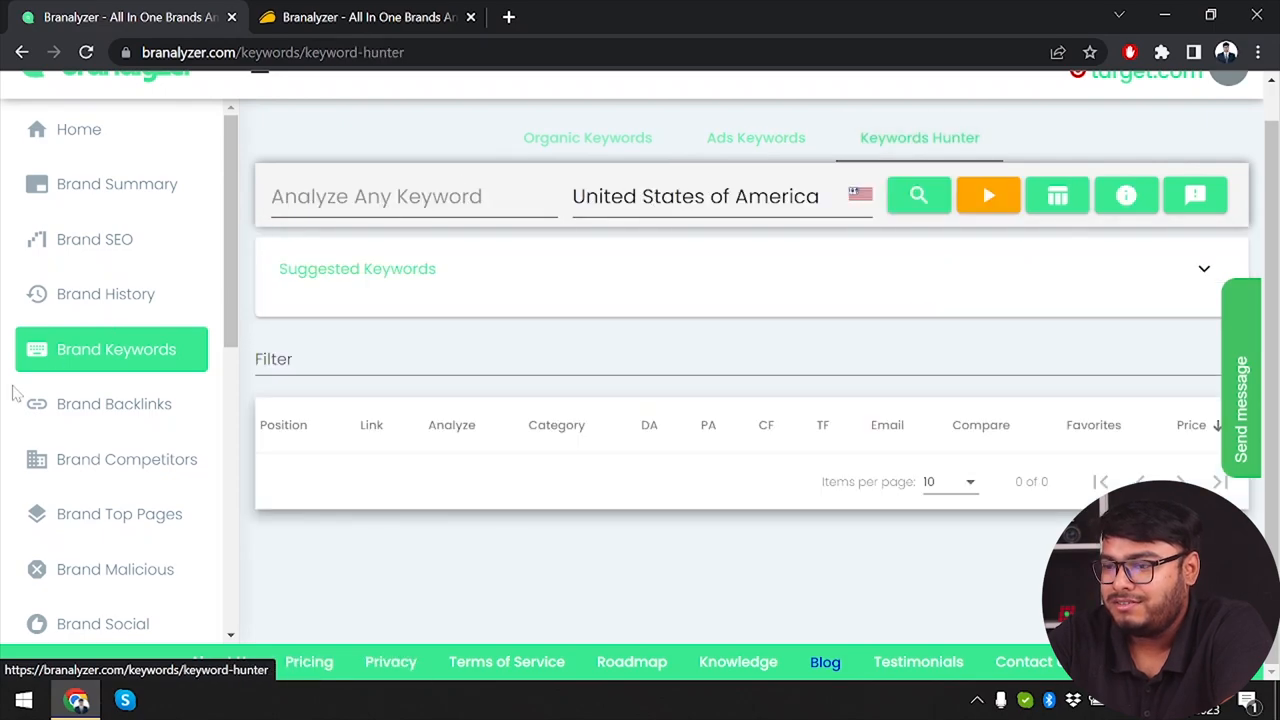
left_click(588, 136)
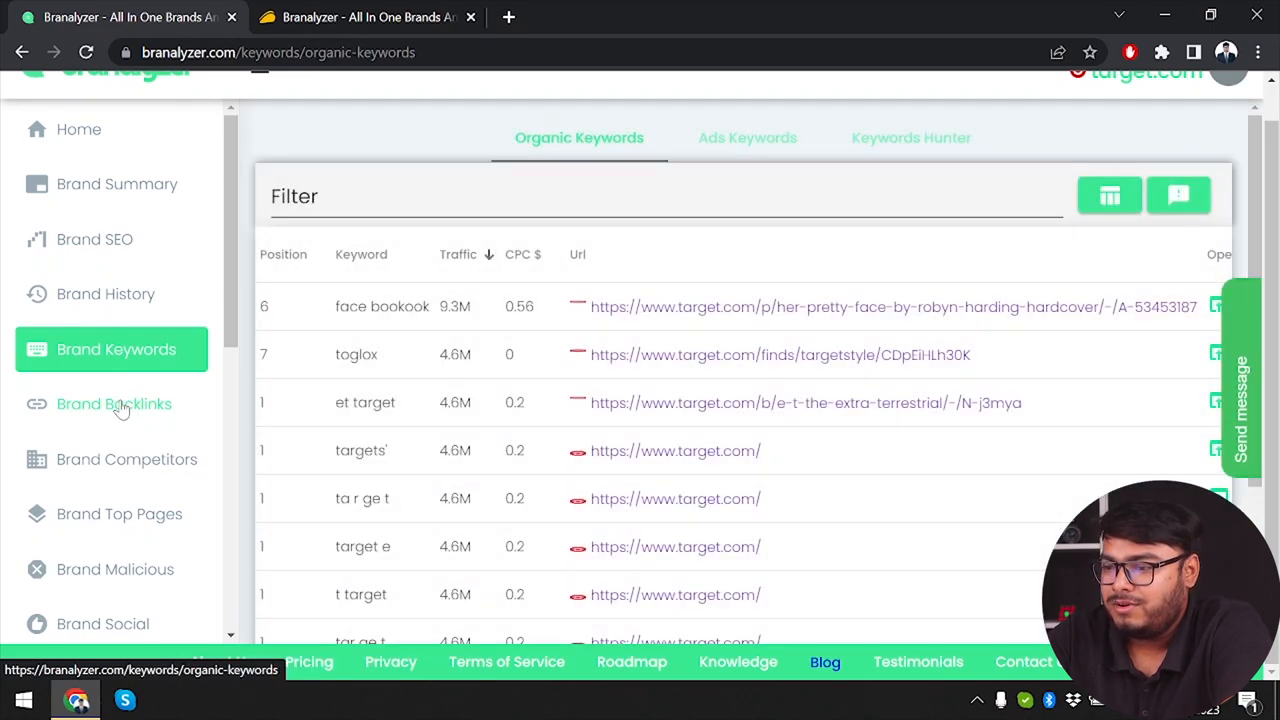
Step: Show target.com's referring domains and filter the list by 'yo' then 'desi'
left_click(114, 404)
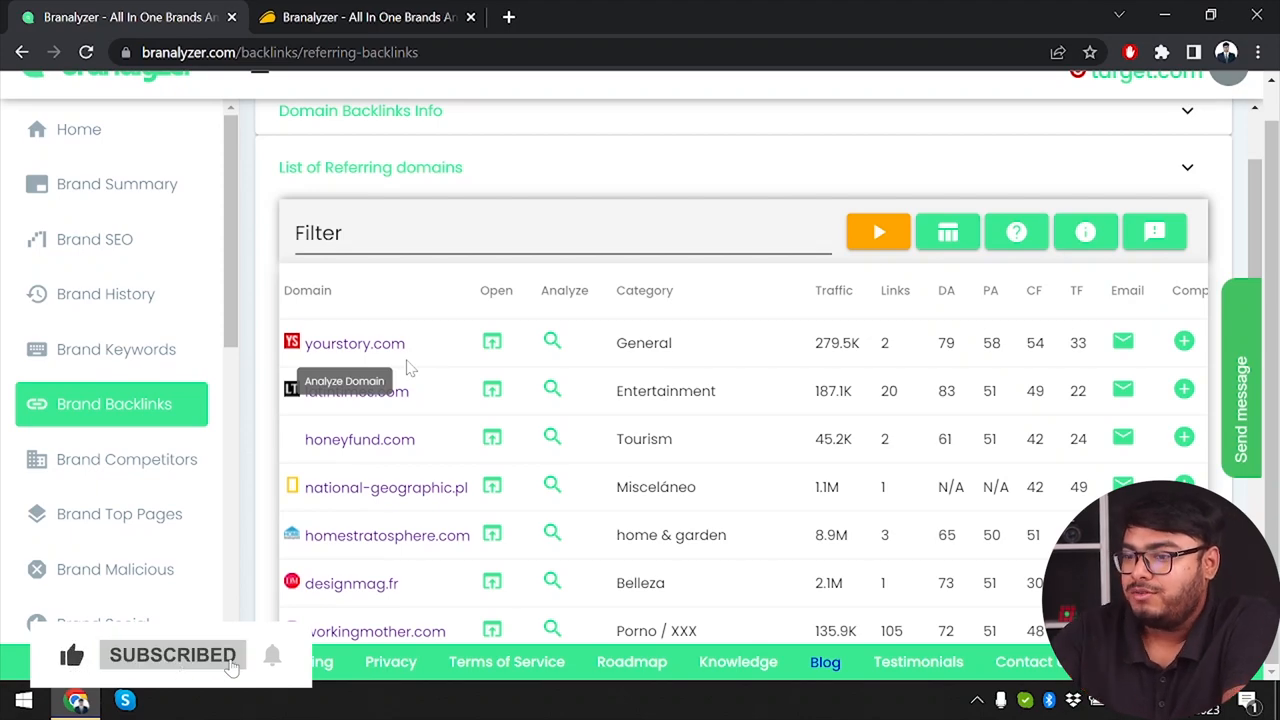
mouse_move(556, 376)
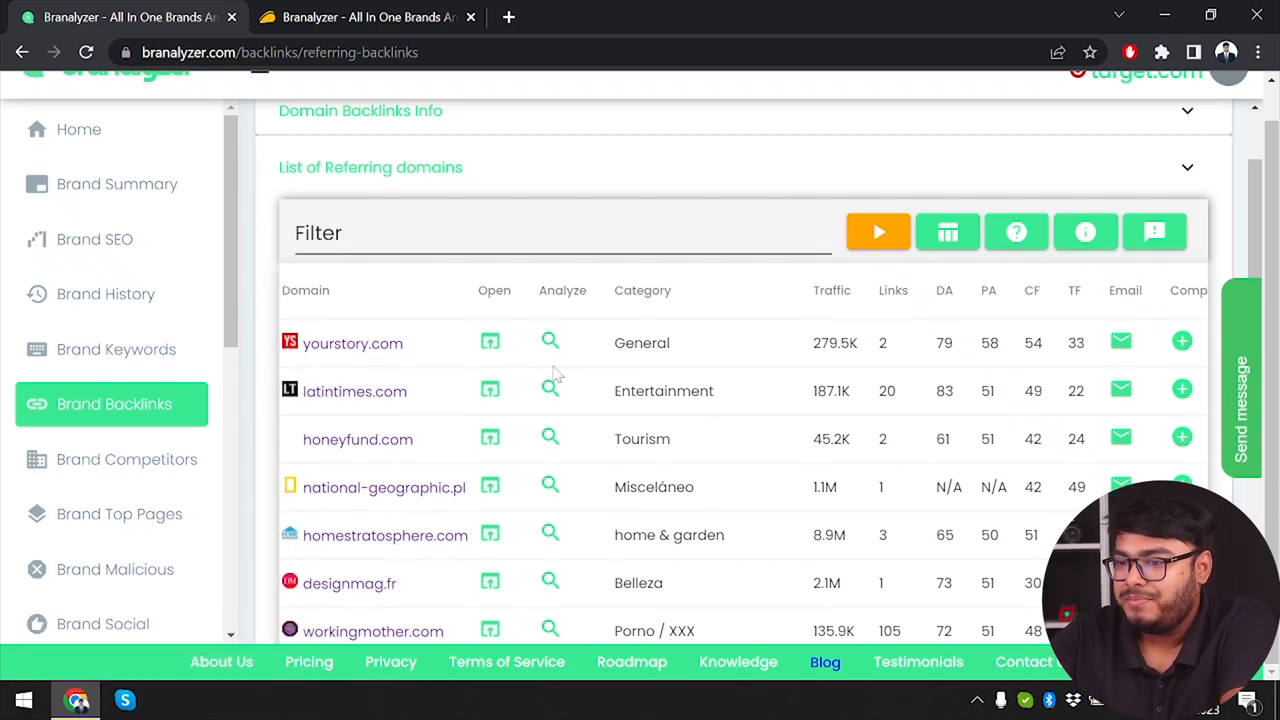
type("yo")
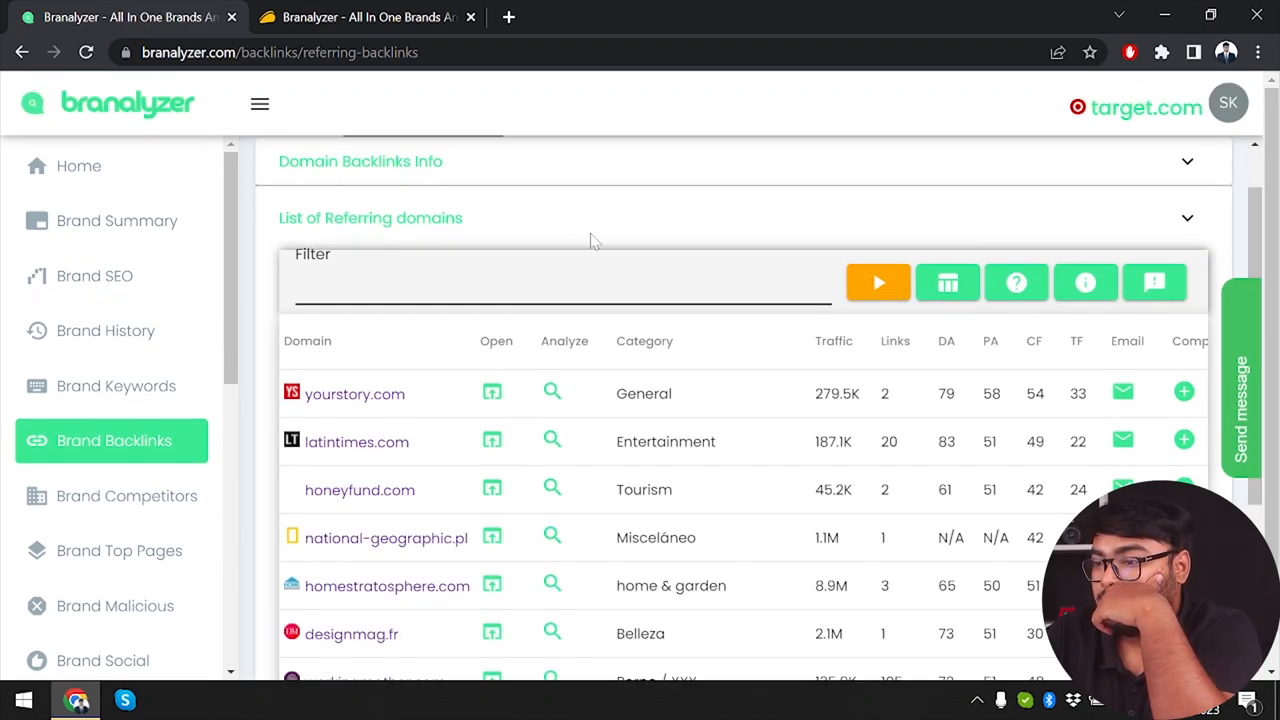
left_click(560, 284)
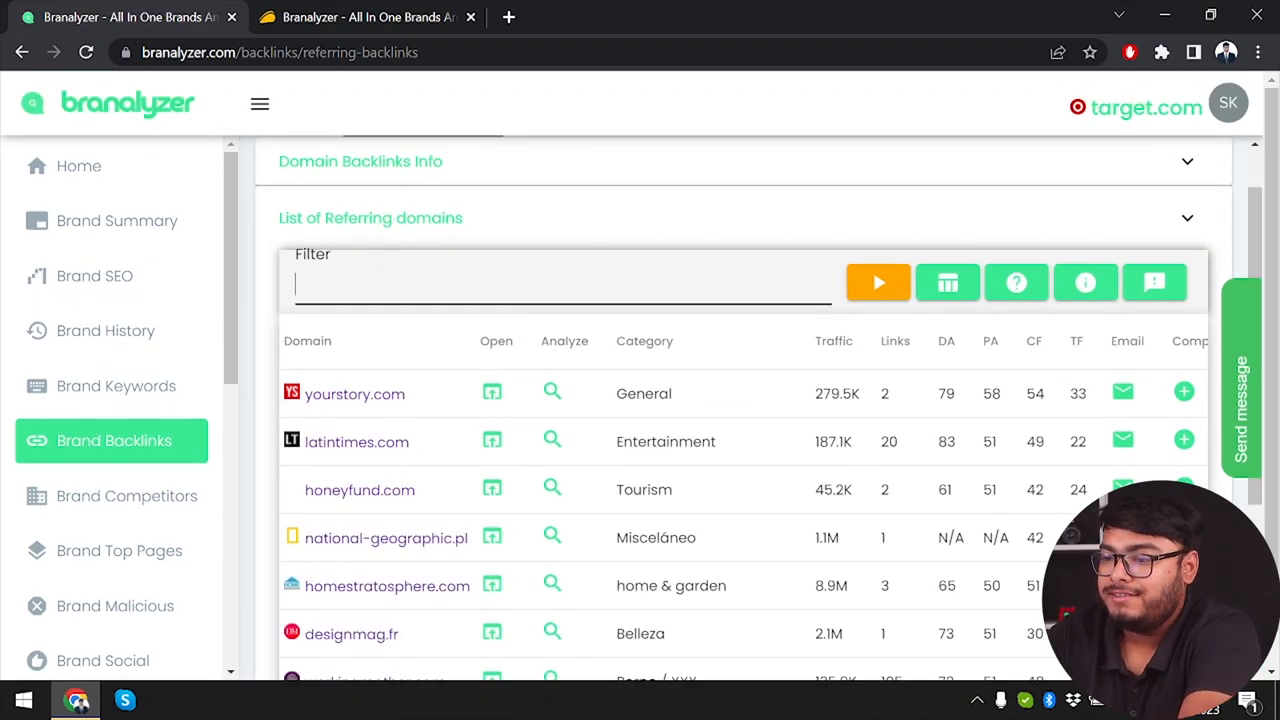
type("desi")
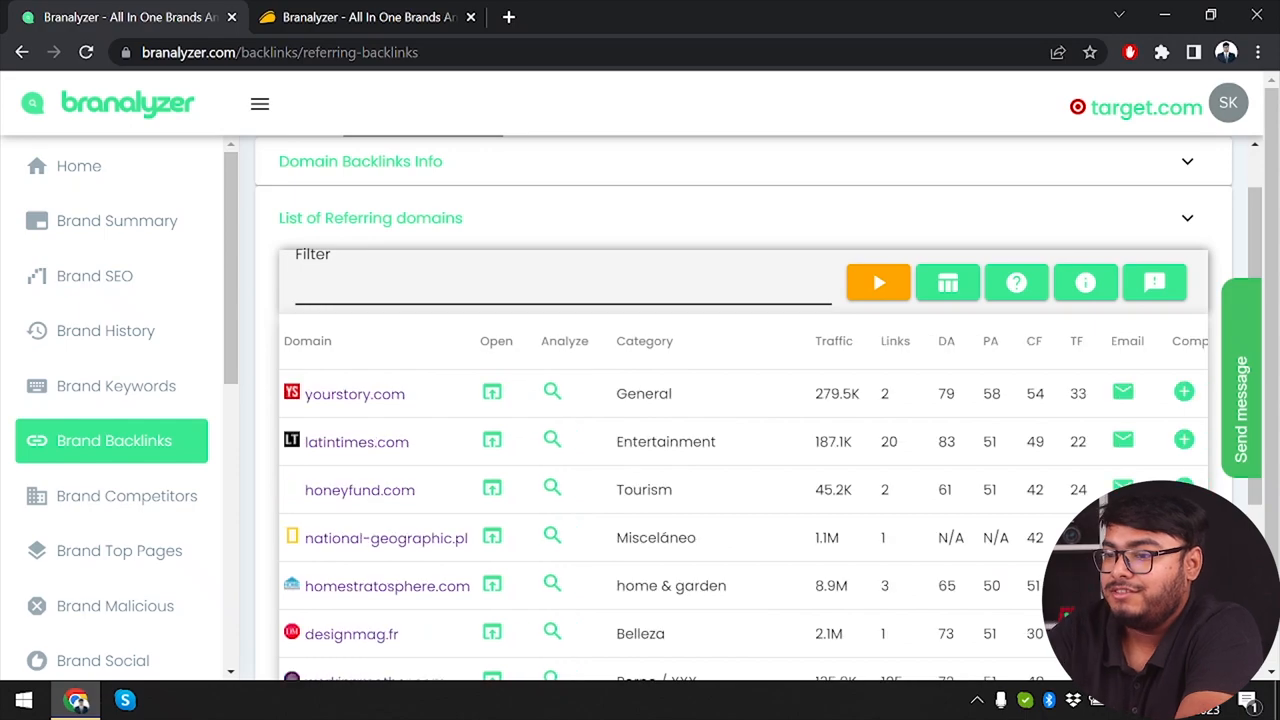
mouse_move(126, 496)
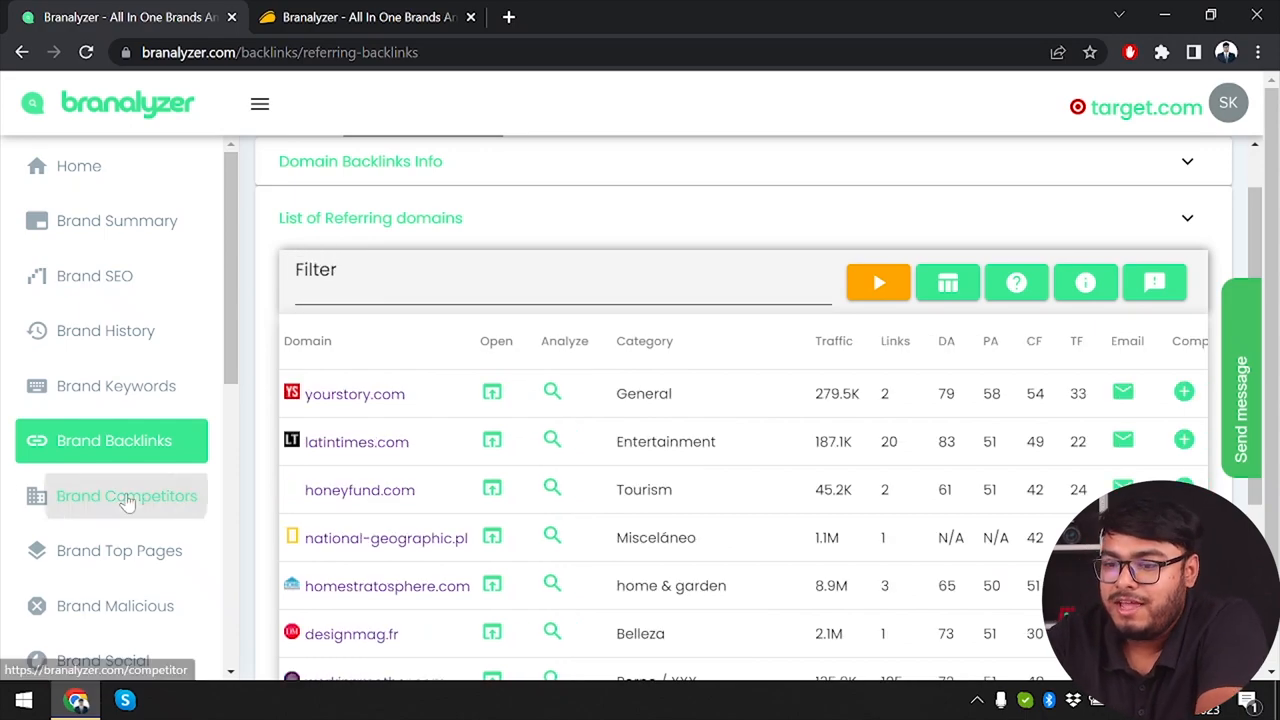
left_click(128, 496)
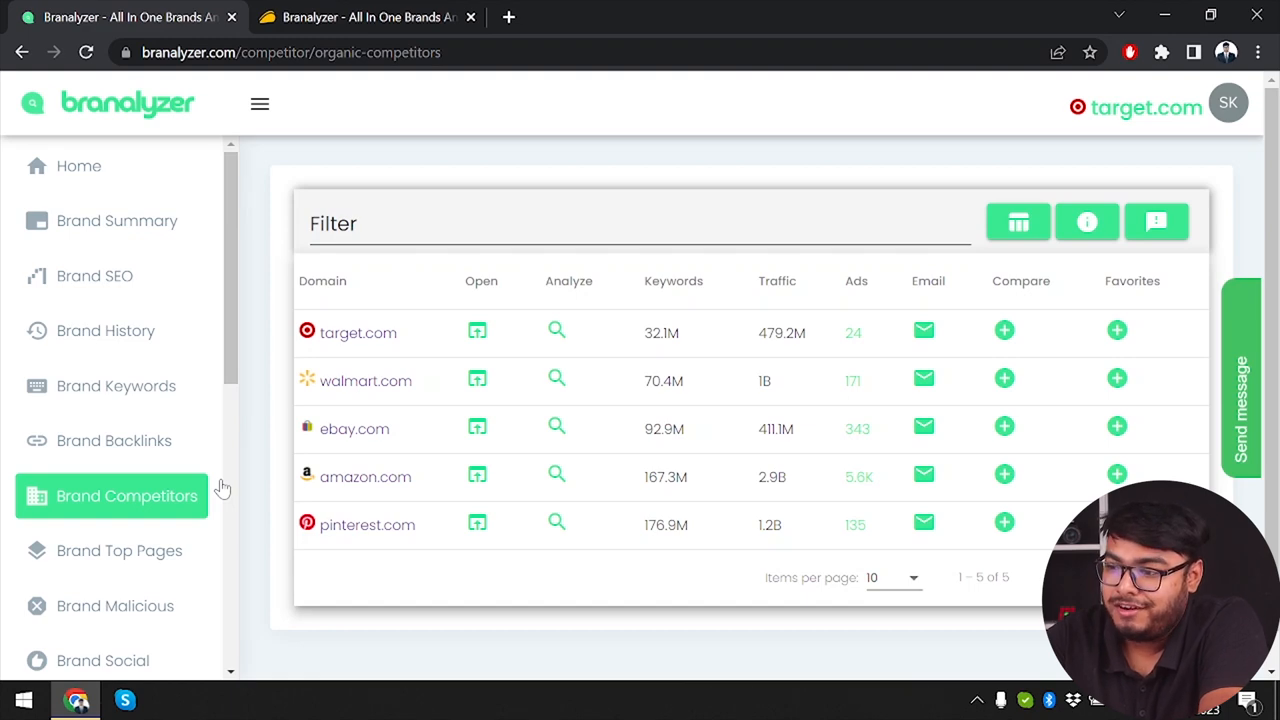
mouse_move(364, 476)
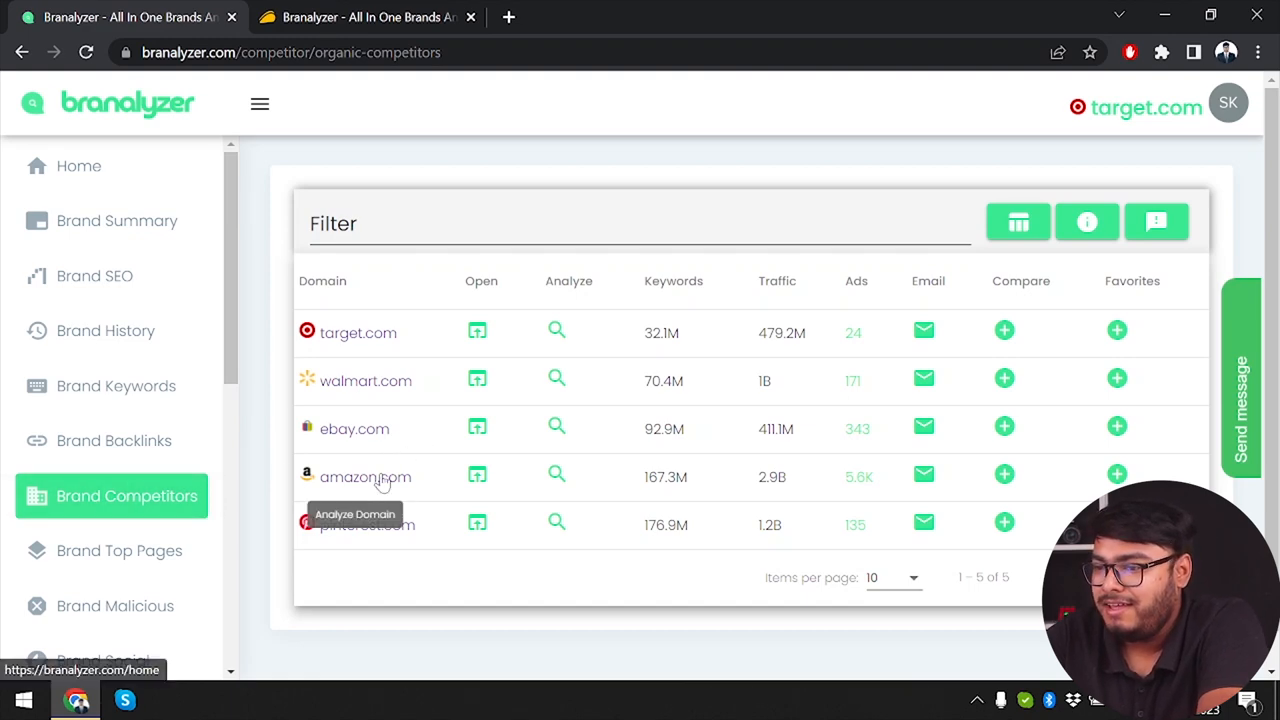
mouse_move(612, 524)
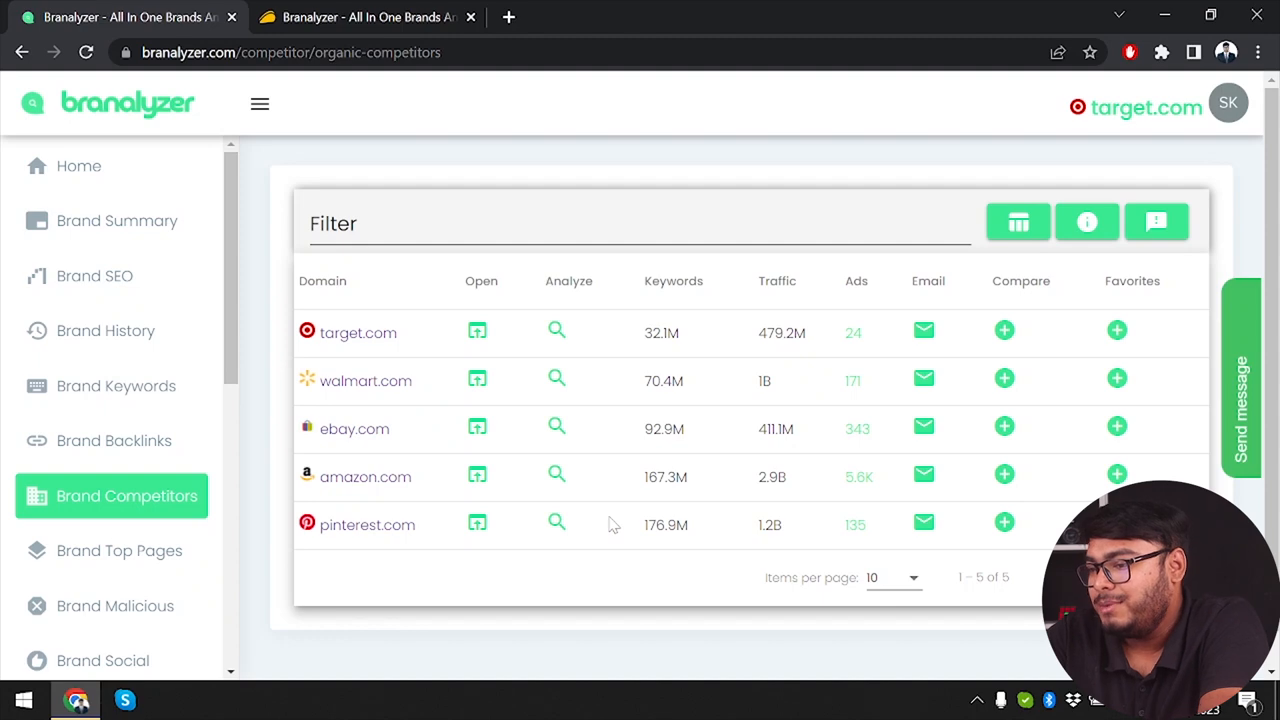
mouse_move(880, 518)
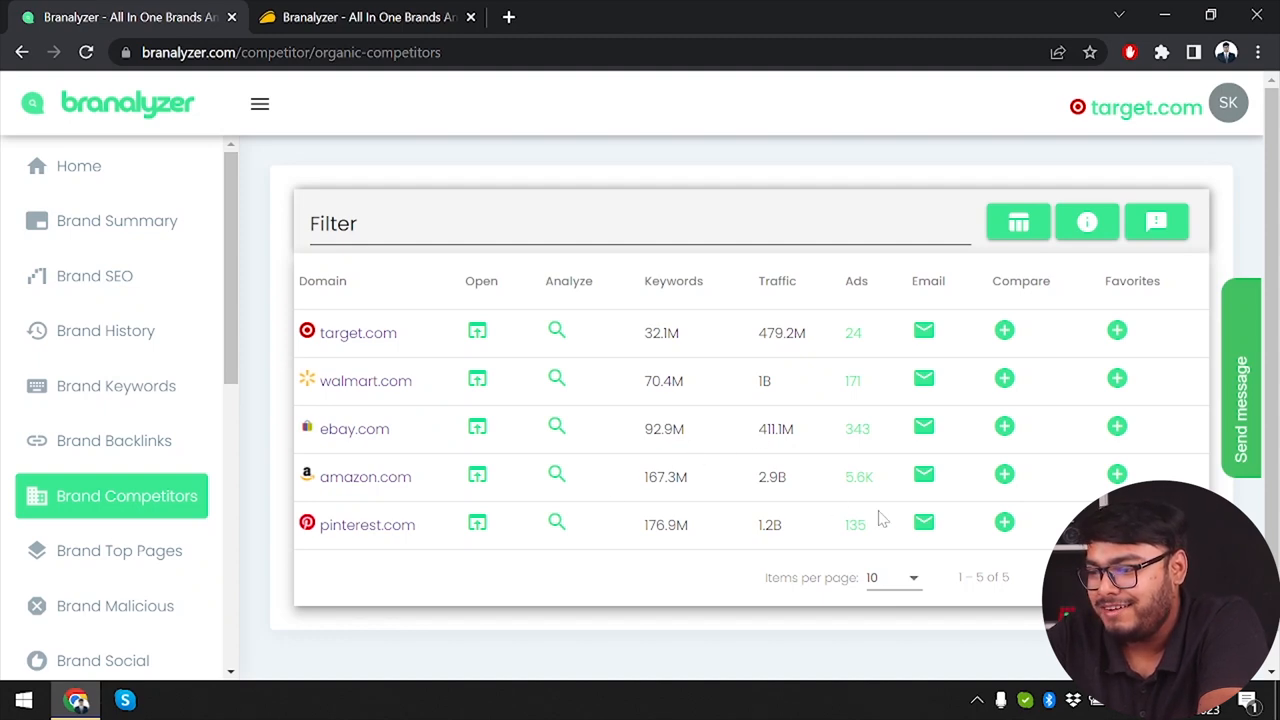
mouse_move(680, 470)
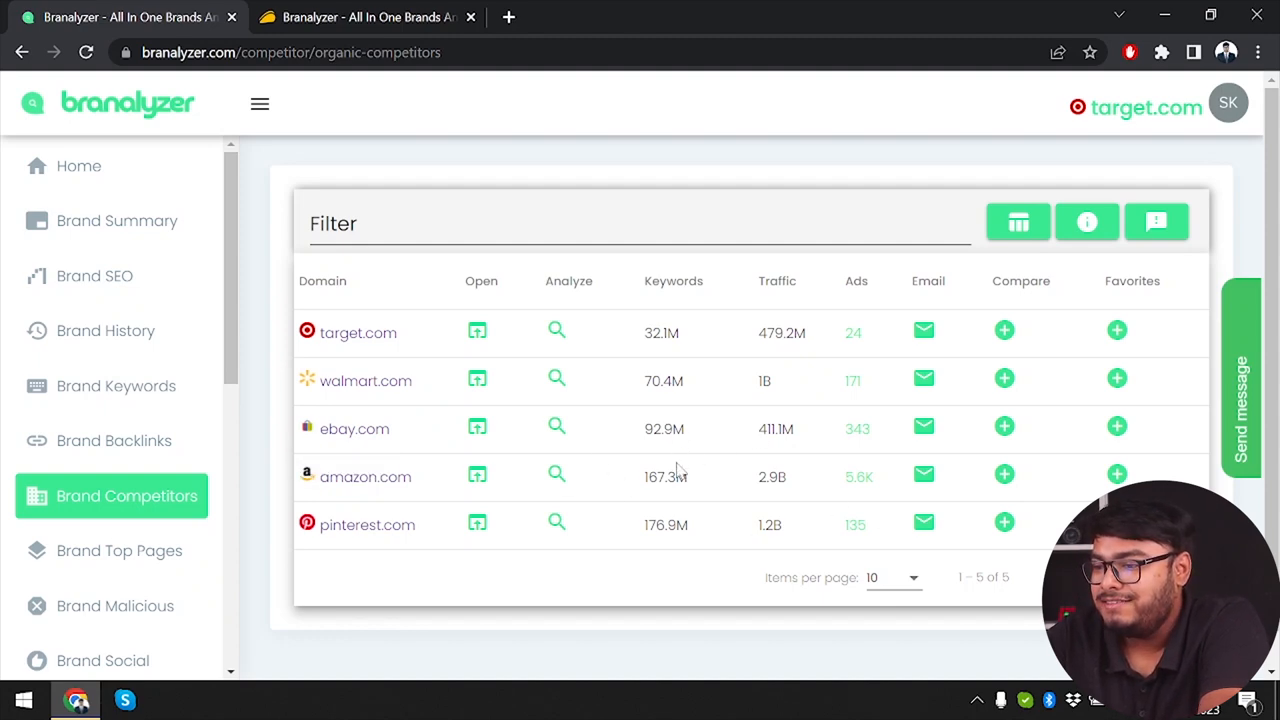
mouse_move(676, 470)
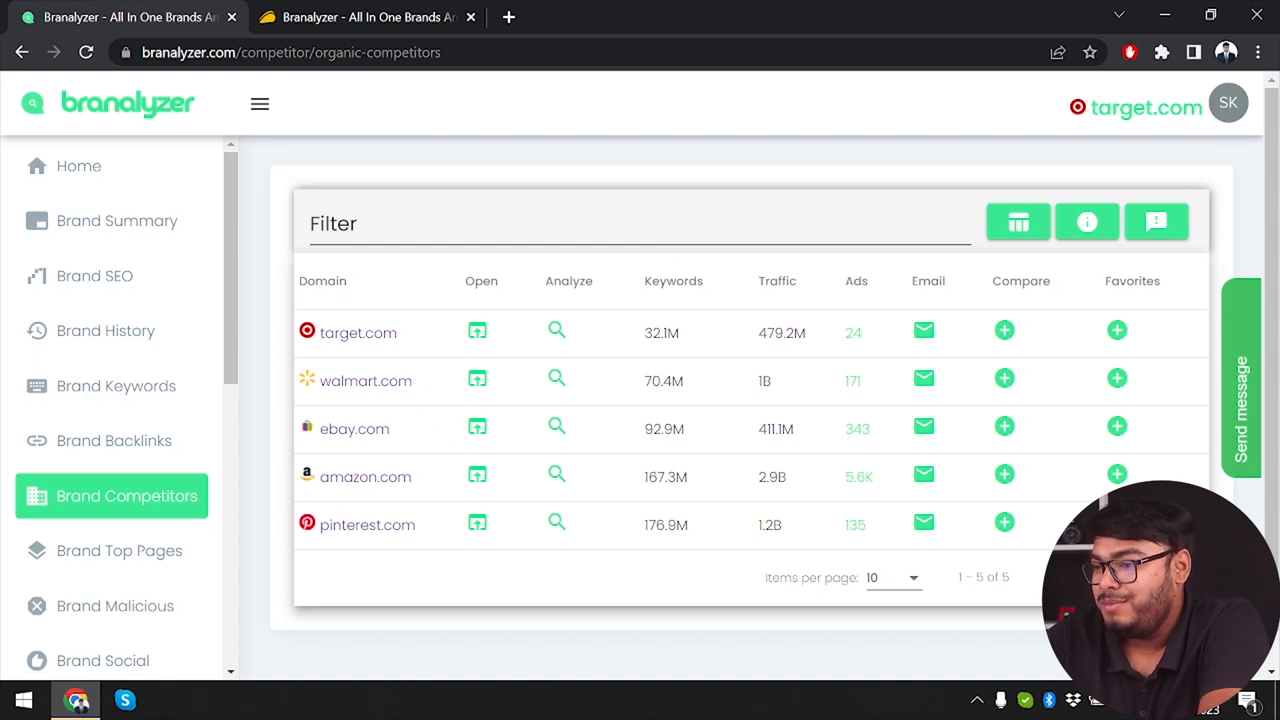
mouse_move(776, 496)
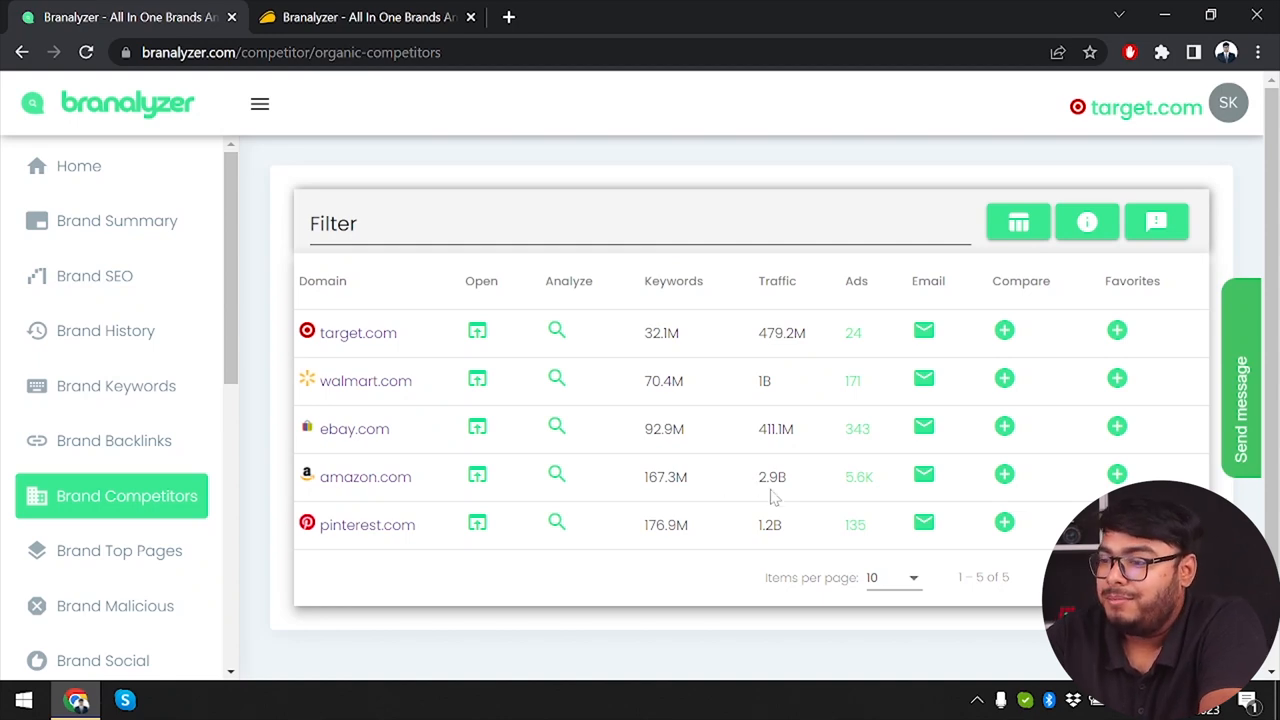
mouse_move(838, 480)
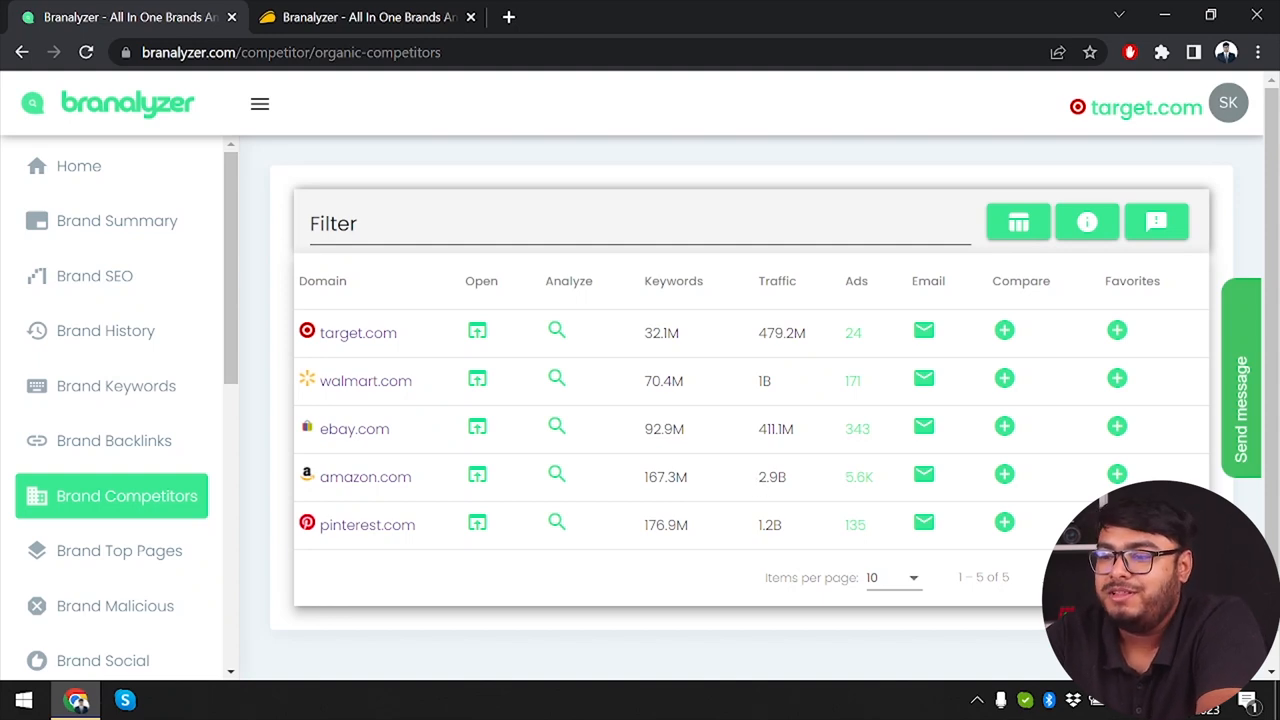
mouse_move(756, 338)
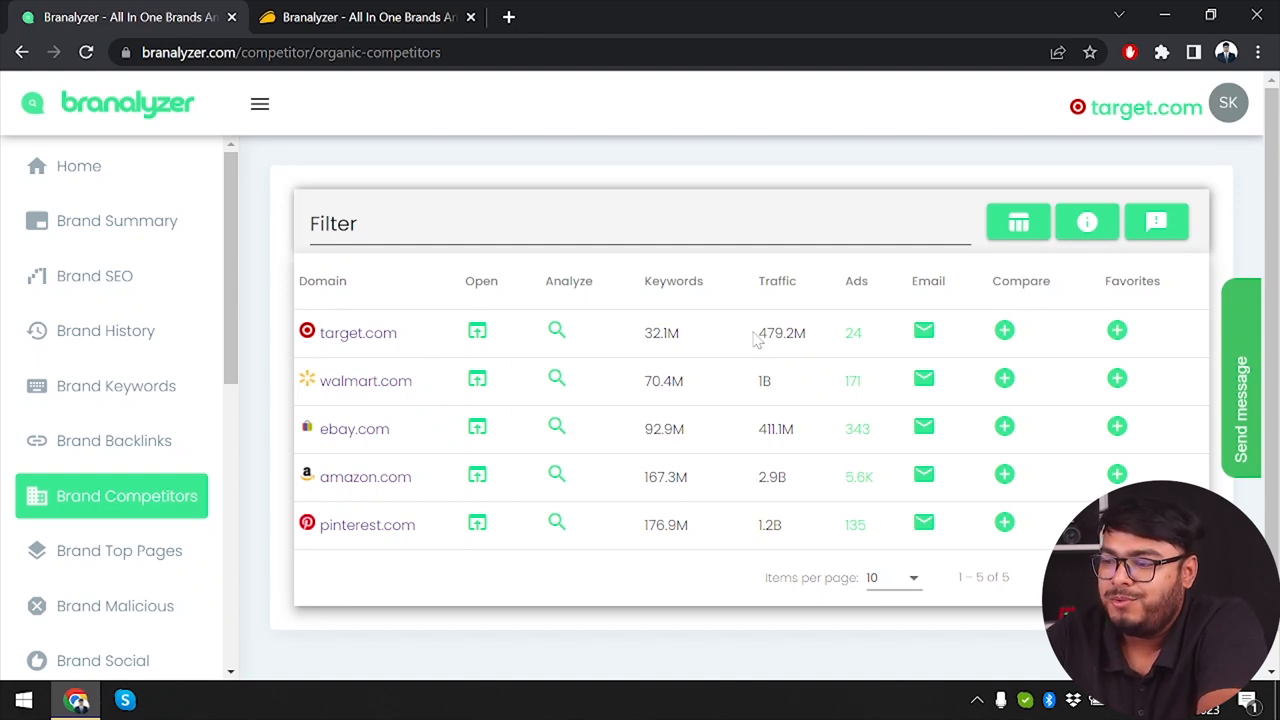
mouse_move(812, 364)
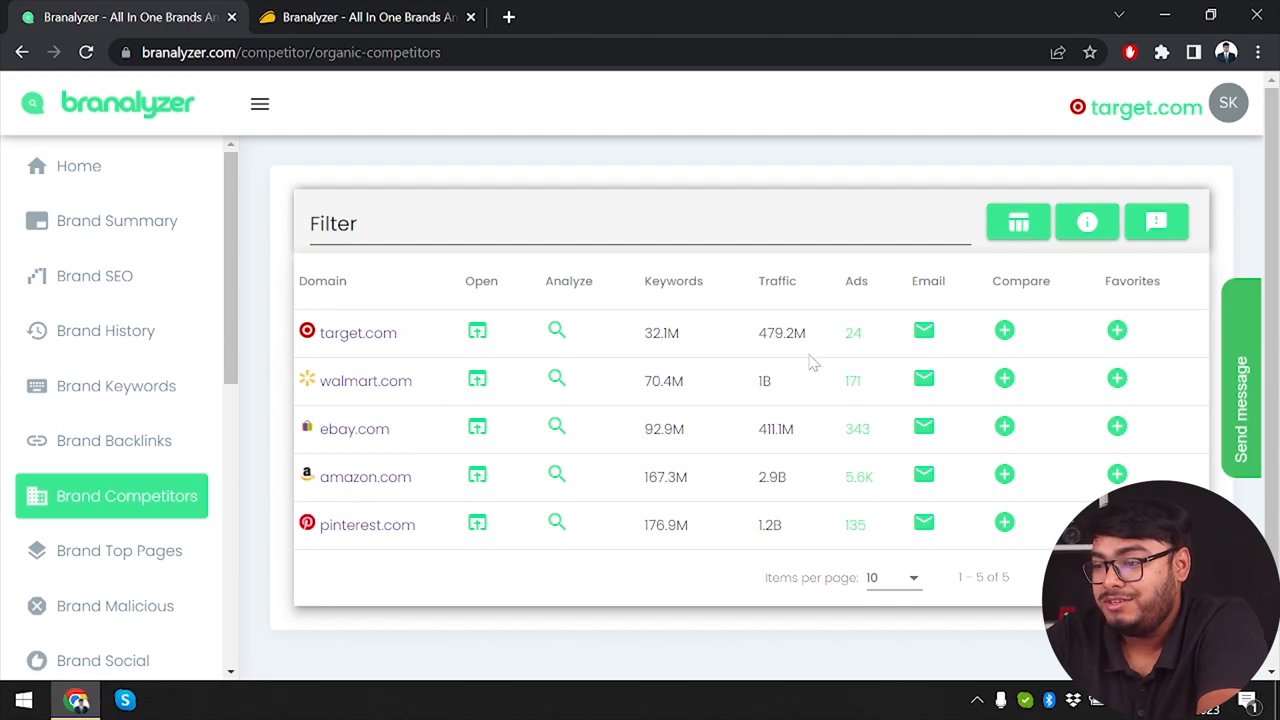
Step: Show target.com's top pages with keywords, potential traffic and Facebook counts
left_click(120, 550)
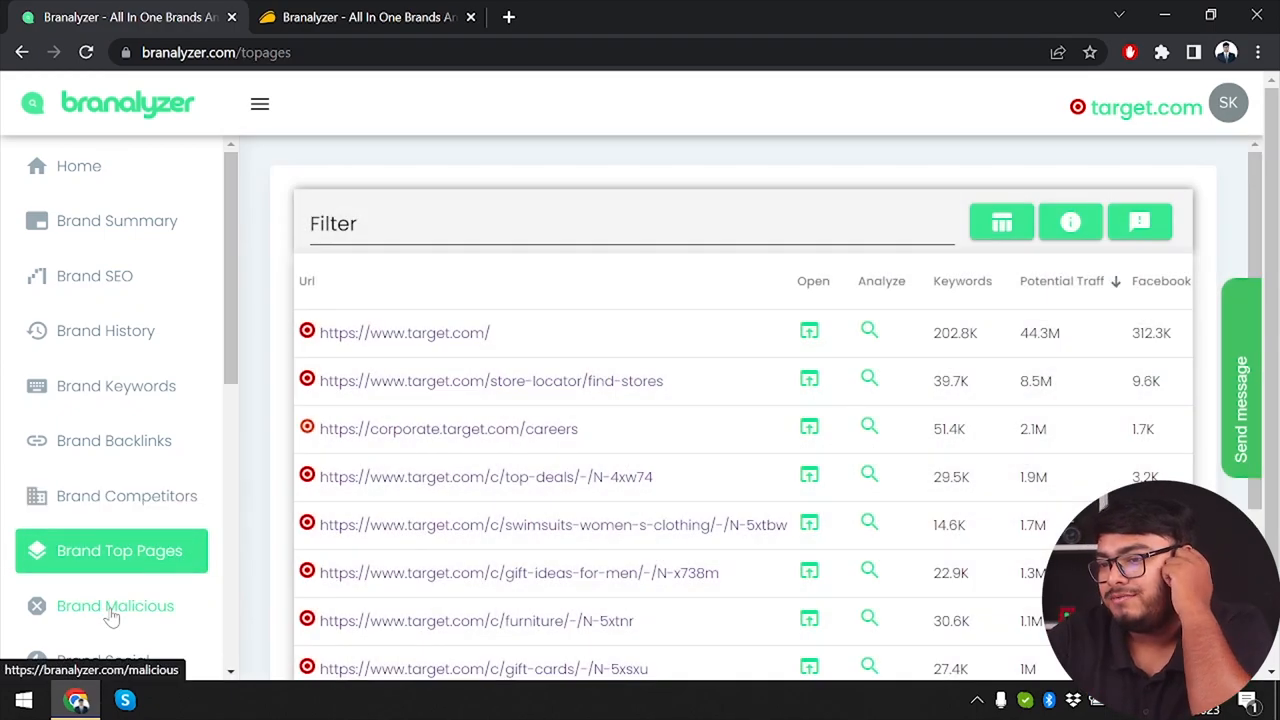
scroll("down", 3)
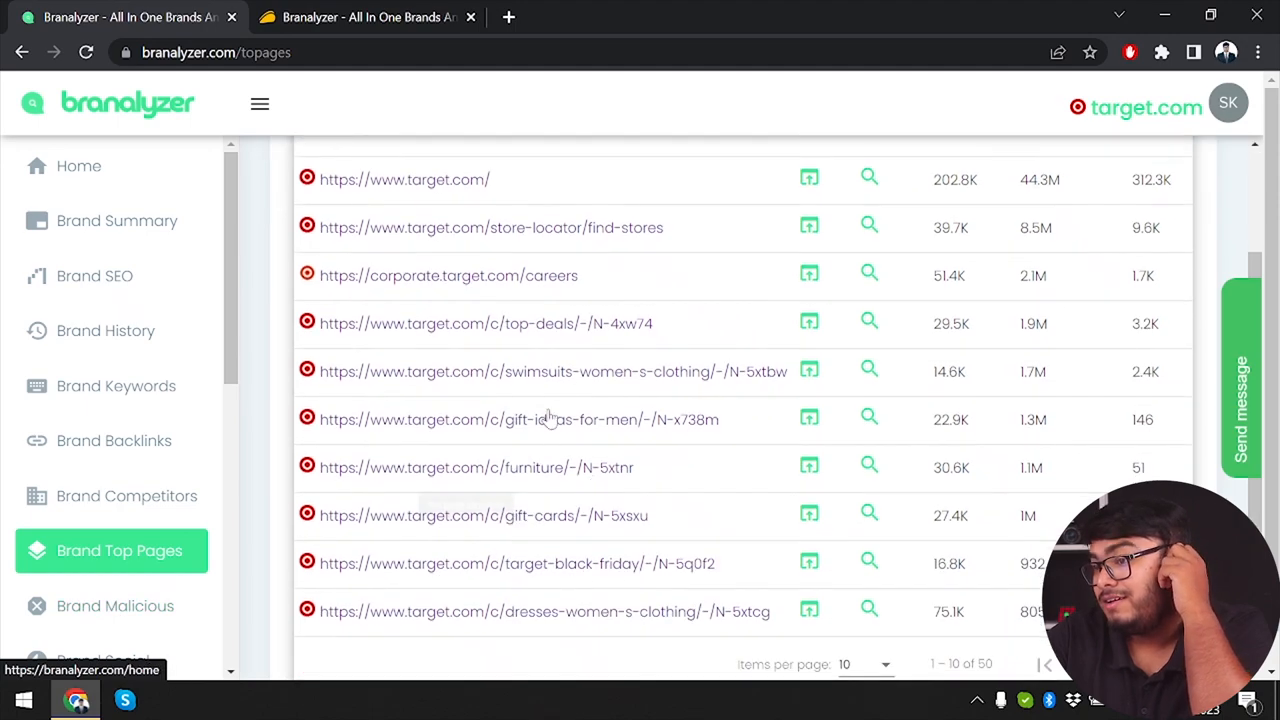
scroll("up", 3)
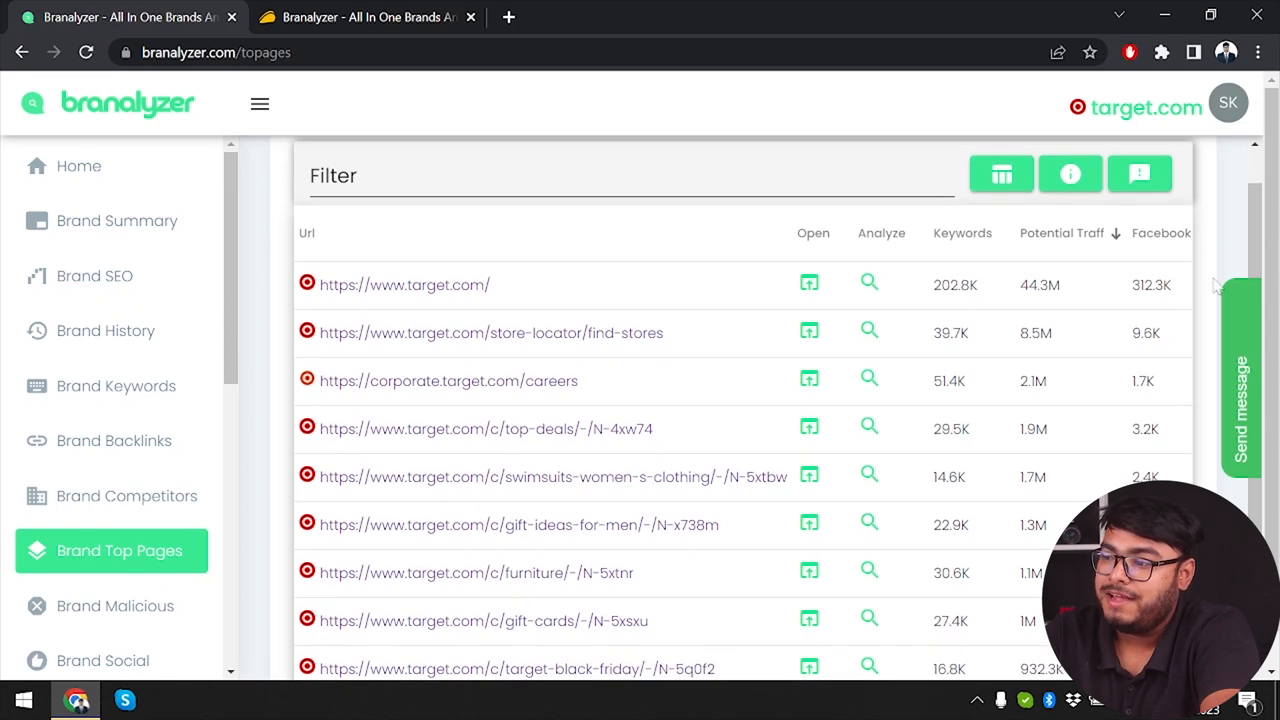
mouse_move(1088, 284)
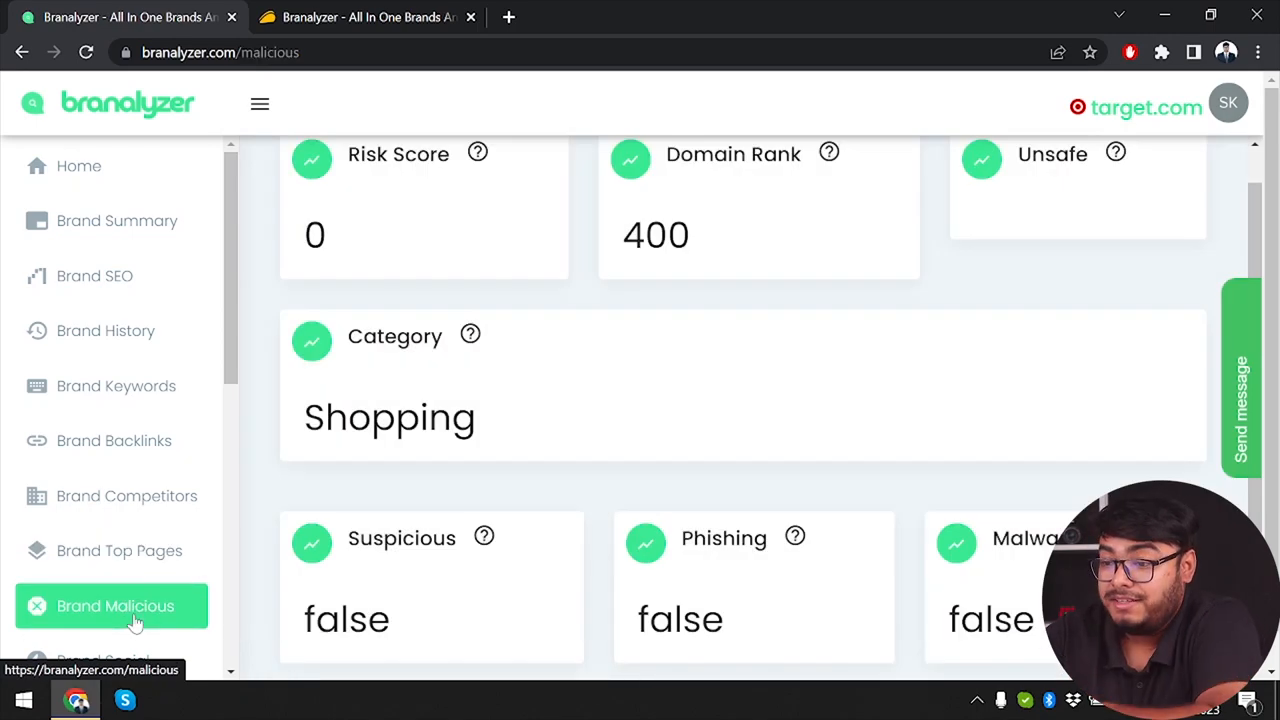
scroll("up", 3)
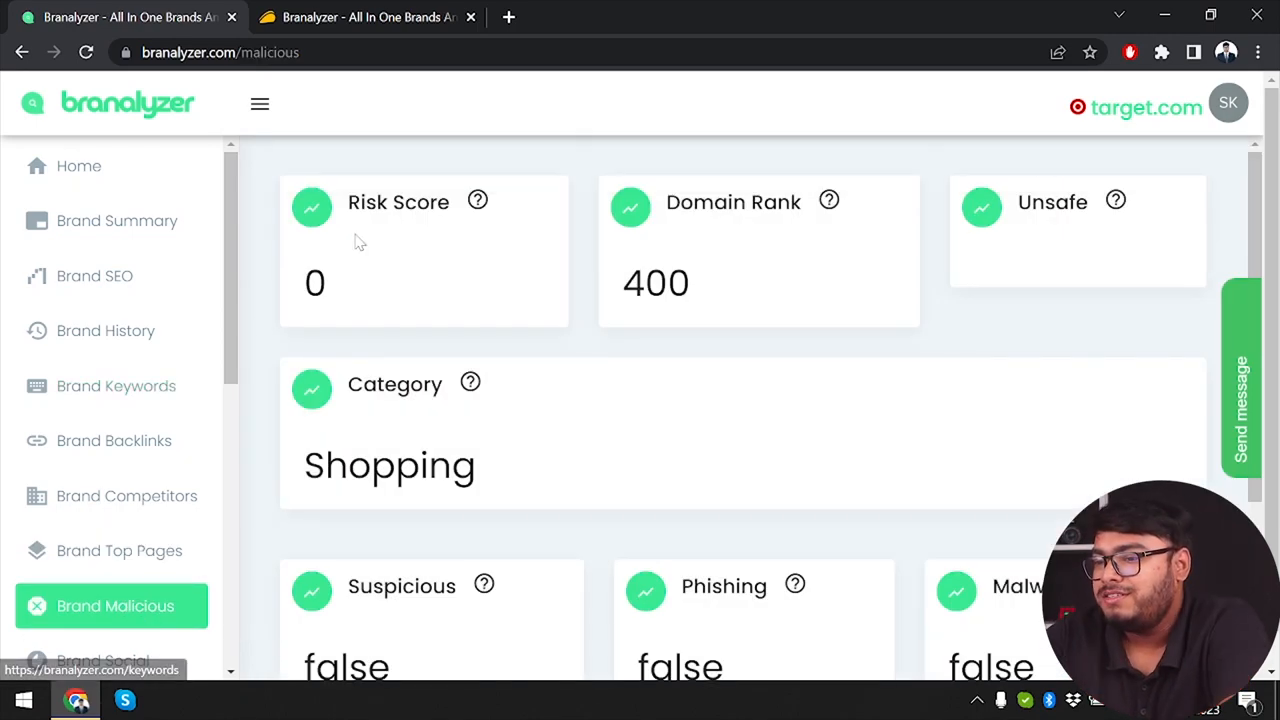
mouse_move(760, 184)
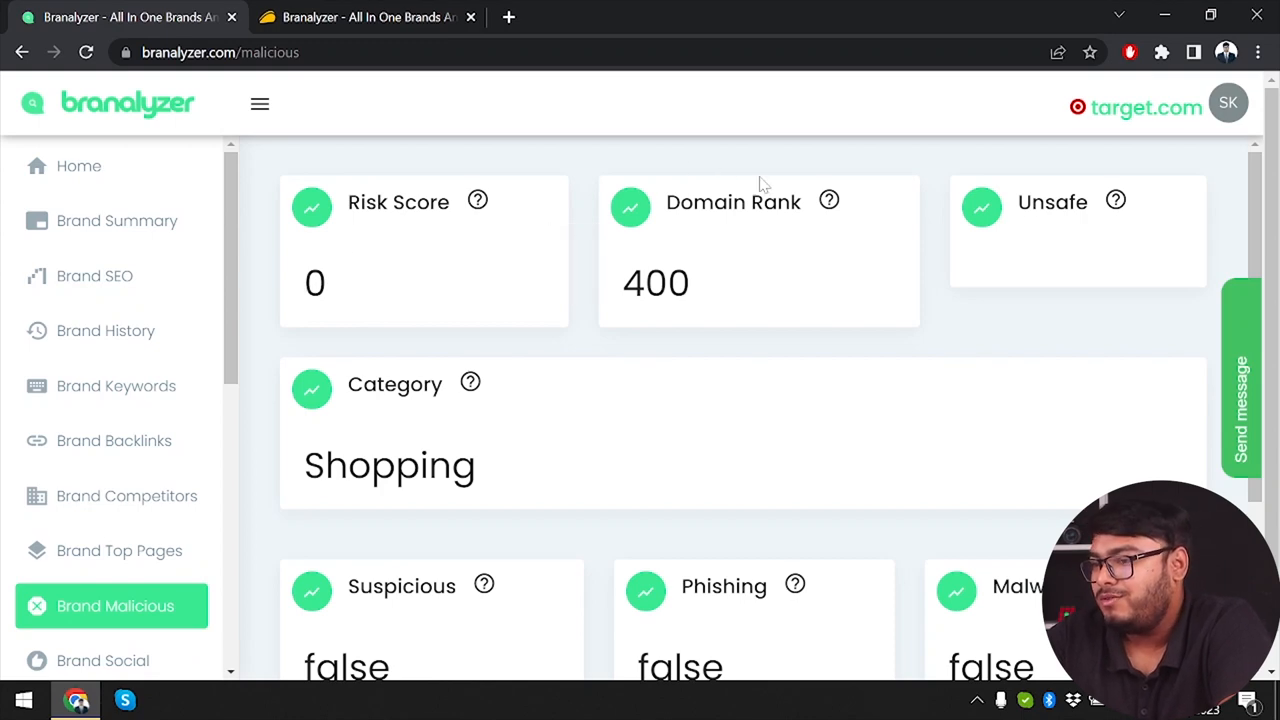
mouse_move(358, 428)
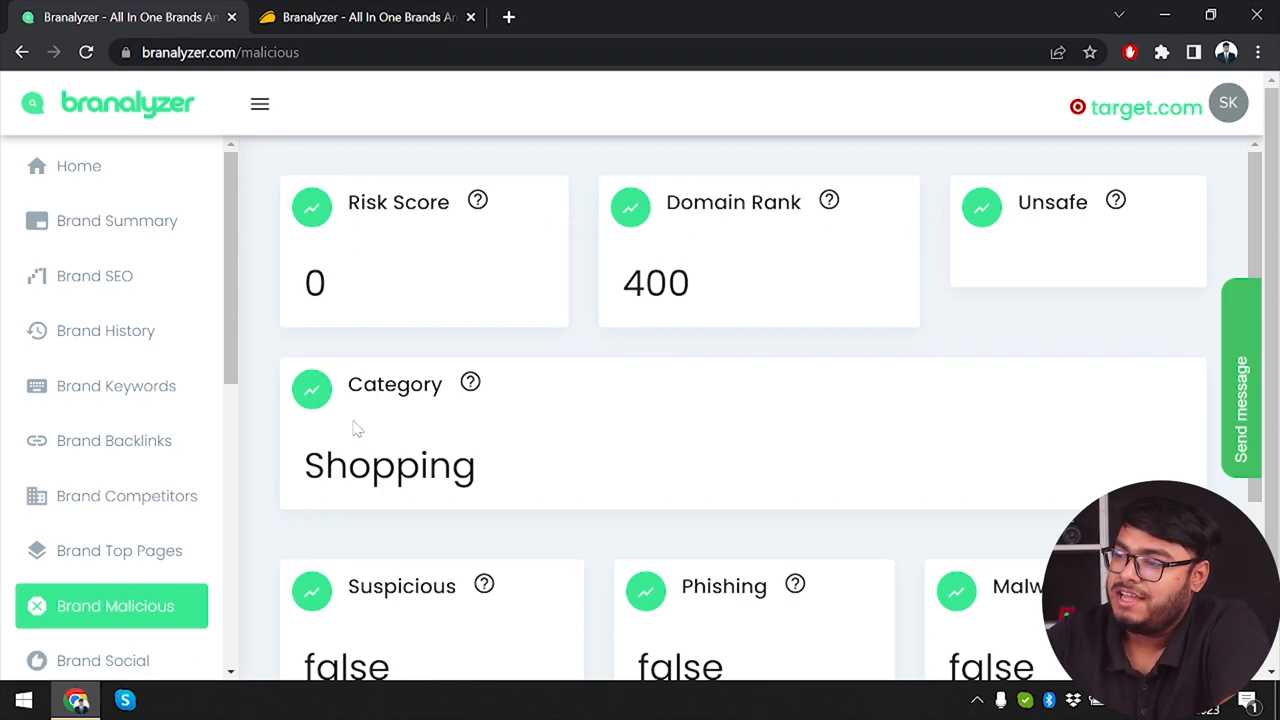
mouse_move(1116, 200)
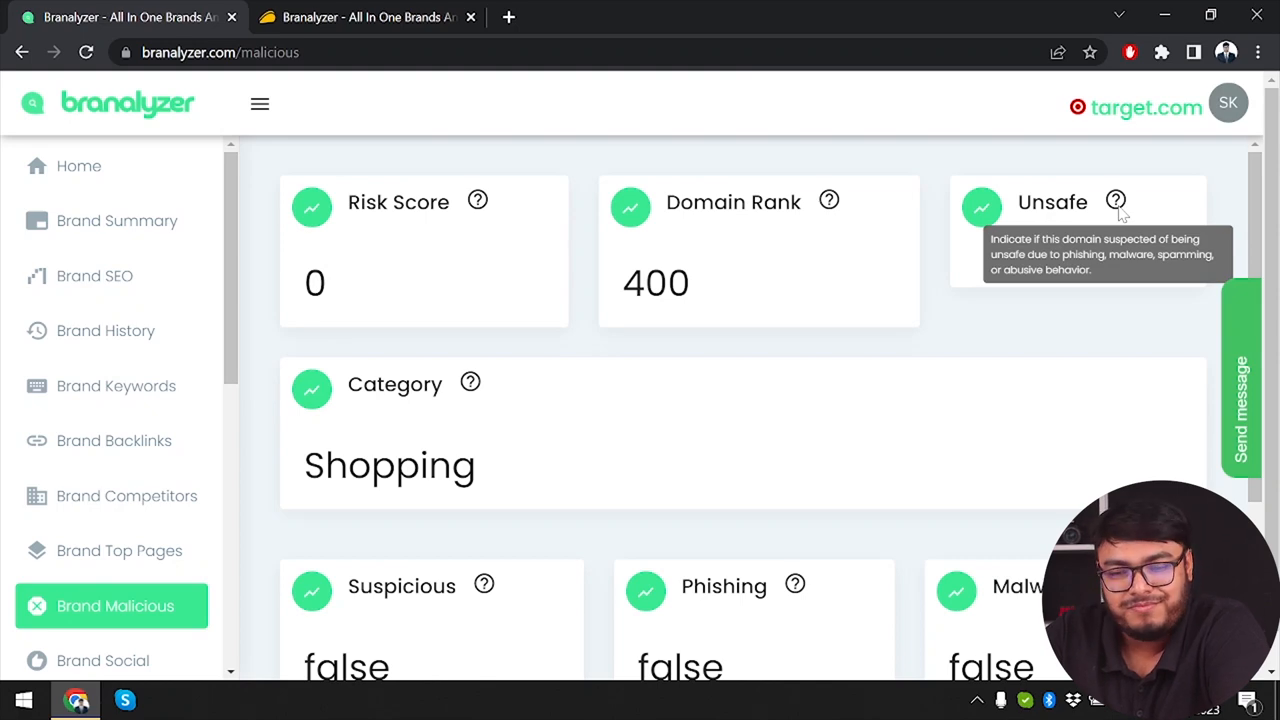
mouse_move(470, 384)
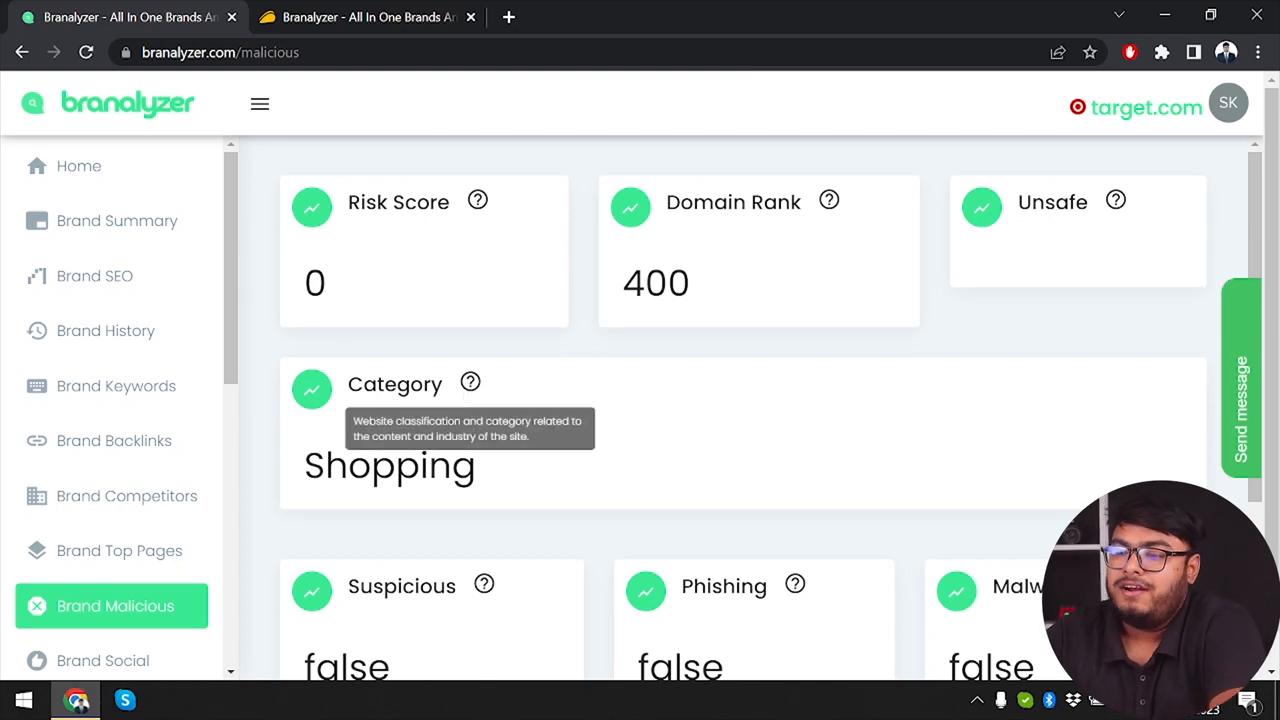
scroll("down", 3)
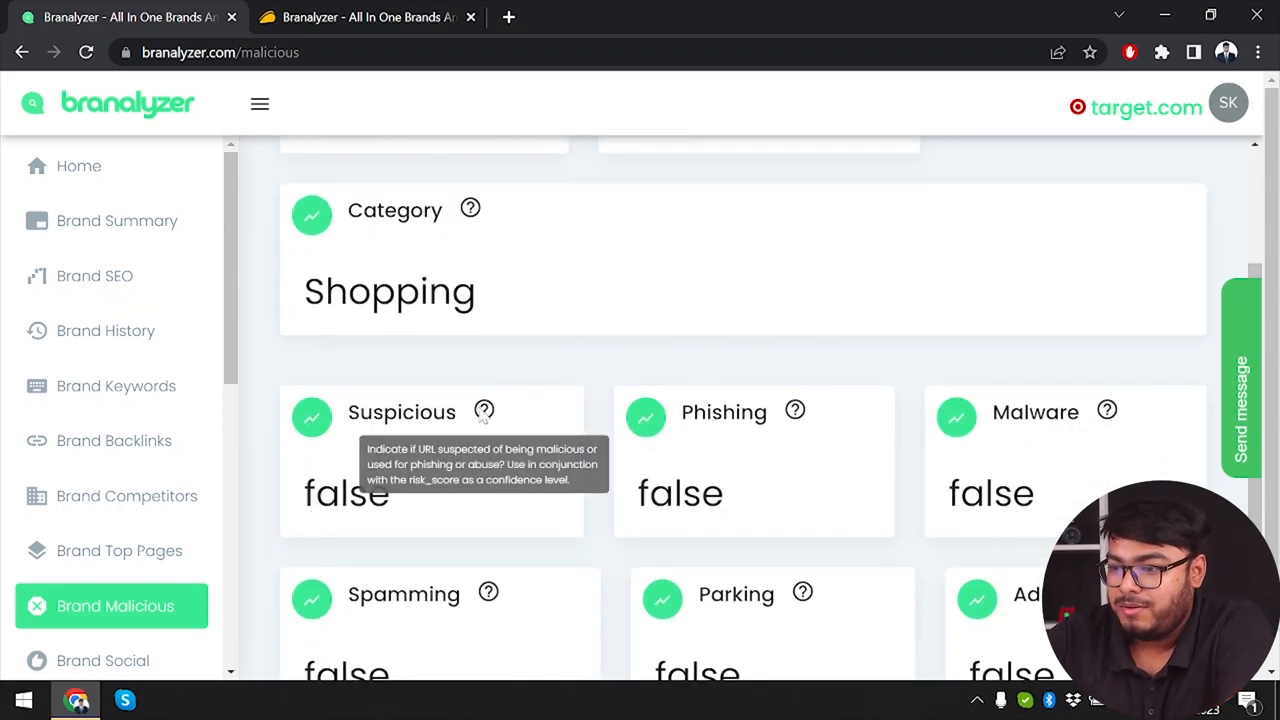
scroll("down", 3)
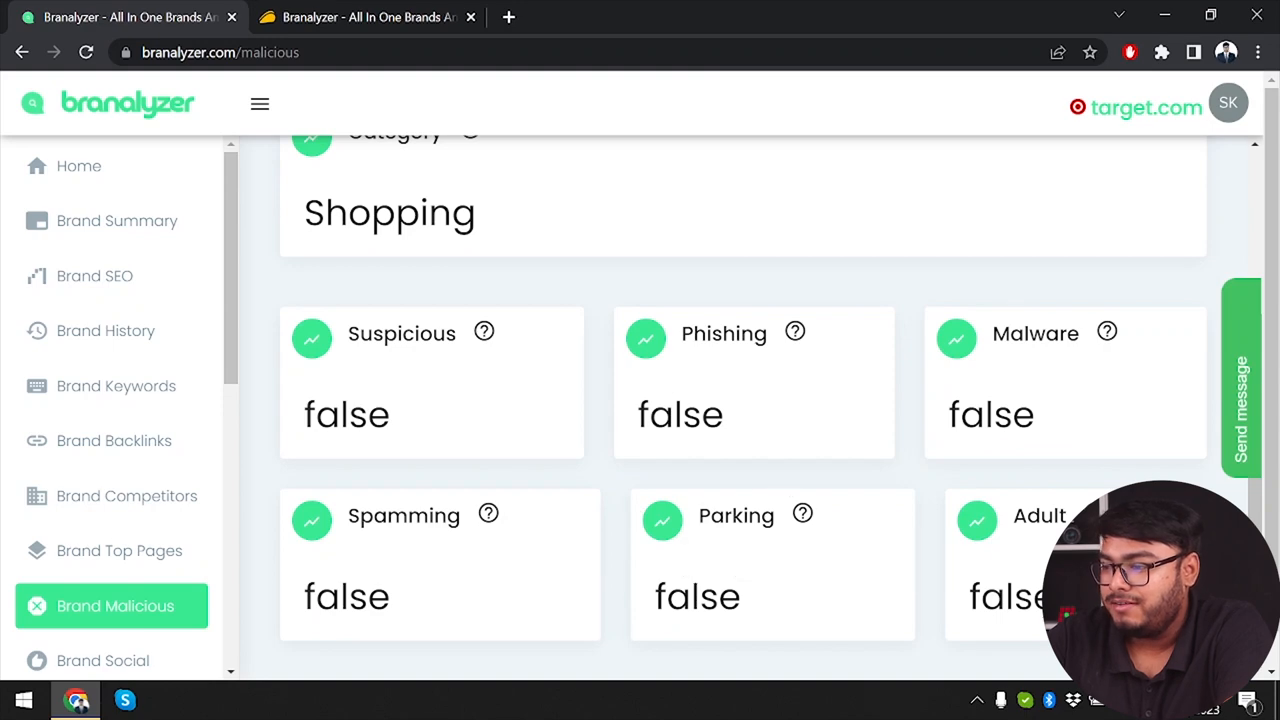
mouse_move(1096, 516)
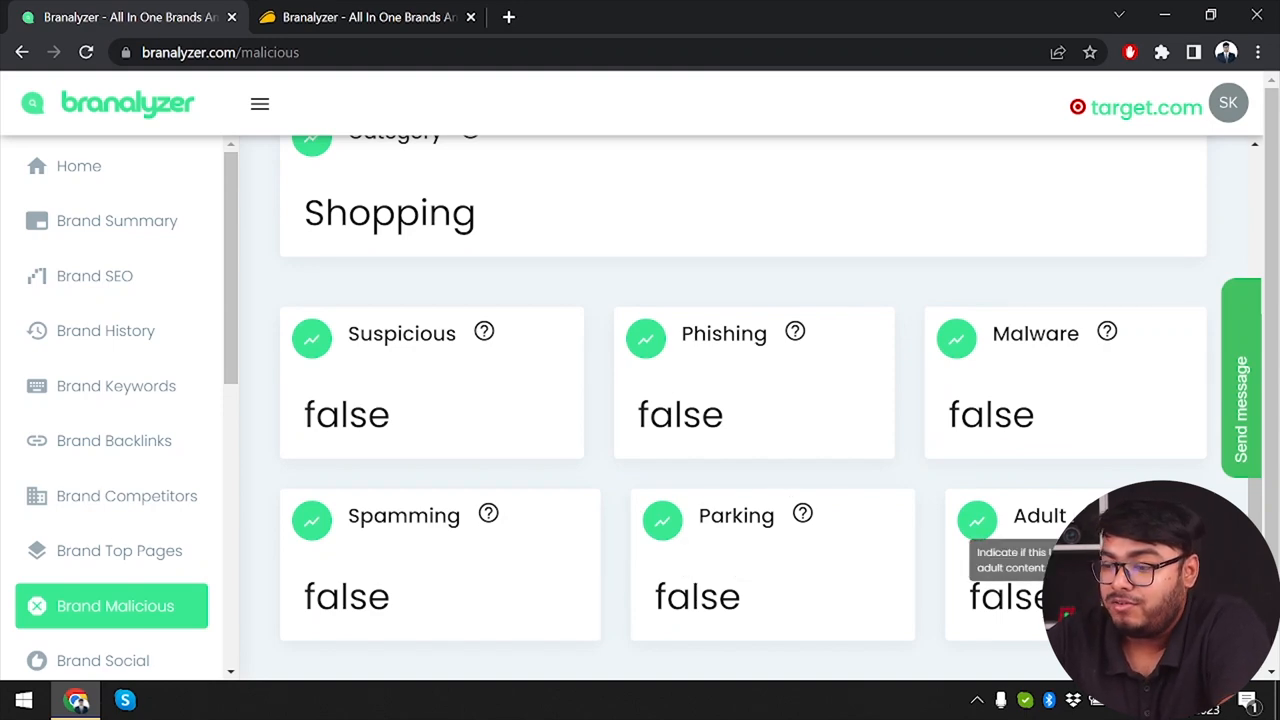
scroll("down", 3)
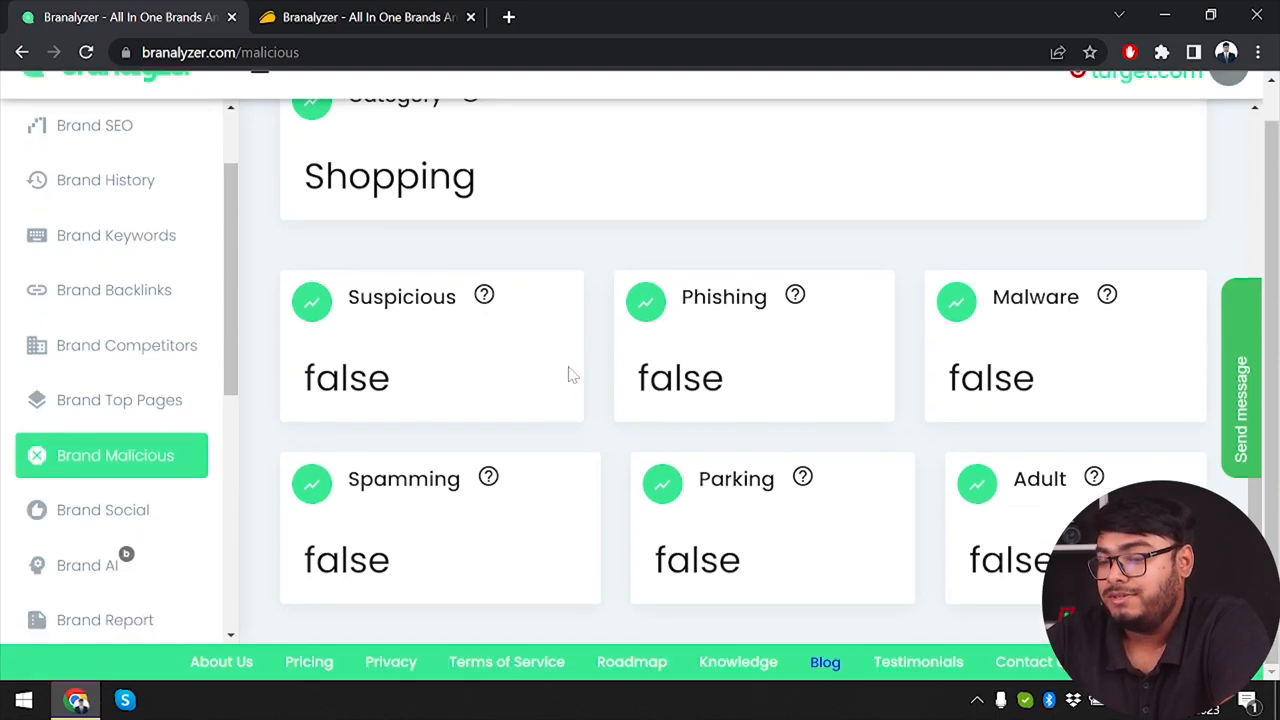
Step: Fetch target's Instagram stats: 2.8K posts, 5.4M followers, 4.9K following, 172K likes, 12.4K comments
left_click(104, 510)
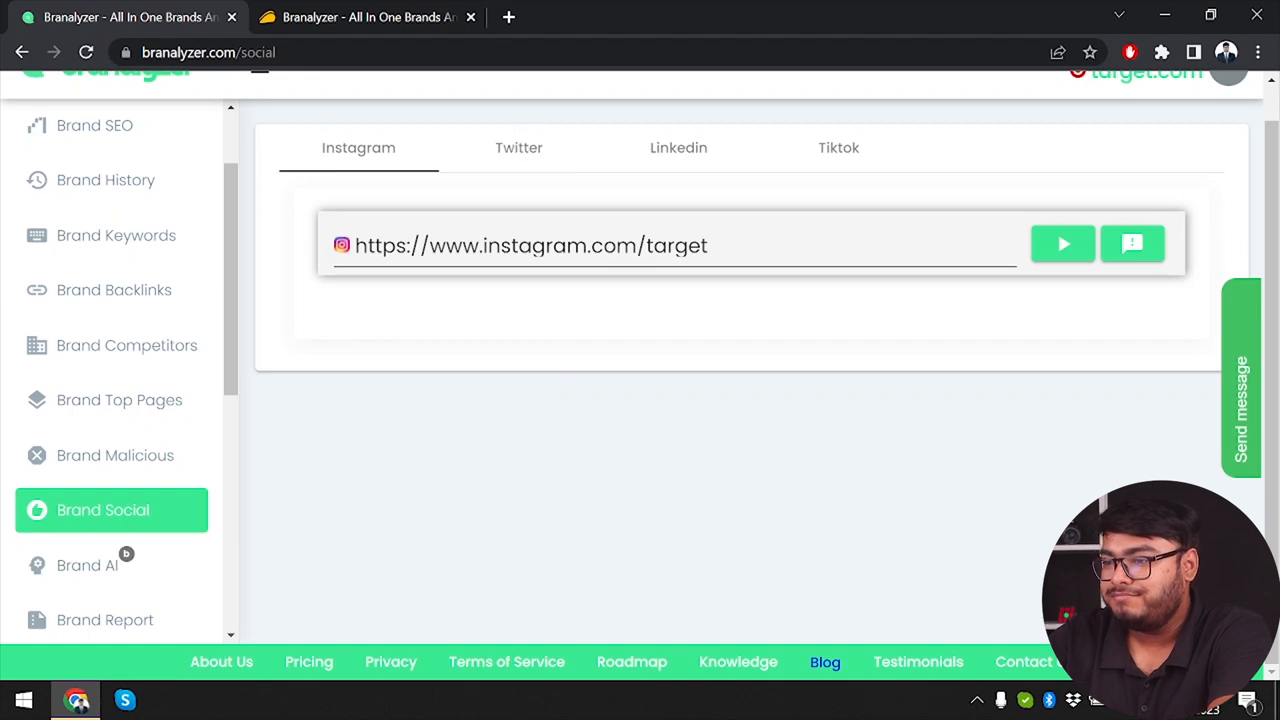
left_click(1062, 244)
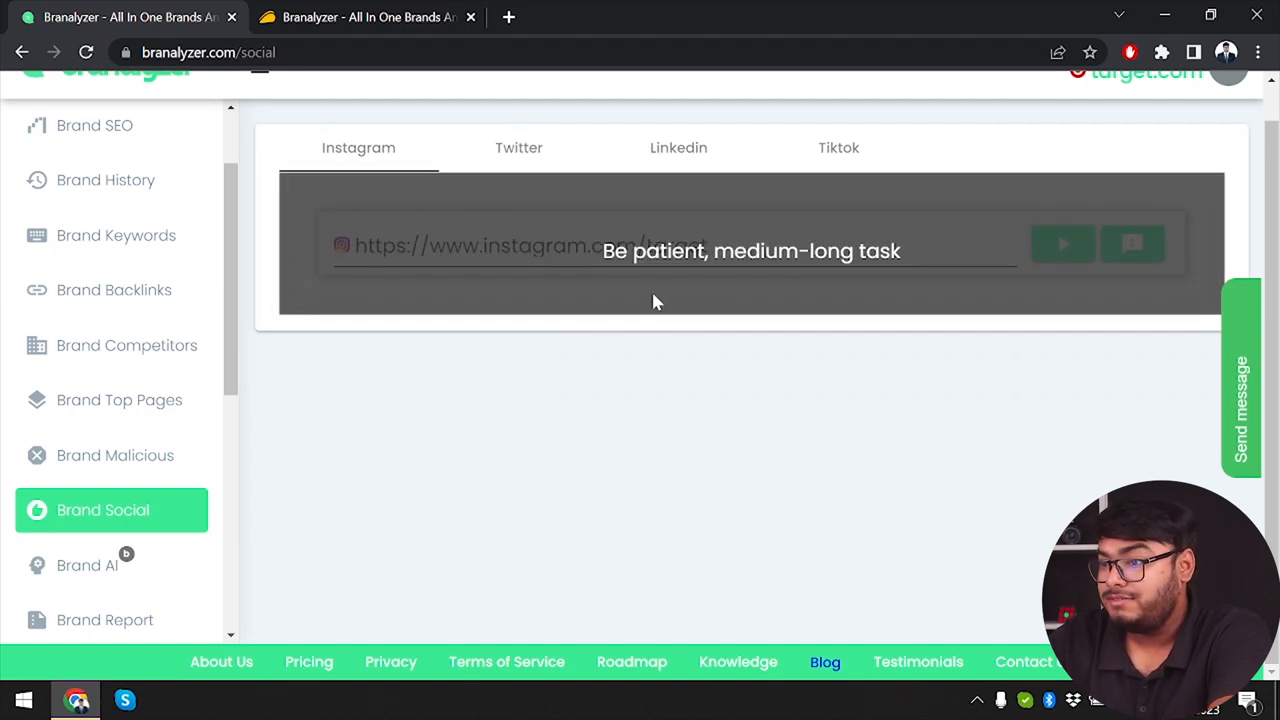
mouse_move(630, 320)
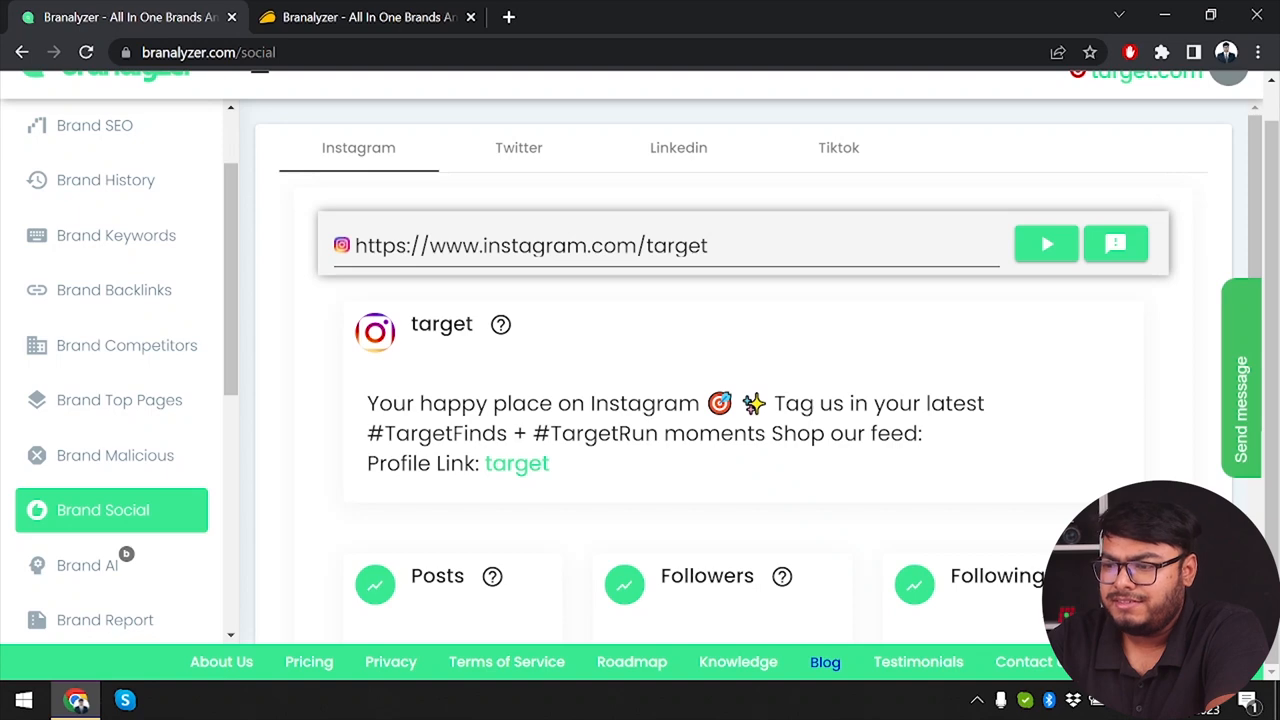
mouse_move(562, 470)
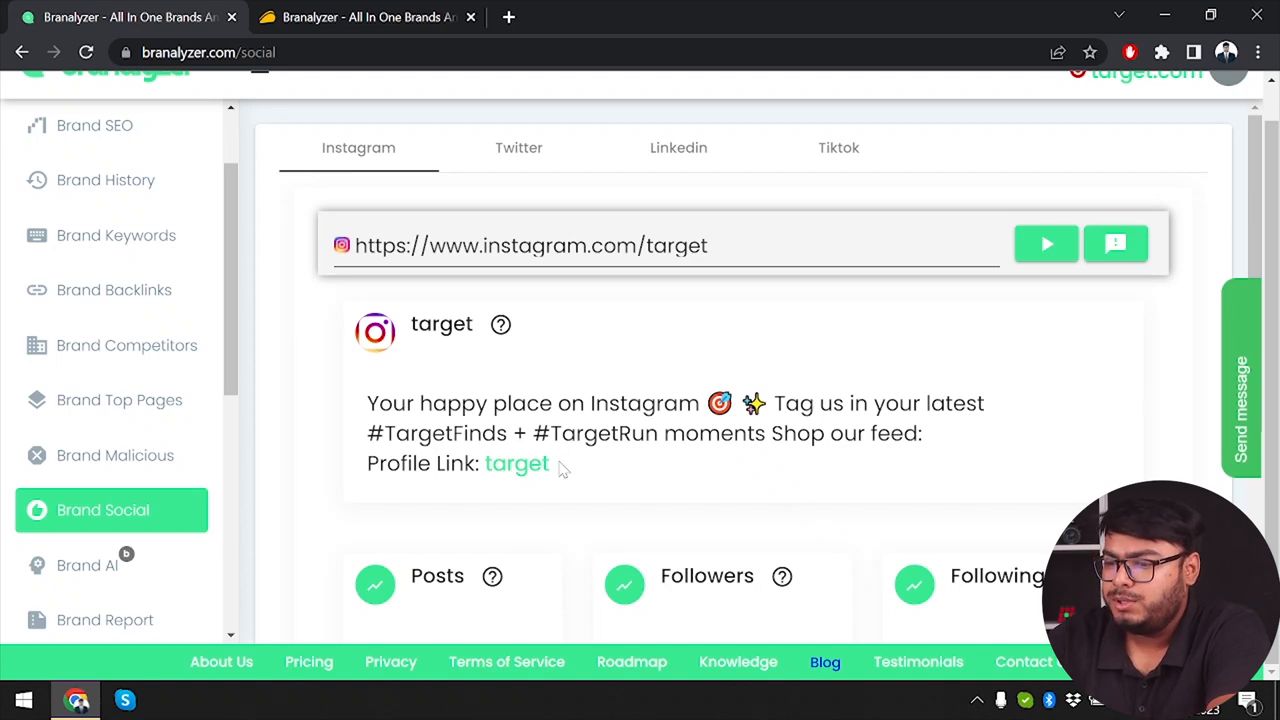
mouse_move(516, 464)
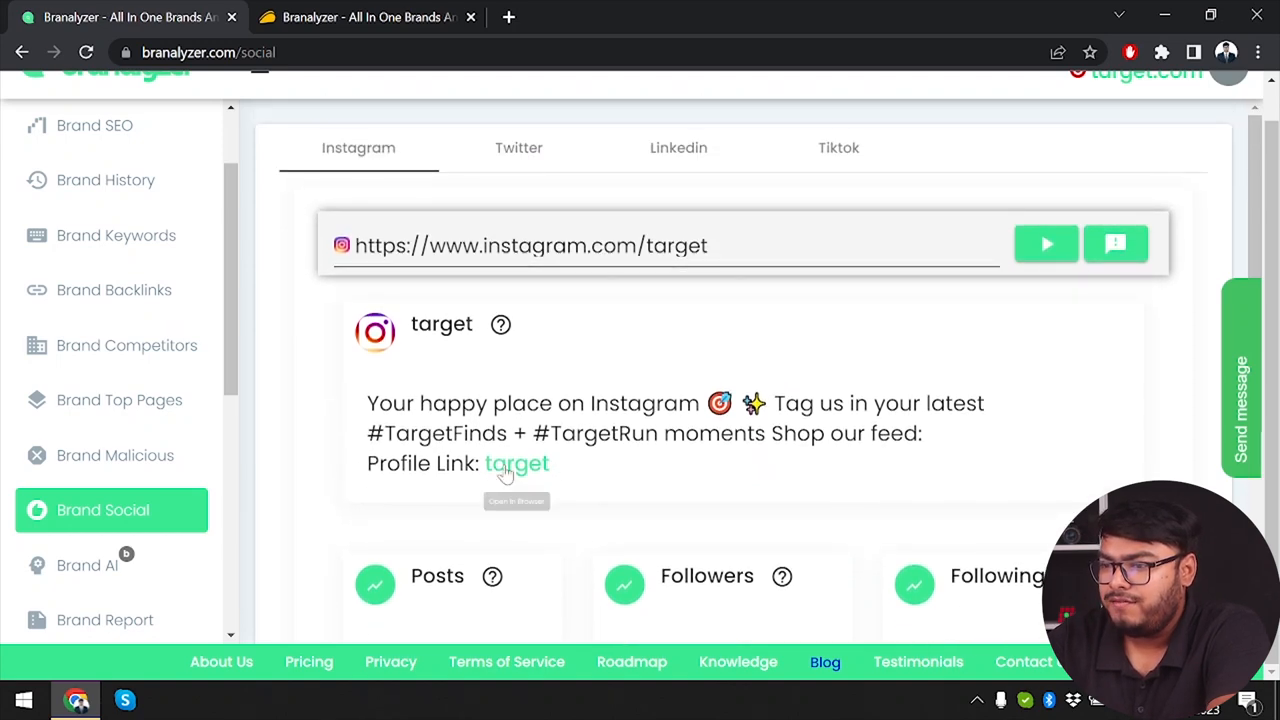
scroll("down", 3)
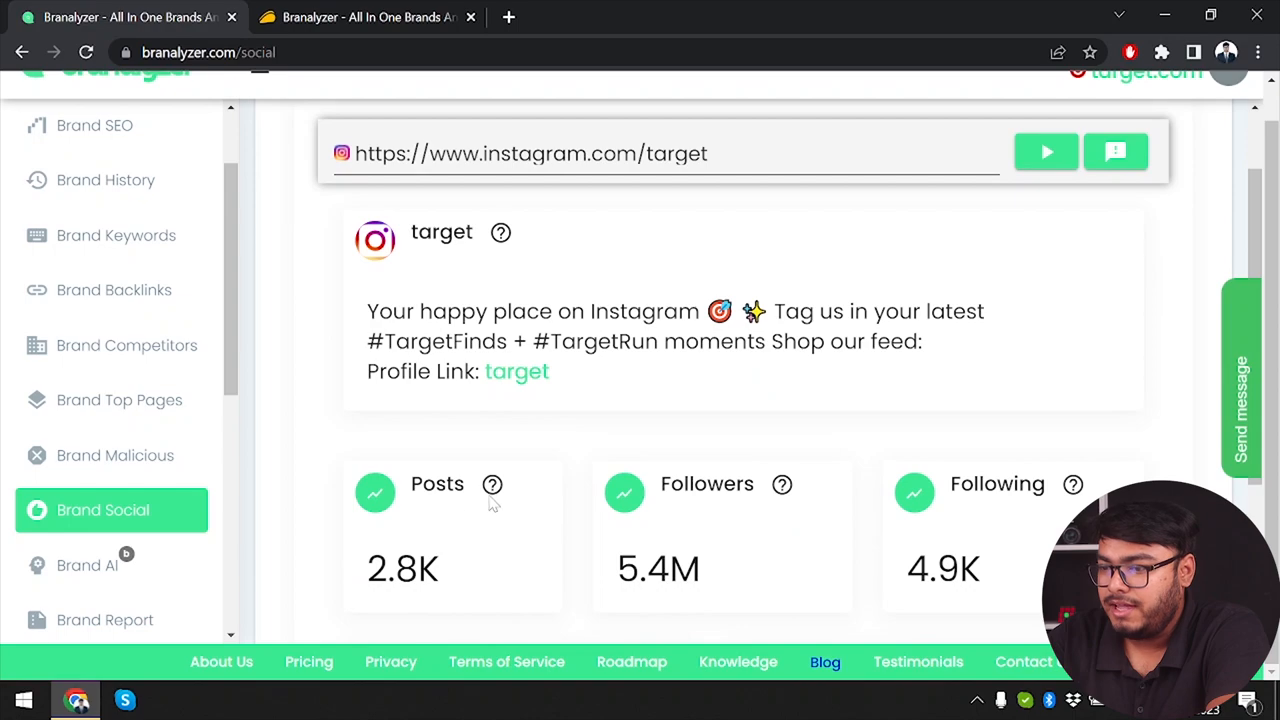
scroll("down", 3)
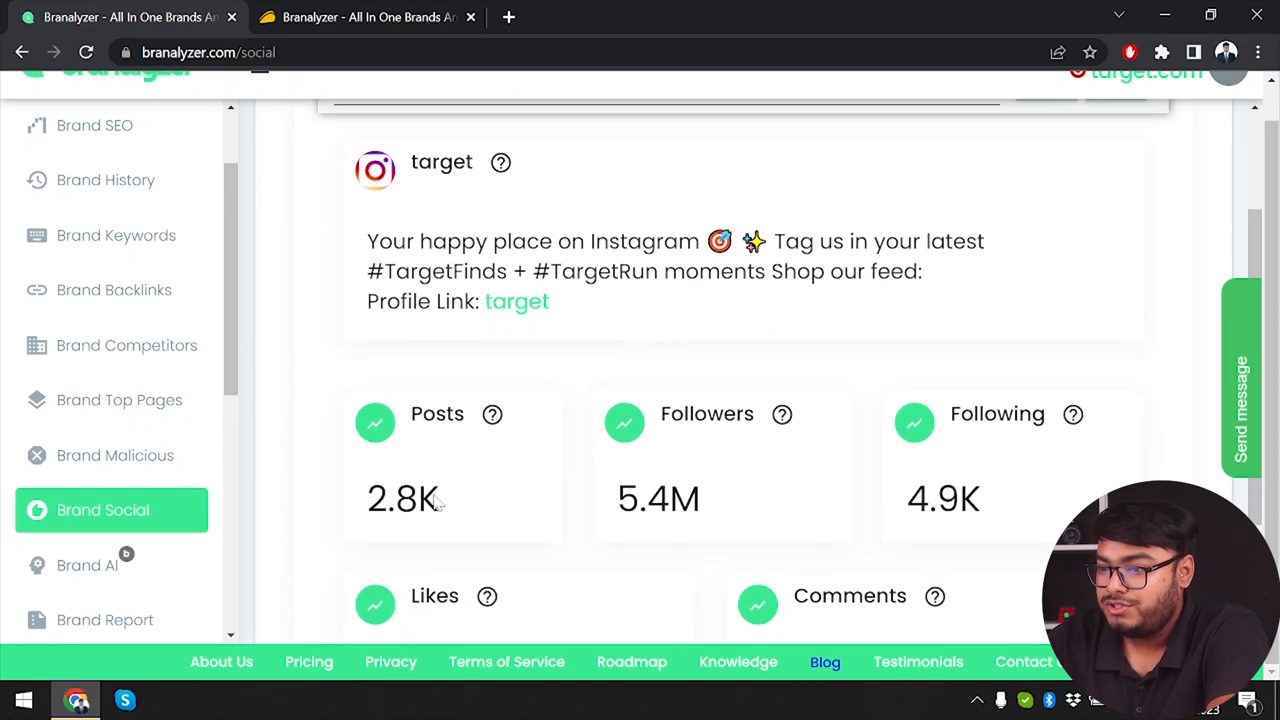
scroll("down", 3)
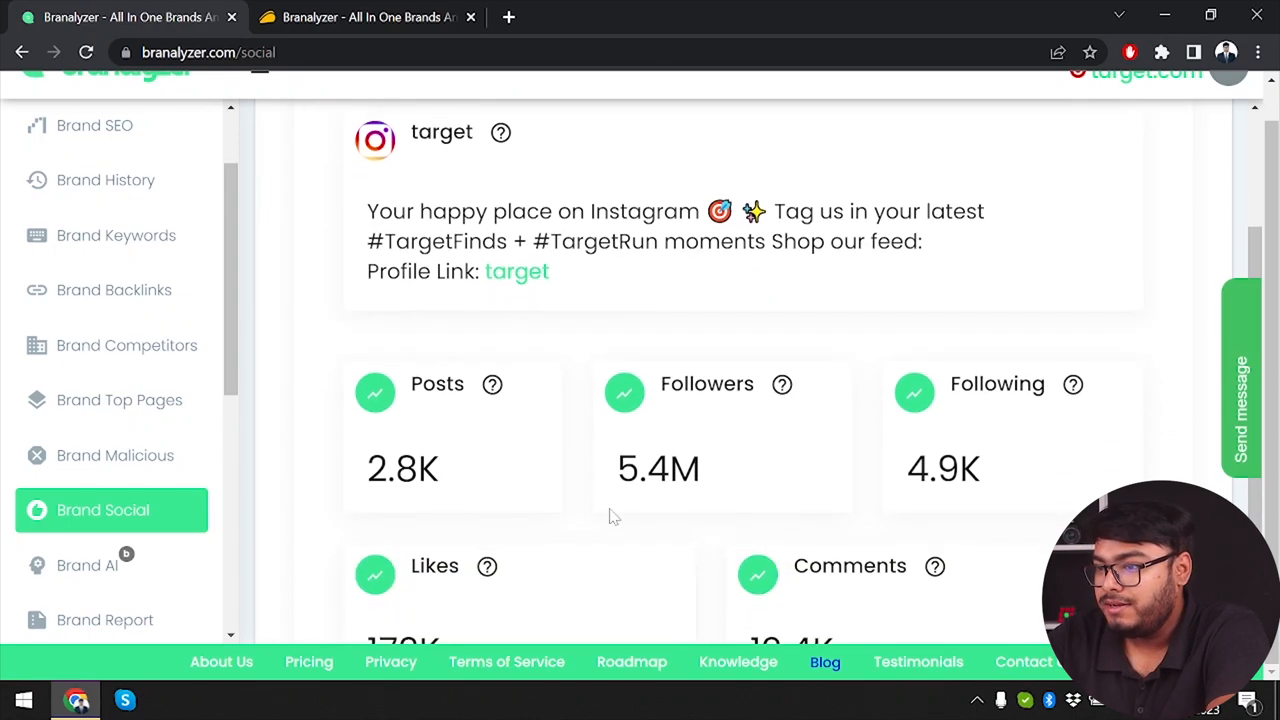
scroll("up", 3)
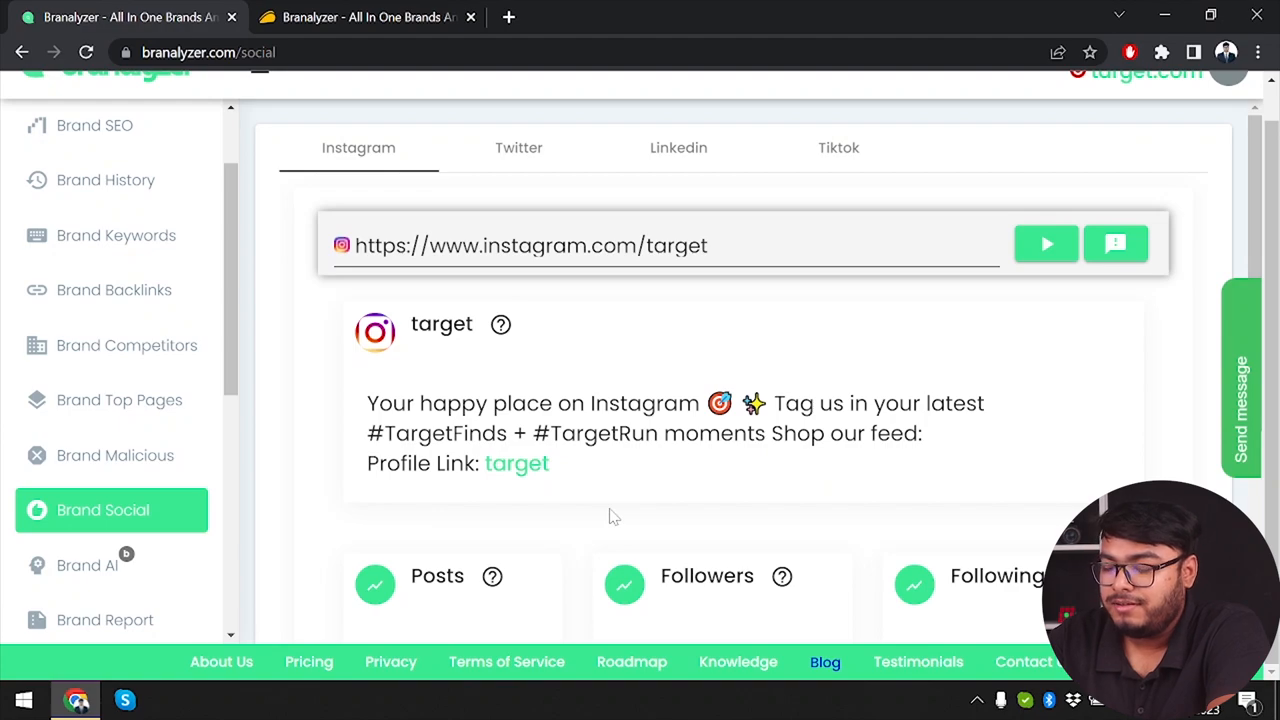
scroll("down", 3)
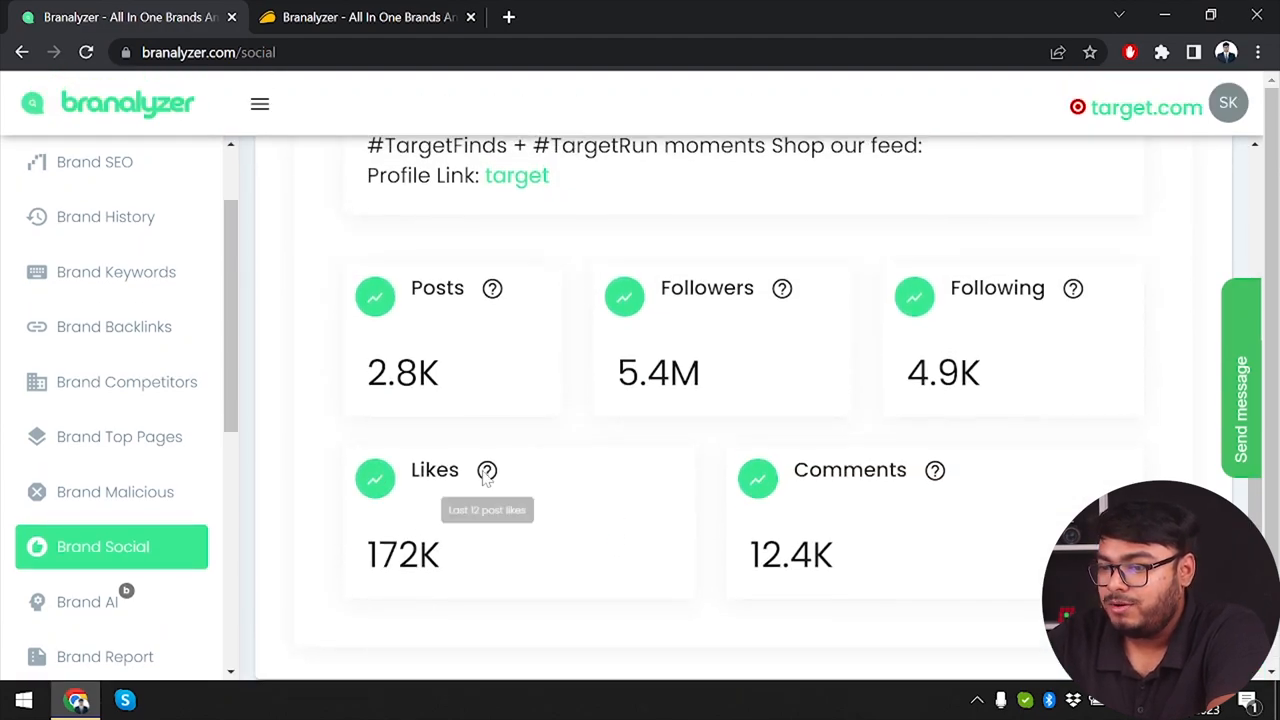
mouse_move(810, 508)
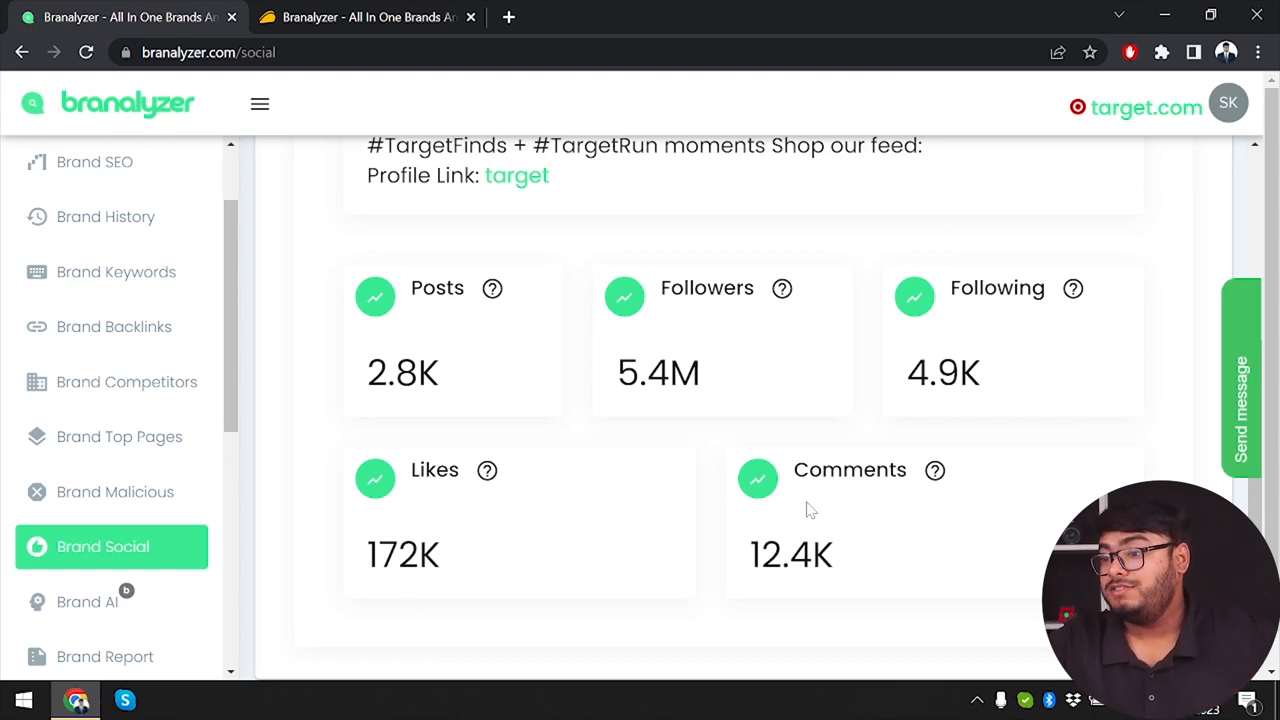
scroll("up", 3)
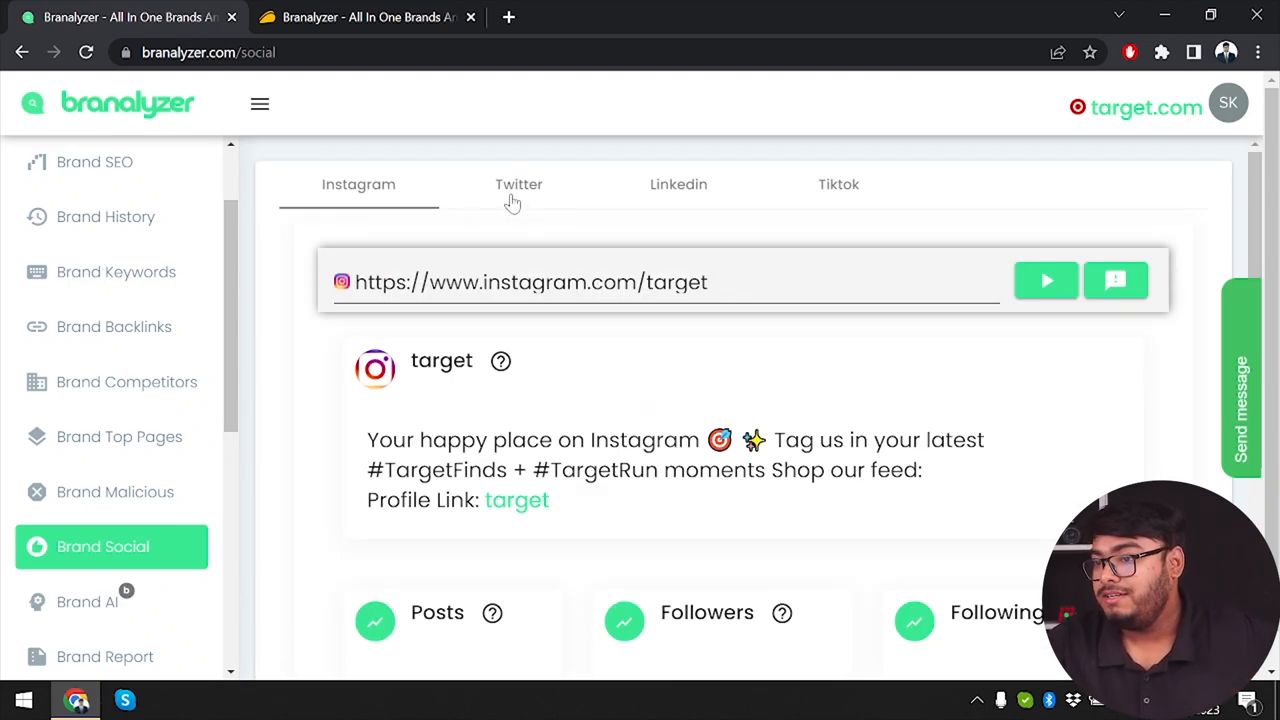
Step: Fetch target's Twitter profile information, then view its LinkedIn profile data
left_click(518, 184)
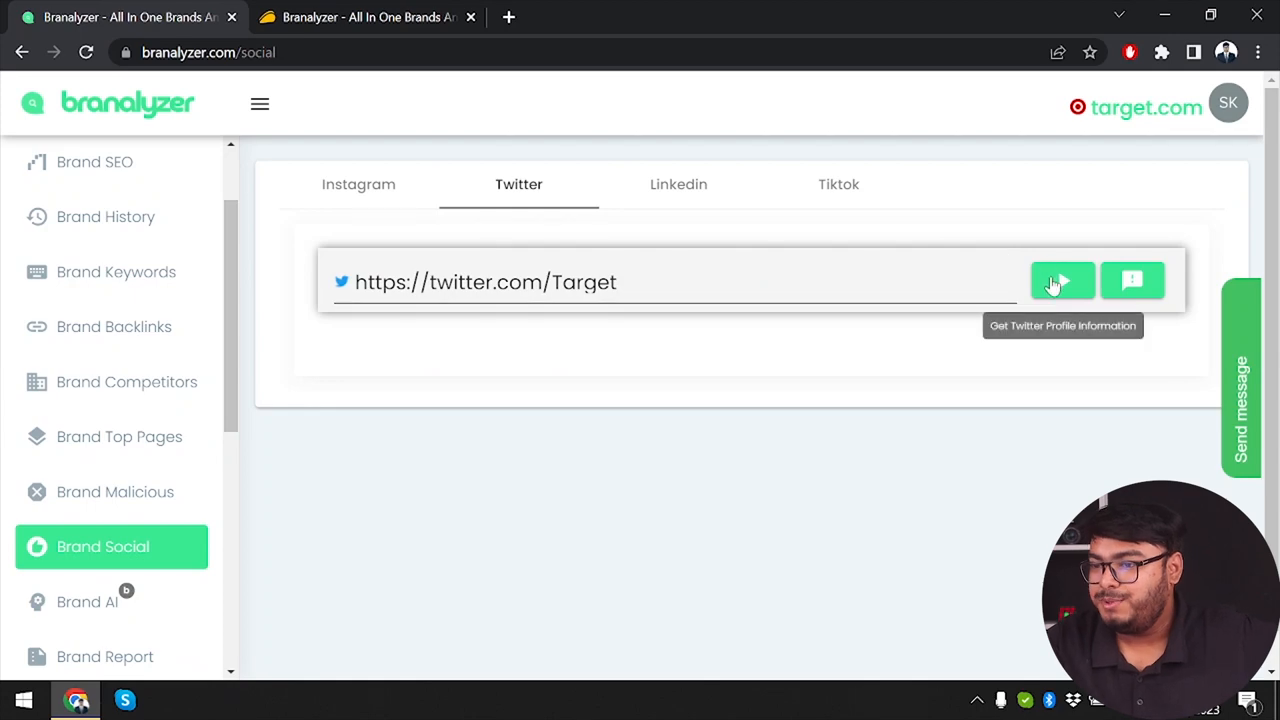
left_click(1062, 280)
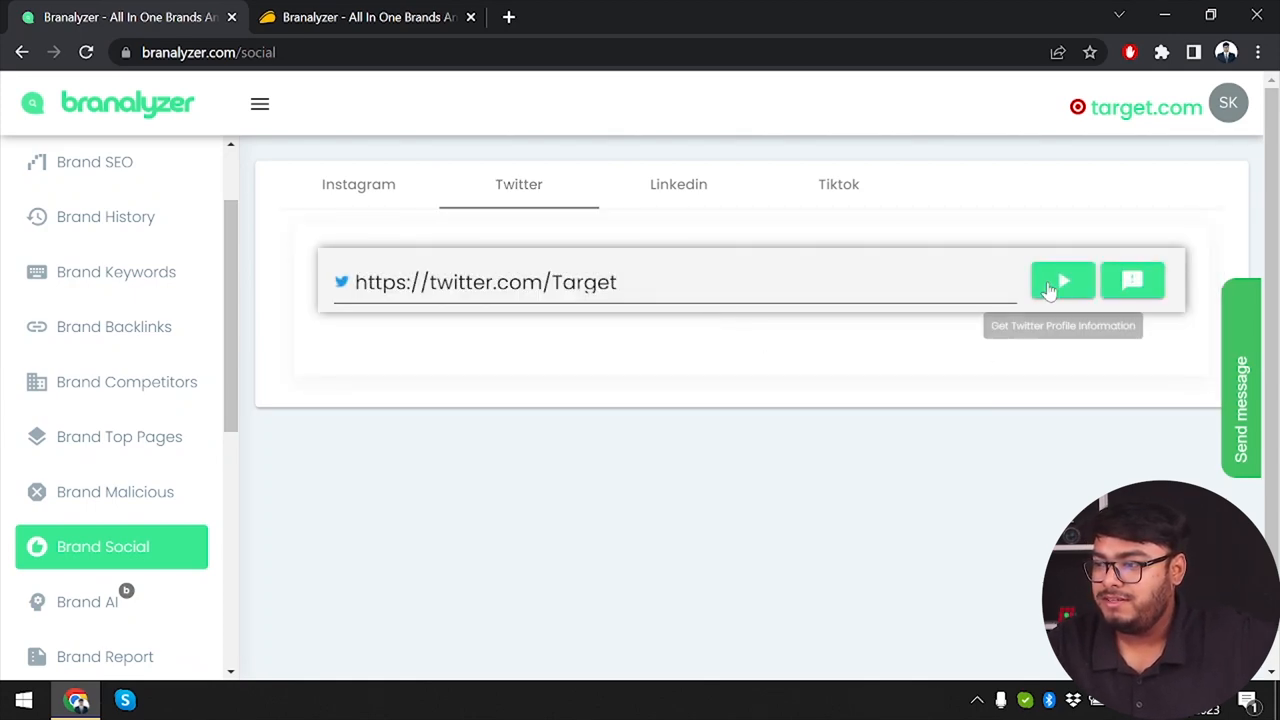
mouse_move(896, 206)
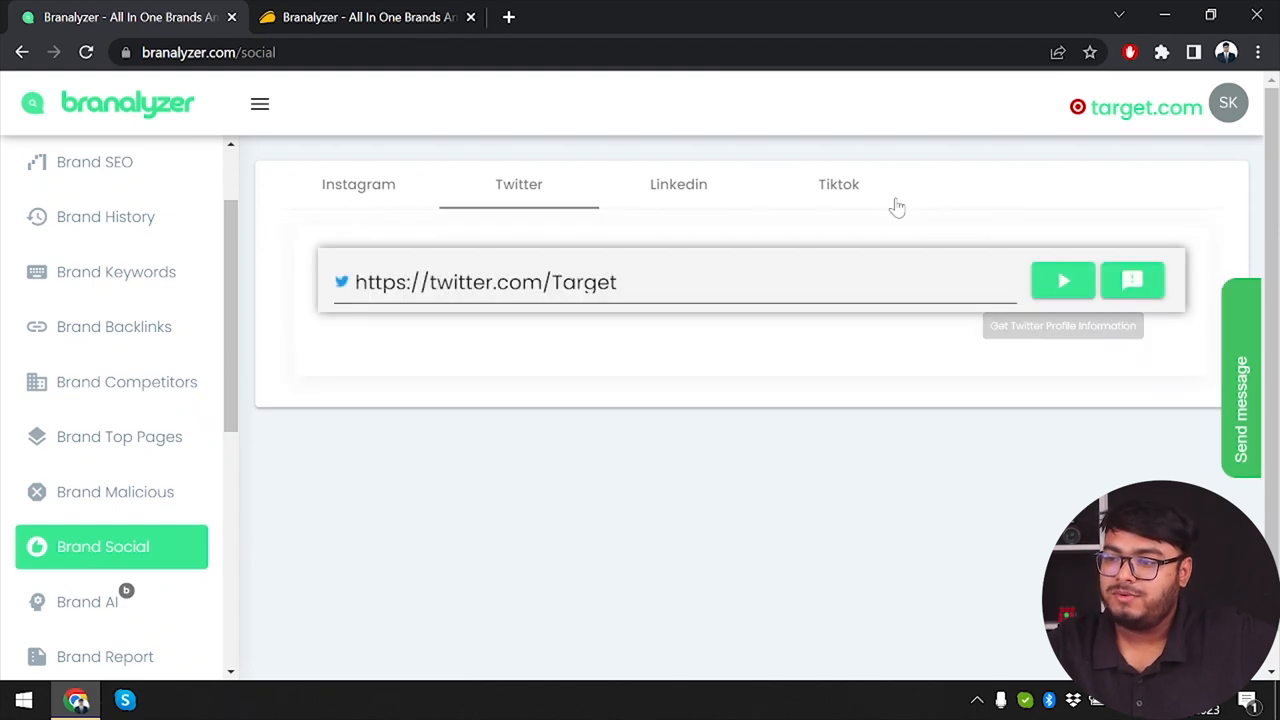
left_click(678, 184)
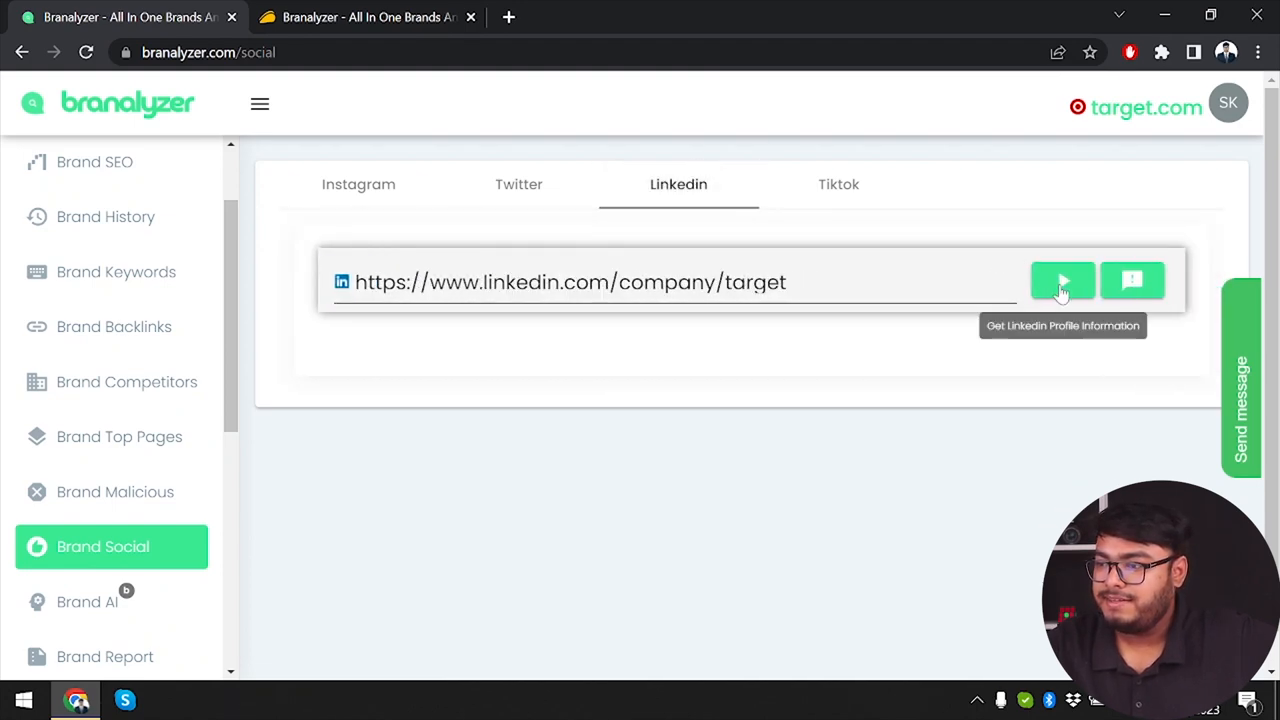
mouse_move(876, 230)
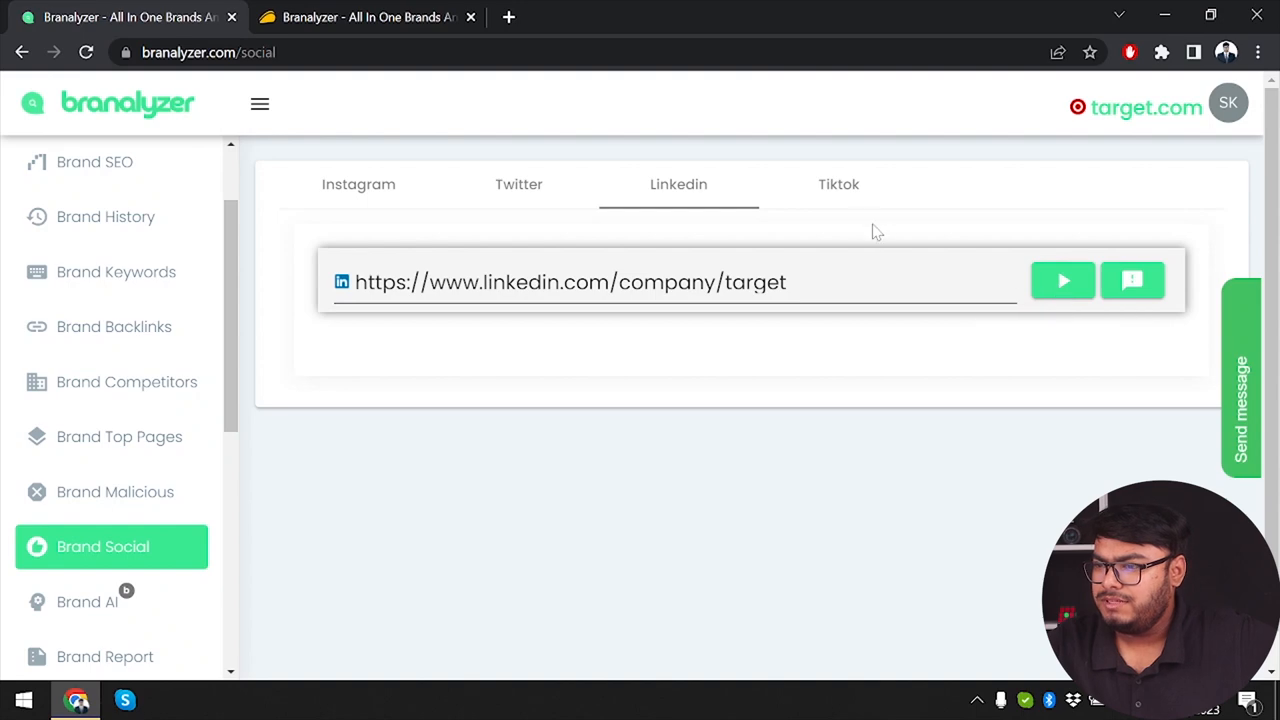
Step: Fetch target's TikTok stats: 2.6M followers, 12 following, 14.1M hearts, 684 videos
left_click(838, 184)
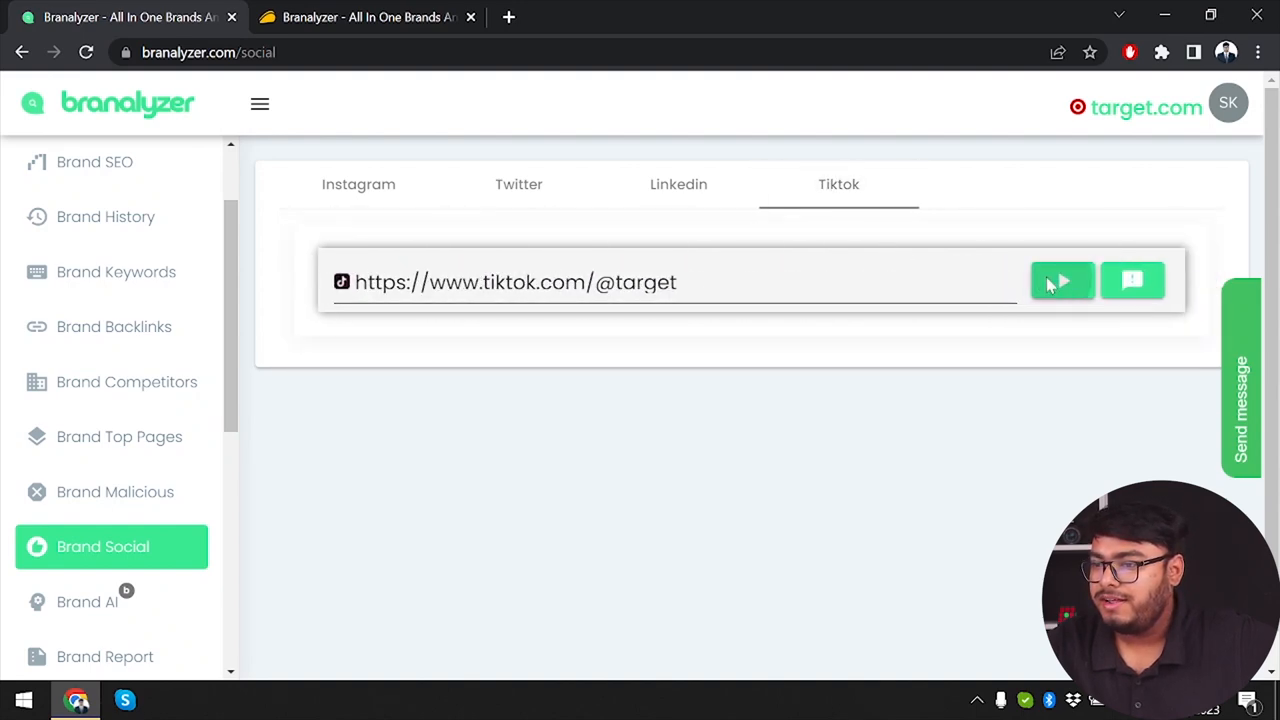
left_click(1062, 280)
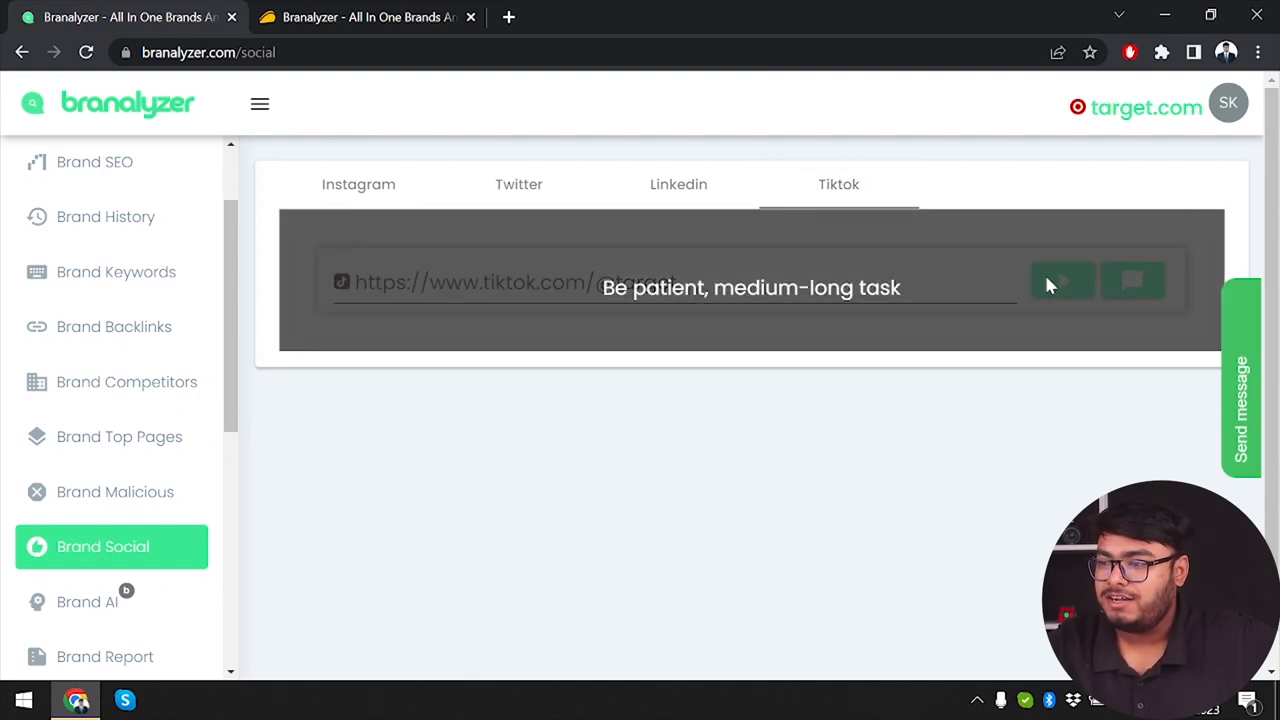
mouse_move(860, 264)
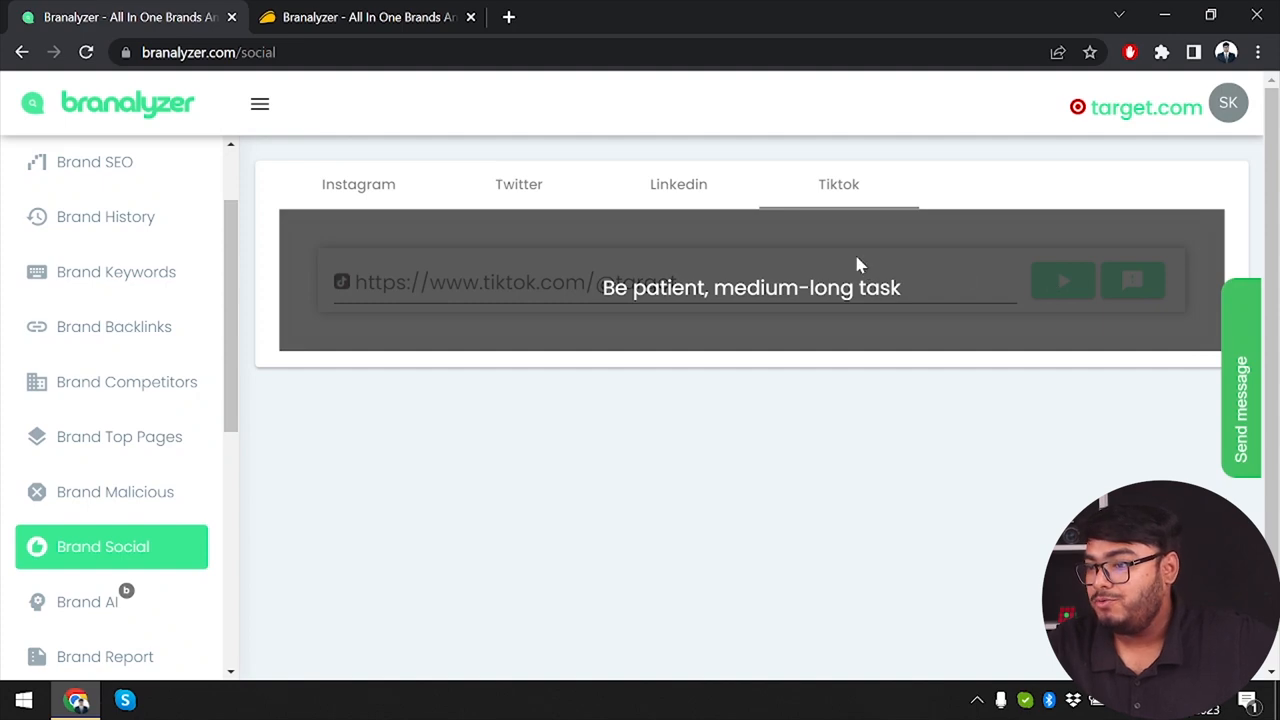
left_click(1046, 280)
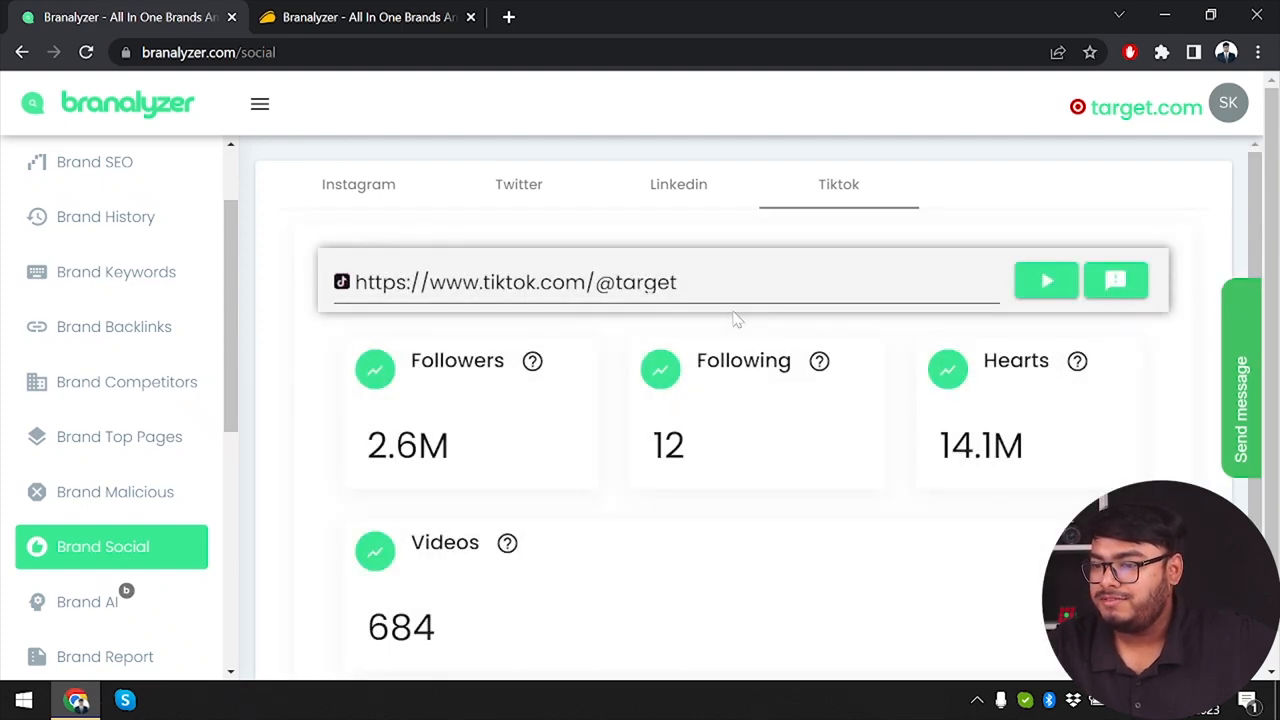
scroll("up", 3)
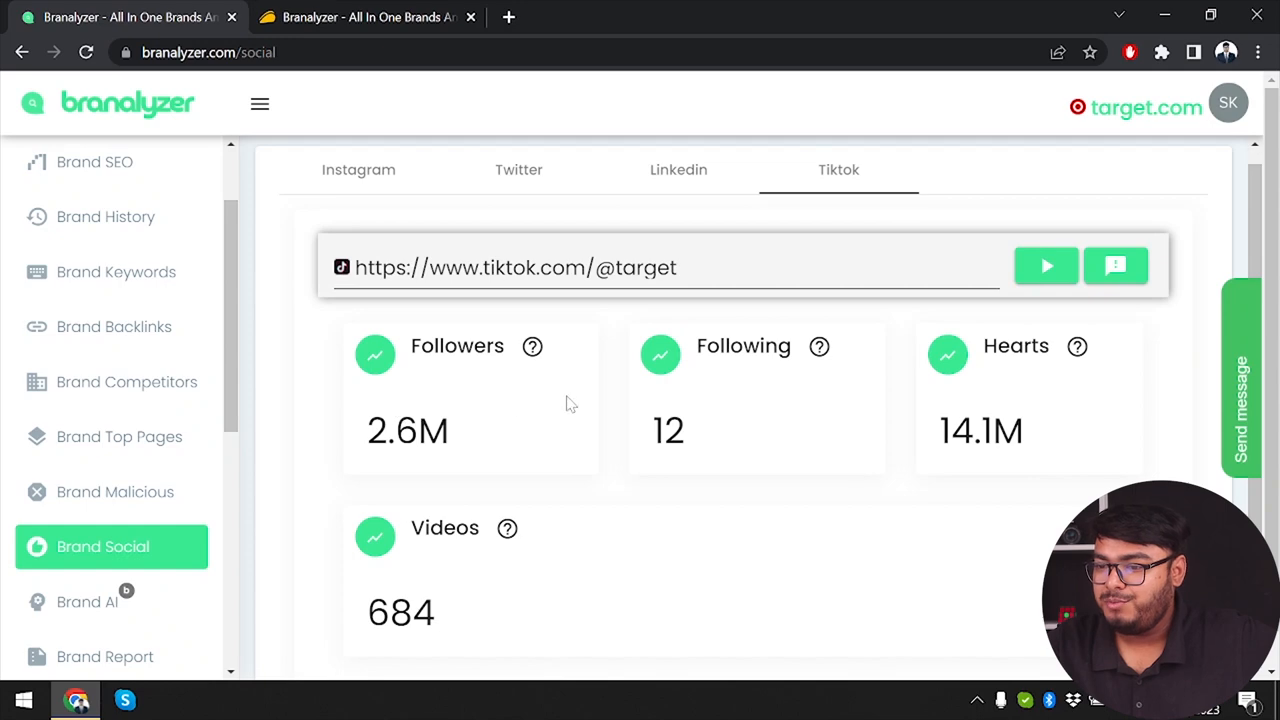
mouse_move(820, 346)
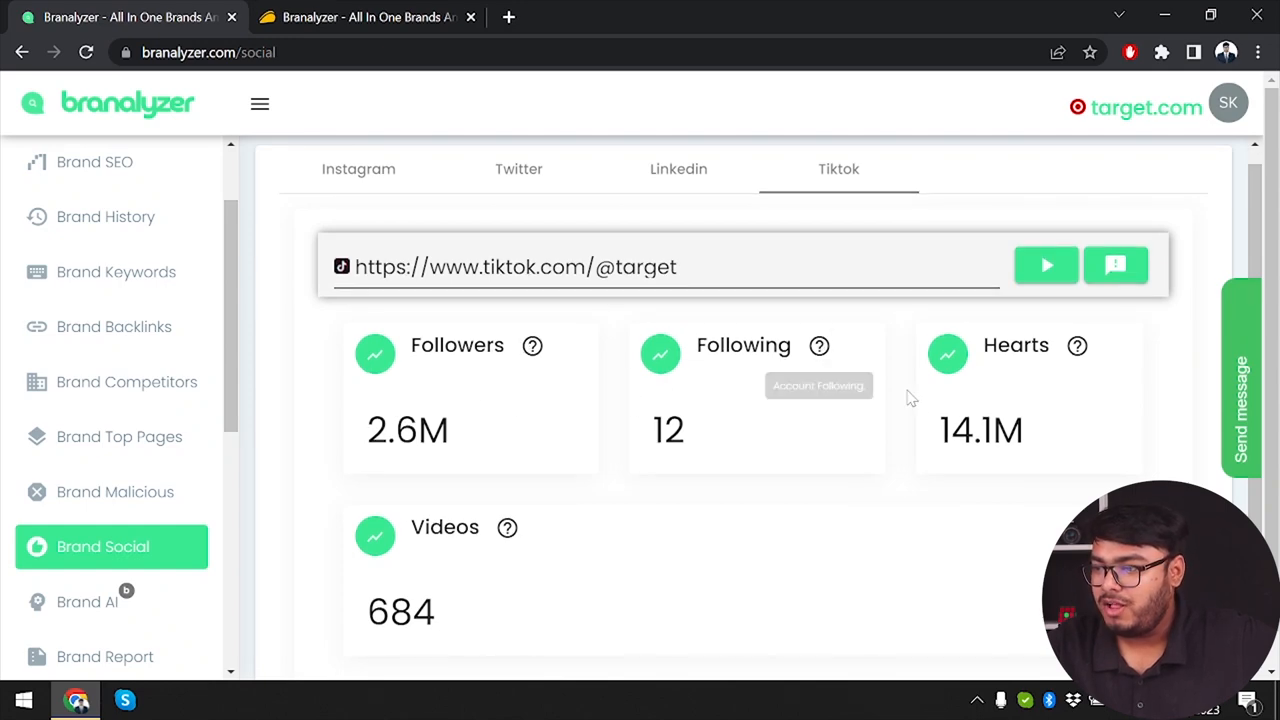
mouse_move(476, 610)
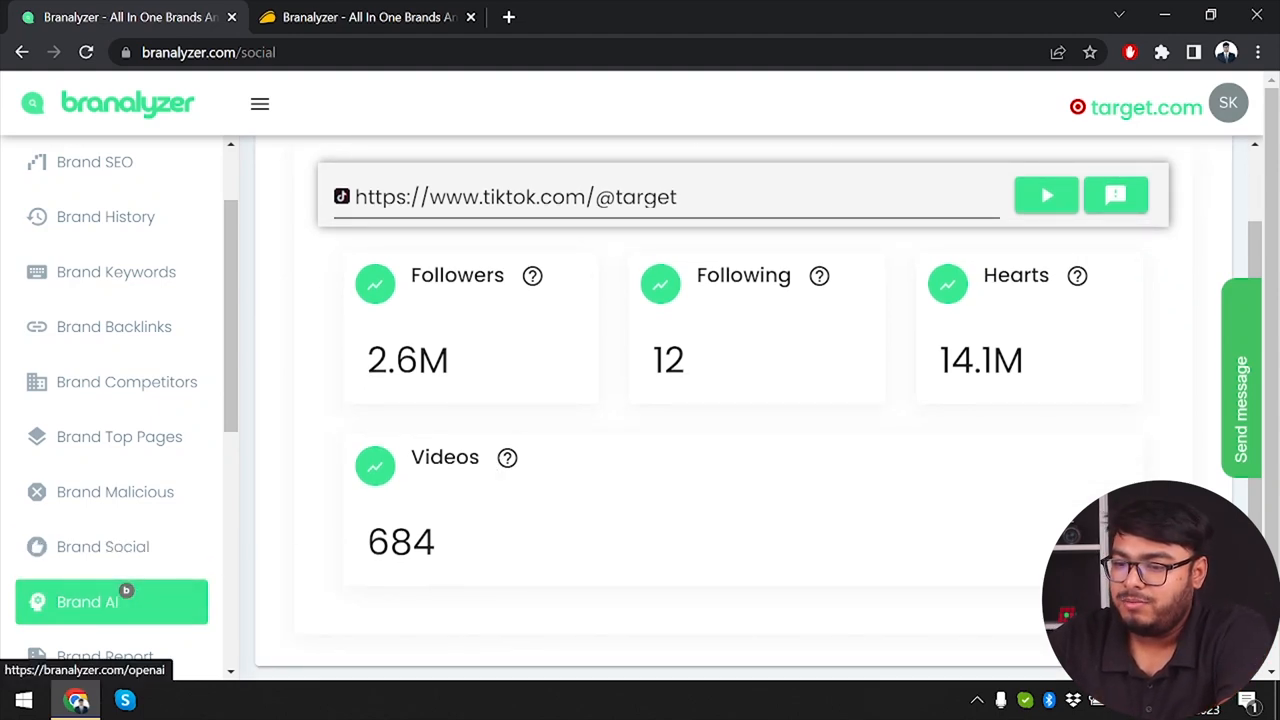
Step: Visit the Brand AI workspace, then show target.com's report: 479.2M traffic, AOV 195, CR 1.2, 1.1B revenue
left_click(88, 600)
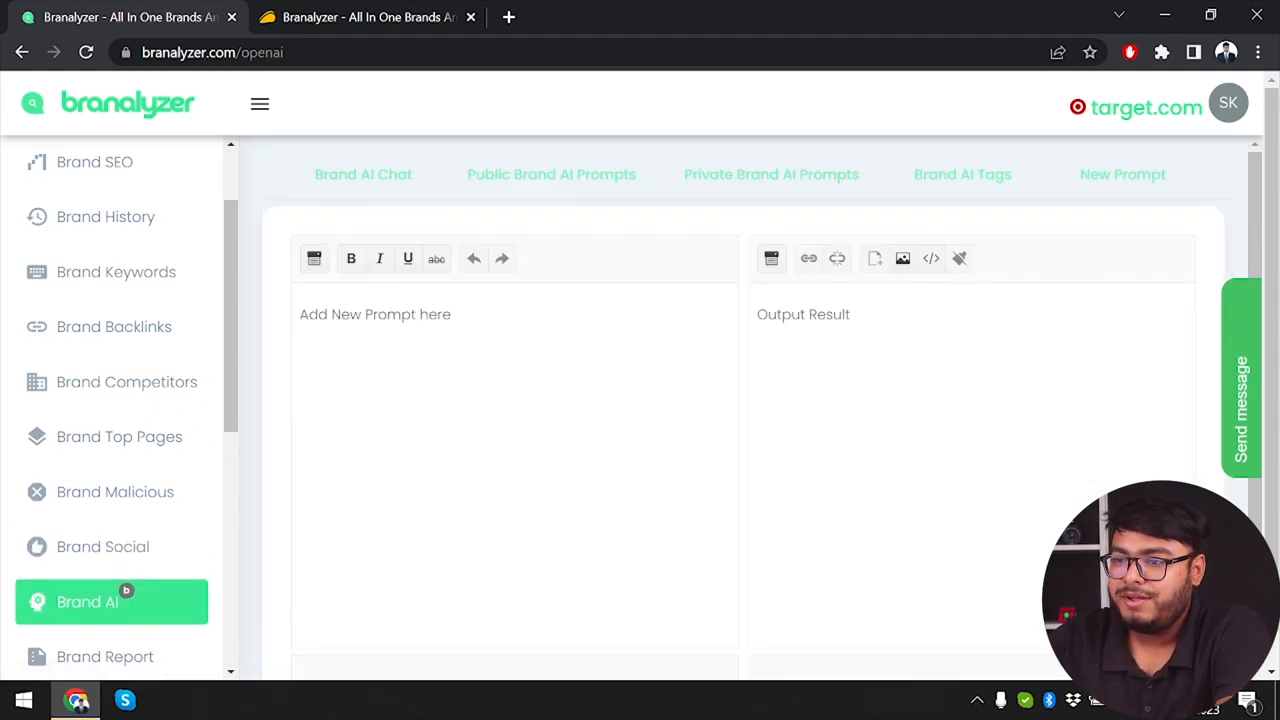
mouse_move(636, 210)
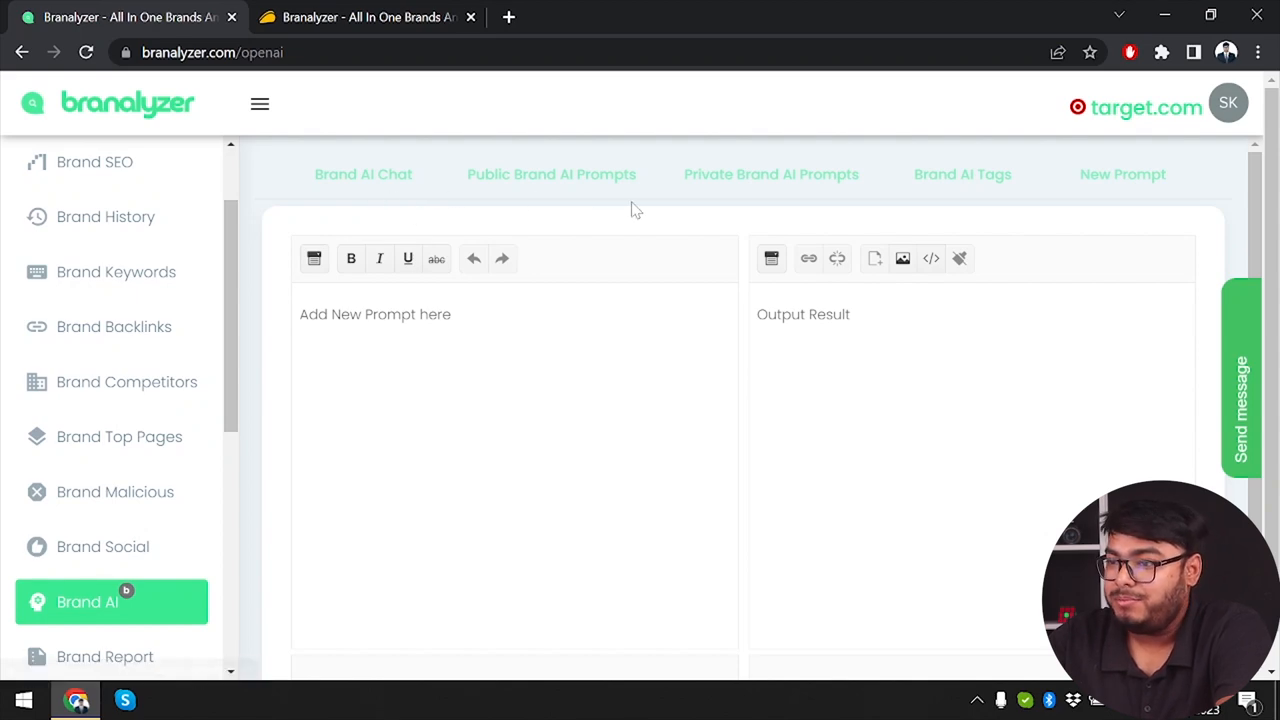
mouse_move(772, 174)
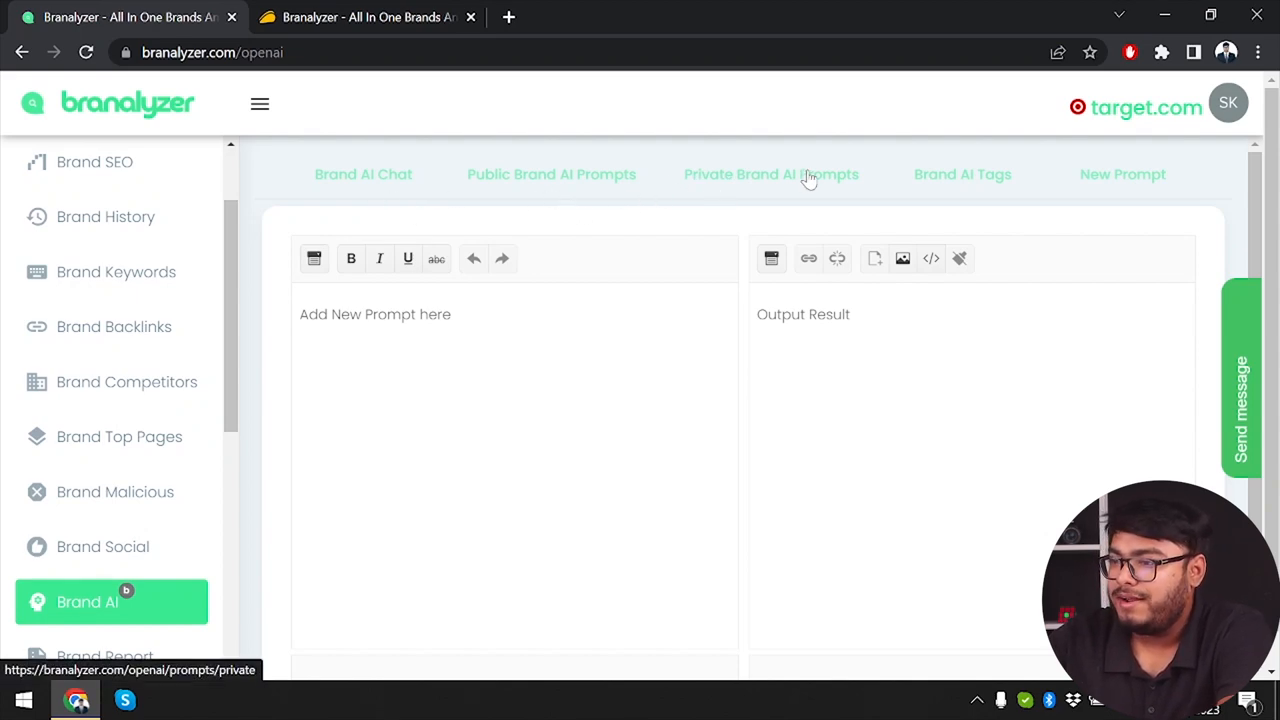
mouse_move(956, 184)
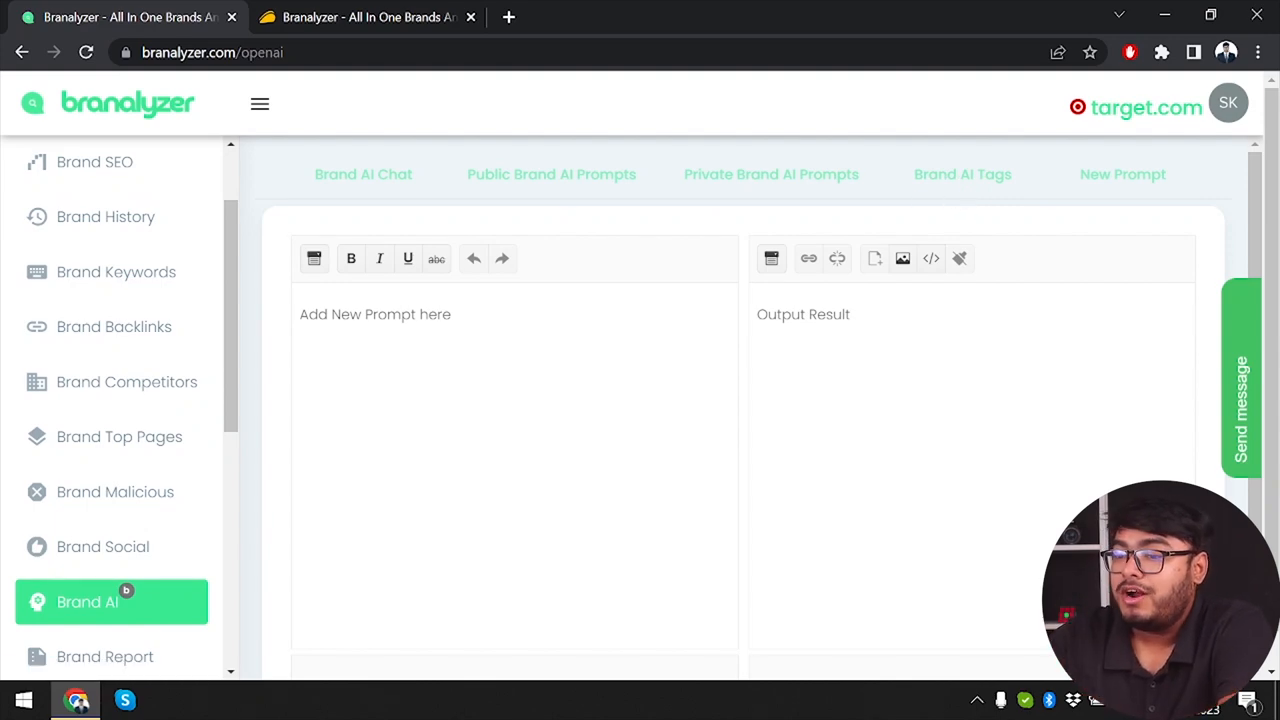
mouse_move(240, 516)
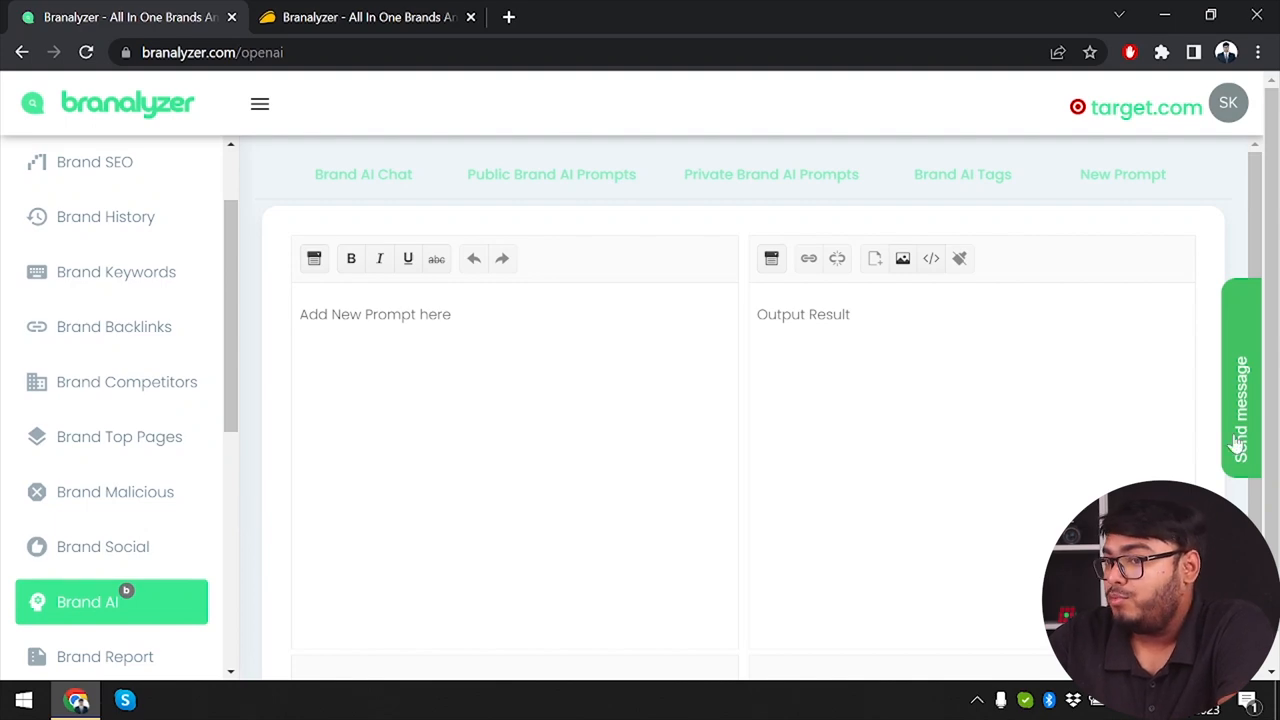
left_click(1240, 390)
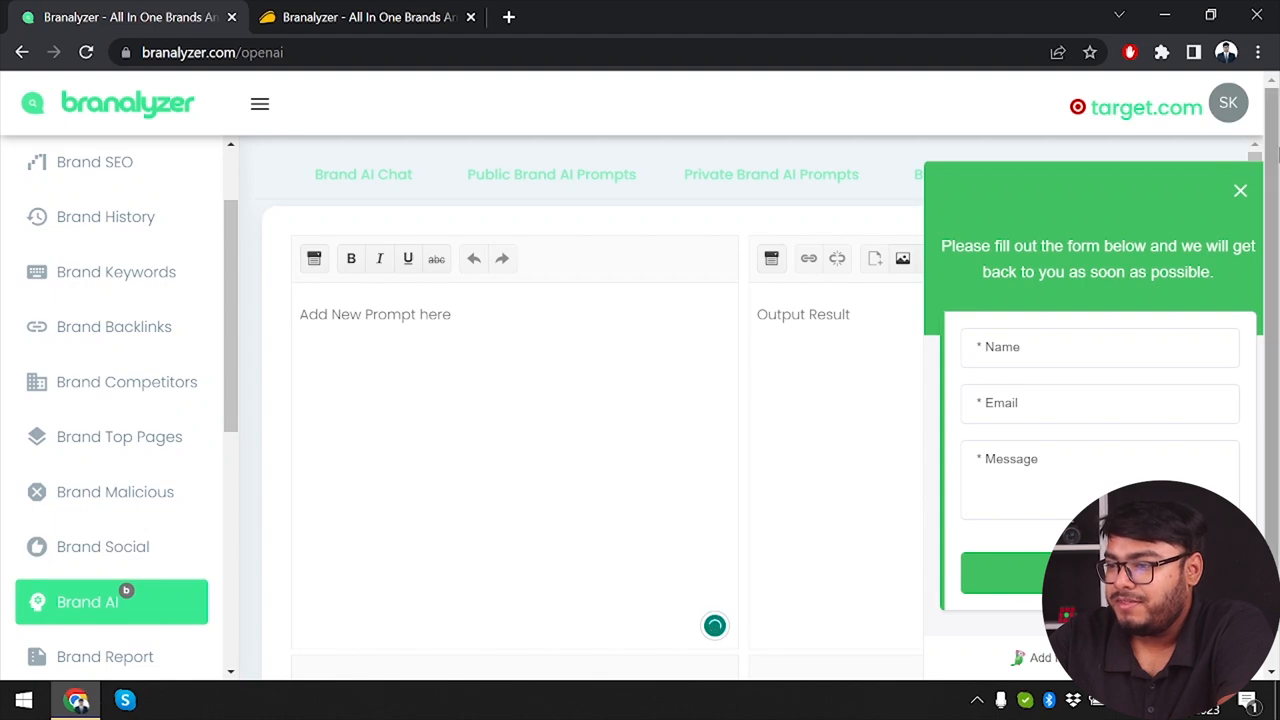
left_click(1240, 190)
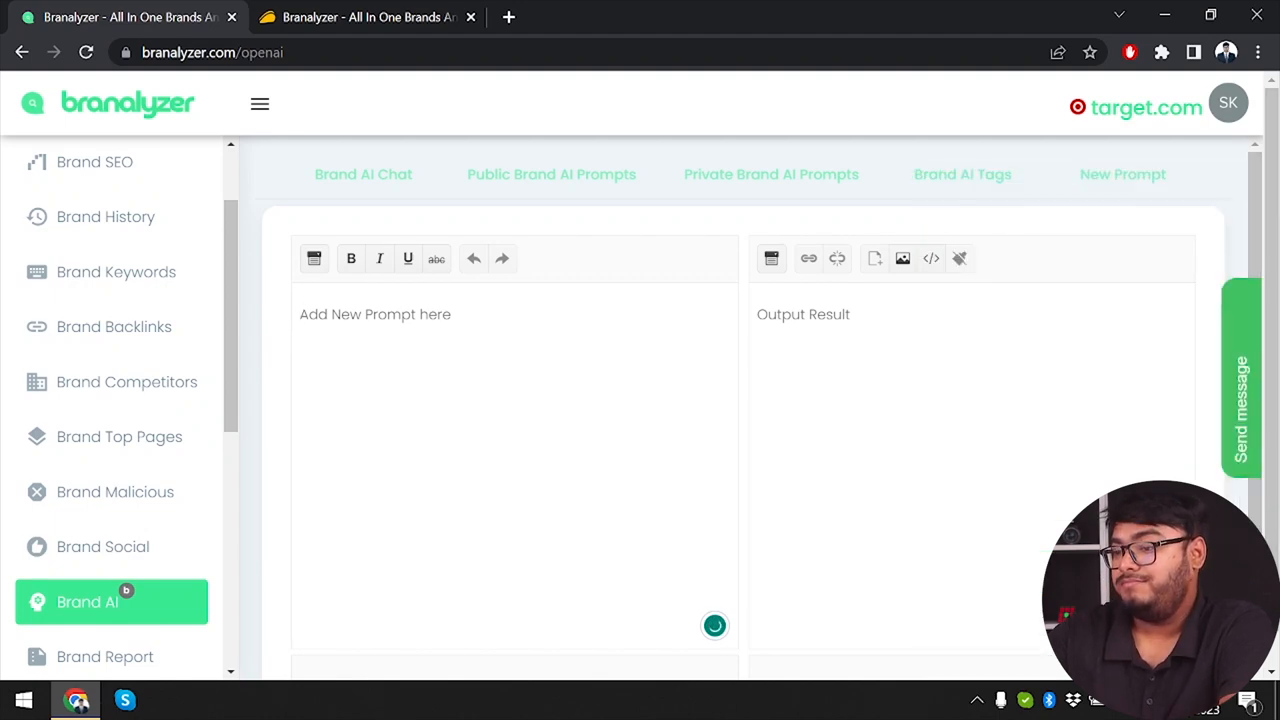
mouse_move(64, 580)
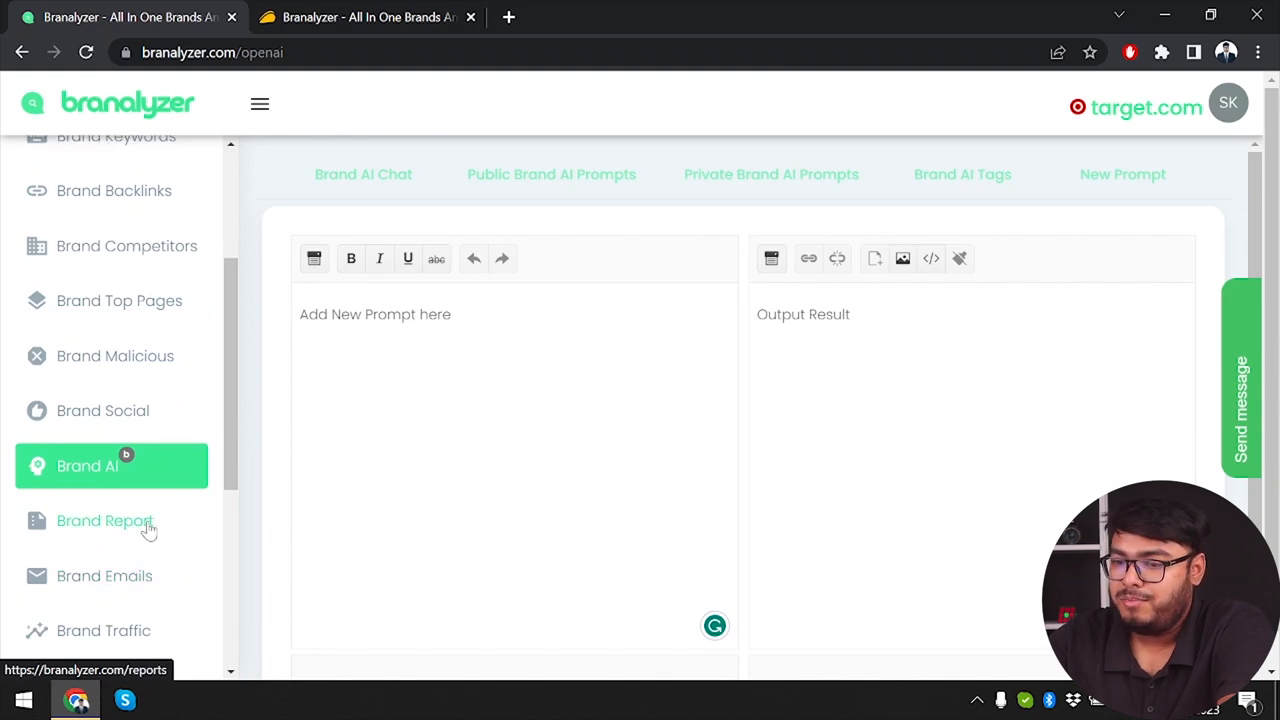
left_click(104, 520)
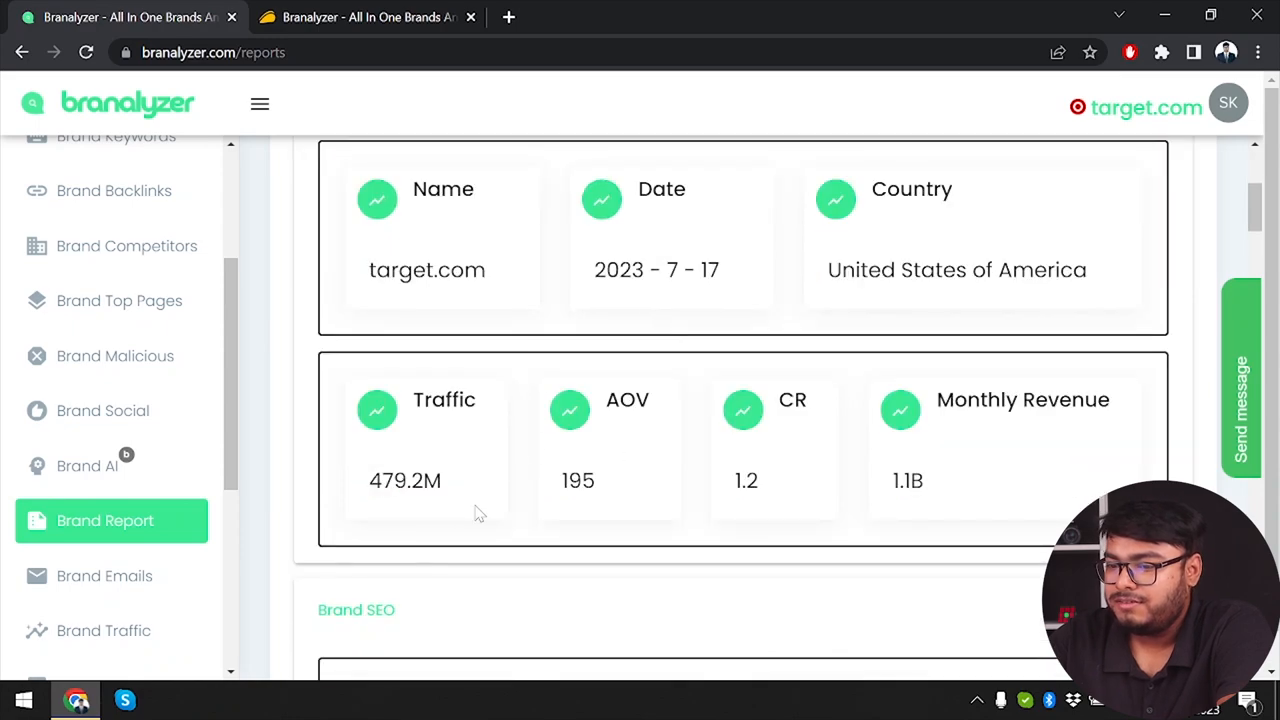
Step: Show target.com's traffic: 46% bounce, 5.58 pages per visit, 44% search, 49% direct
left_click(104, 576)
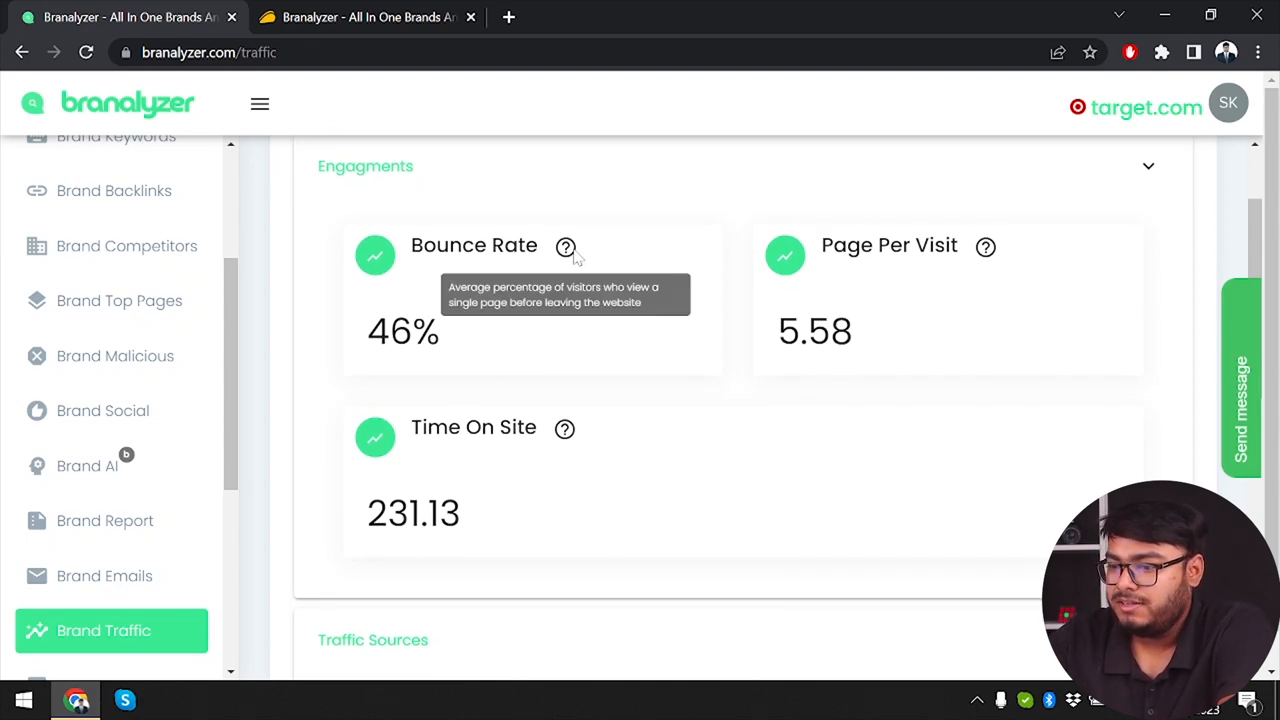
mouse_move(976, 260)
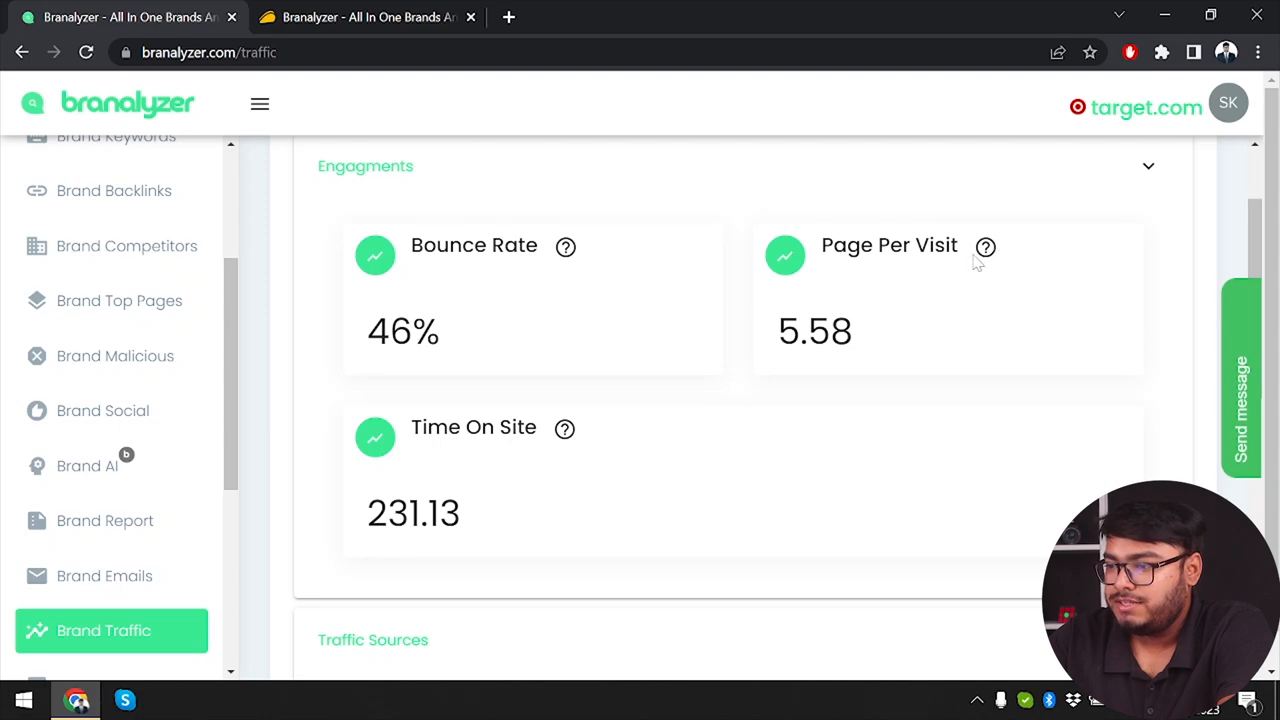
scroll("down", 3)
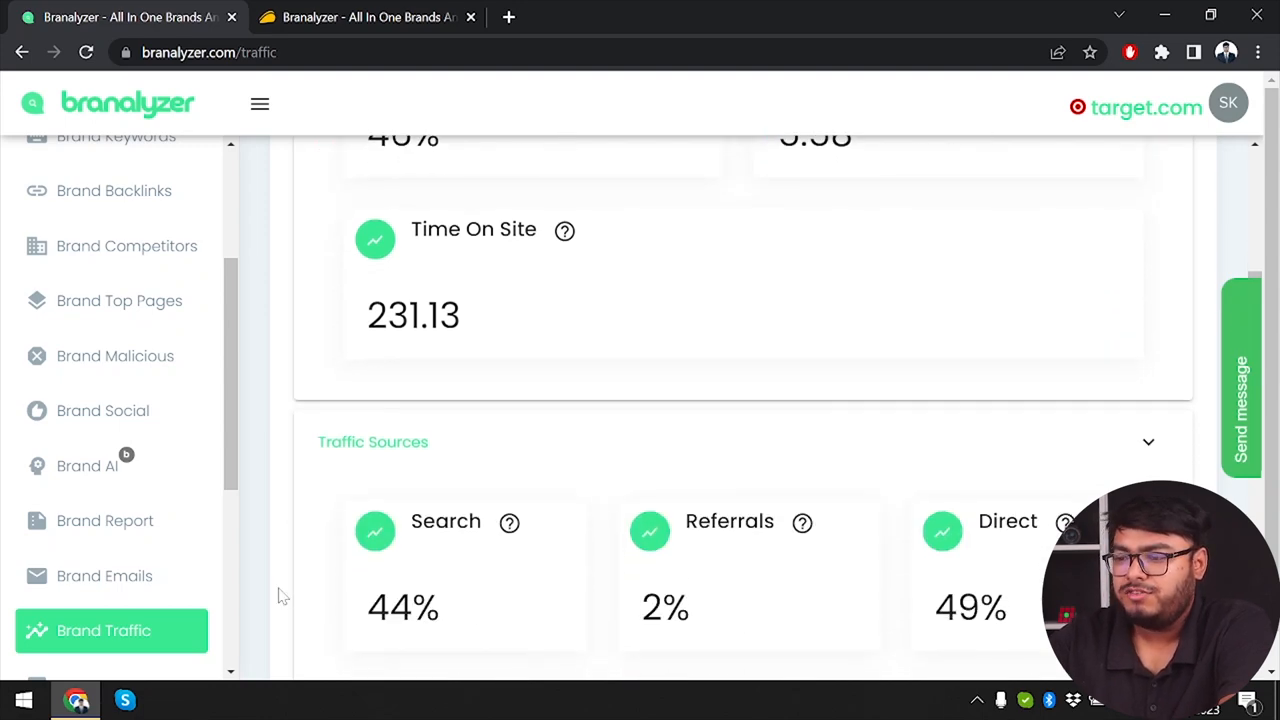
scroll("down", 3)
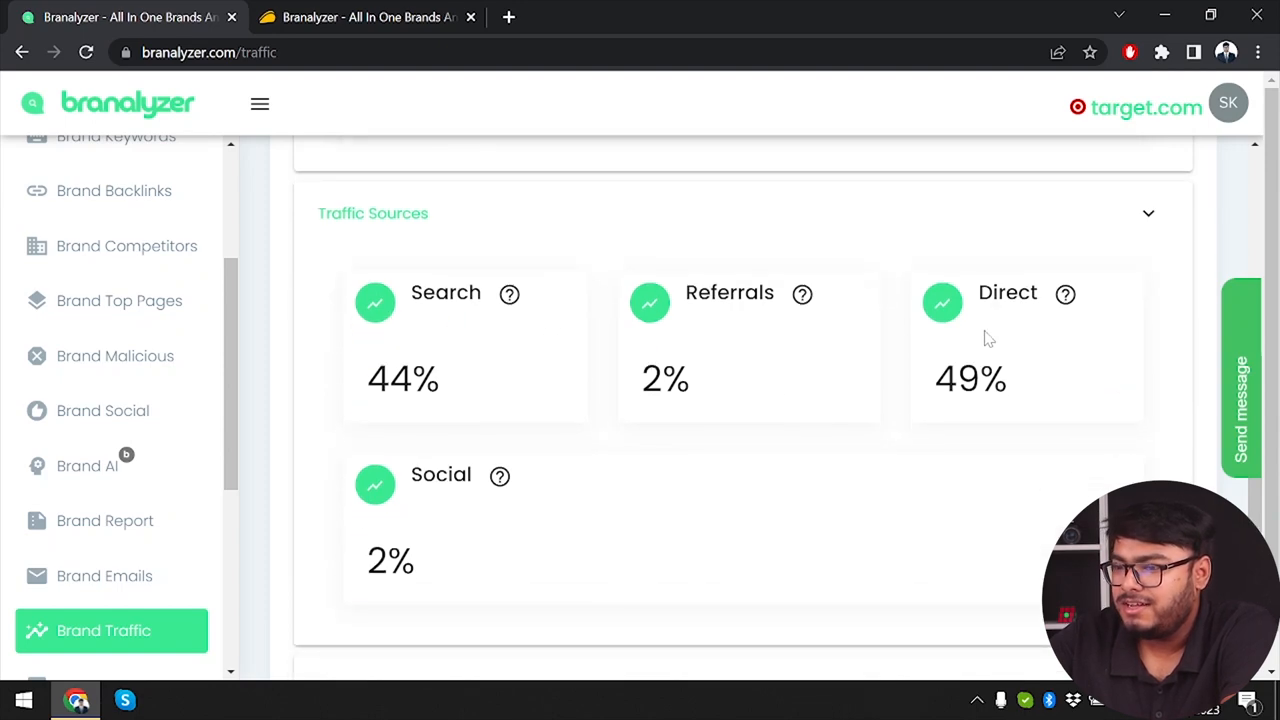
mouse_move(868, 360)
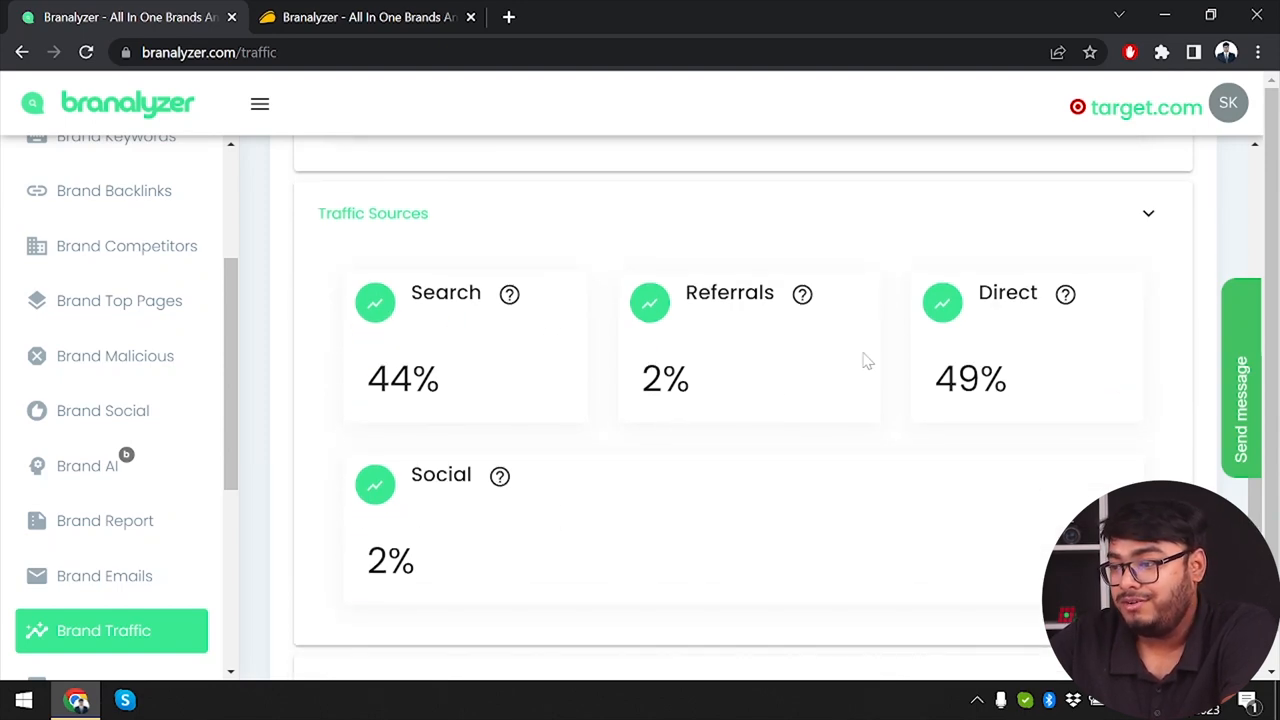
mouse_move(220, 572)
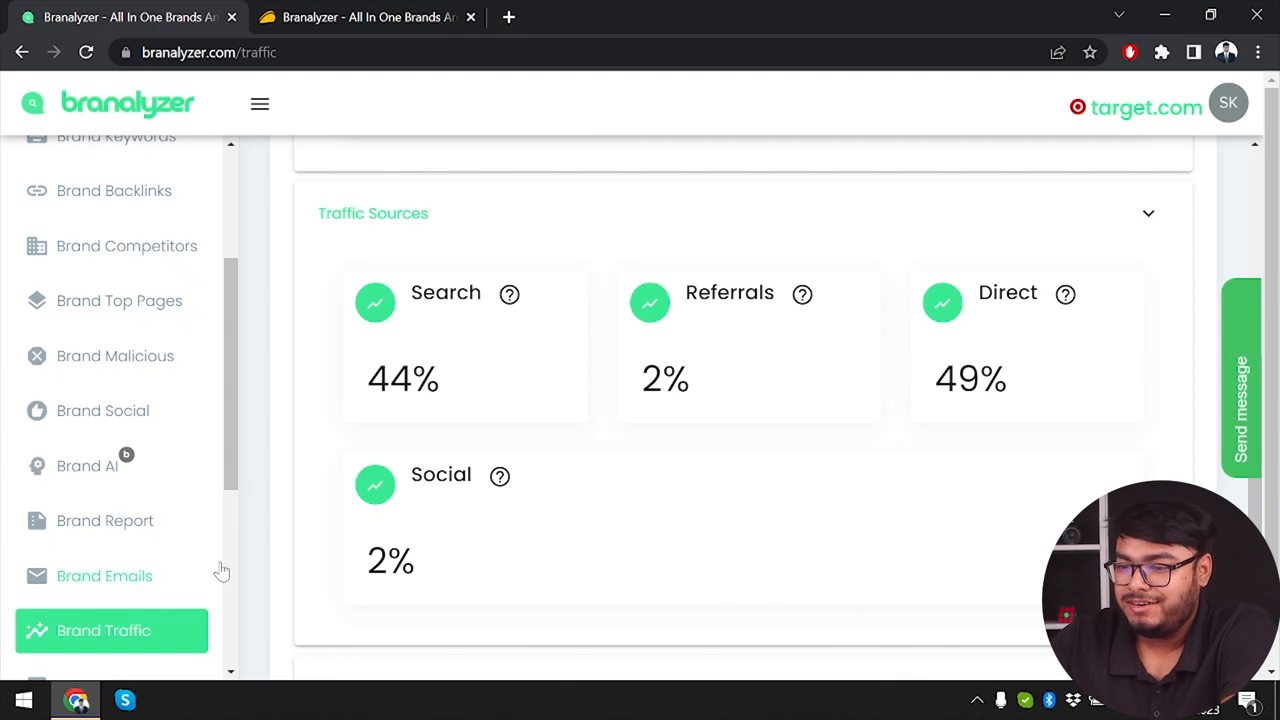
scroll("down", 3)
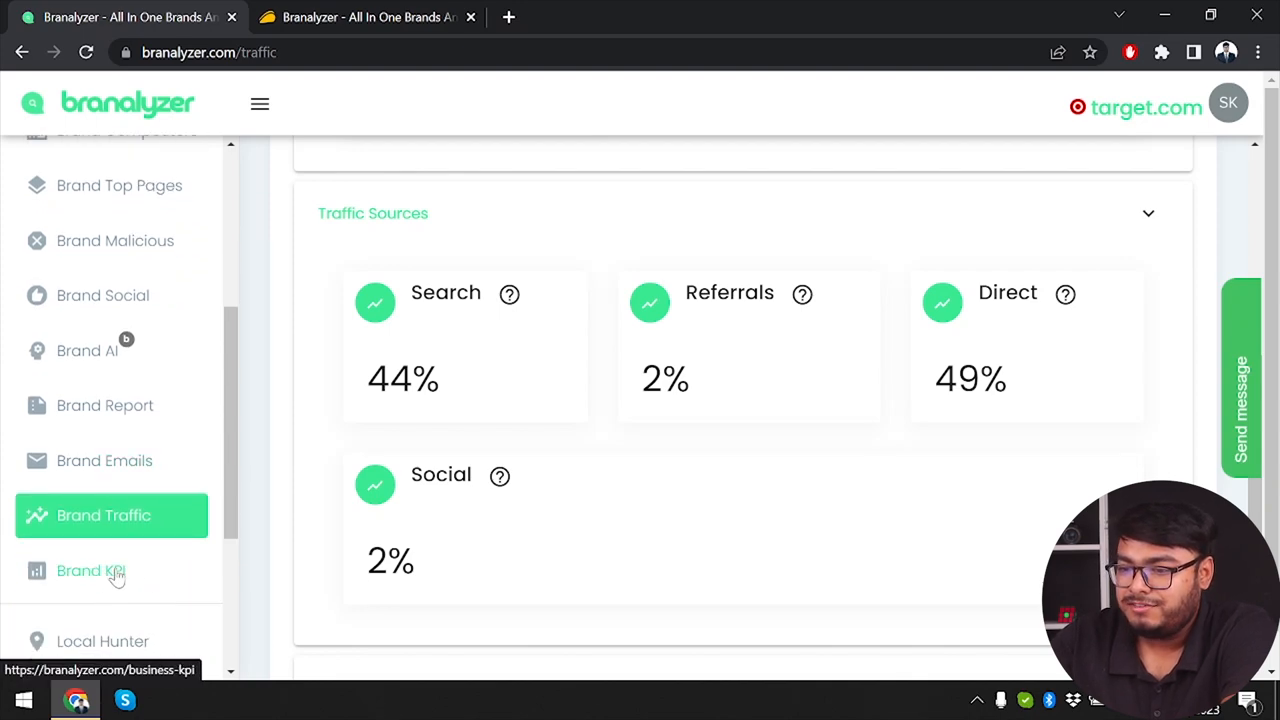
Step: Show target.com's estimated KPIs: 479.2M traffic, AOV 195, CR 1.2, 1.1B revenue, GM 25%
left_click(92, 570)
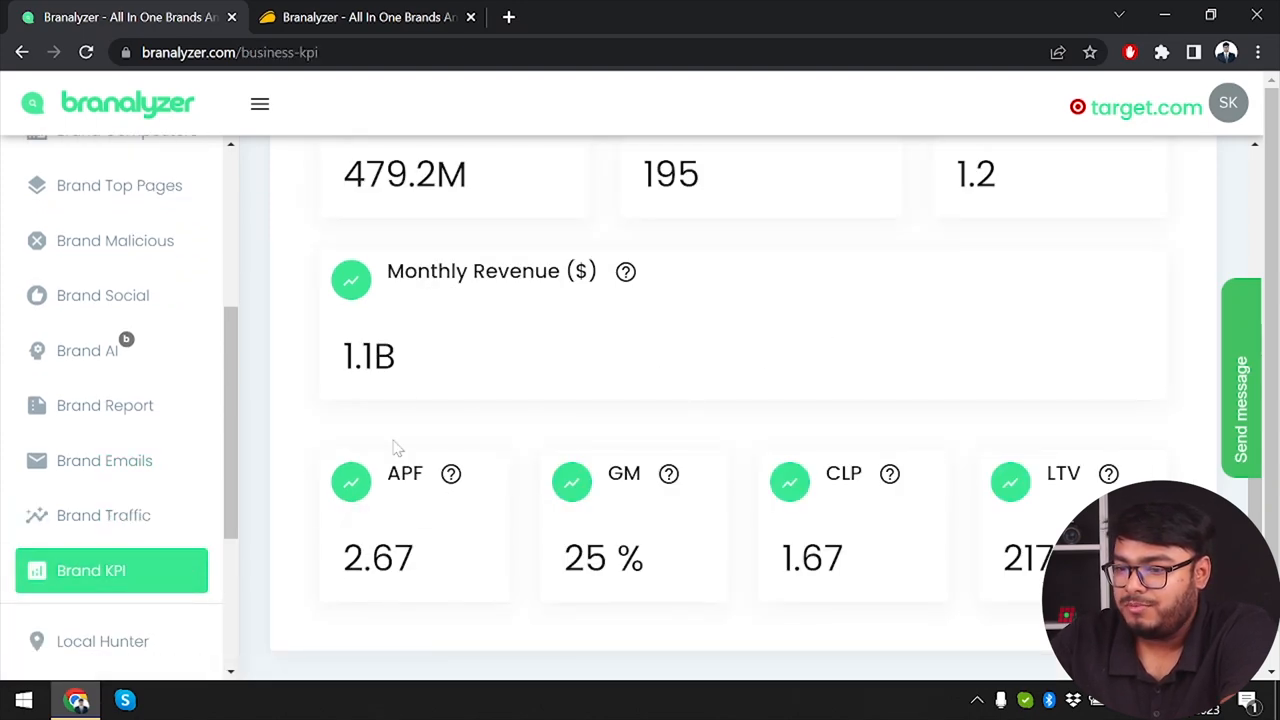
scroll("up", 3)
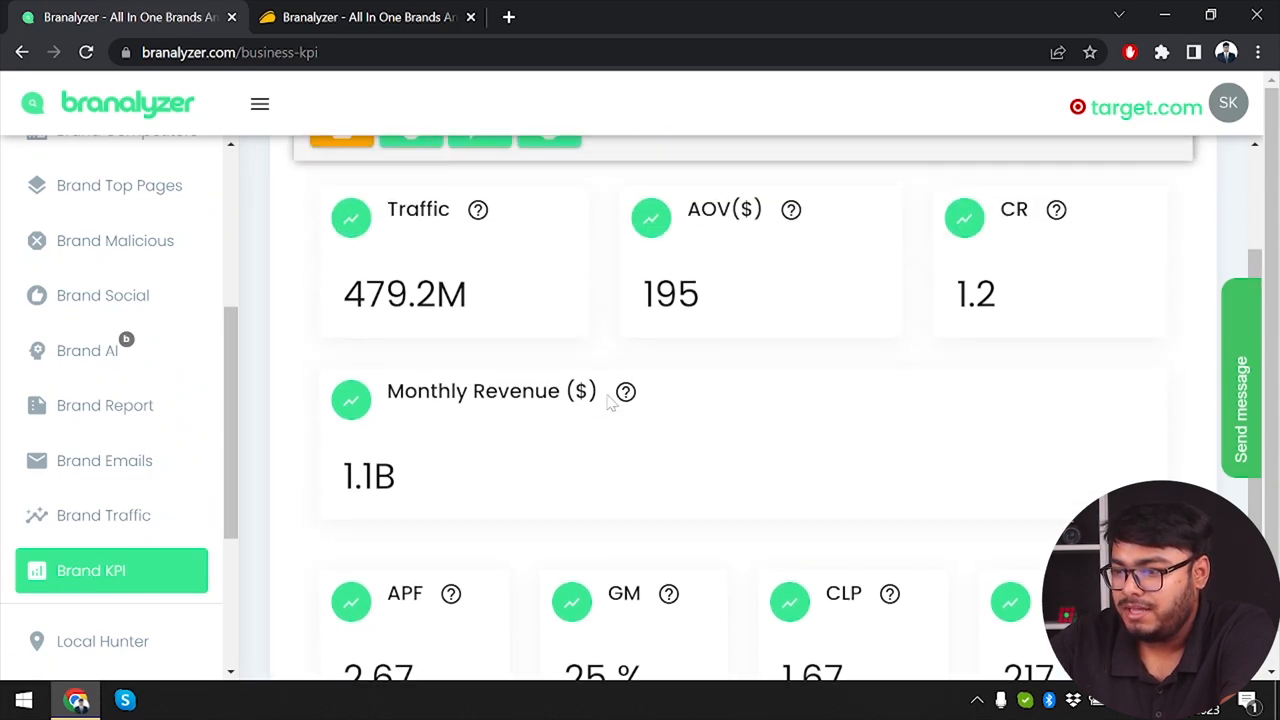
mouse_move(624, 390)
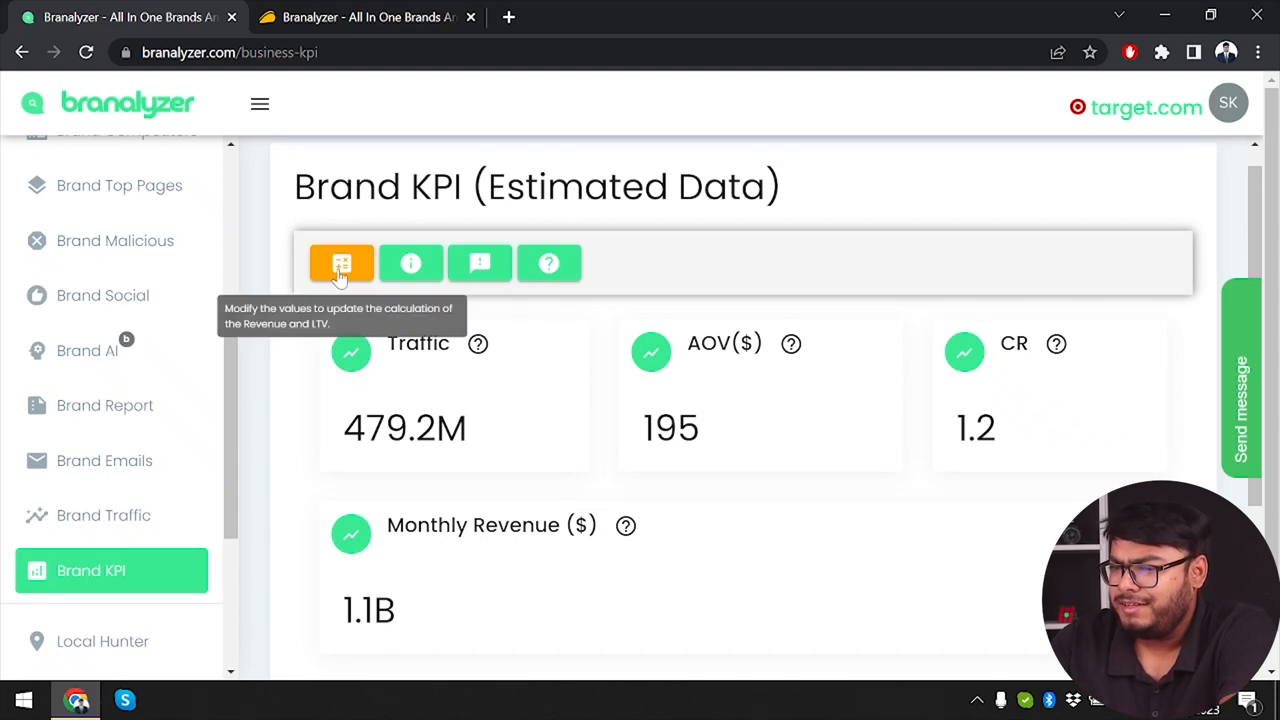
scroll("down", 3)
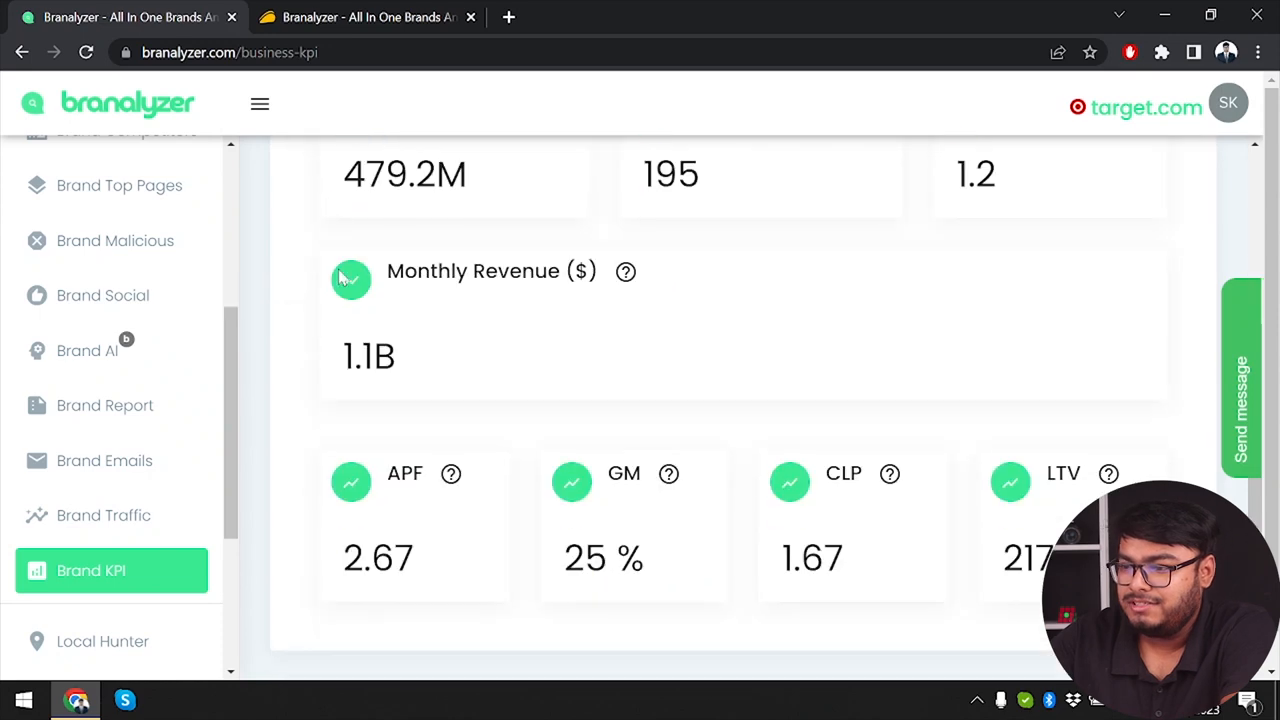
scroll("down", 3)
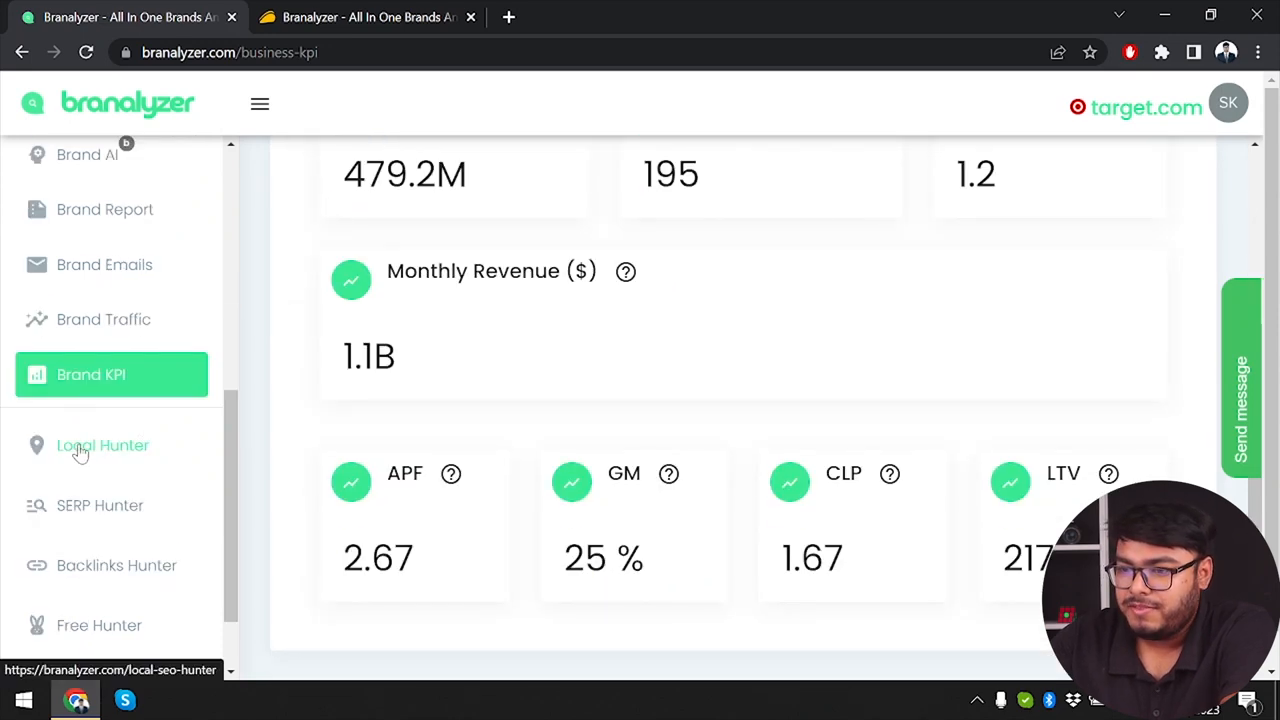
Step: Browse the Local, SERP and Backlinks hunter tools
left_click(104, 444)
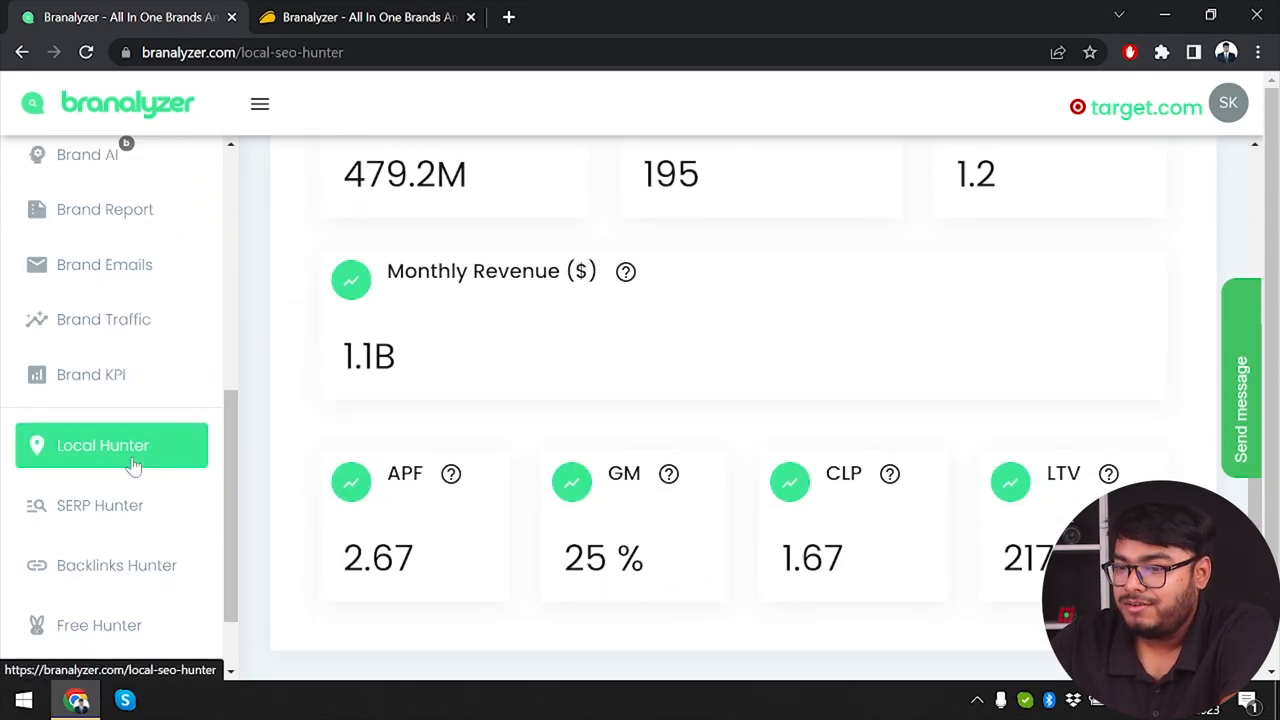
left_click(102, 444)
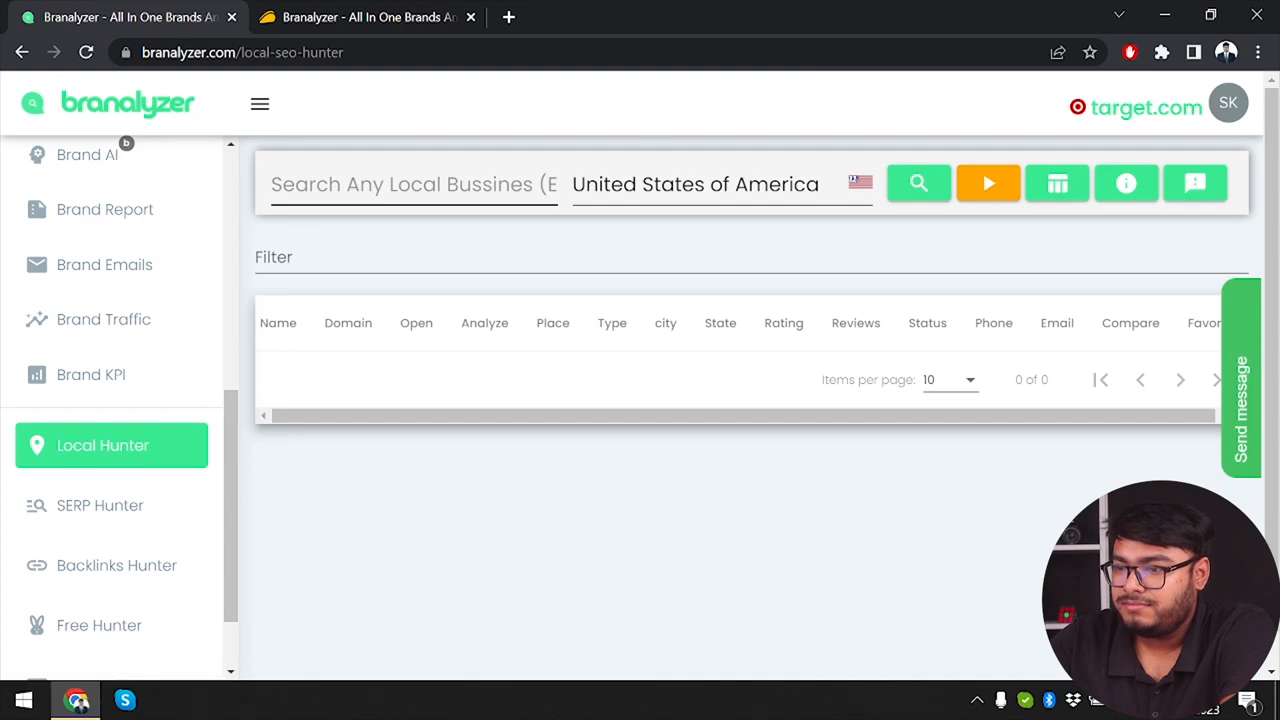
mouse_move(130, 492)
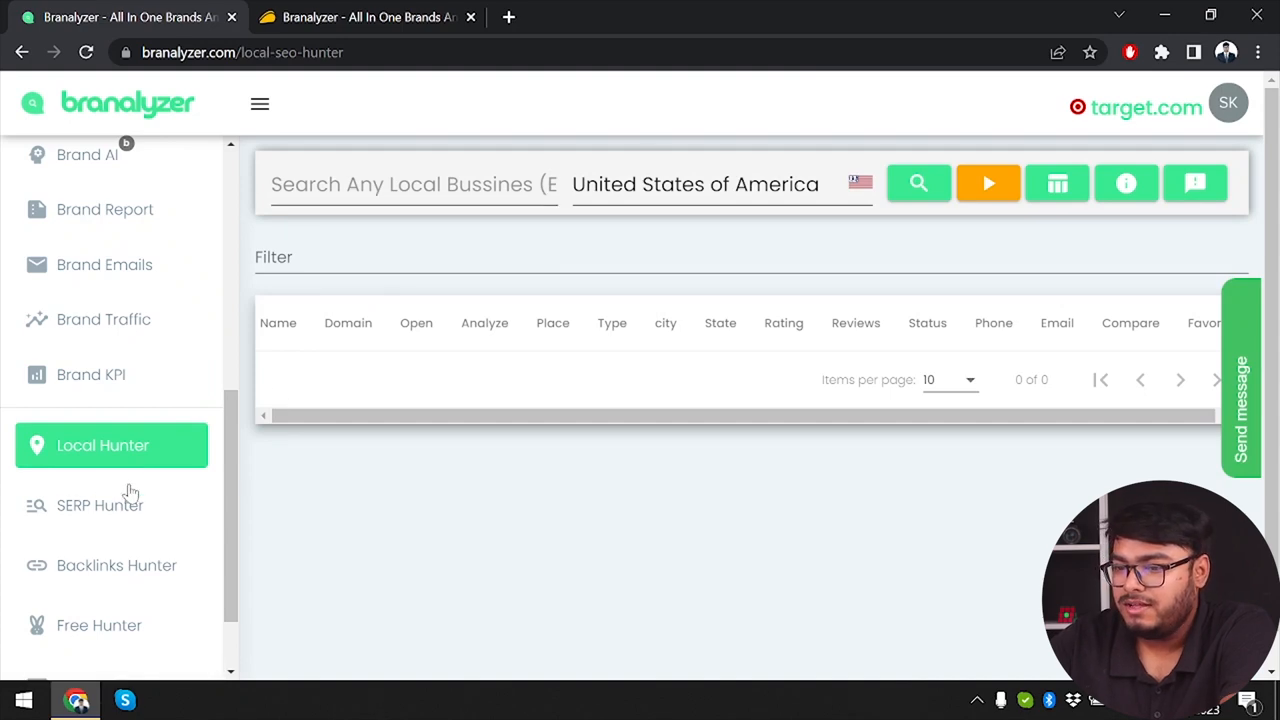
left_click(100, 504)
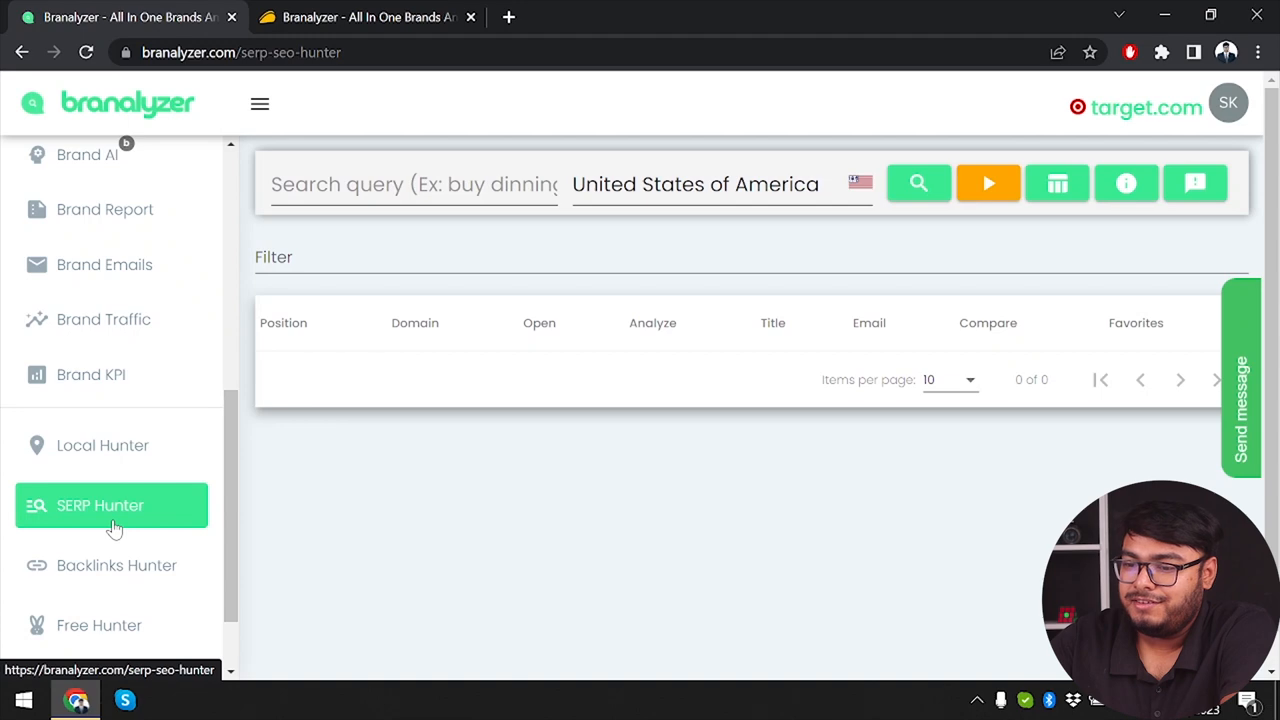
left_click(116, 564)
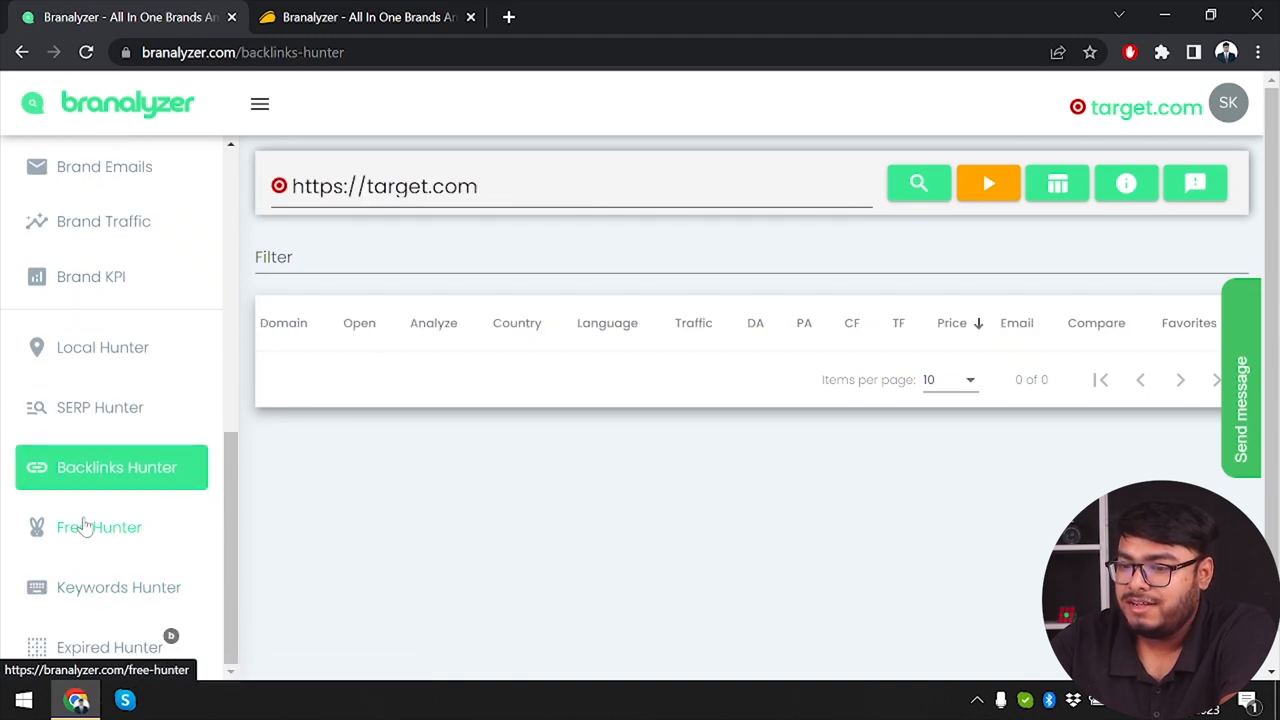
Step: Browse the Free and Keywords hunter tools, then return to the home page
left_click(100, 528)
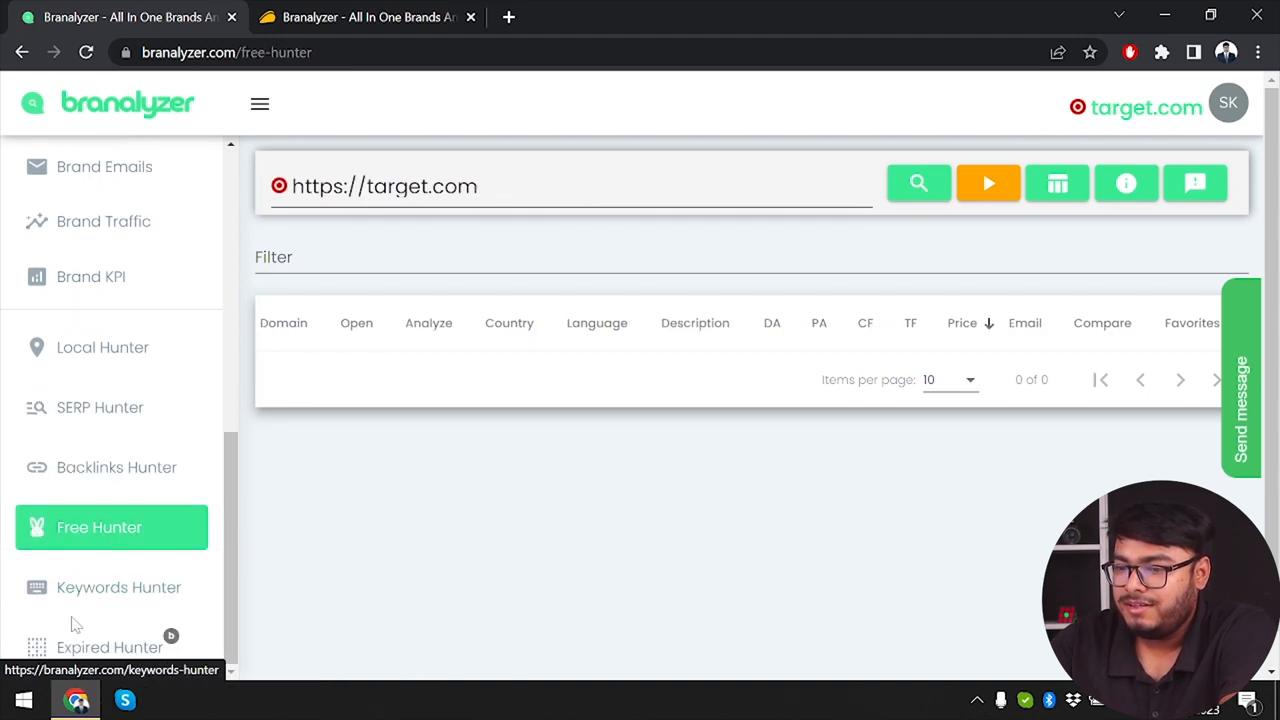
left_click(118, 588)
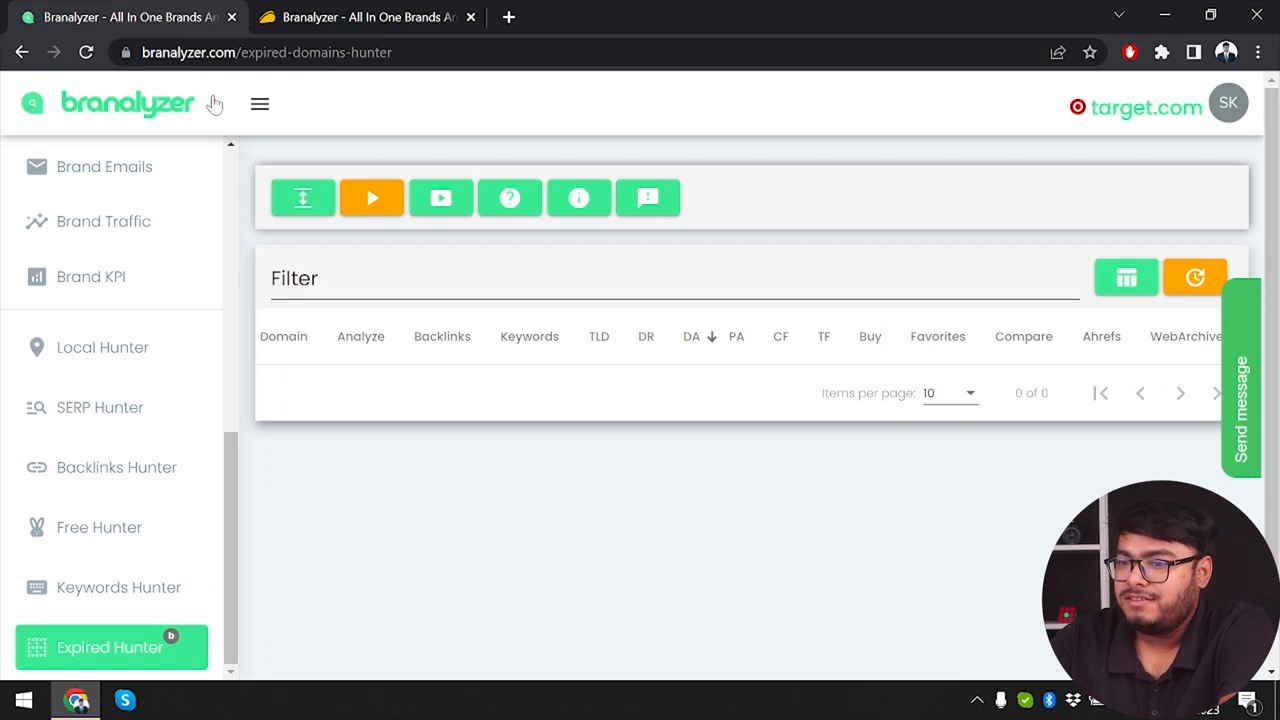
left_click(128, 104)
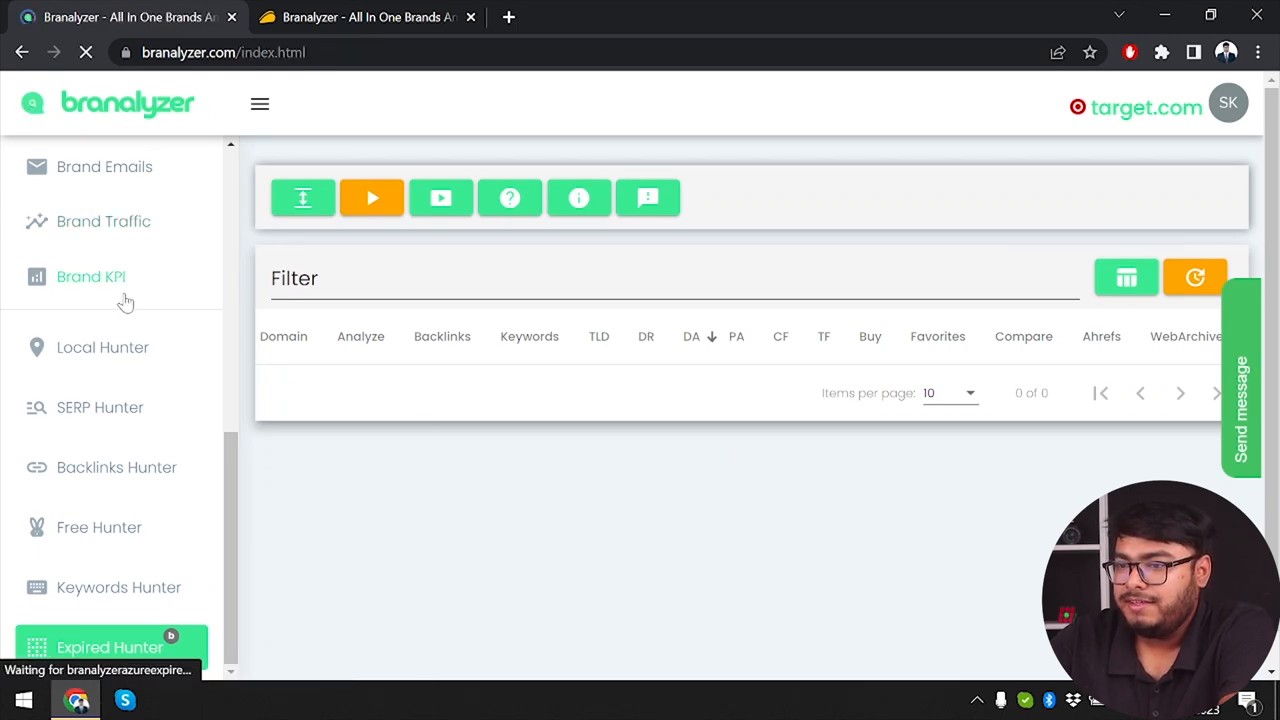
Step: Run the brand analysis for appunbox.com, showing its summary with Non-Standard Content and zero traffic
left_click(688, 384)
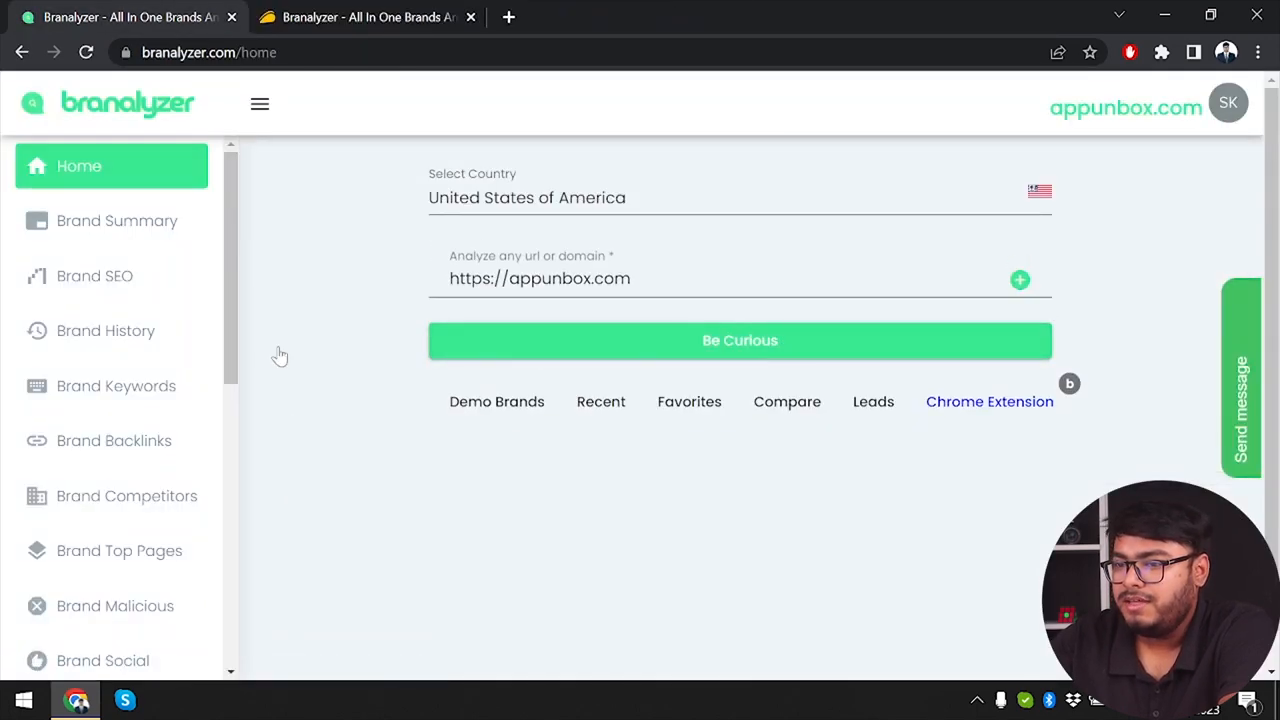
left_click(740, 340)
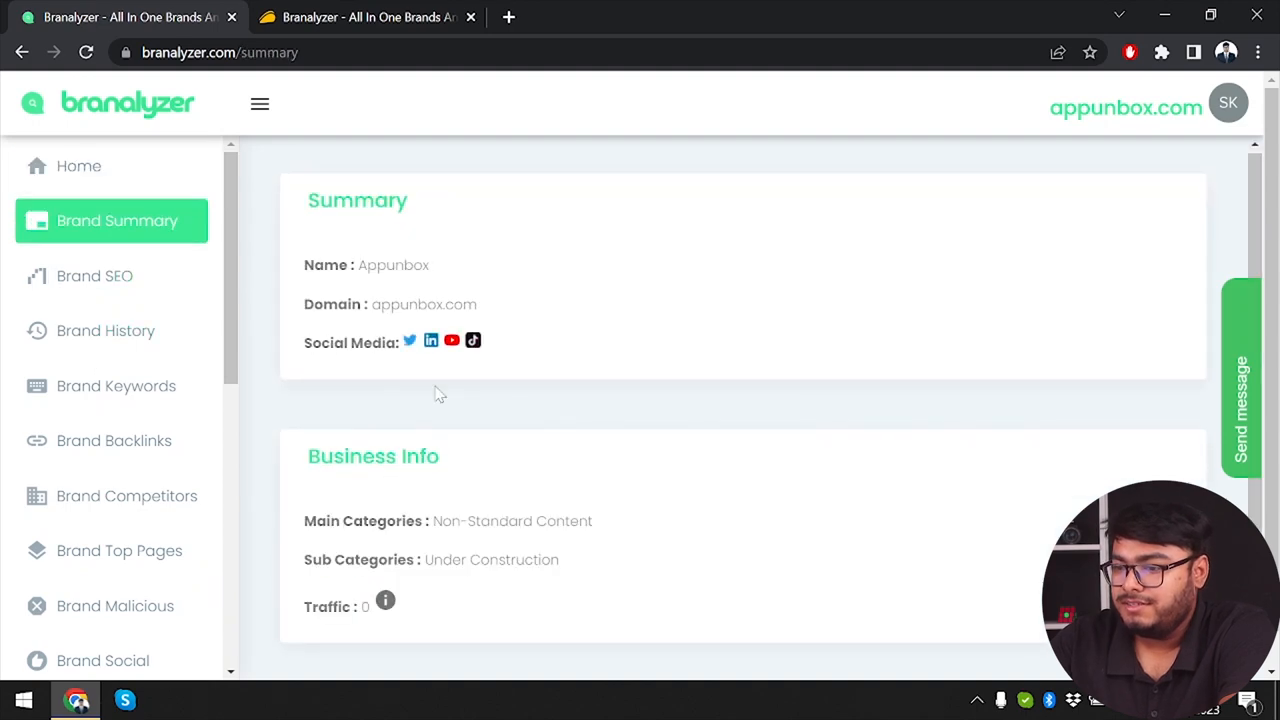
mouse_move(432, 340)
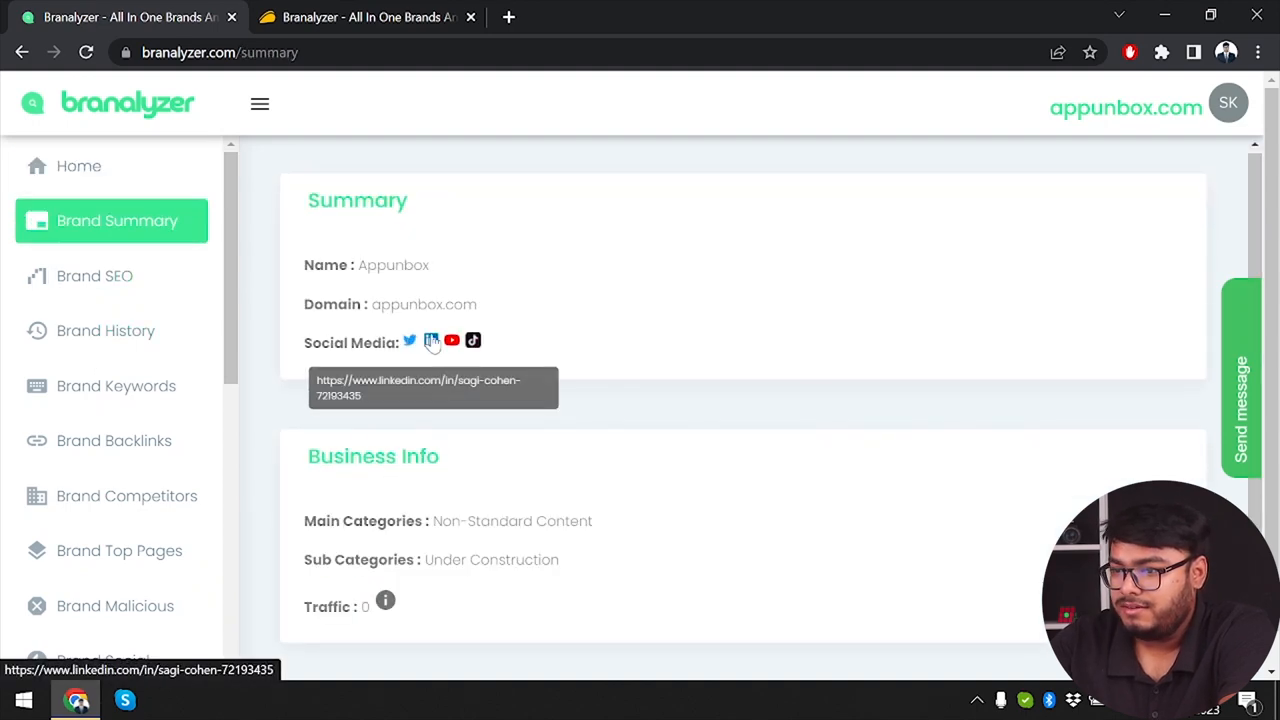
mouse_move(490, 348)
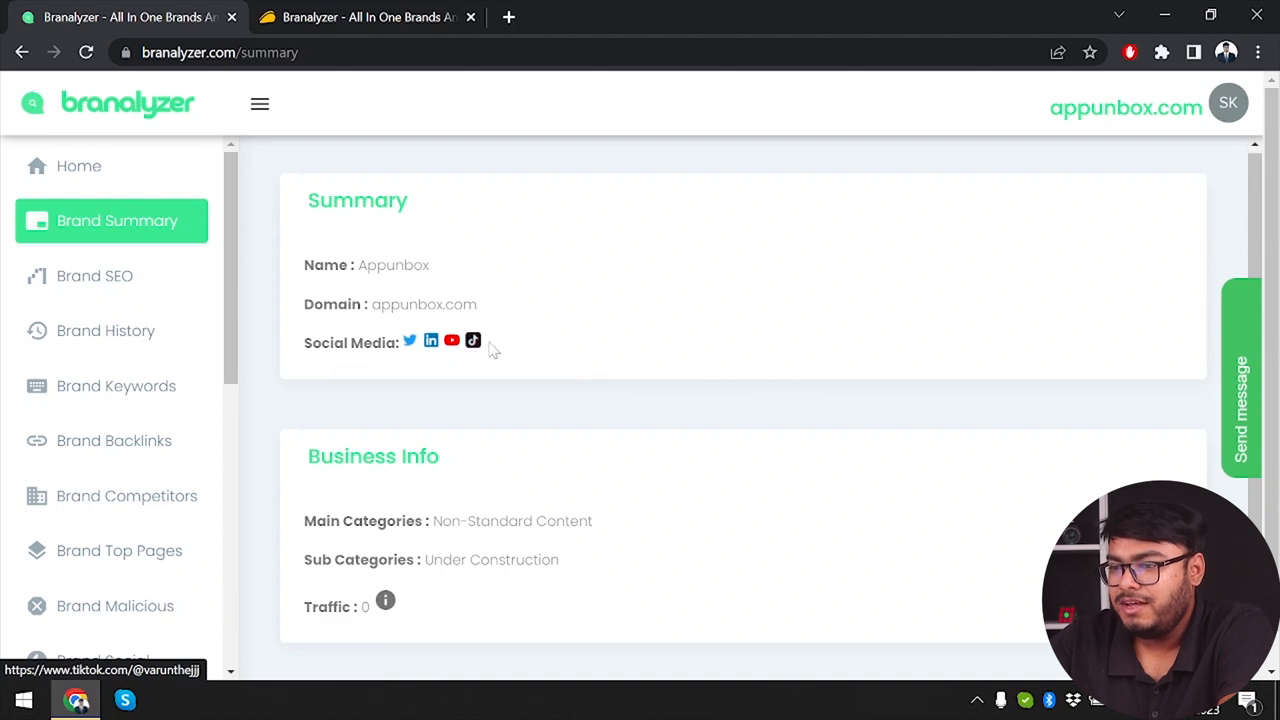
mouse_move(408, 340)
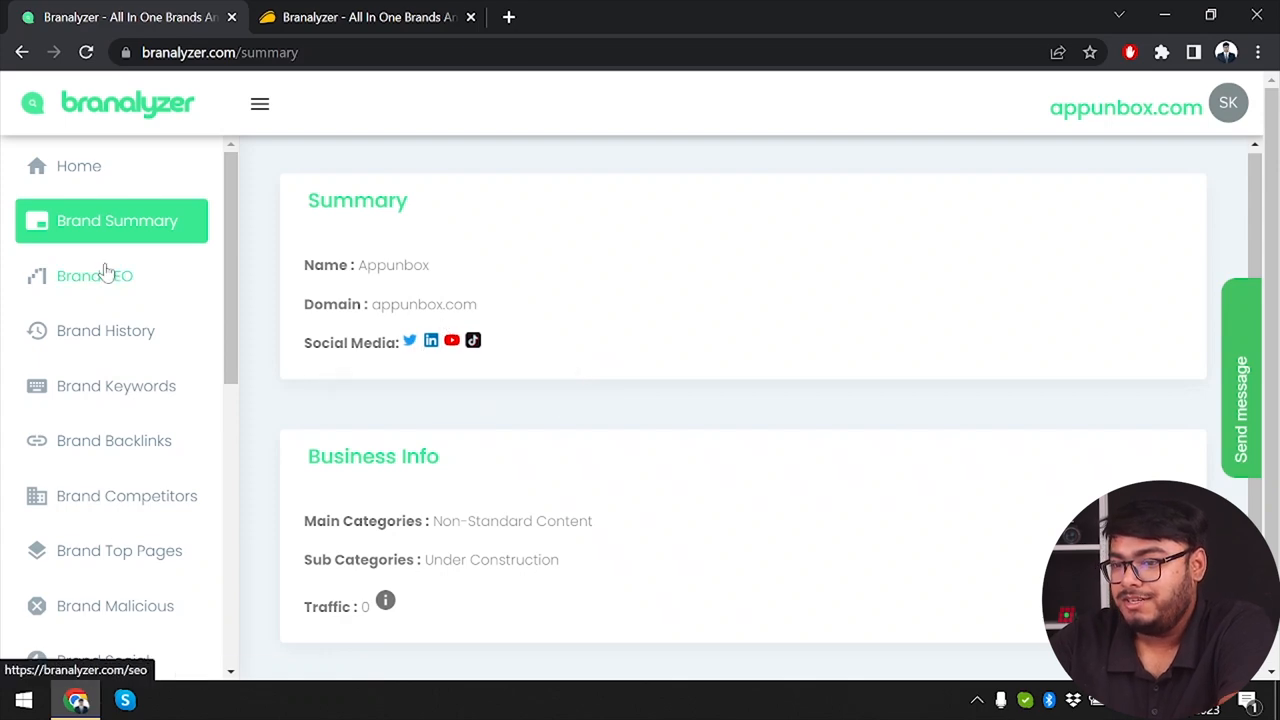
Step: Check appunbox.com's SEO scores (DA 1, PA 1, 11 links), then its empty brand history
left_click(94, 276)
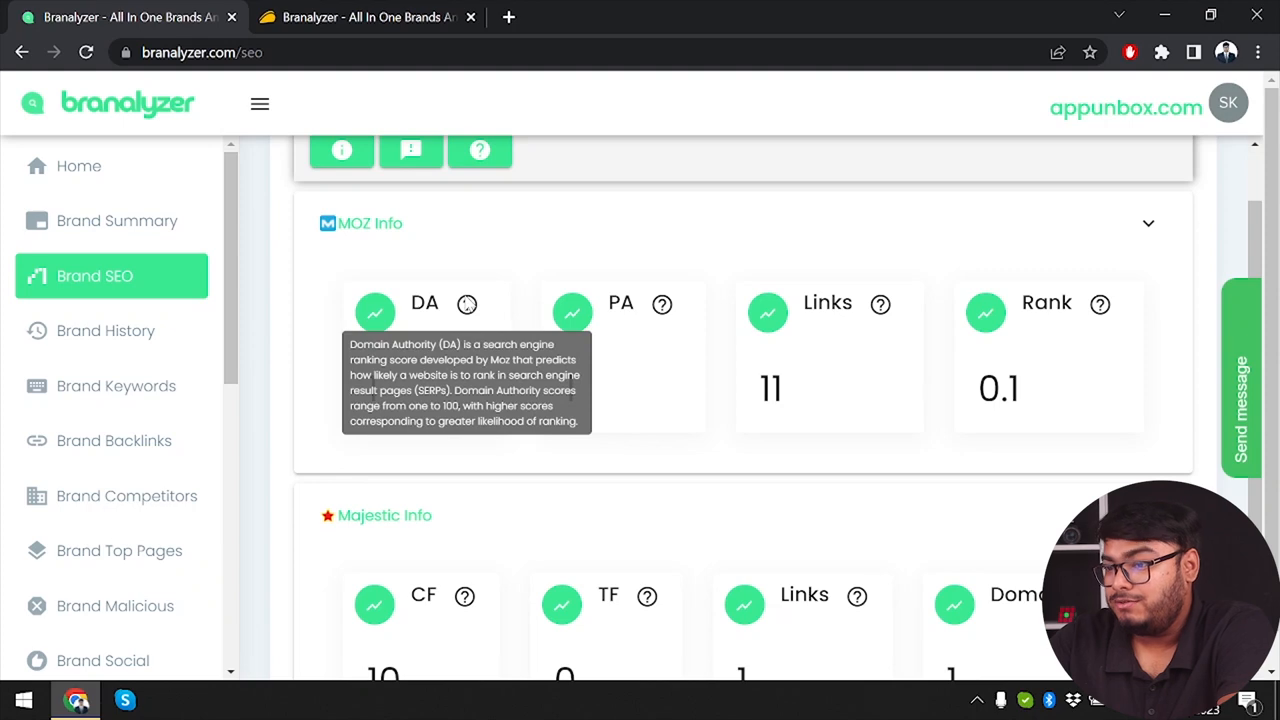
mouse_move(390, 356)
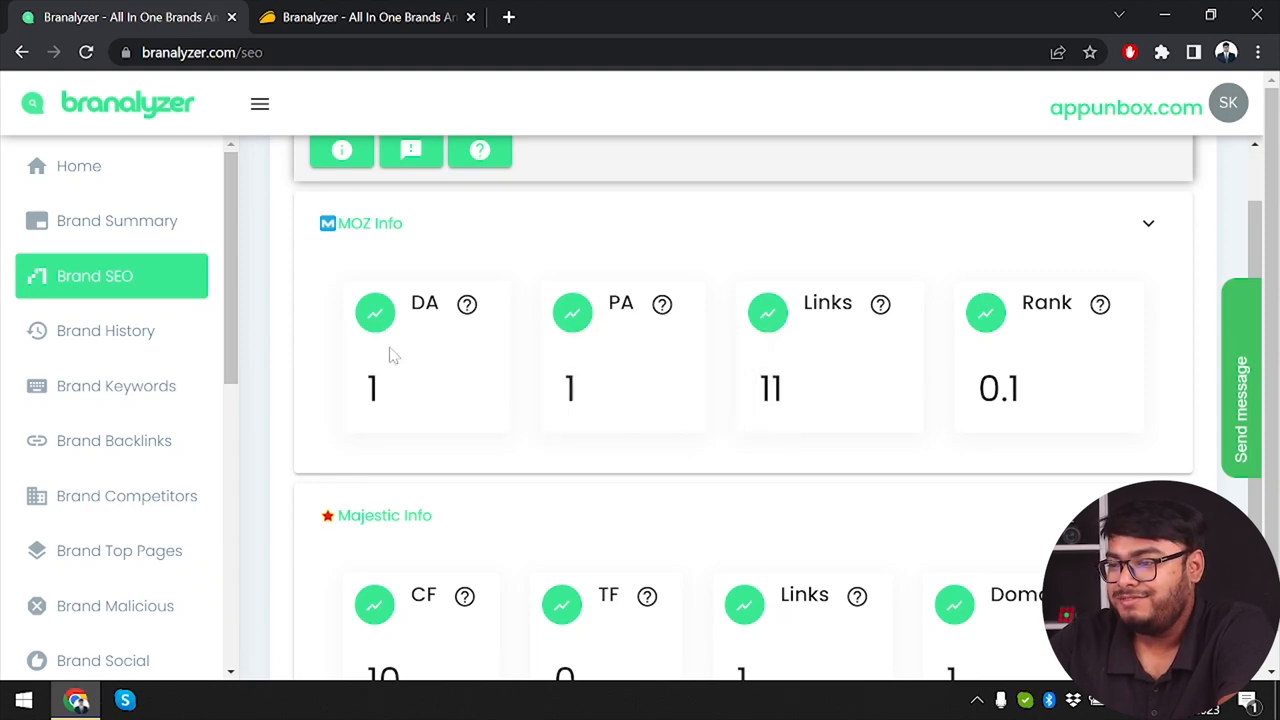
mouse_move(662, 304)
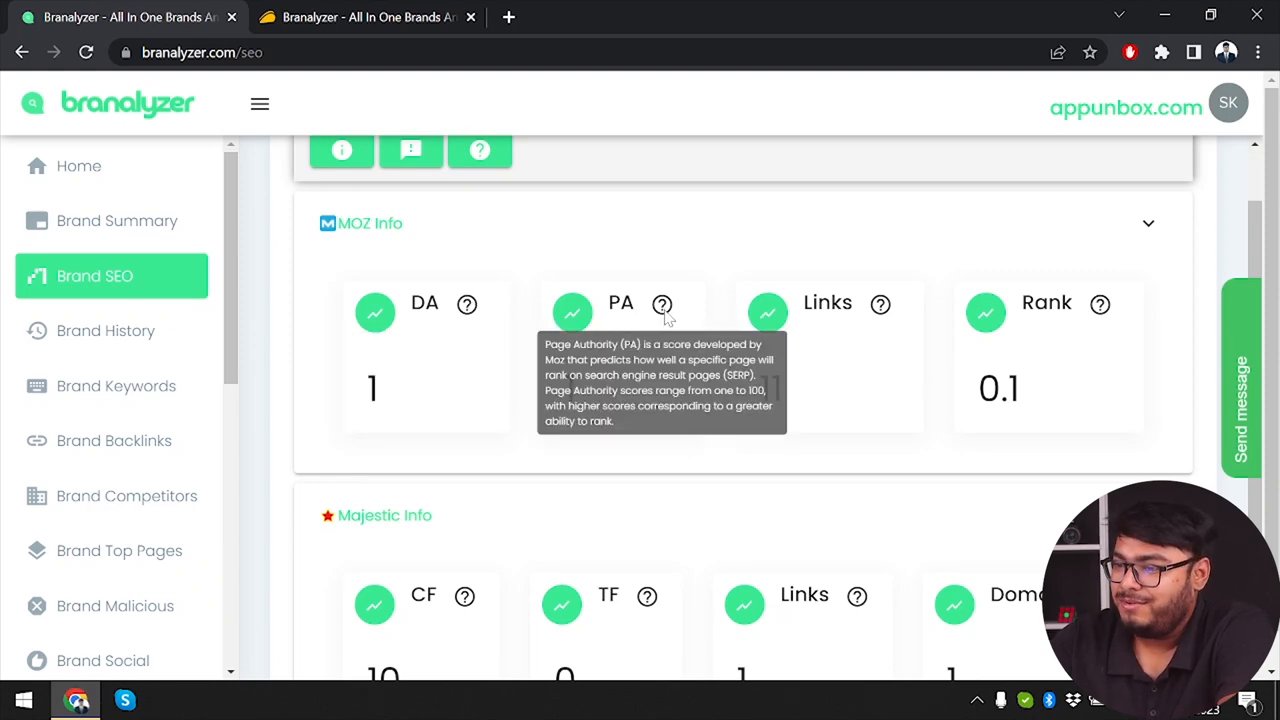
mouse_move(864, 322)
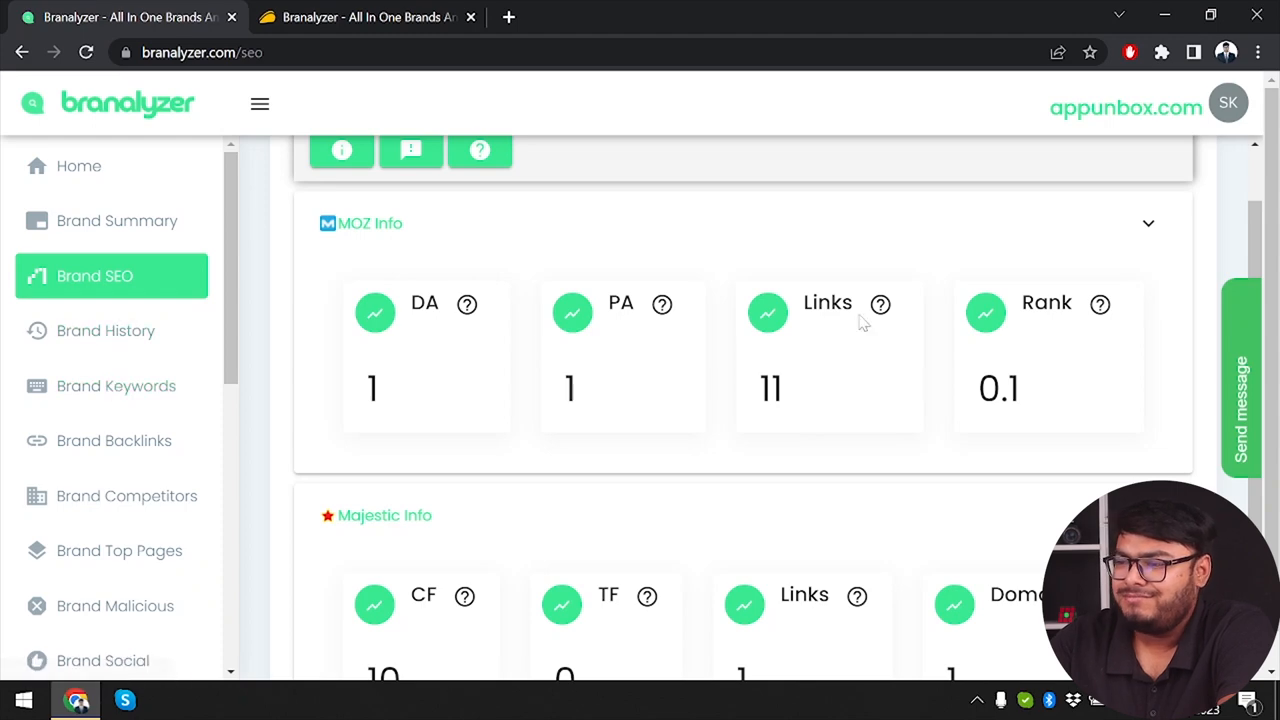
mouse_move(628, 380)
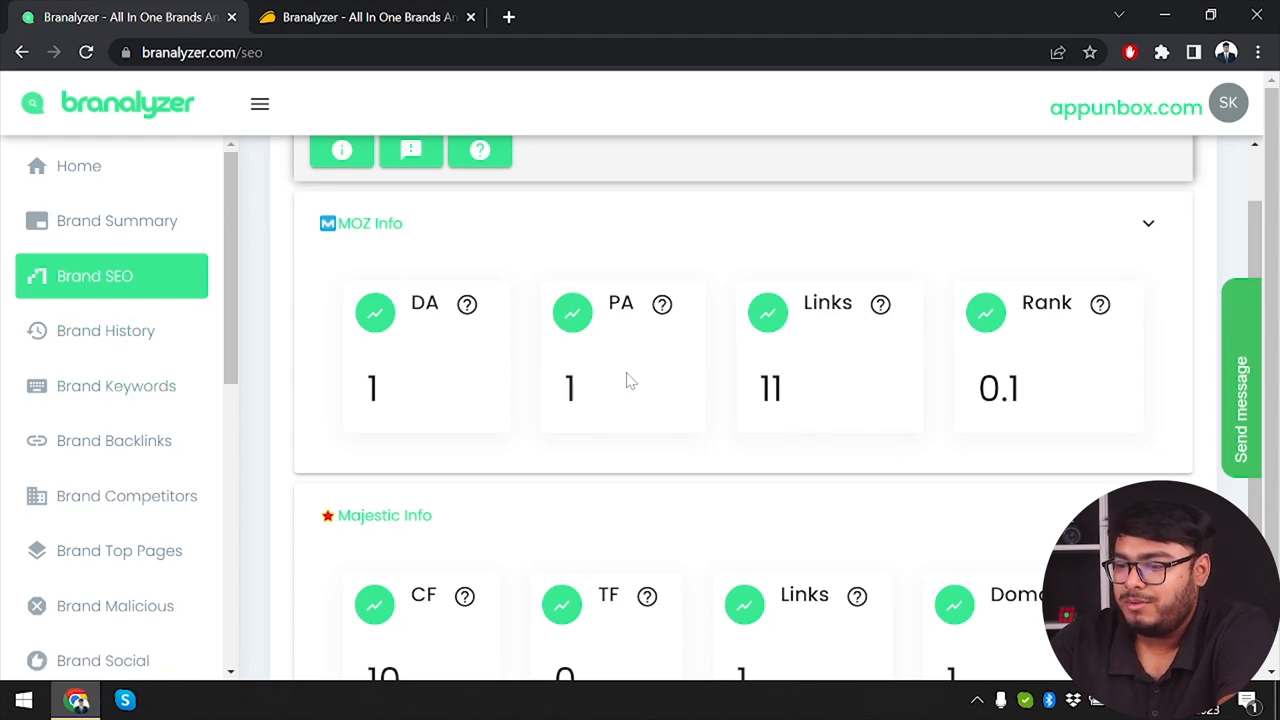
left_click(106, 330)
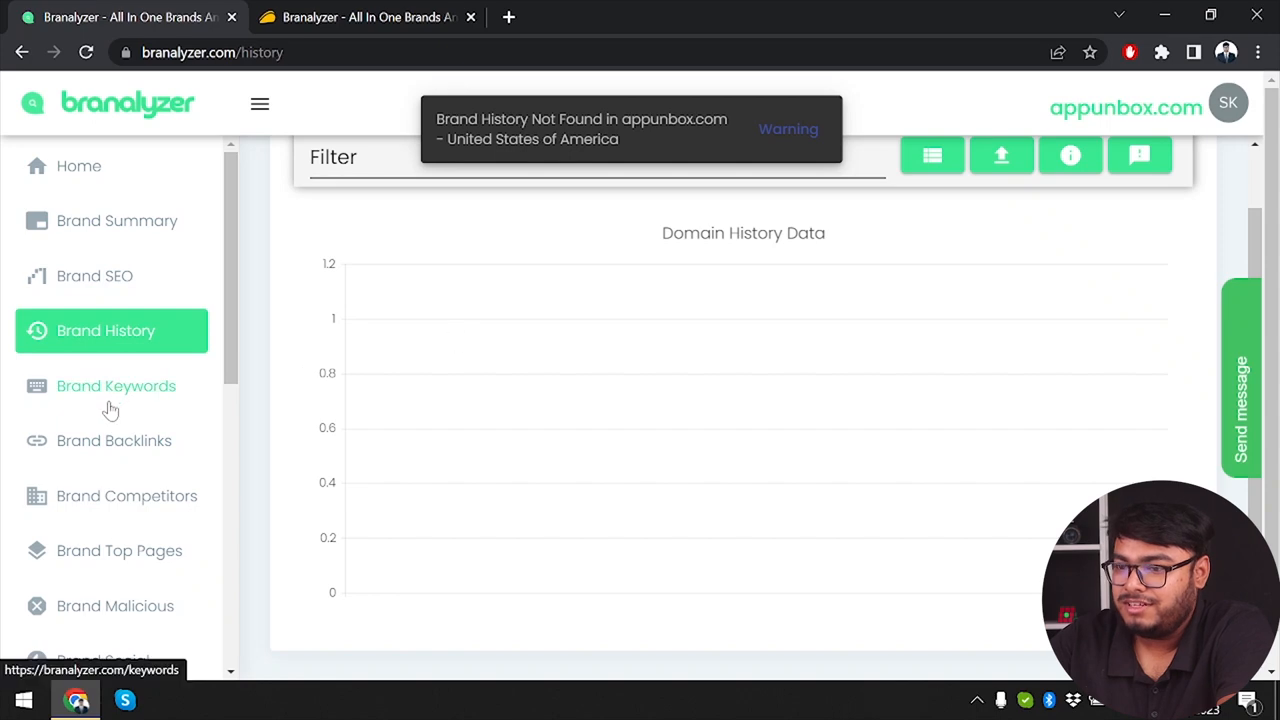
Step: Review appunbox.com's Brand Keywords, Backlinks and Competitors (all empty), then load its Top Pages
left_click(116, 384)
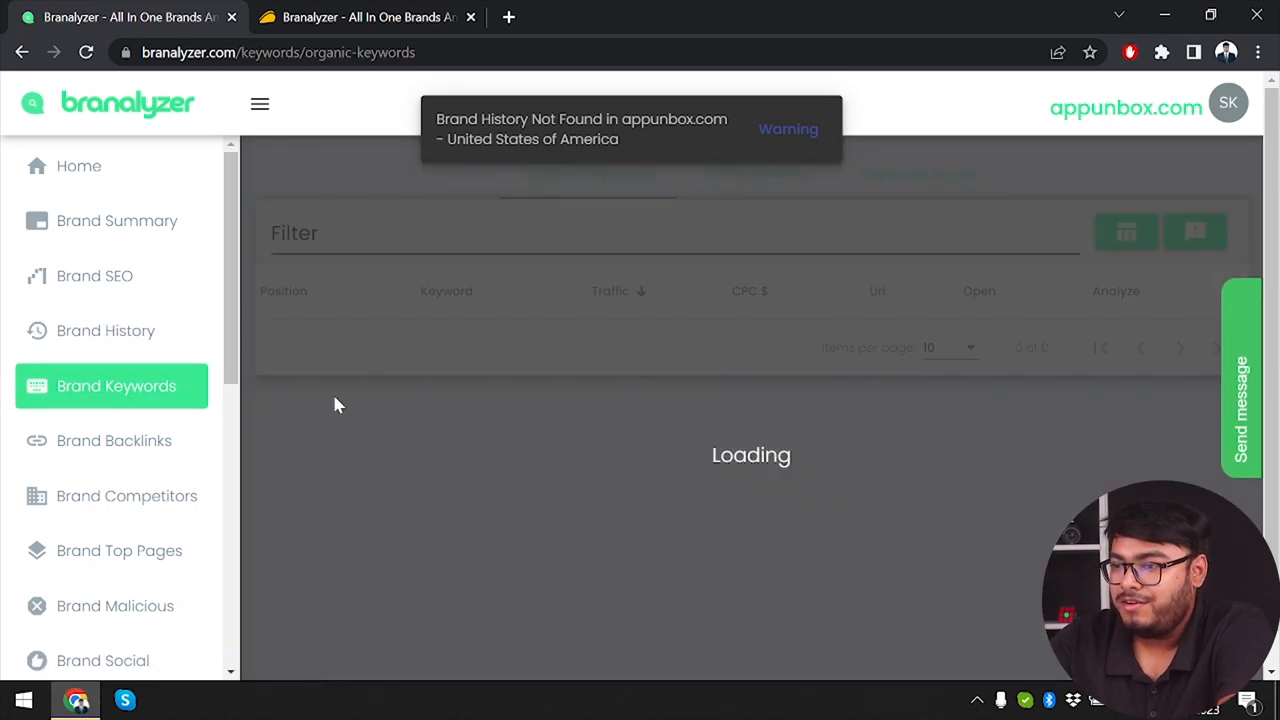
mouse_move(476, 450)
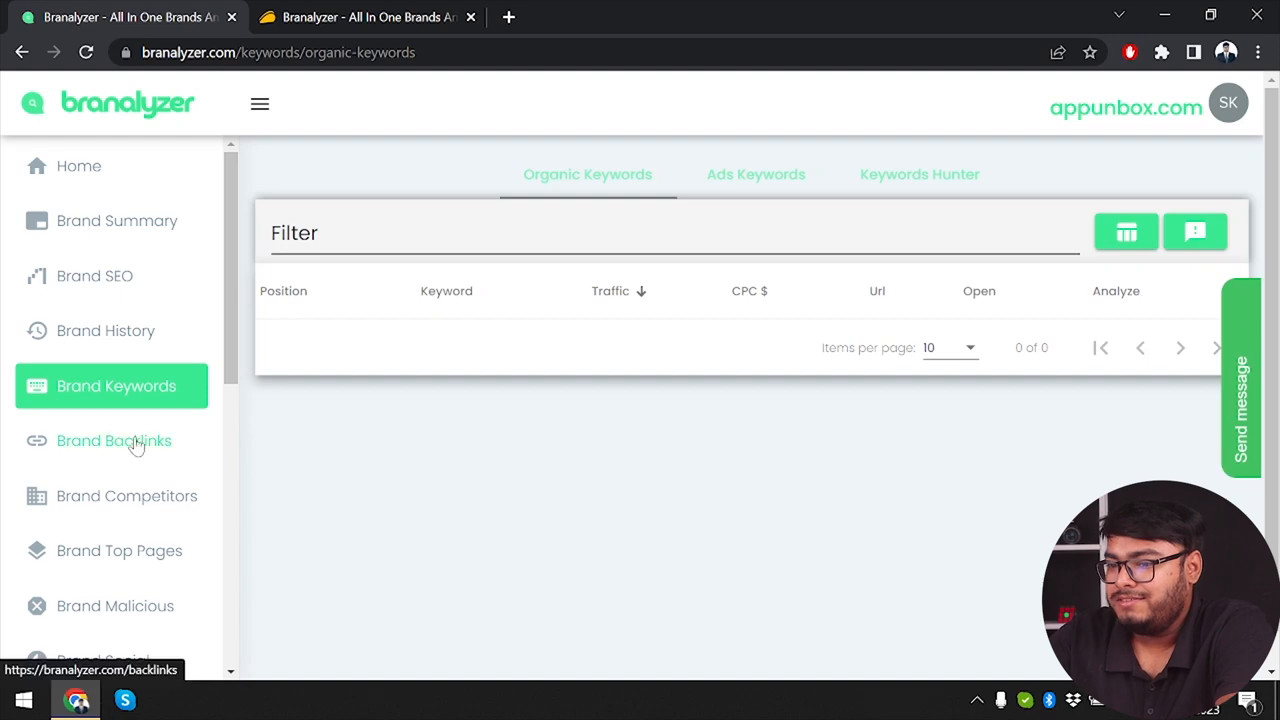
left_click(114, 442)
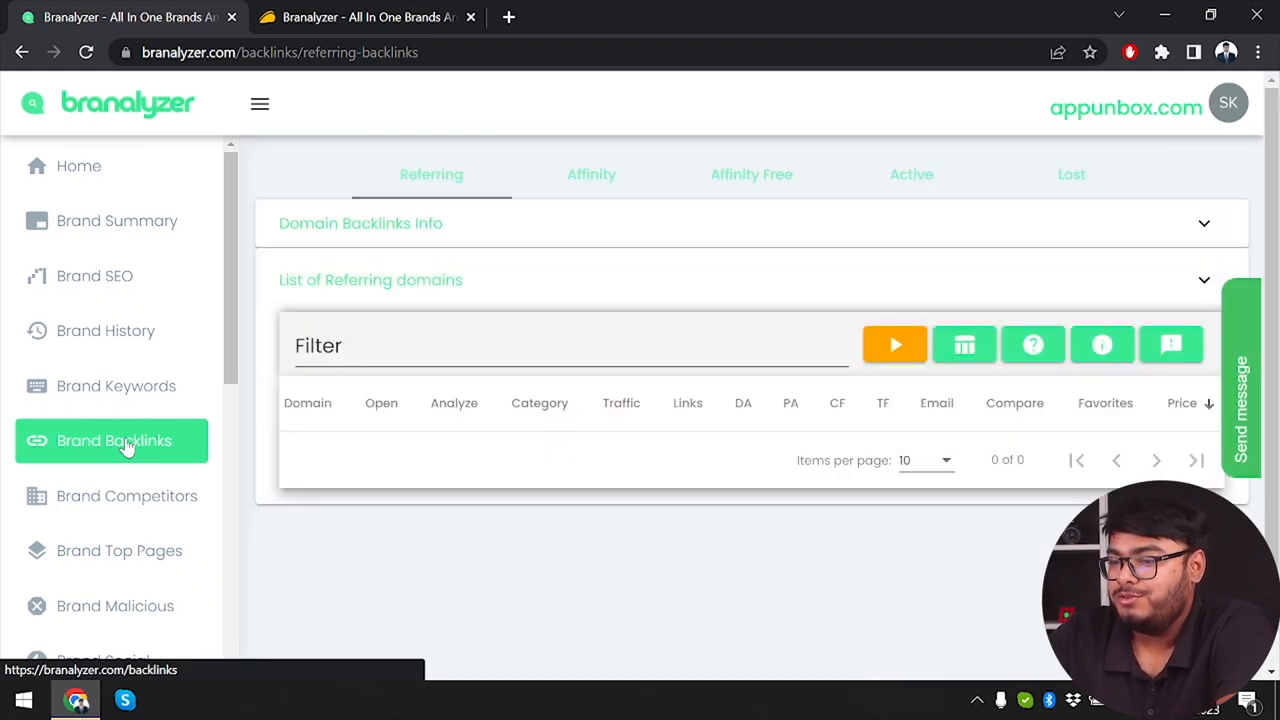
mouse_move(140, 478)
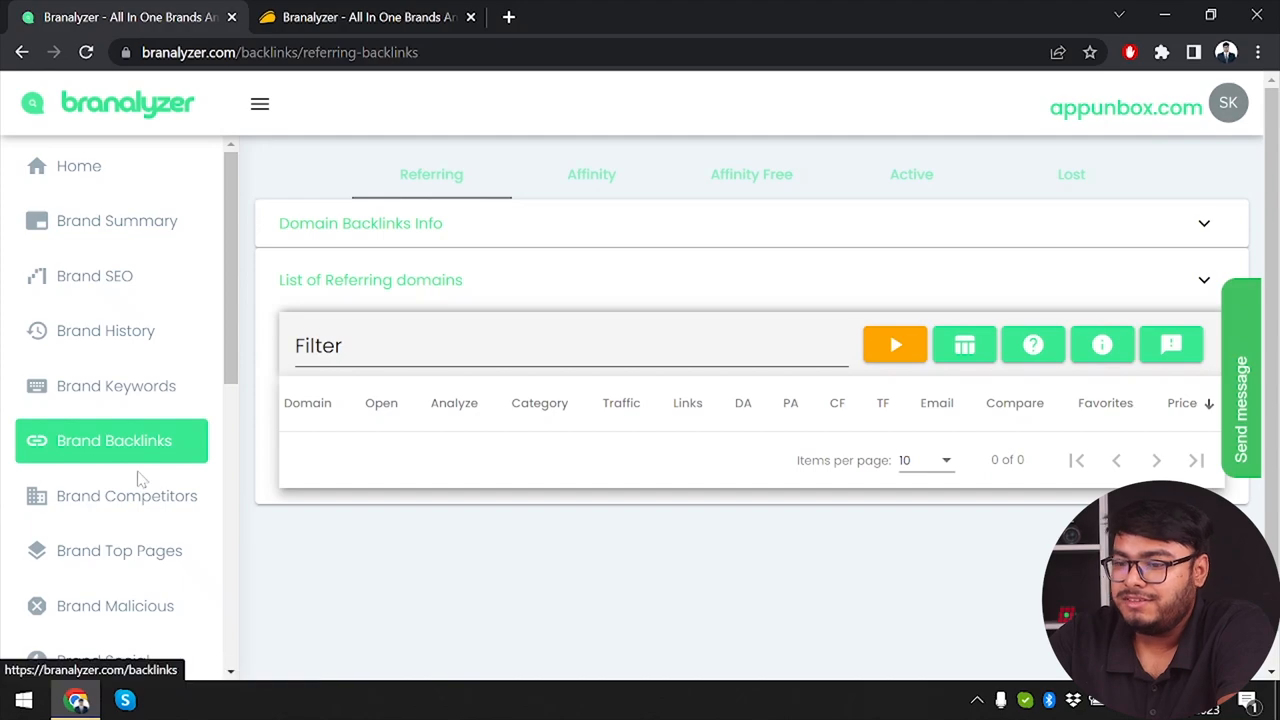
left_click(128, 496)
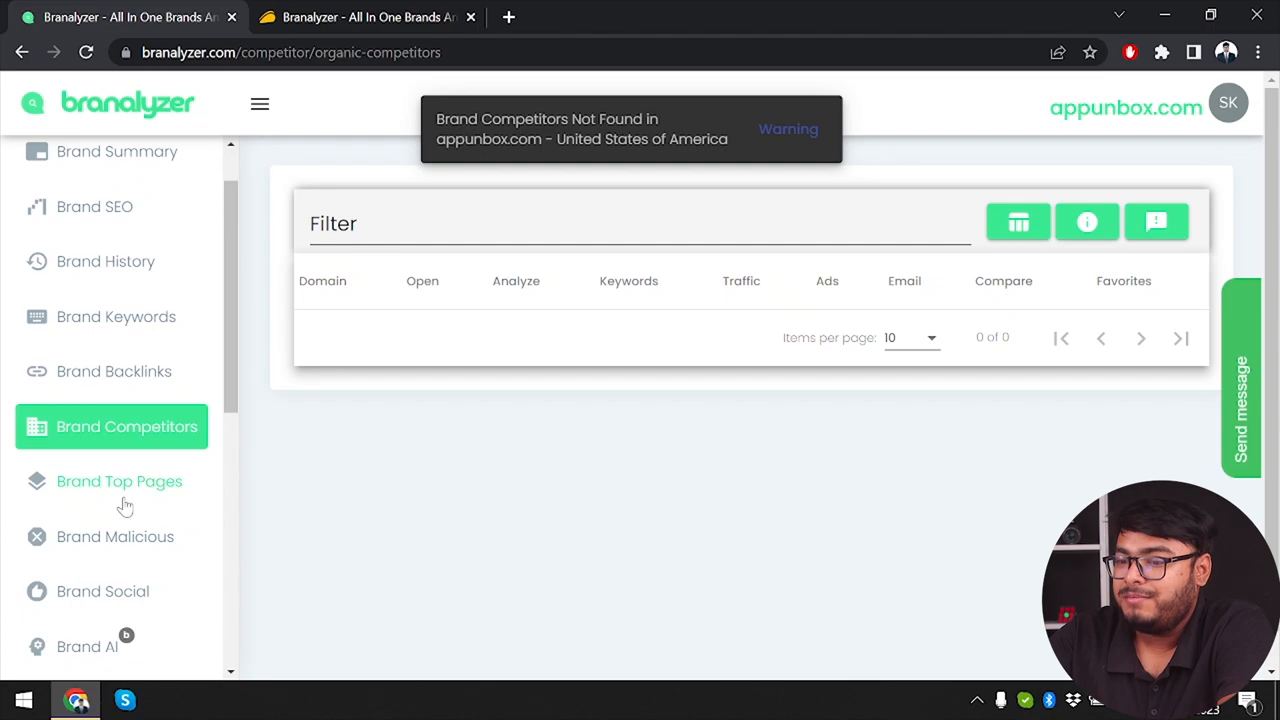
left_click(120, 480)
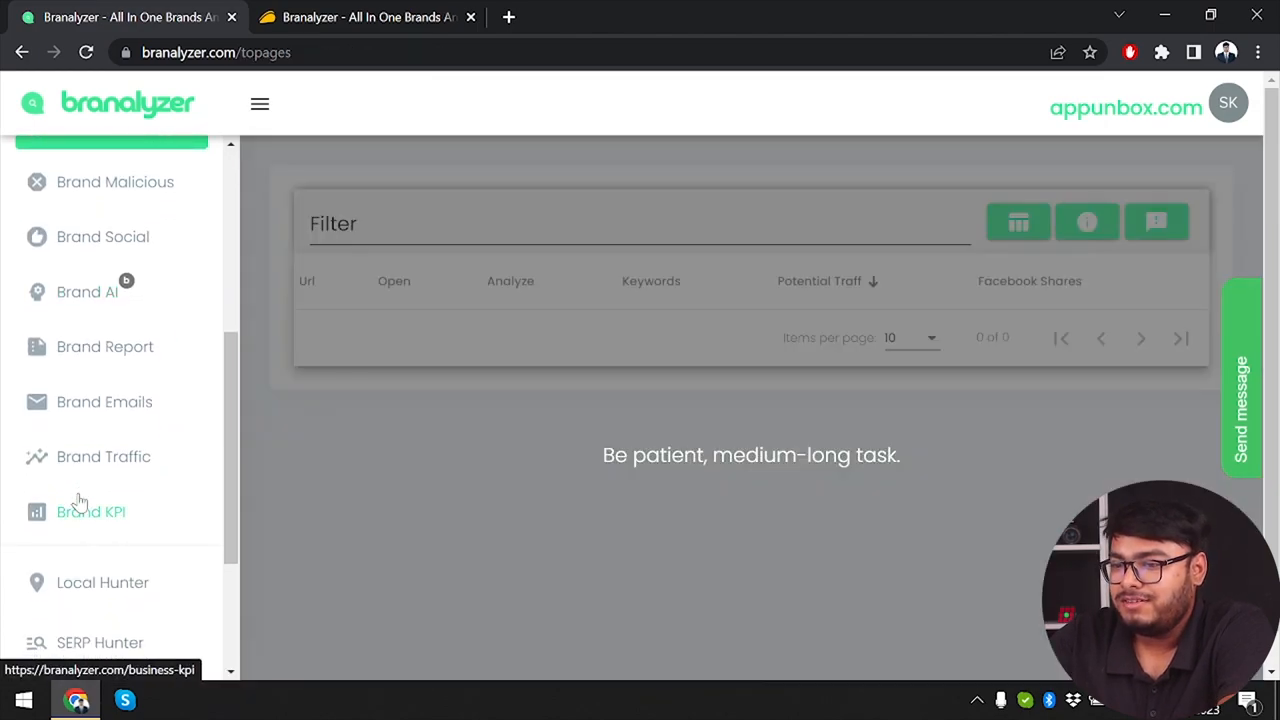